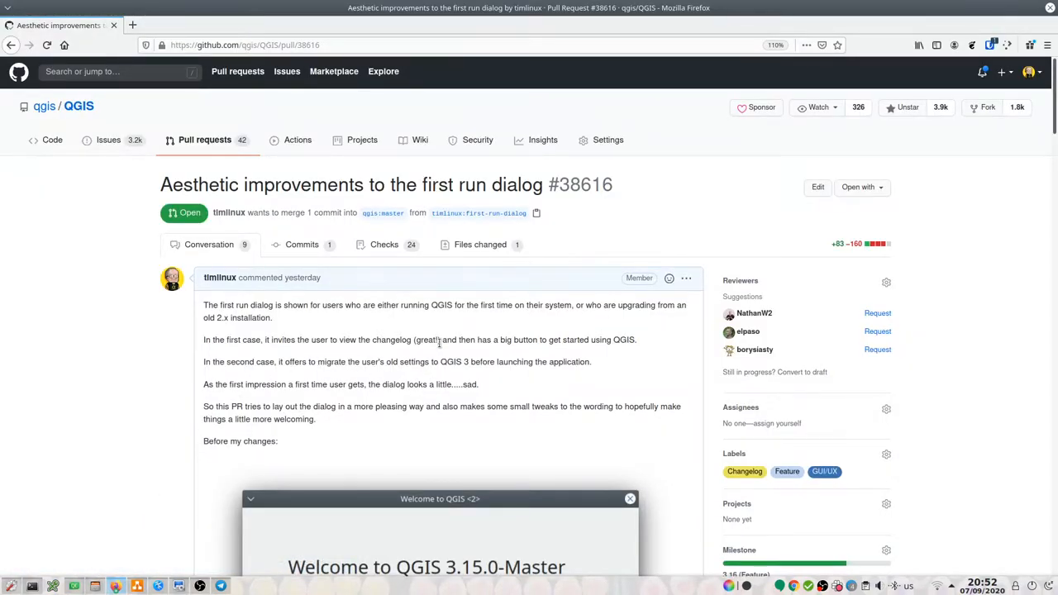
Step: Scroll down through the qgsfirstrundialog.cpp source to read the dialog code
scroll("down", 3)
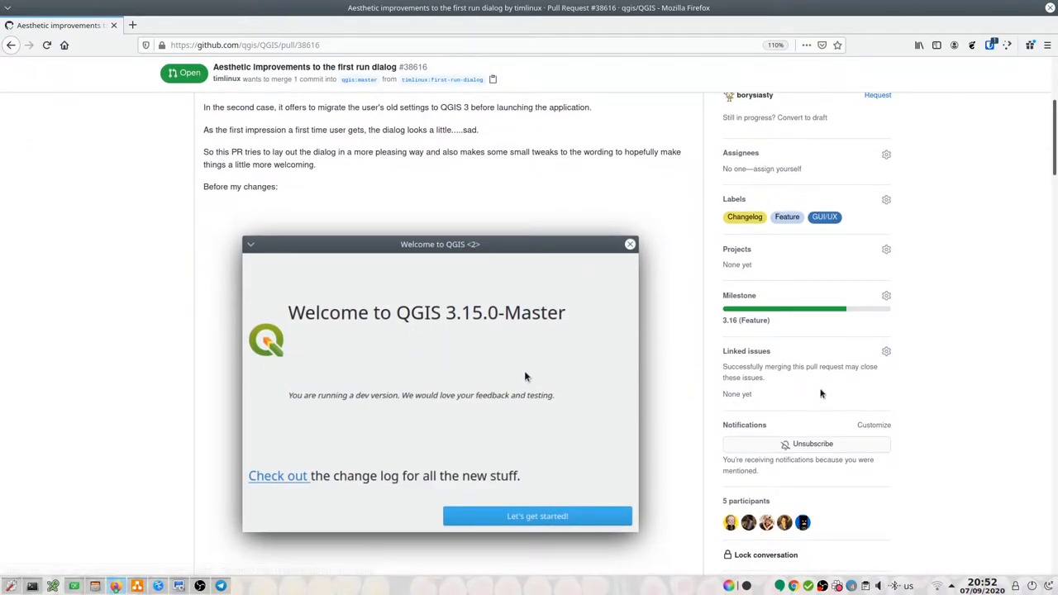
mouse_move(453, 281)
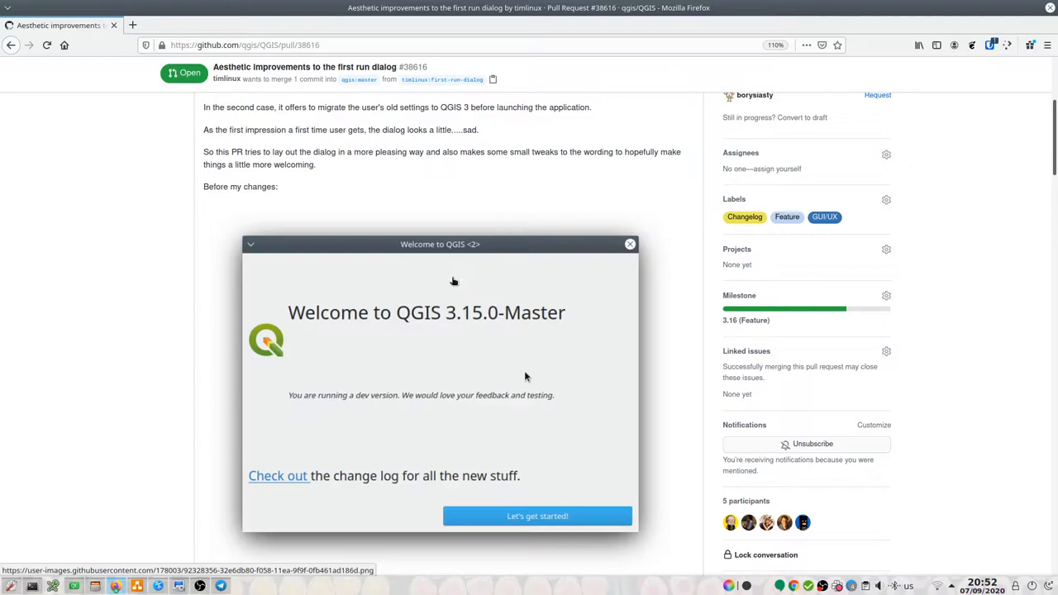
scroll("down", 3)
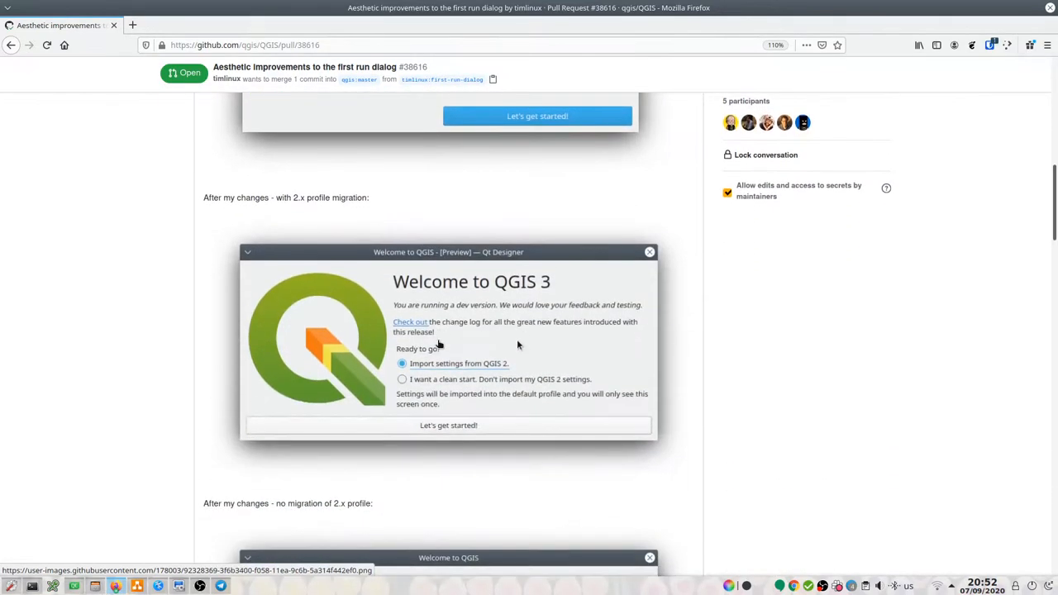
scroll("down", 3)
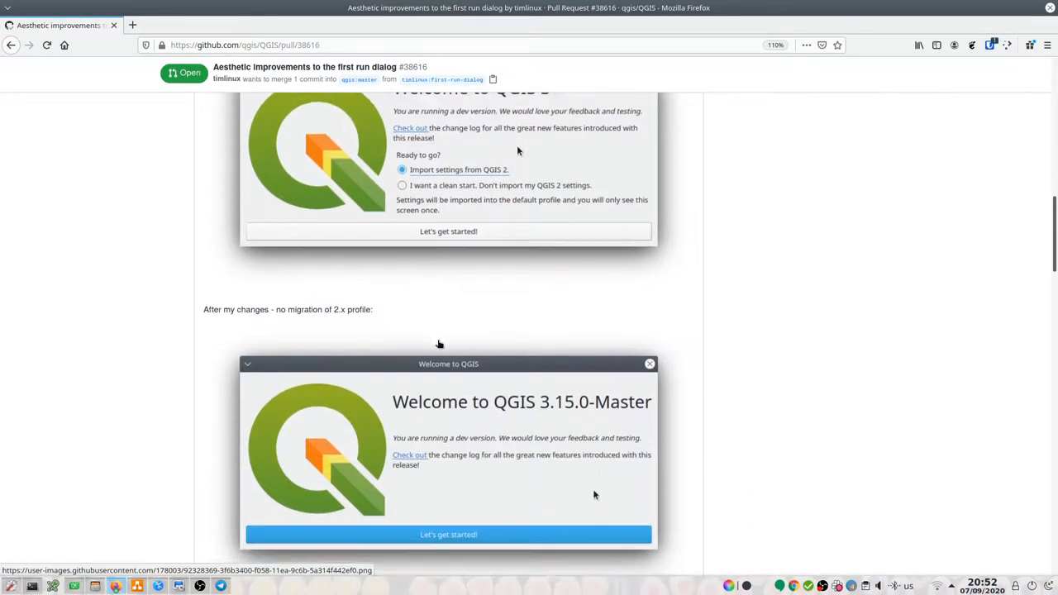
scroll("down", 3)
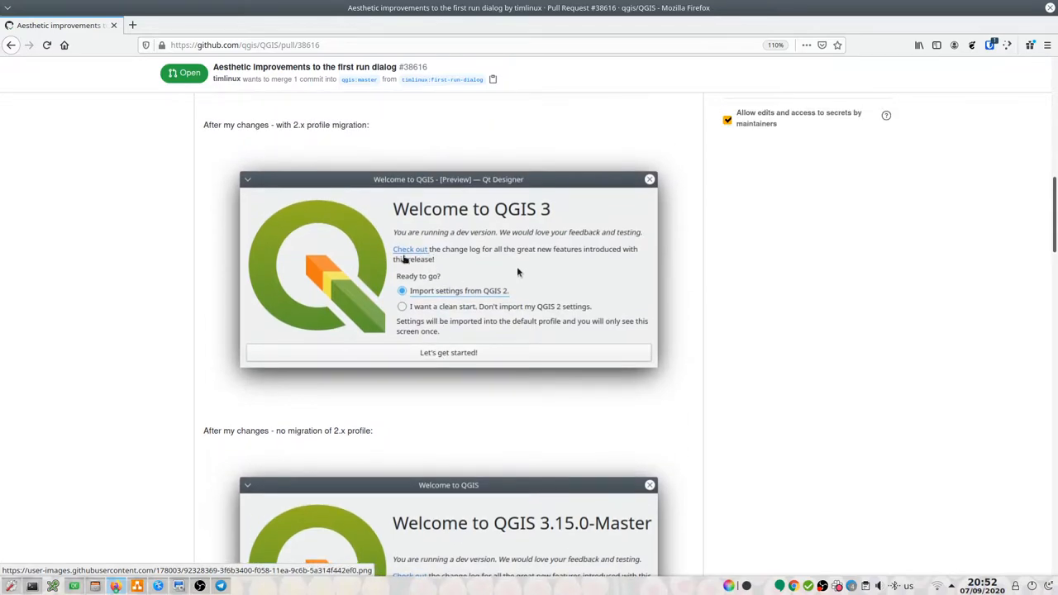
scroll("down", 3)
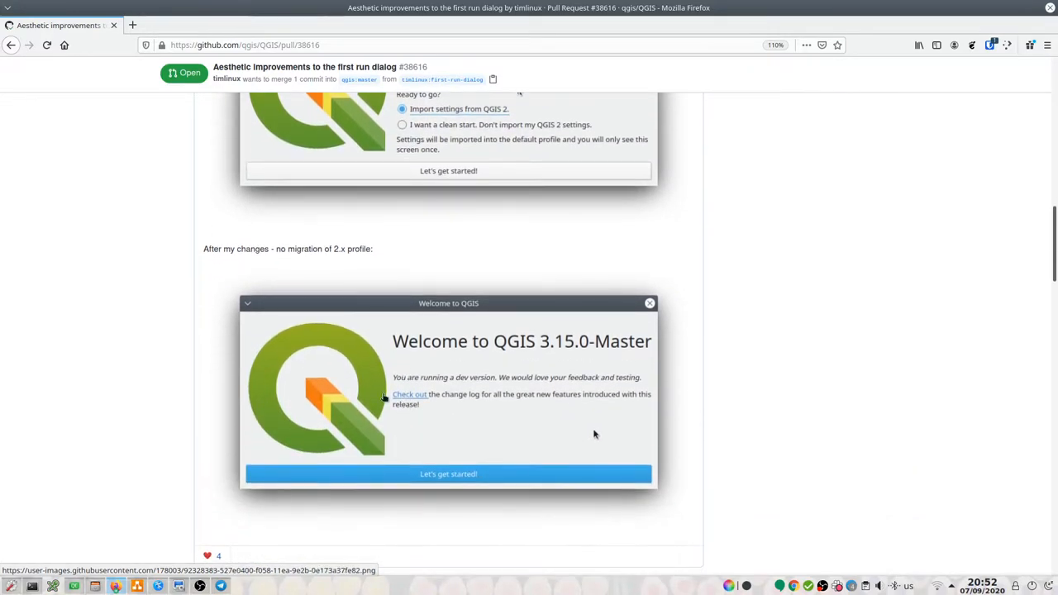
scroll("down", 3)
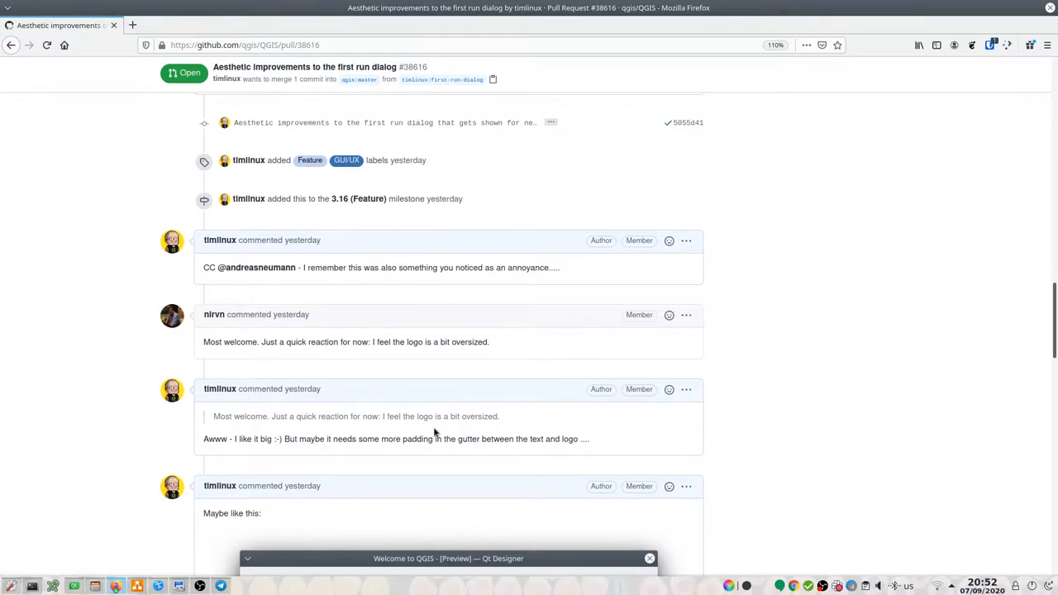
scroll("down", 3)
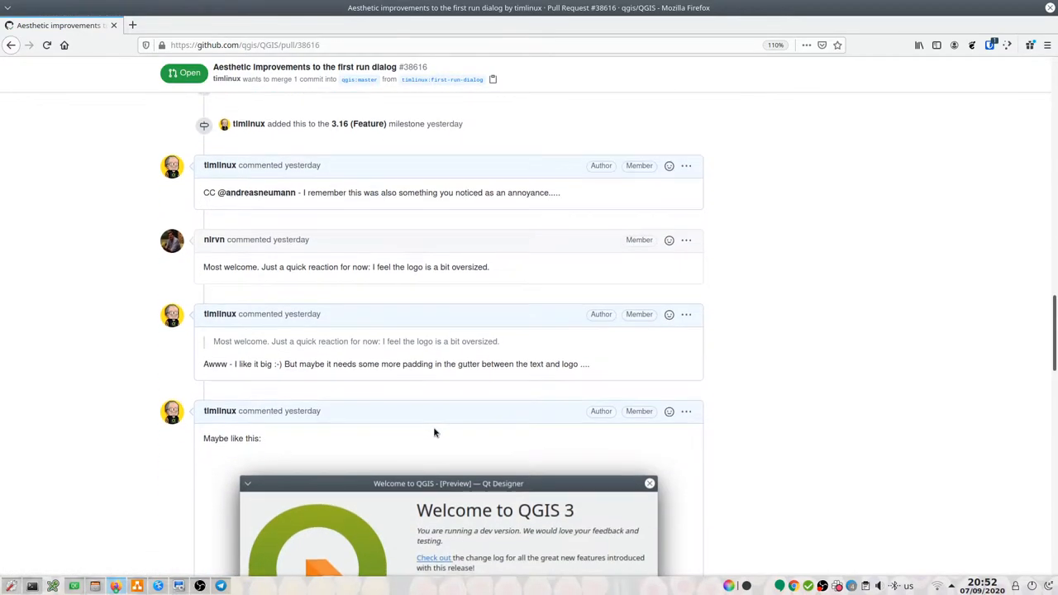
scroll("down", 3)
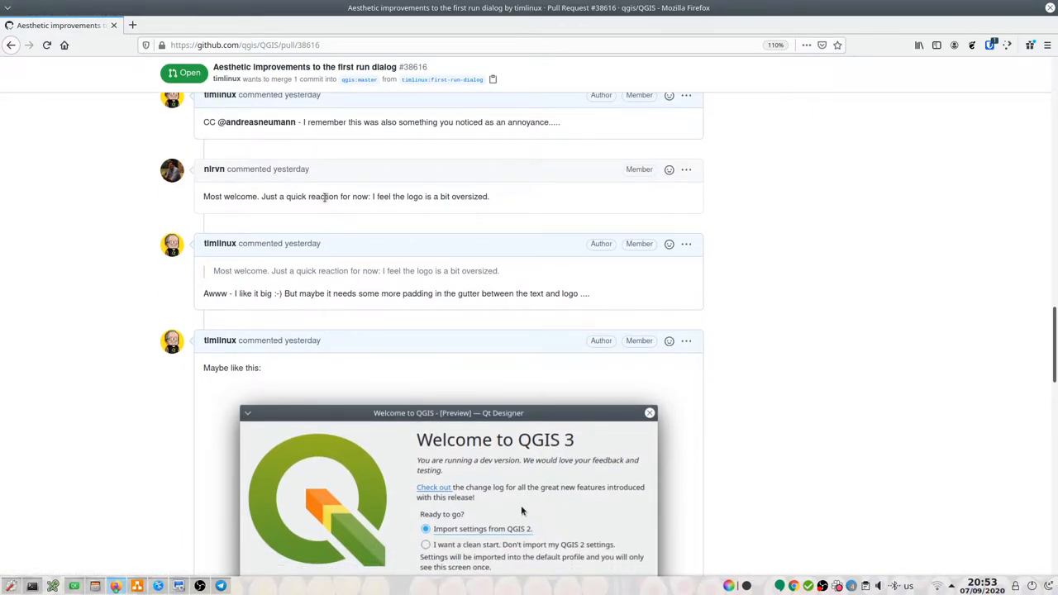
mouse_move(282, 194)
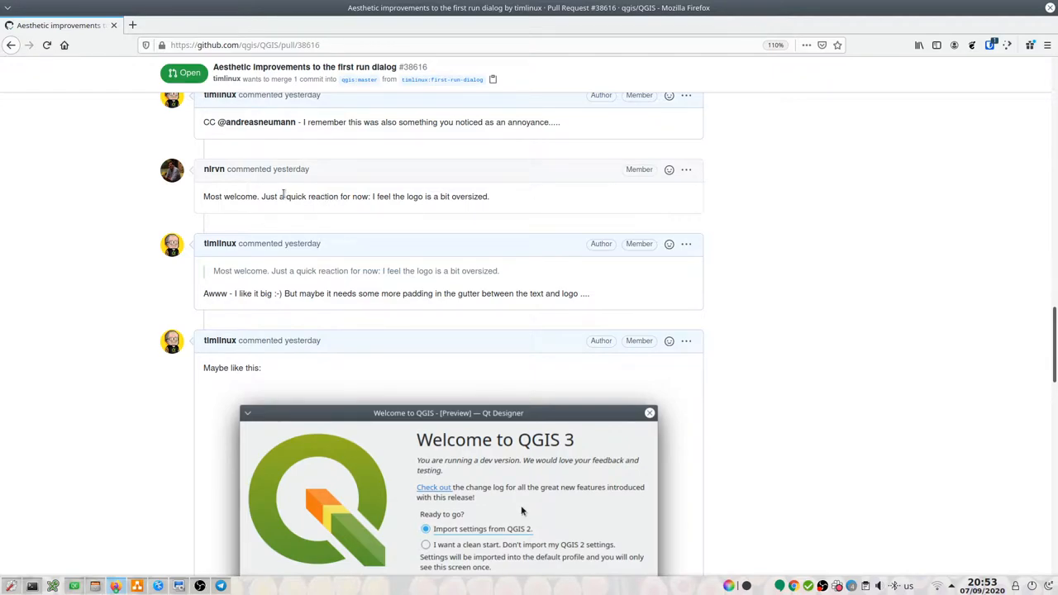
mouse_move(336, 364)
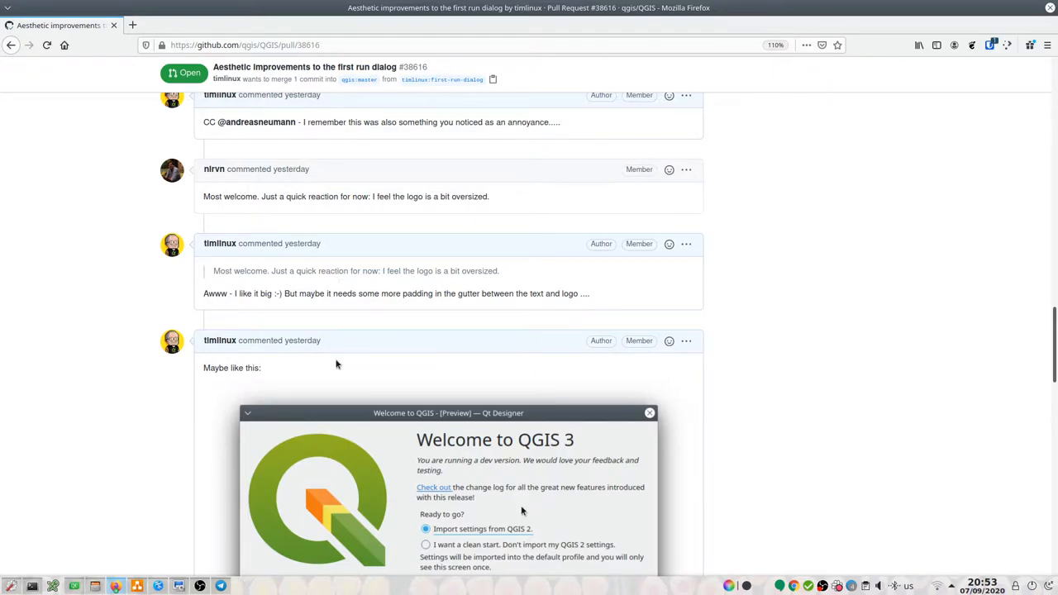
scroll("down", 3)
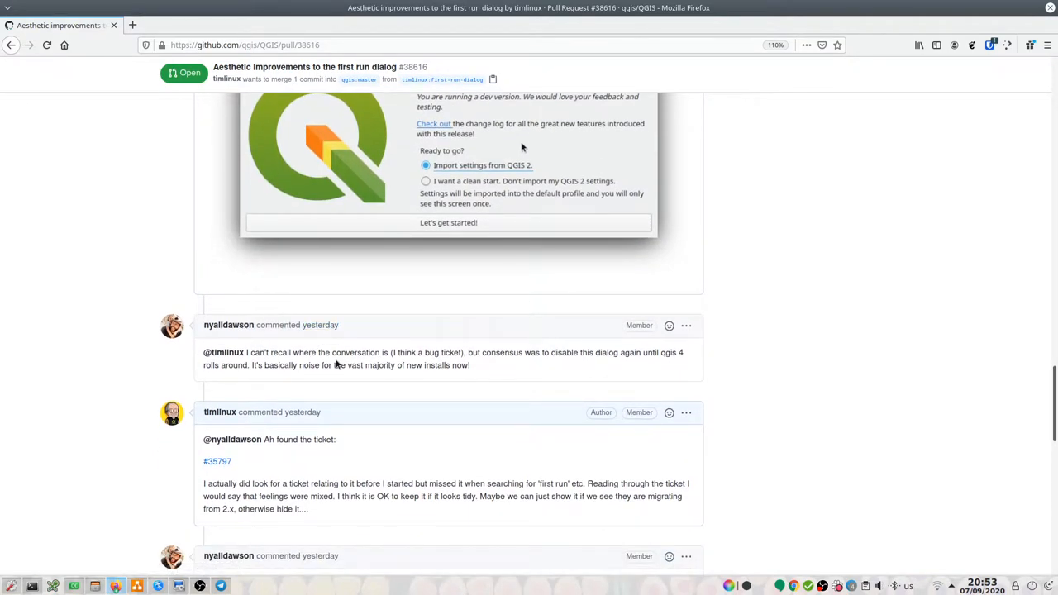
scroll("down", 3)
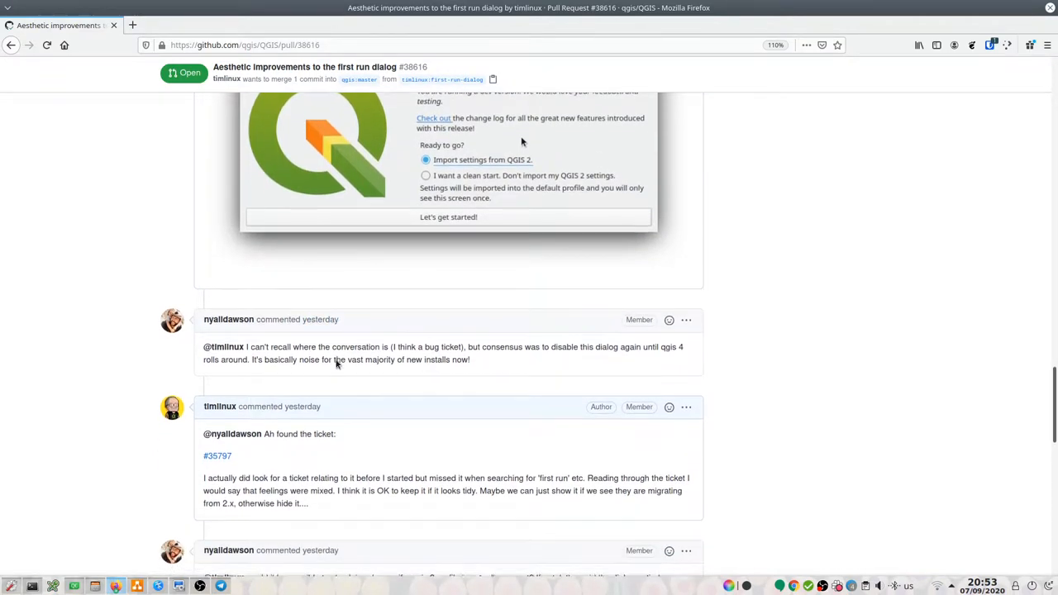
scroll("down", 3)
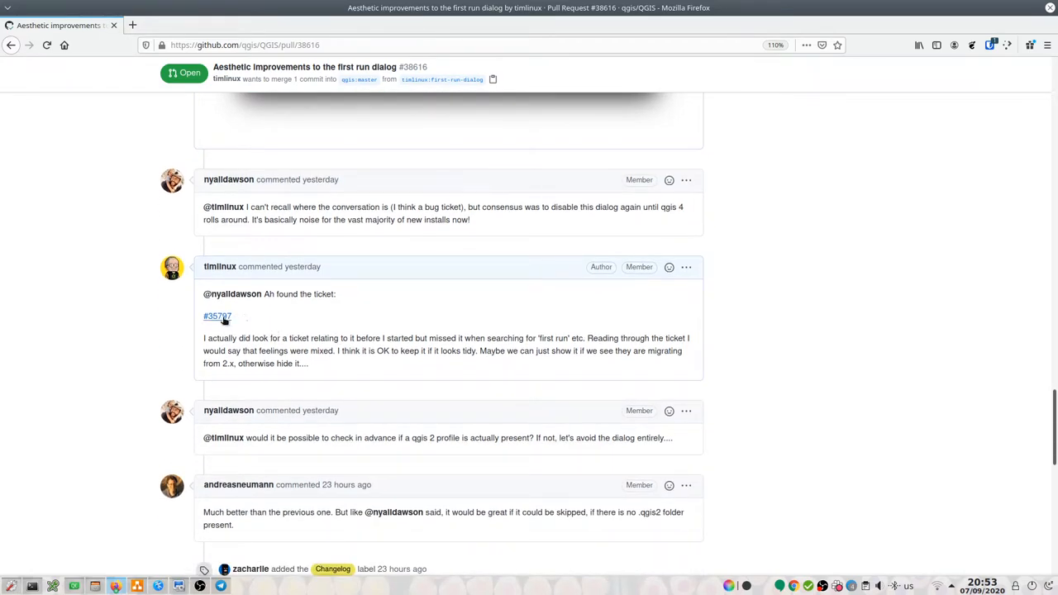
mouse_move(217, 316)
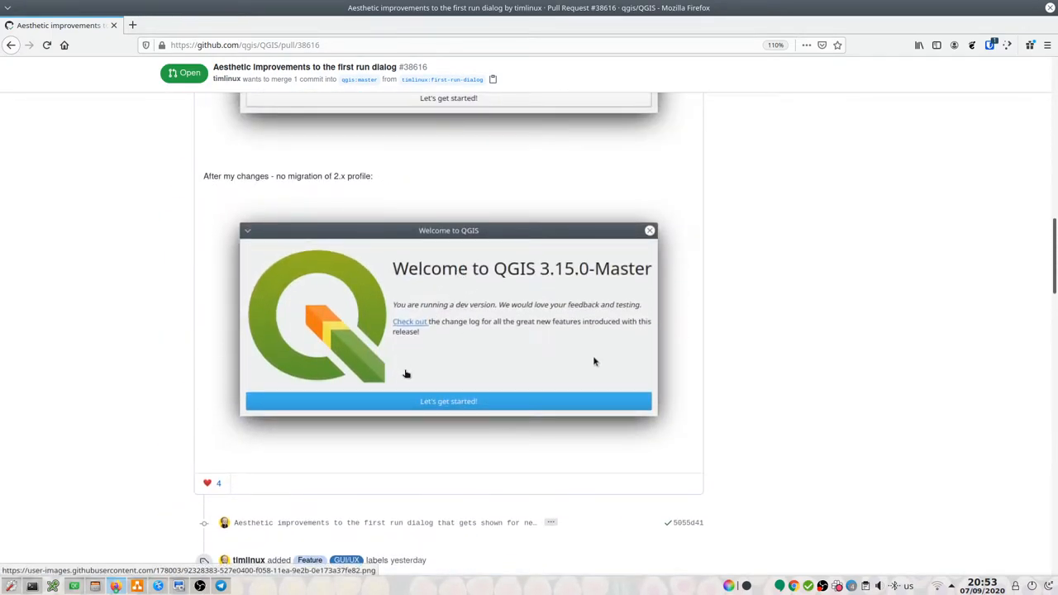
mouse_move(430, 430)
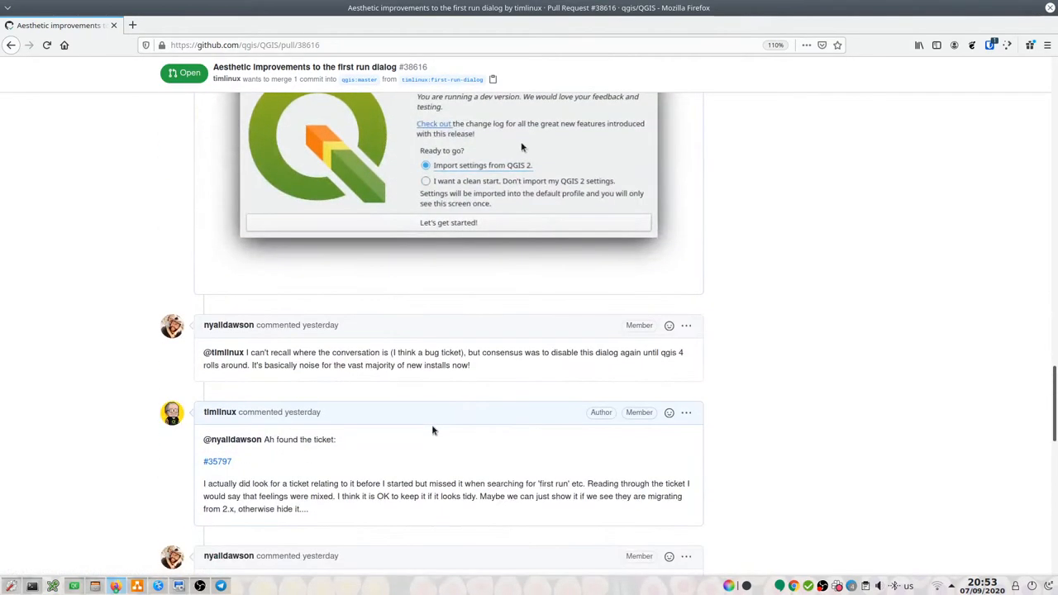
scroll("down", 3)
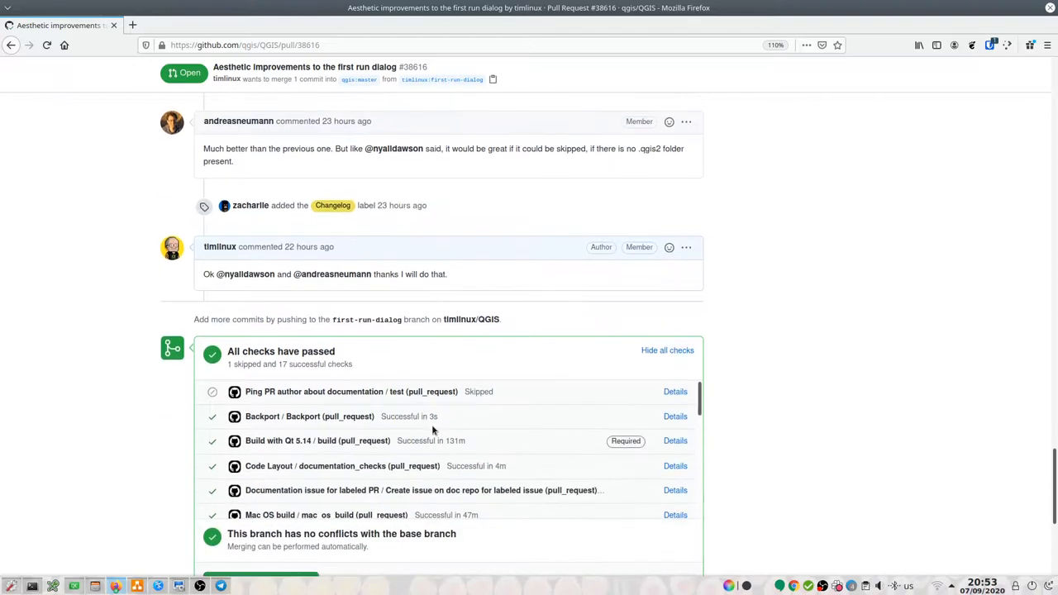
scroll("down", 3)
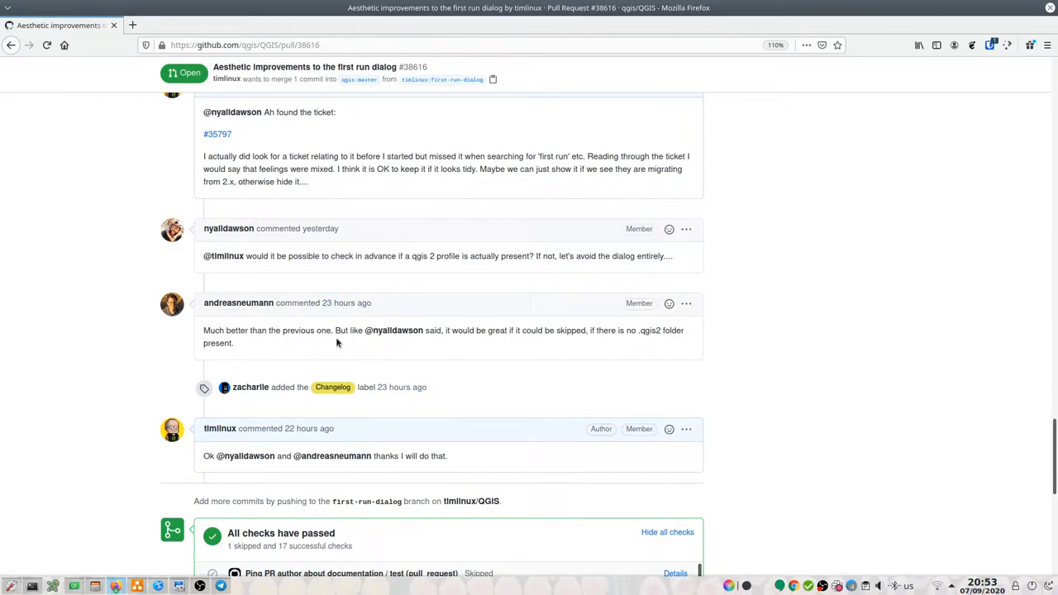
mouse_move(533, 347)
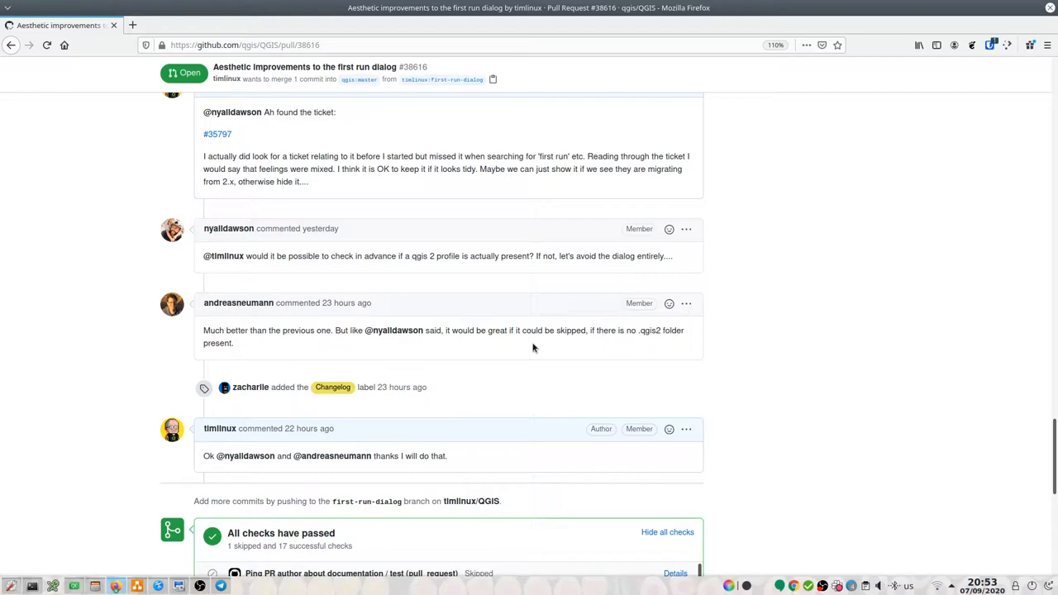
mouse_move(525, 366)
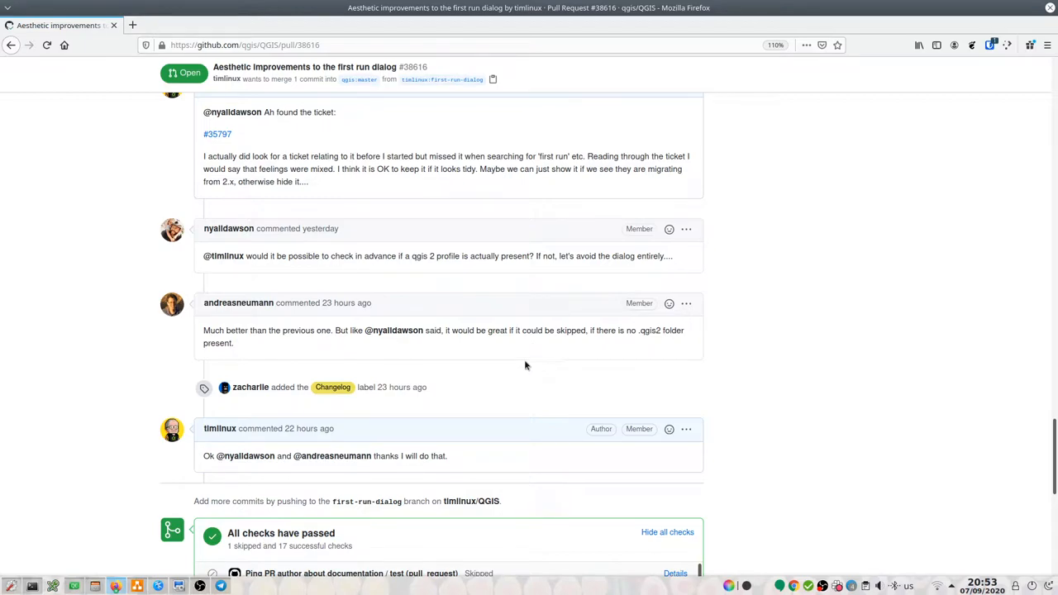
mouse_move(496, 465)
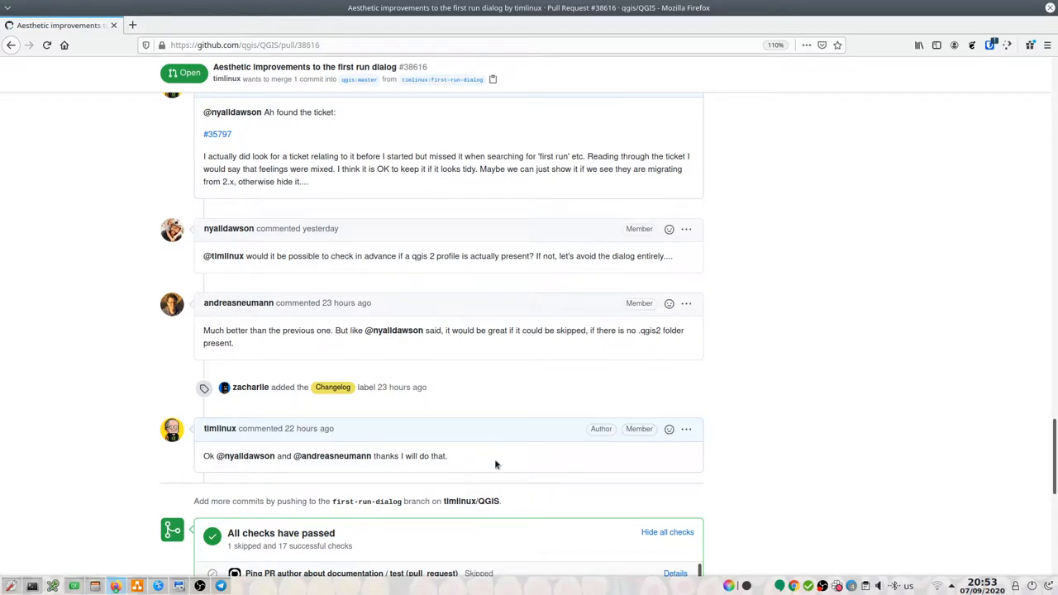
scroll("down", 3)
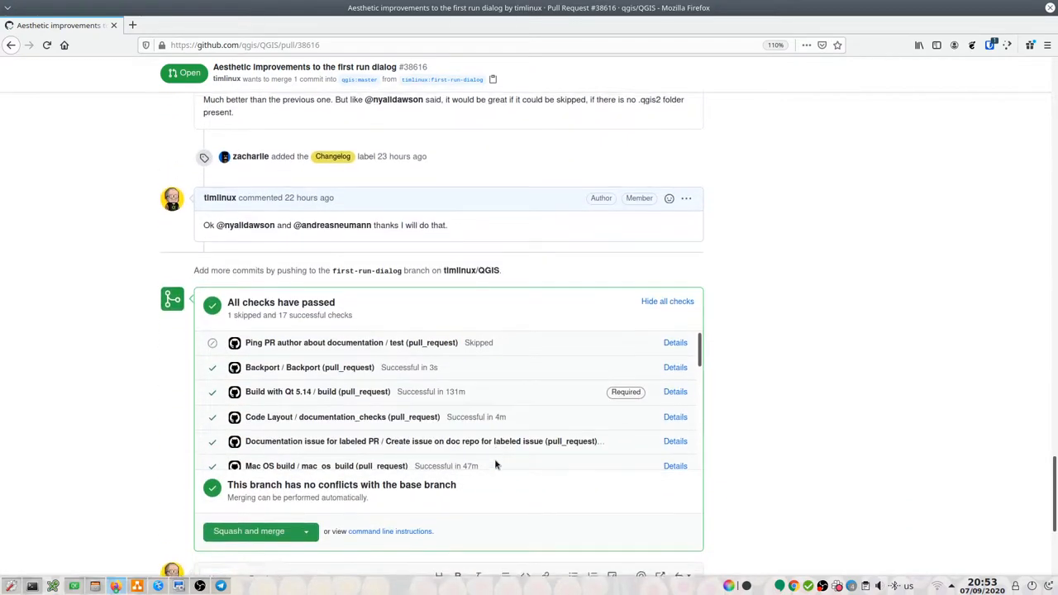
scroll("down", 3)
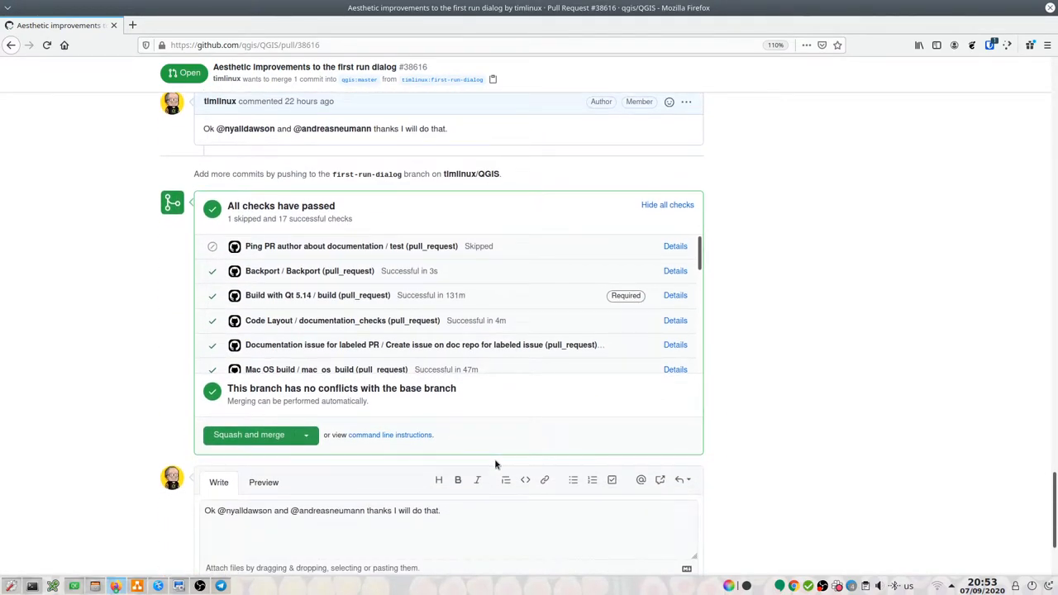
mouse_move(101, 568)
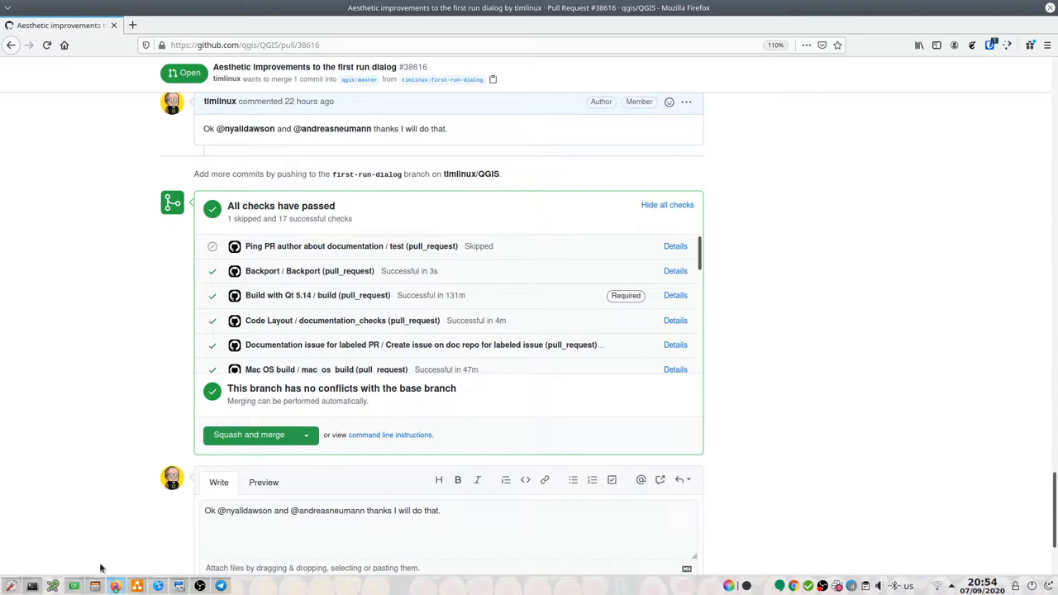
left_click(73, 585)
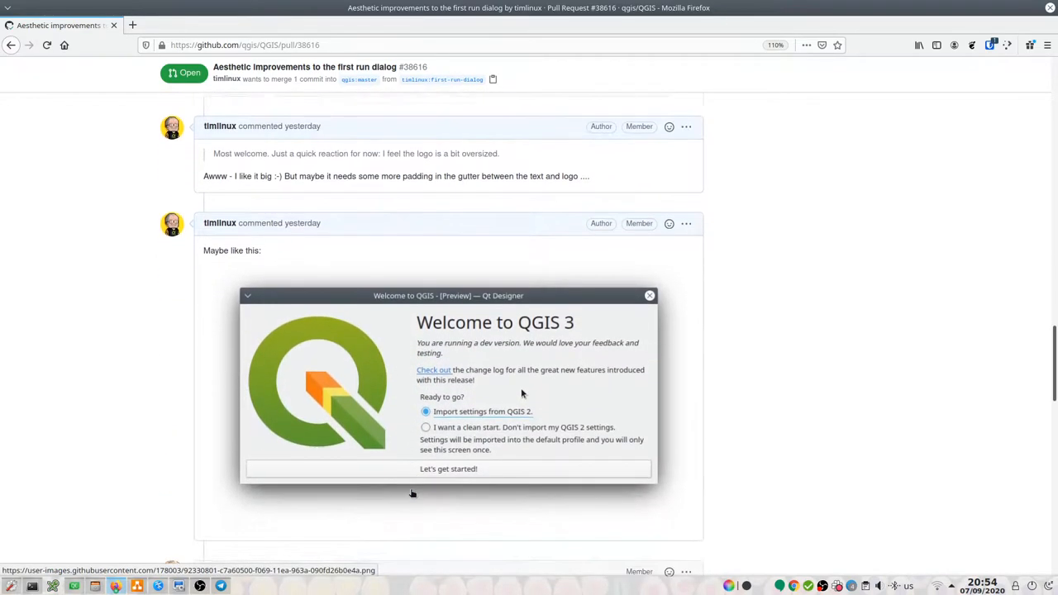
Step: Search the Locator for 'firs' to list first-run dialog files like qgsfirstrundialog.ui
scroll("down", 3)
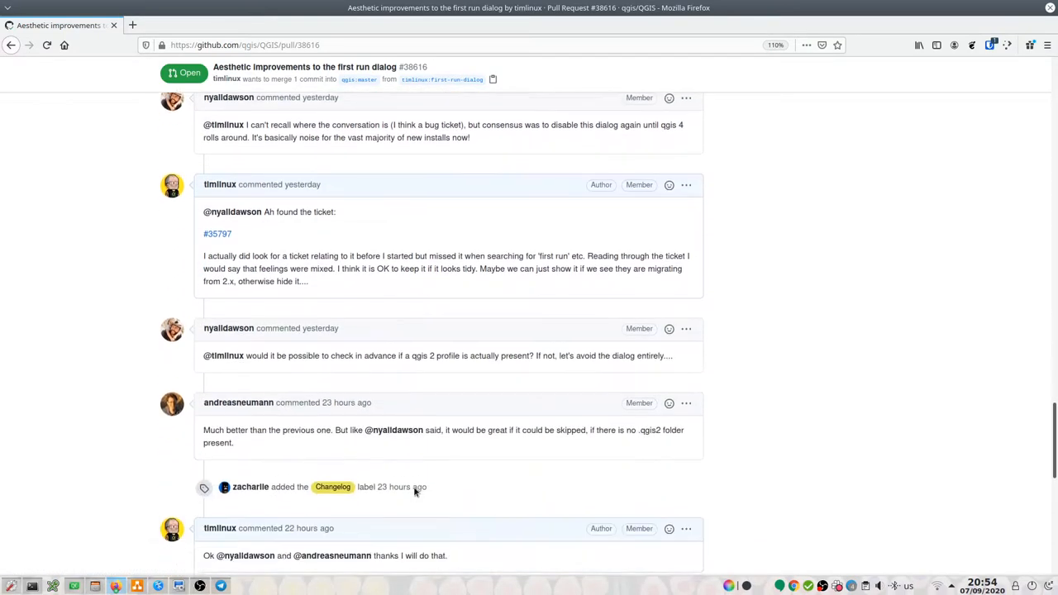
scroll("down", 3)
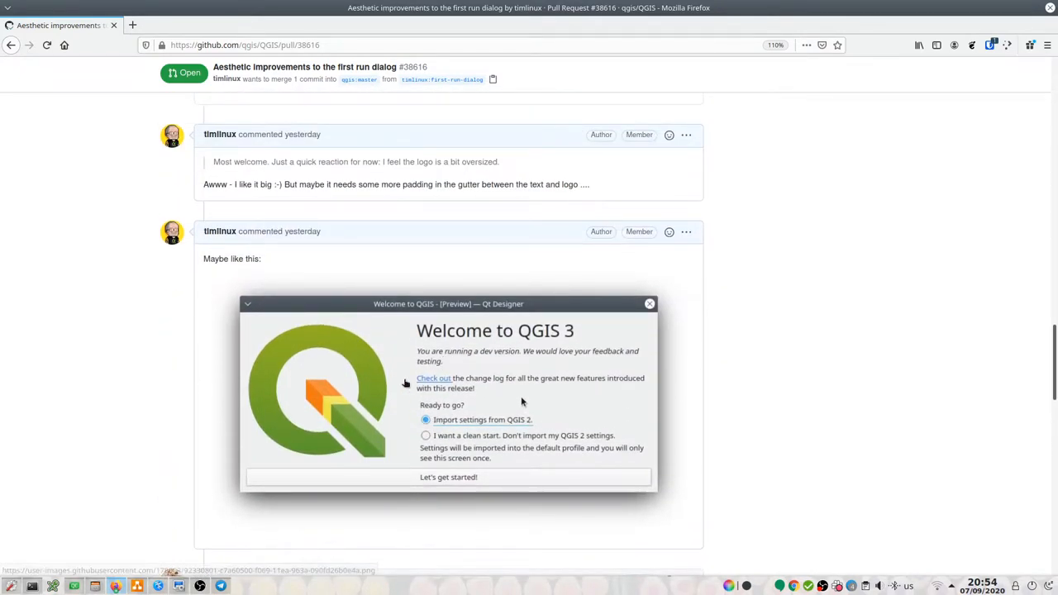
scroll("down", 3)
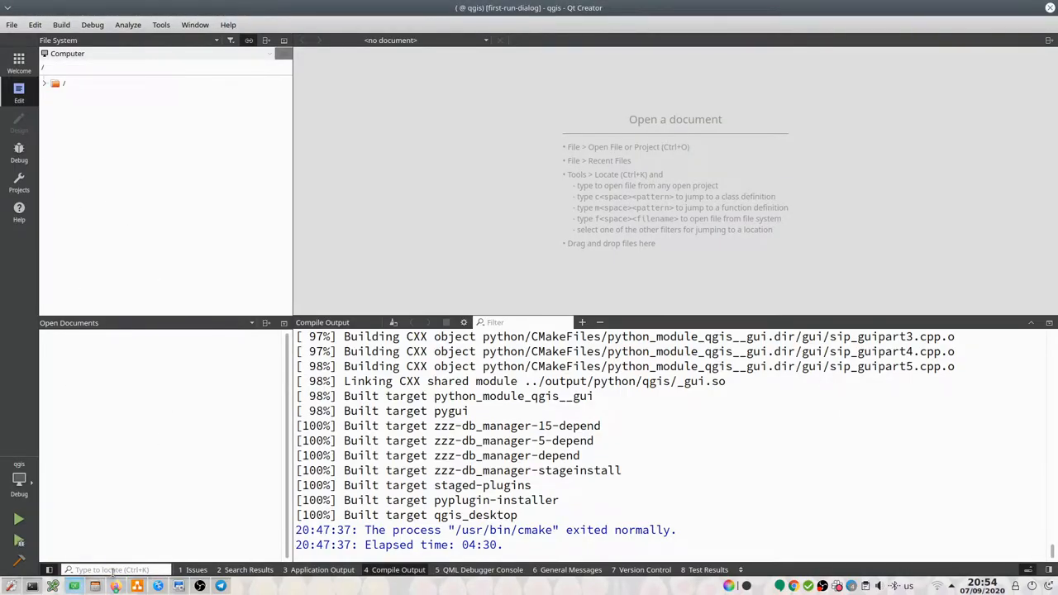
type("first")
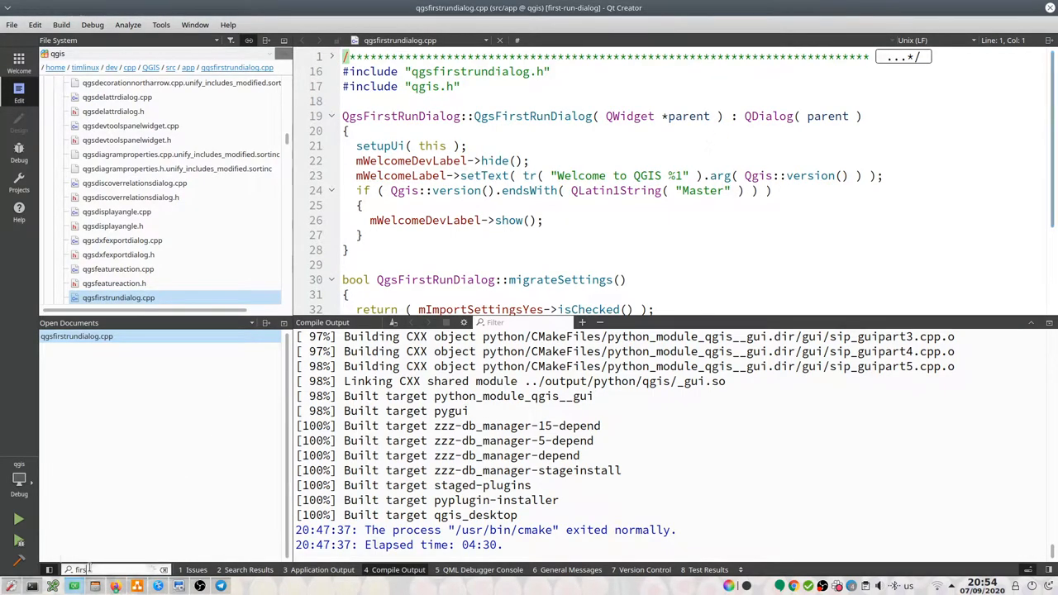
type("firs")
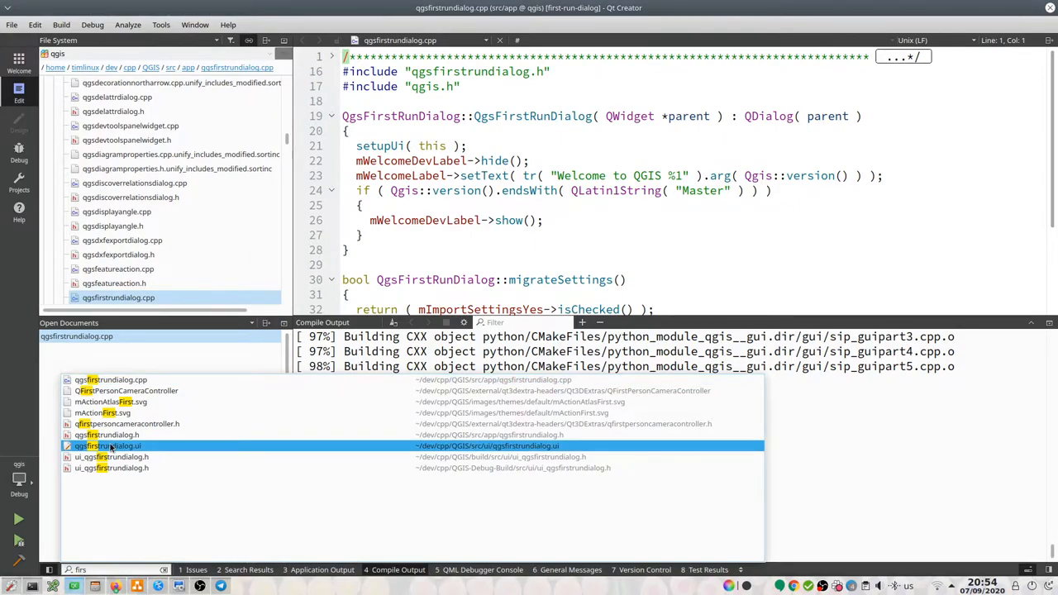
mouse_move(108, 446)
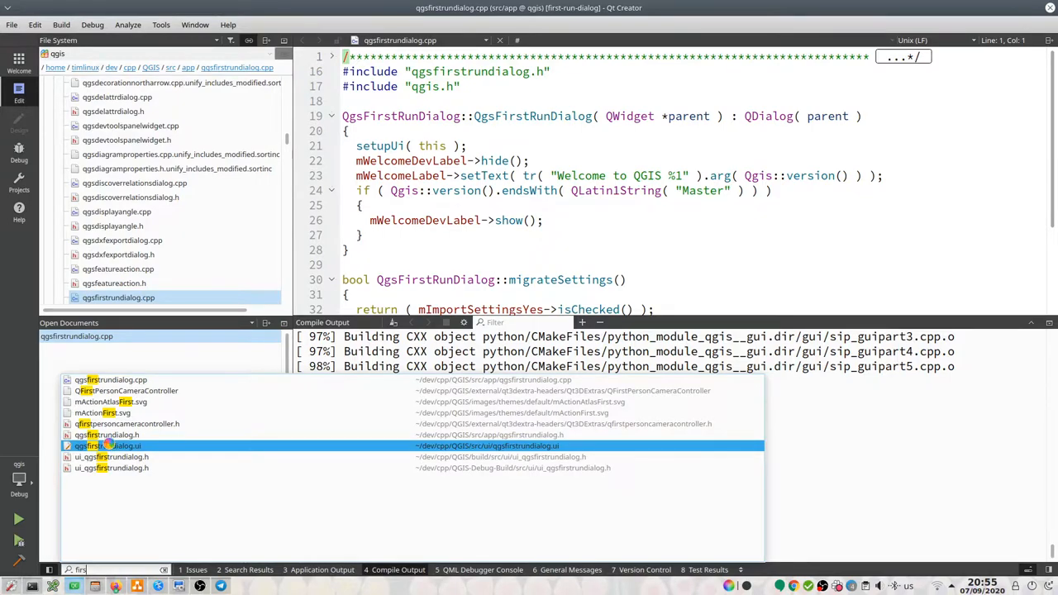
Step: Open qgsfirstrundialog.ui and set mMigrationWidget's layoutLeftMargin to 0
left_click(108, 447)
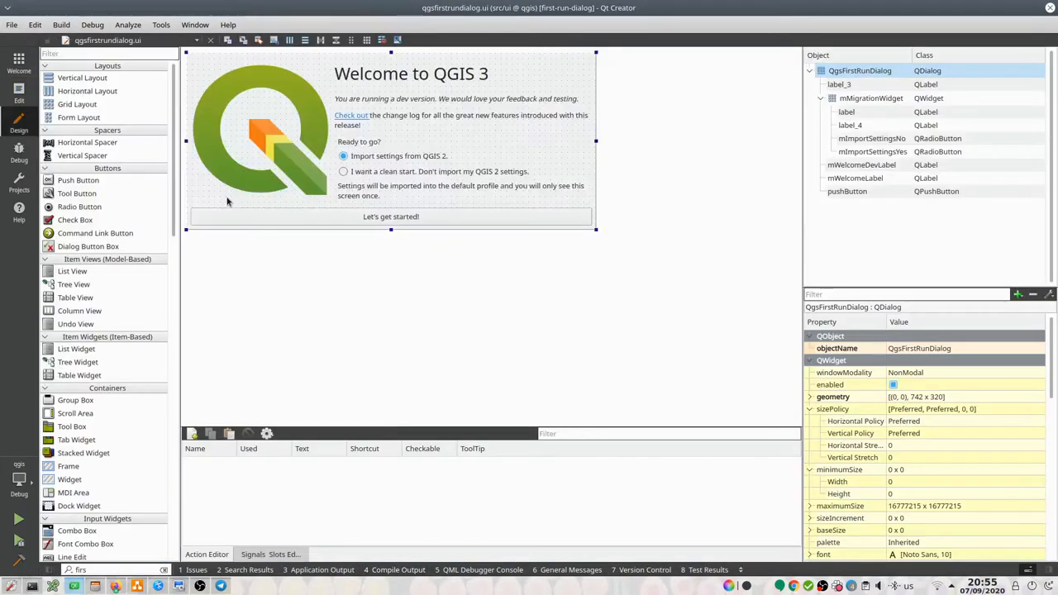
mouse_move(371, 141)
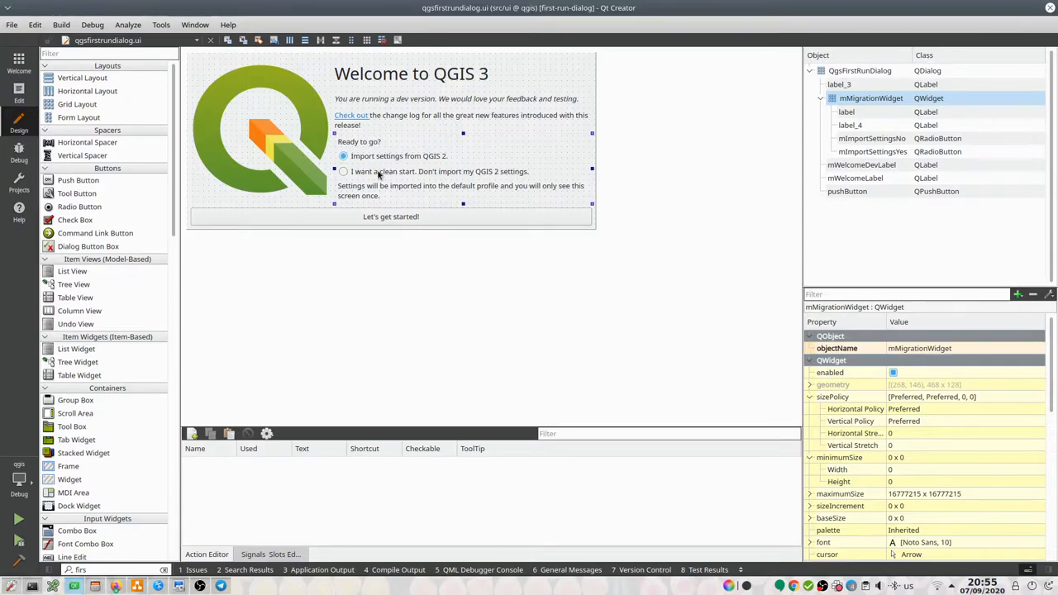
mouse_move(338, 143)
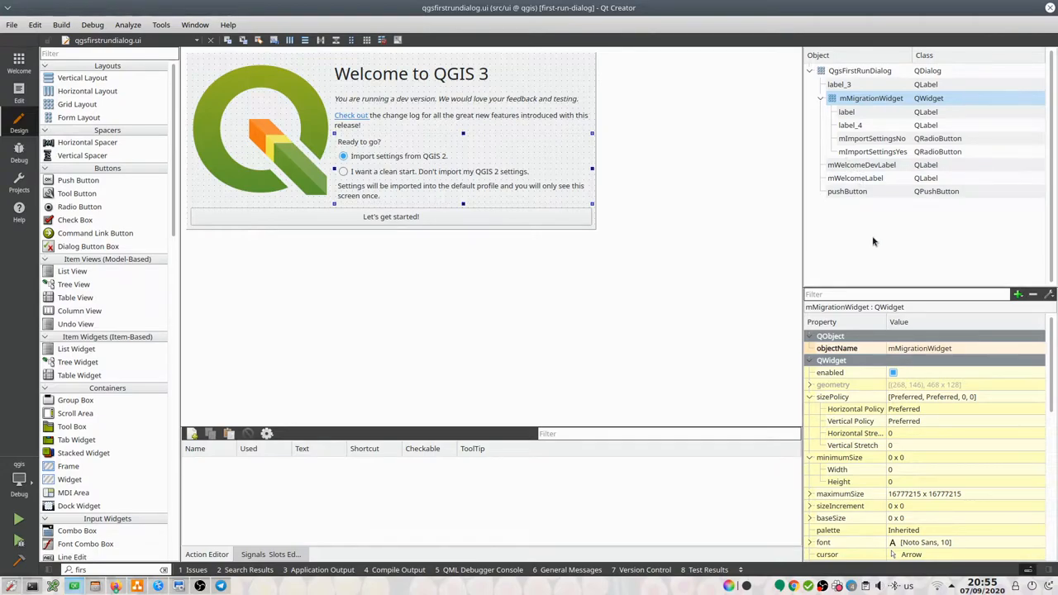
mouse_move(968, 453)
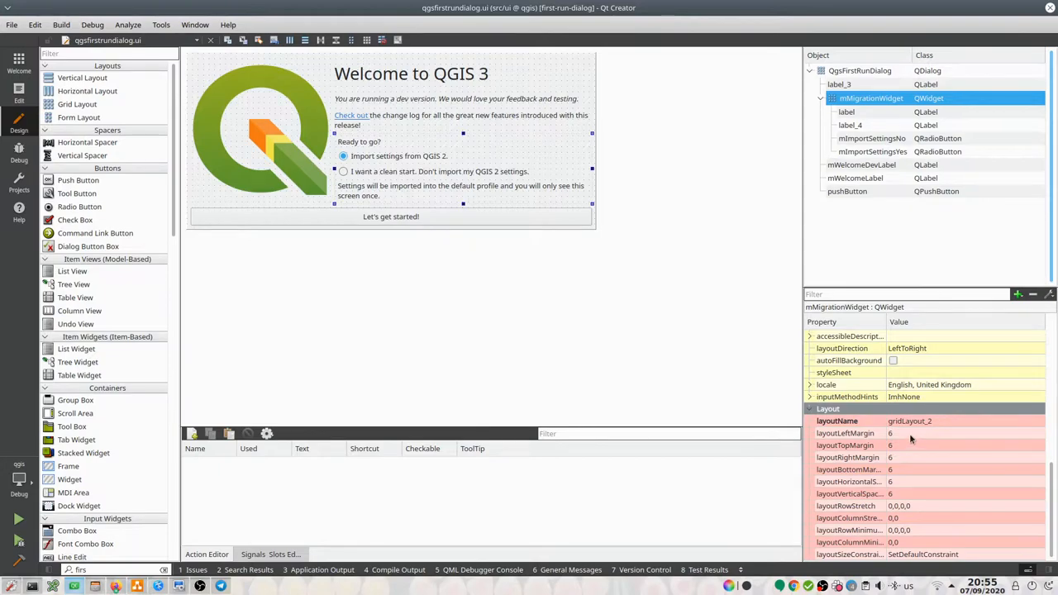
double_click(951, 434)
type("0")
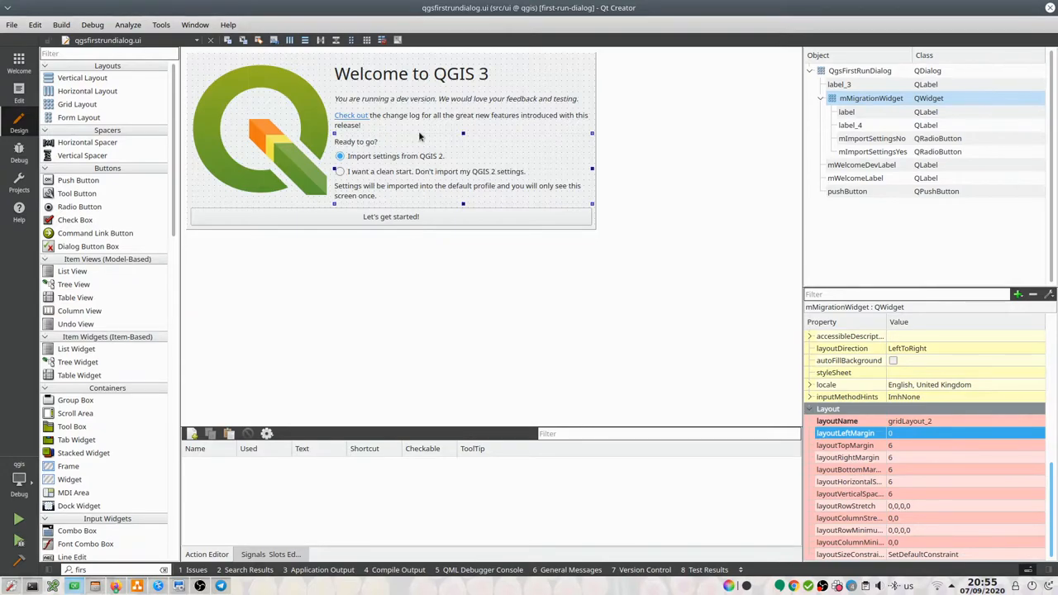
mouse_move(785, 77)
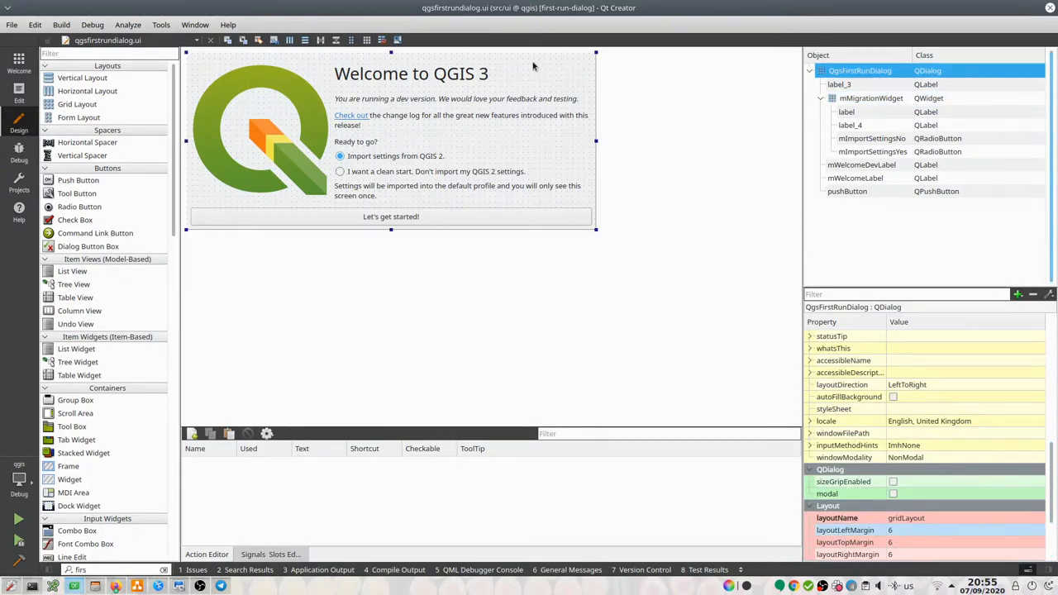
mouse_move(771, 257)
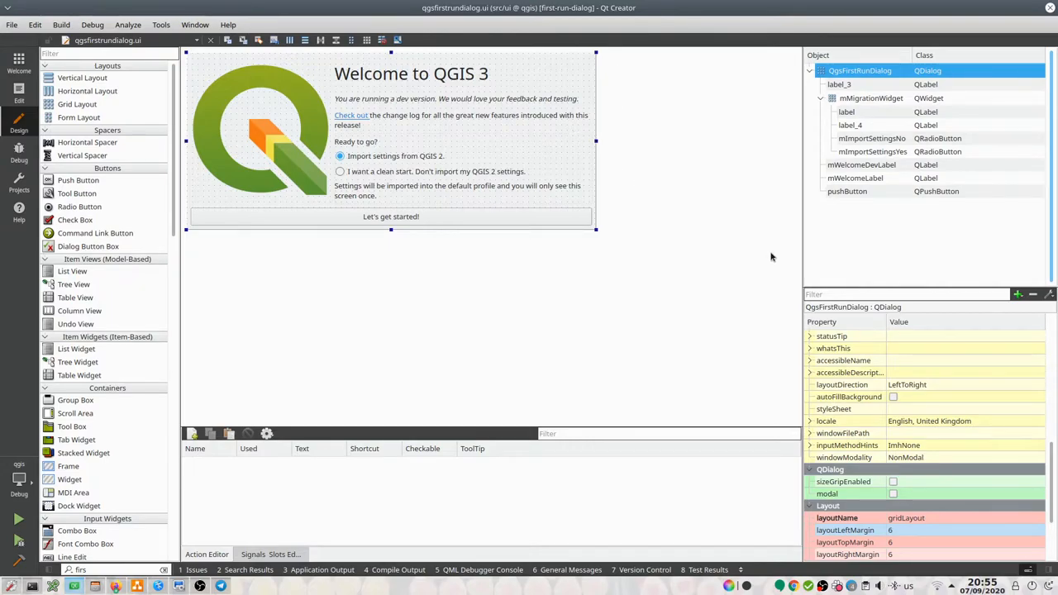
Step: Set QgsFirstRunDialog's layoutHorizontalSpacing property to 50 in the Property Editor
scroll("down", 3)
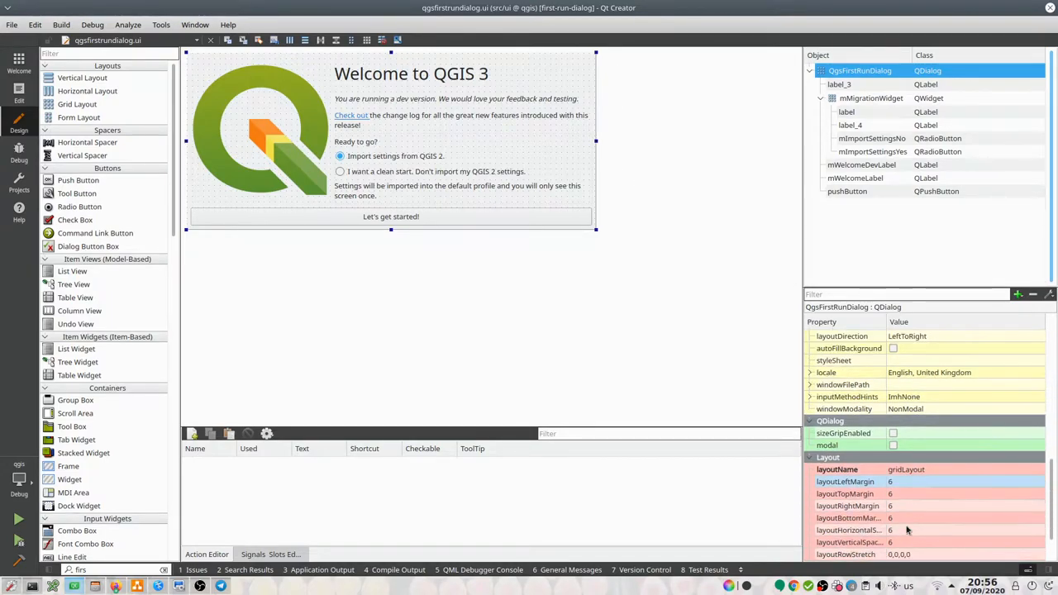
scroll("down", 3)
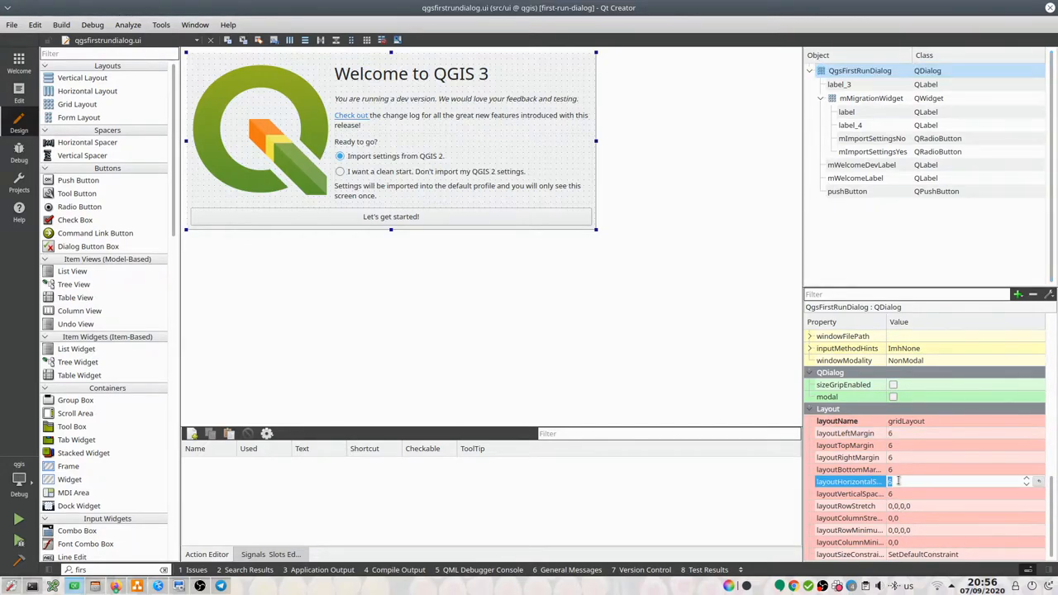
type("50")
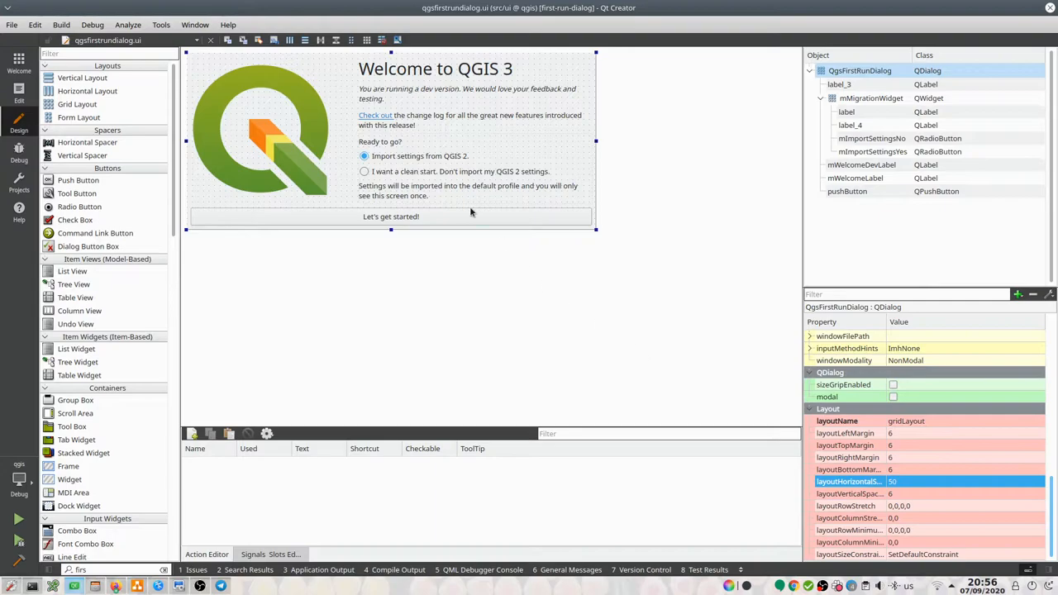
mouse_move(391, 142)
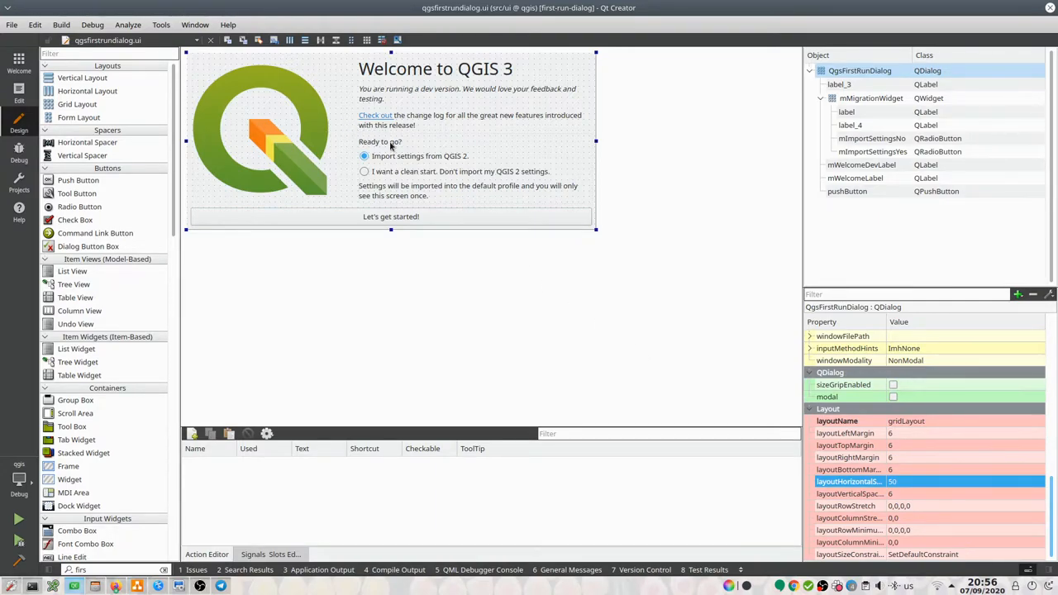
mouse_move(678, 279)
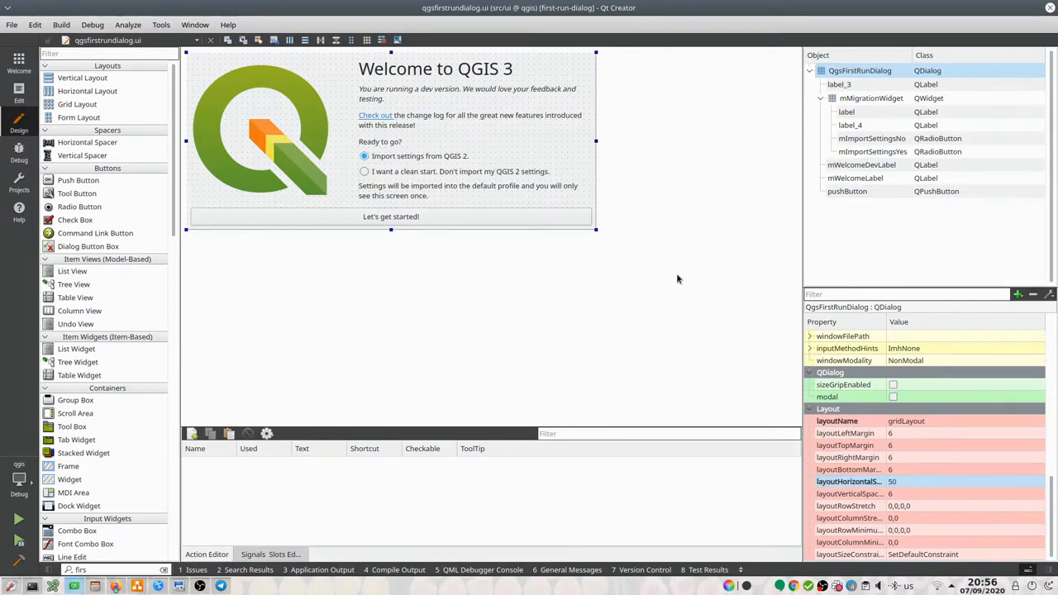
mouse_move(545, 256)
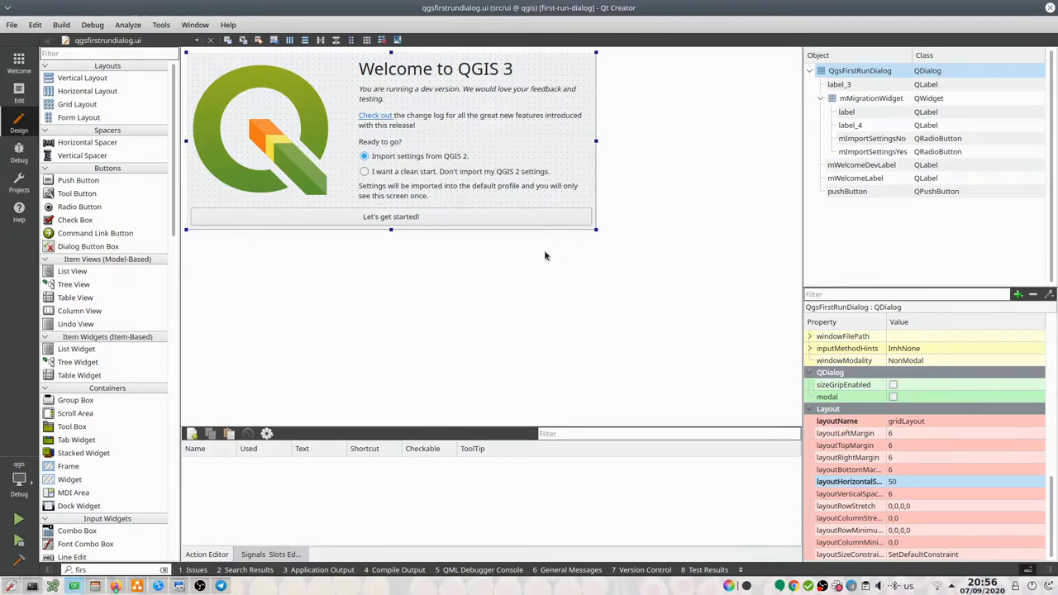
mouse_move(535, 268)
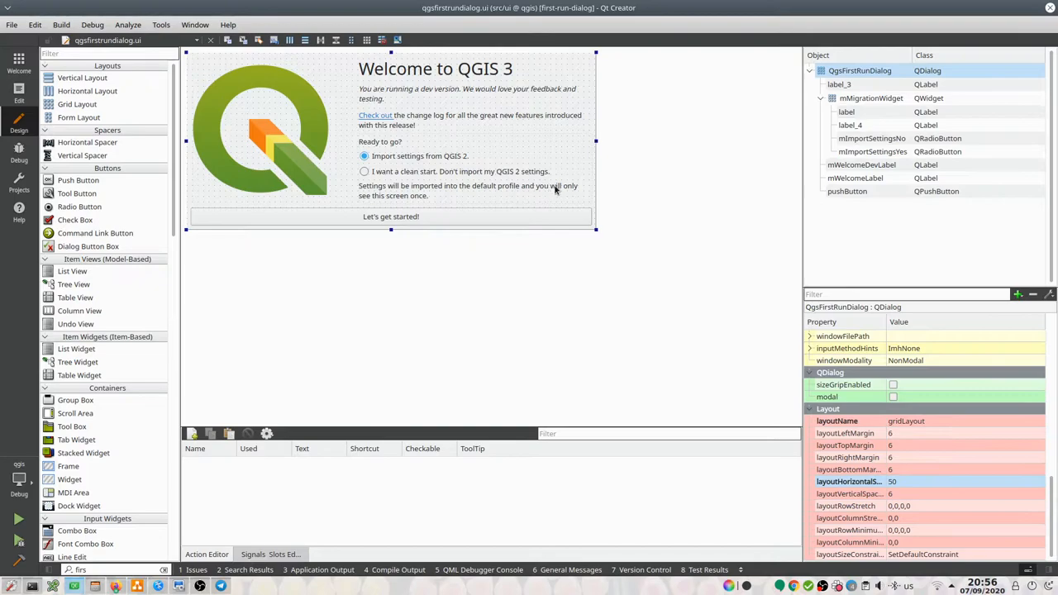
mouse_move(517, 269)
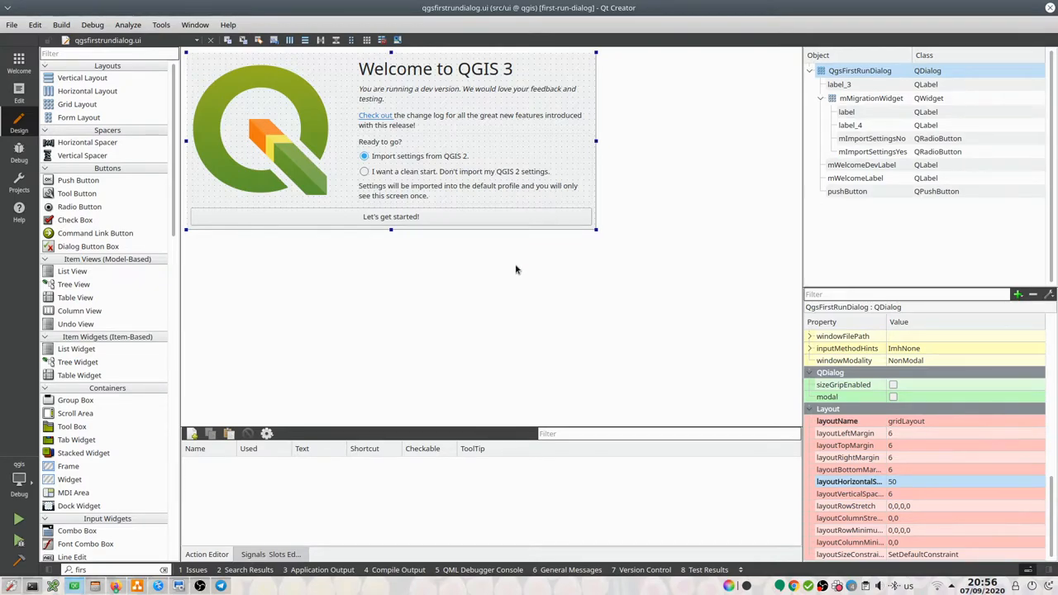
mouse_move(390, 441)
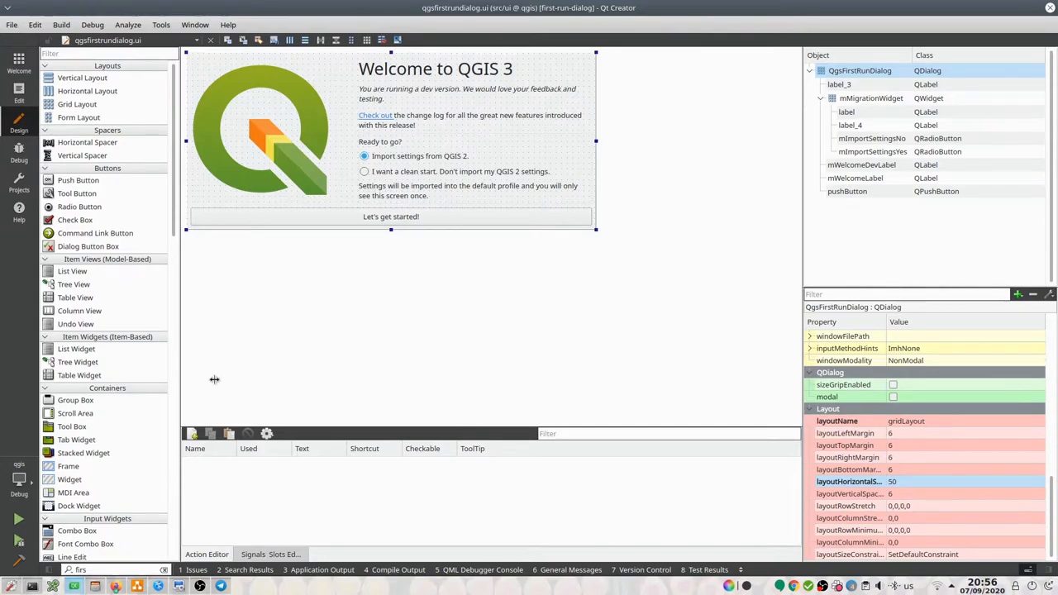
mouse_move(315, 68)
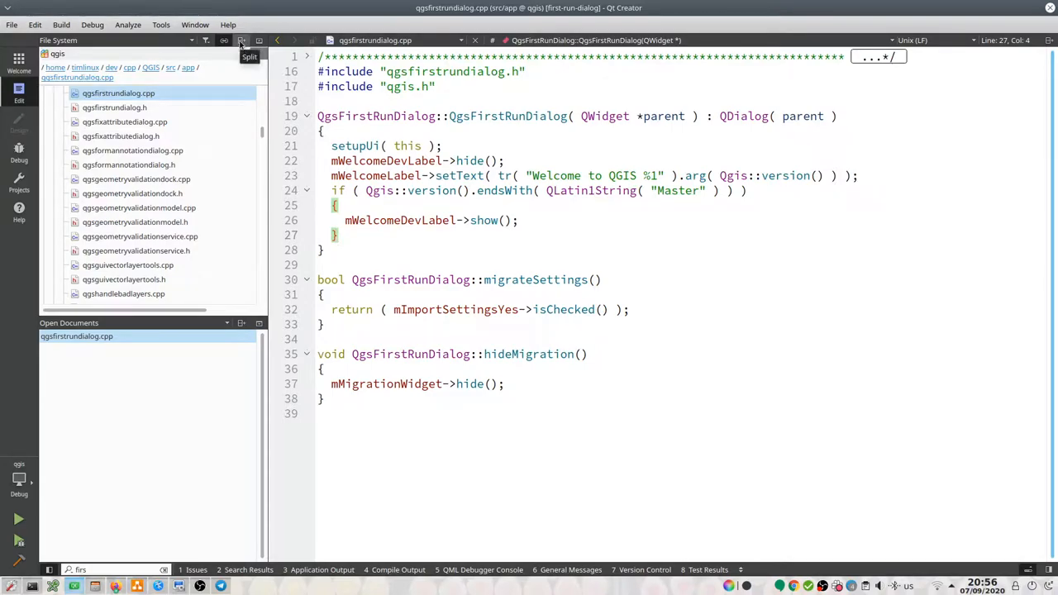
mouse_move(259, 39)
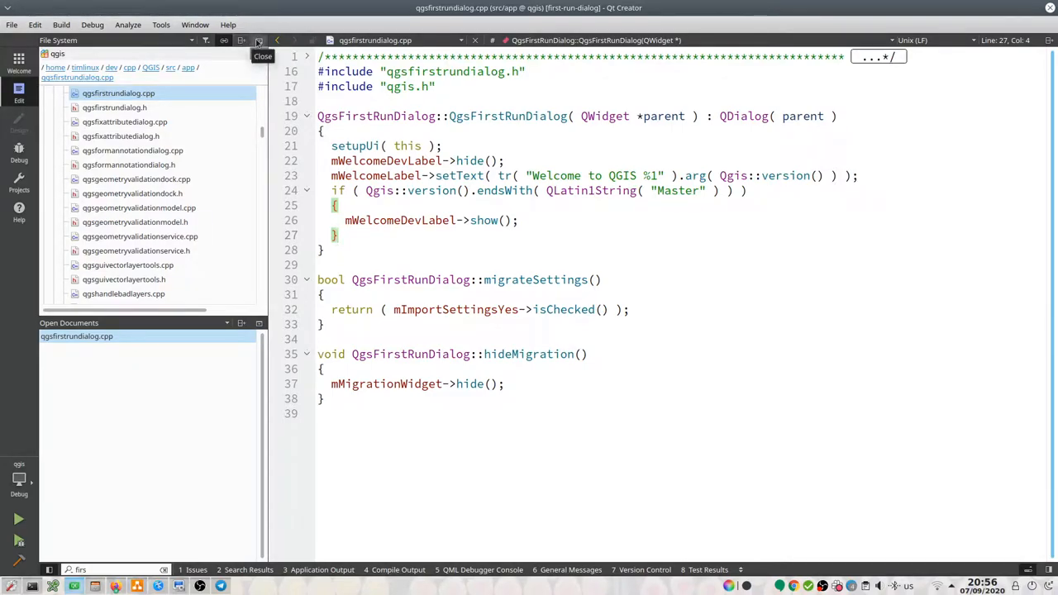
Step: Hide the File System sidebar so qgsfirstrundialog.cpp fills the editor
left_click(259, 40)
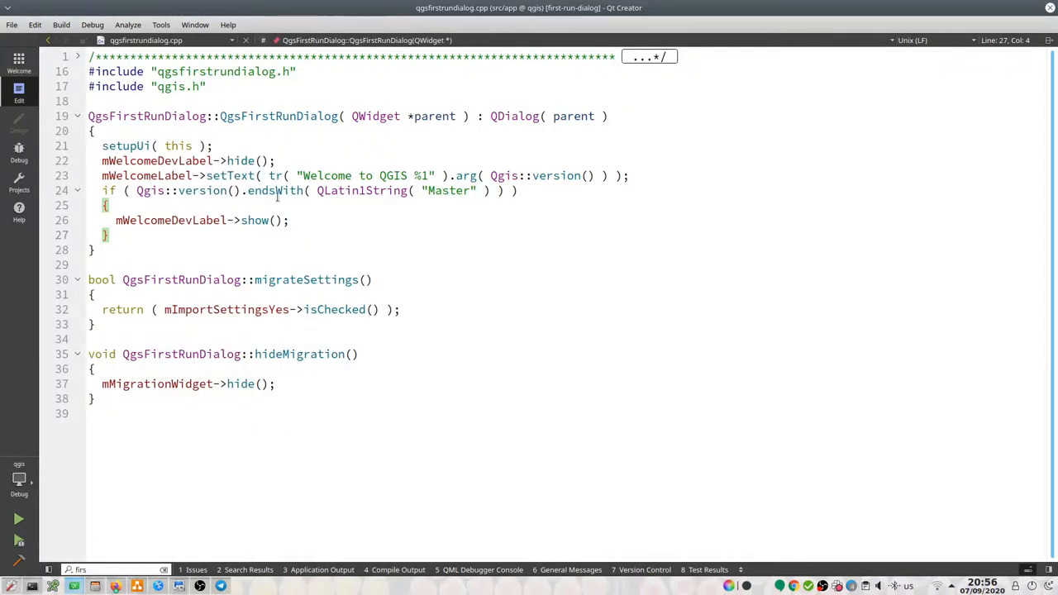
mouse_move(403, 260)
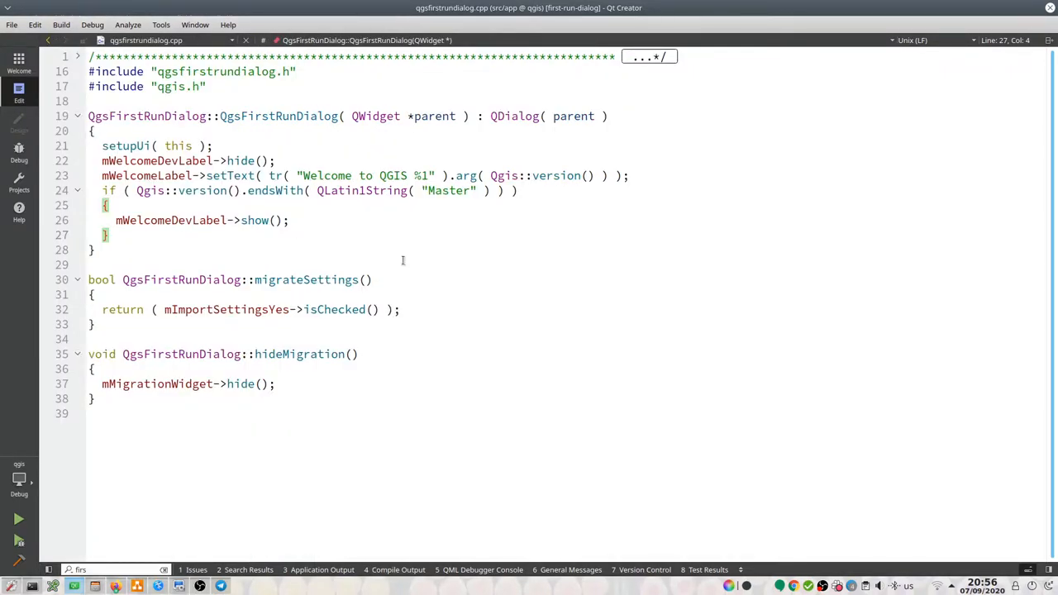
mouse_move(422, 245)
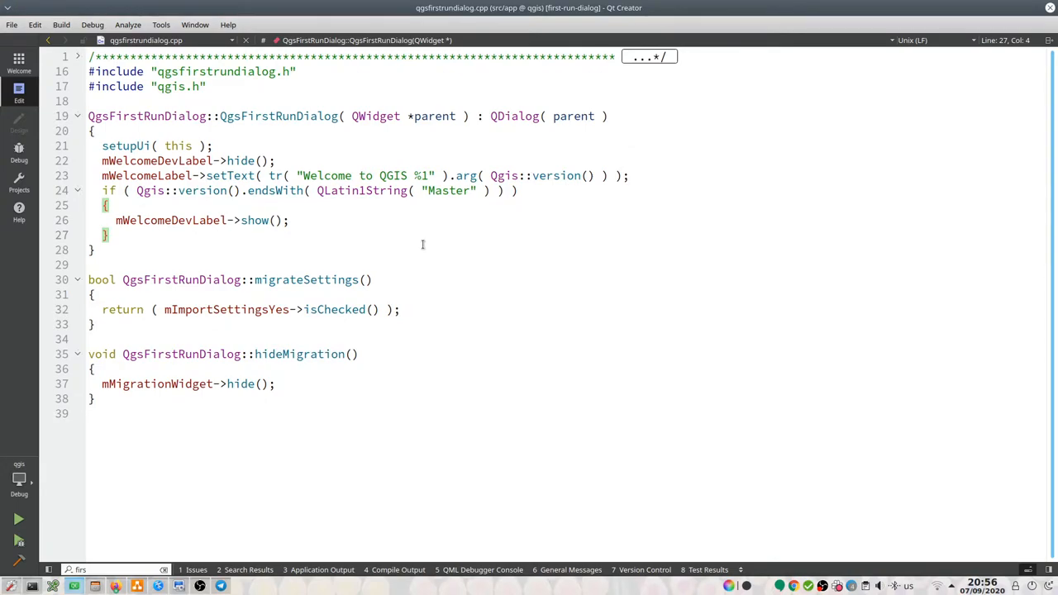
mouse_move(279, 115)
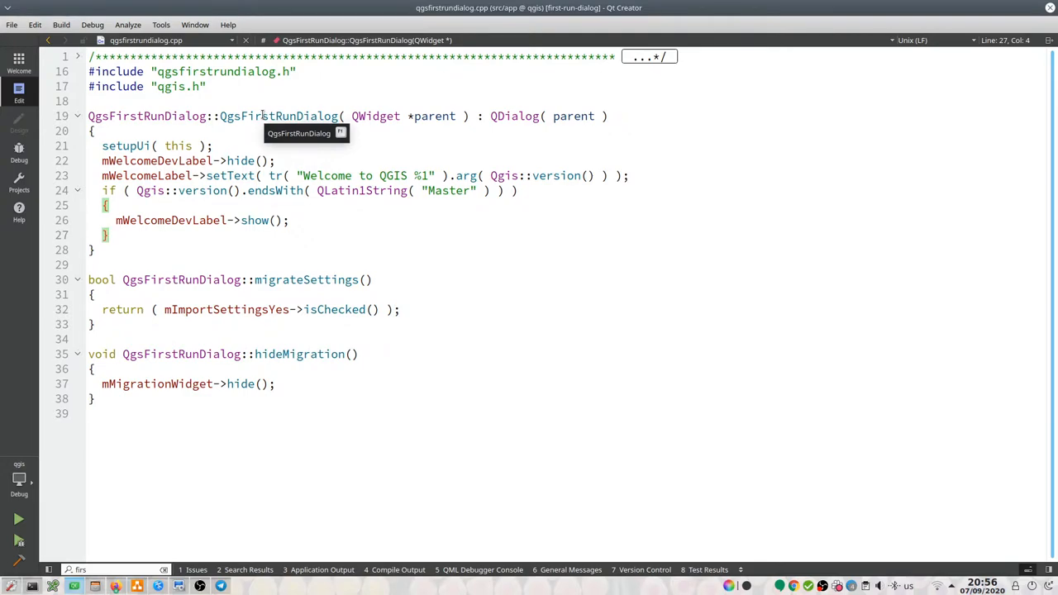
right_click(277, 116)
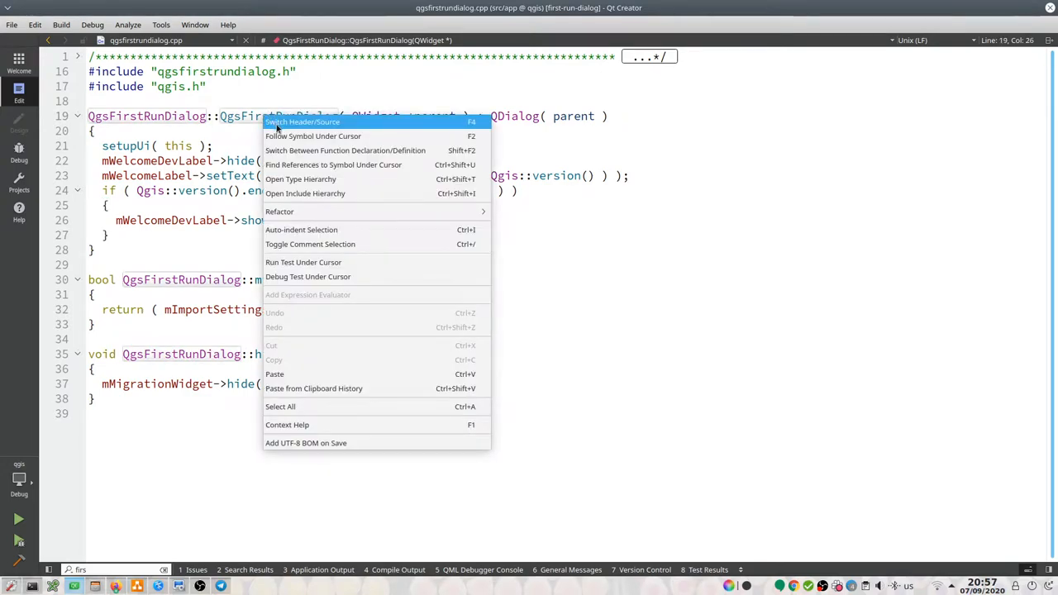
mouse_move(314, 128)
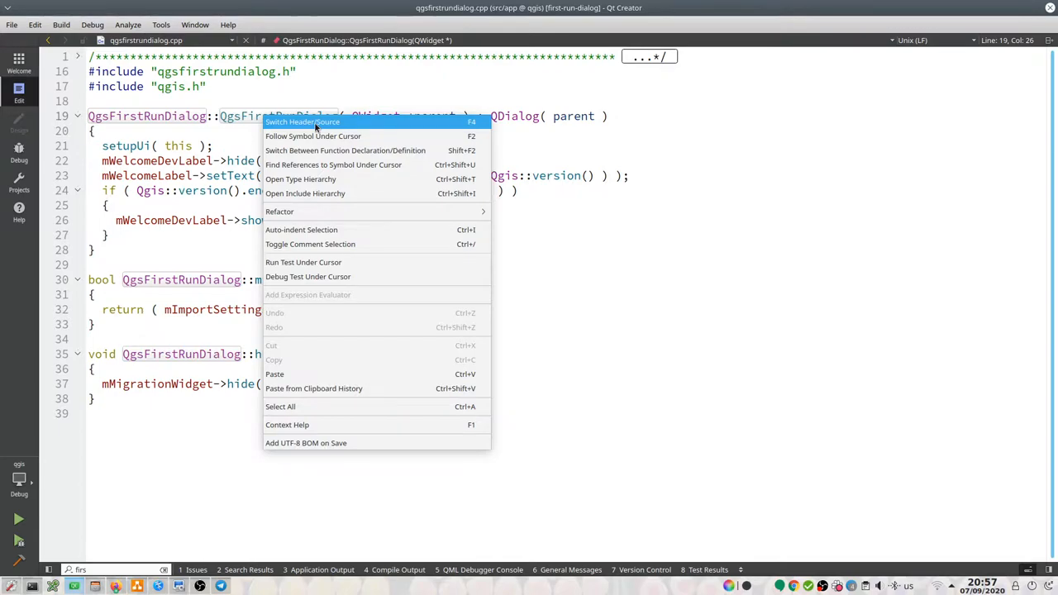
mouse_move(342, 94)
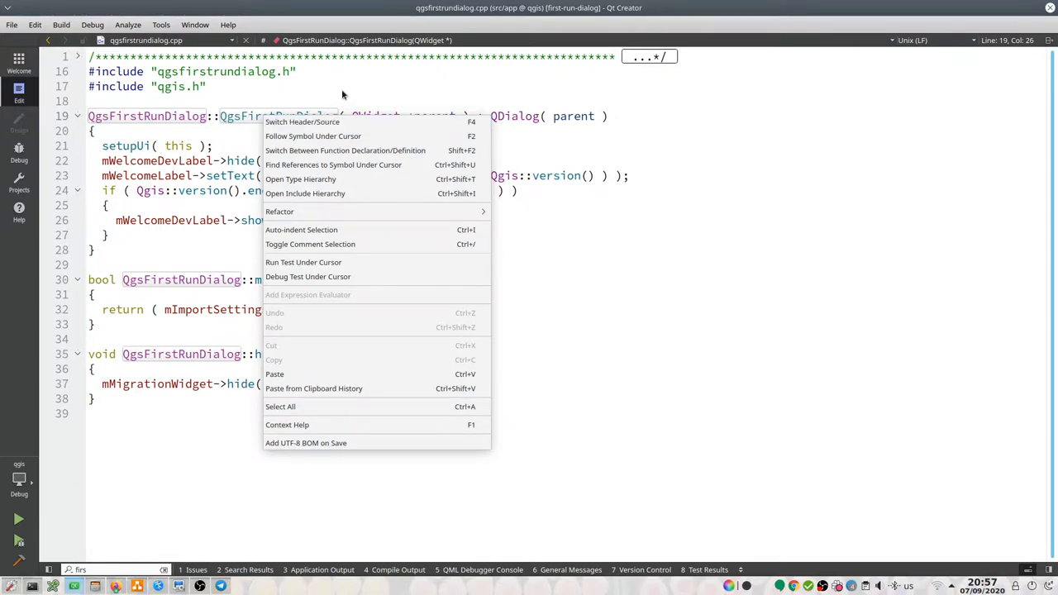
mouse_move(351, 88)
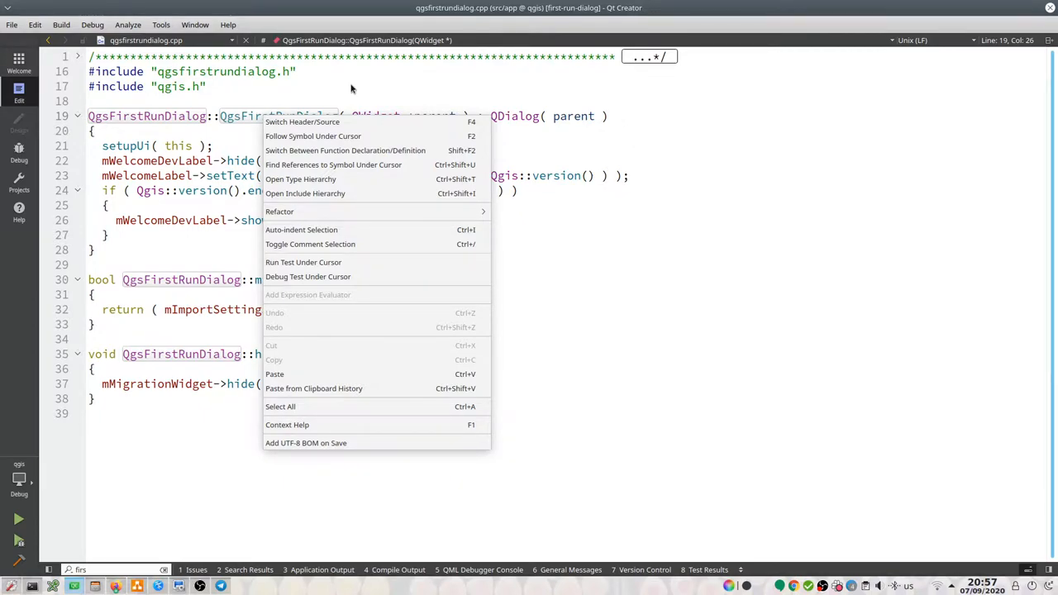
mouse_move(302, 121)
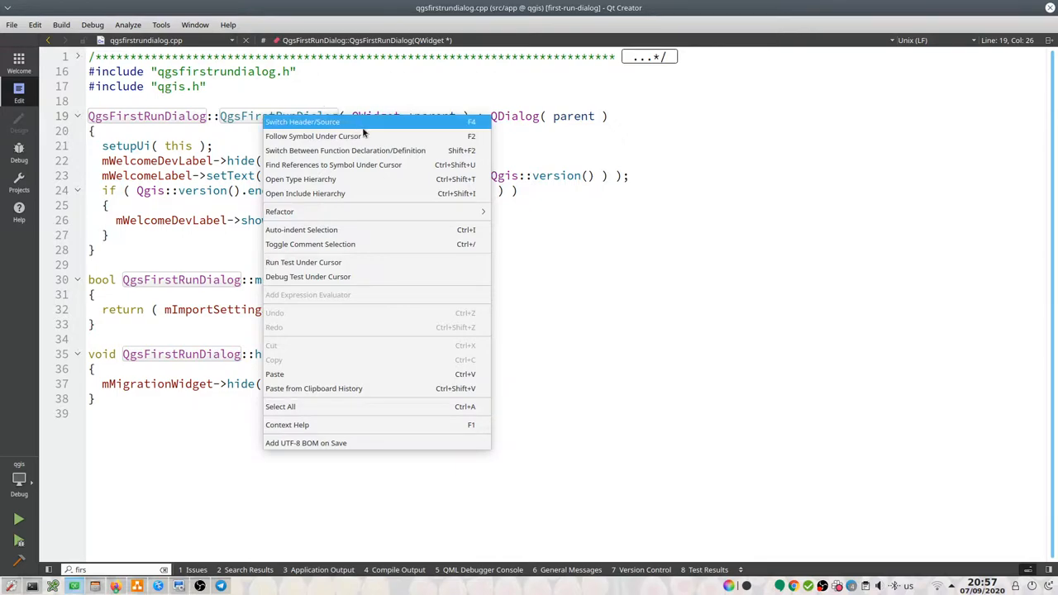
mouse_move(346, 94)
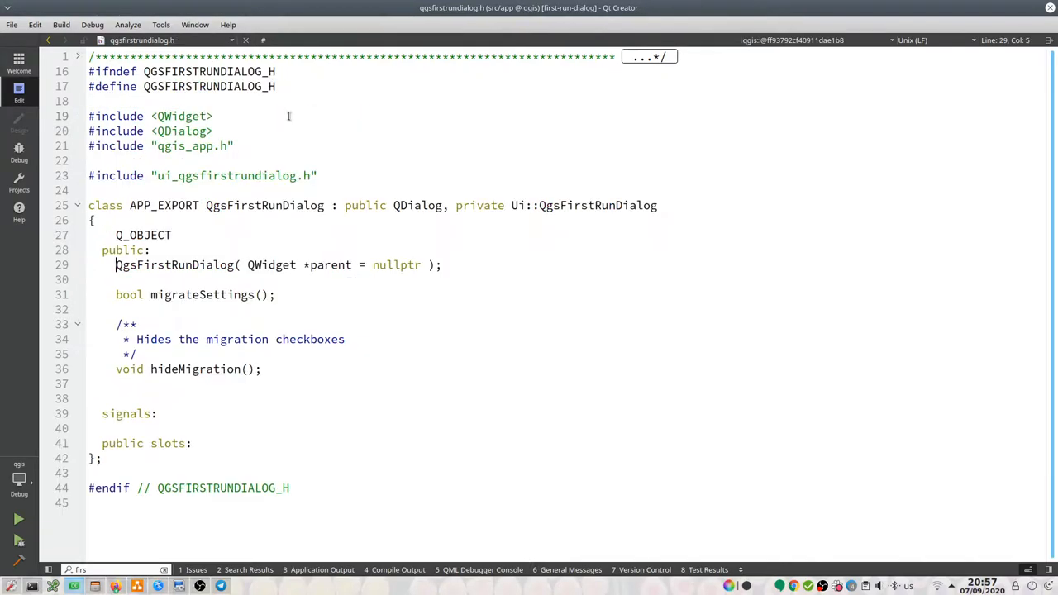
left_click(264, 205)
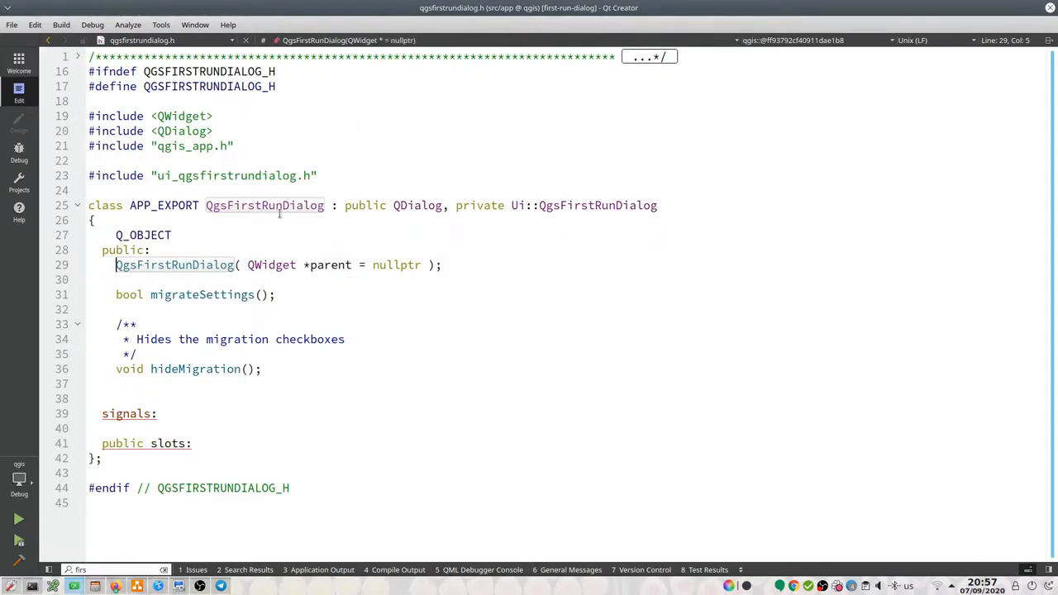
mouse_move(265, 205)
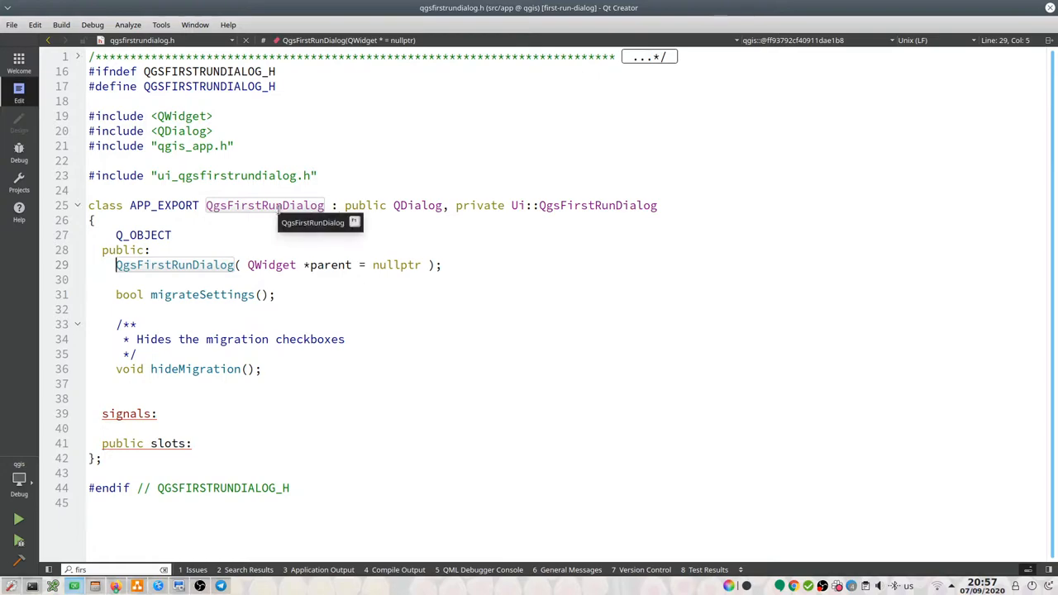
mouse_move(259, 213)
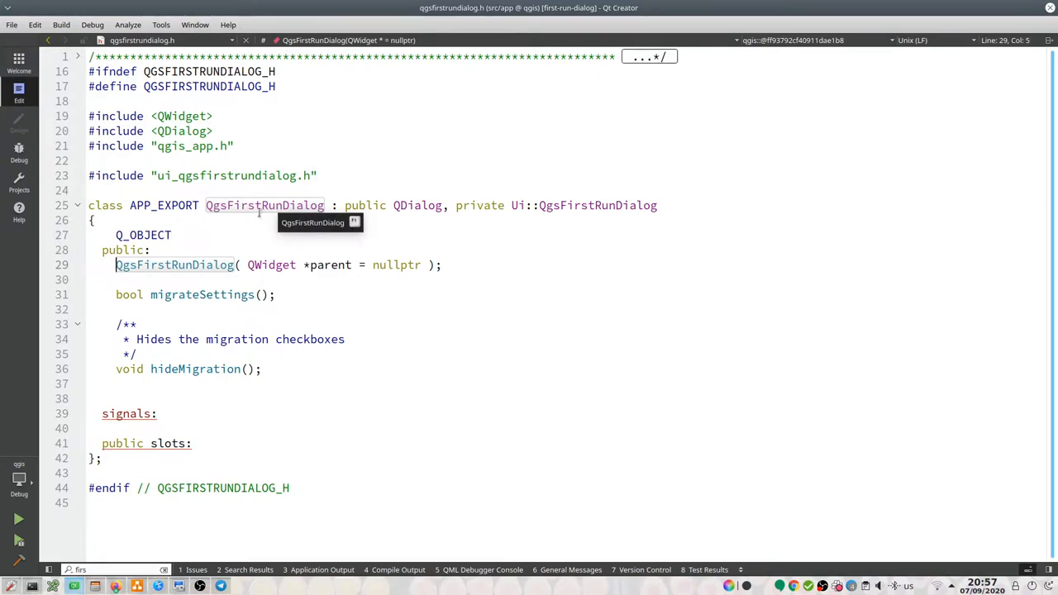
mouse_move(266, 221)
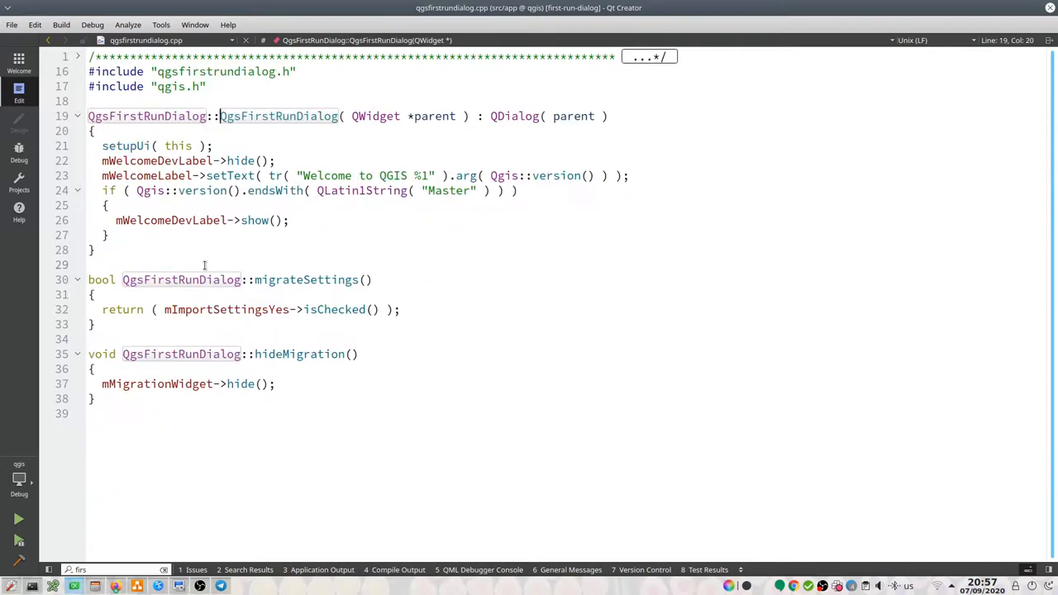
right_click(205, 280)
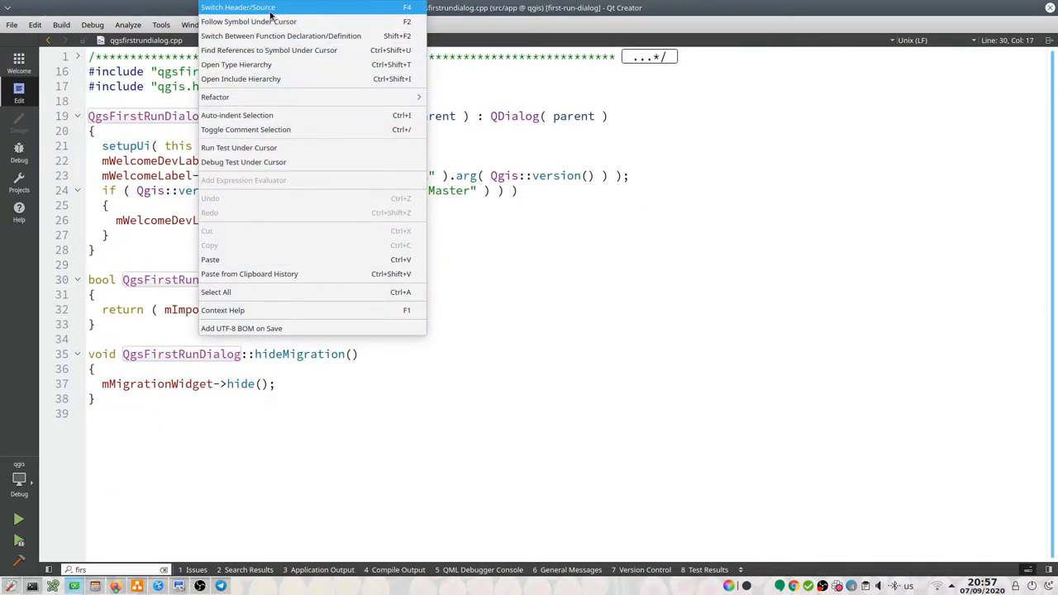
mouse_move(287, 477)
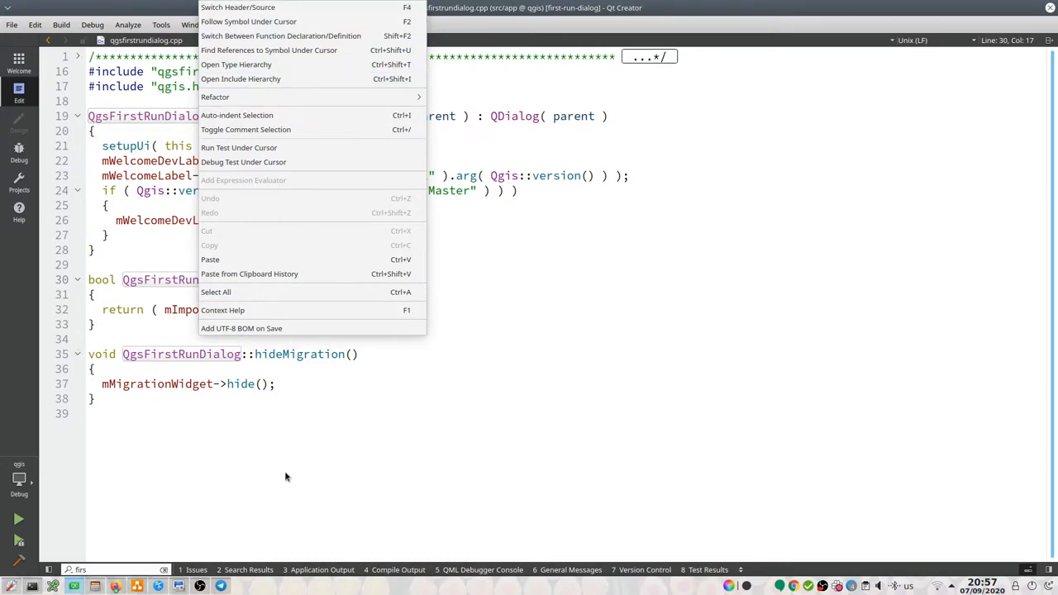
key("Escape")
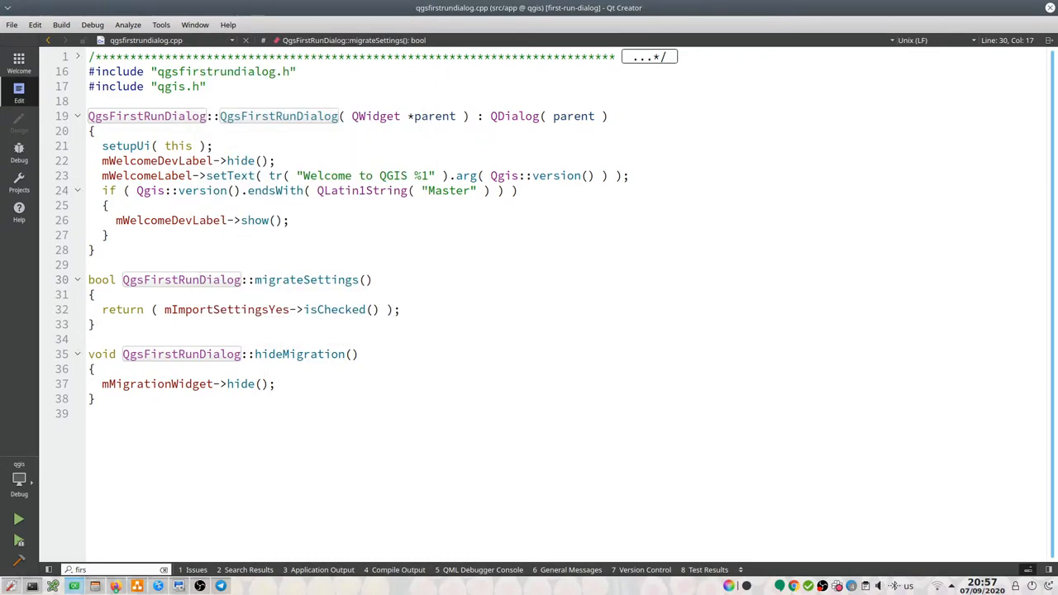
mouse_move(181, 280)
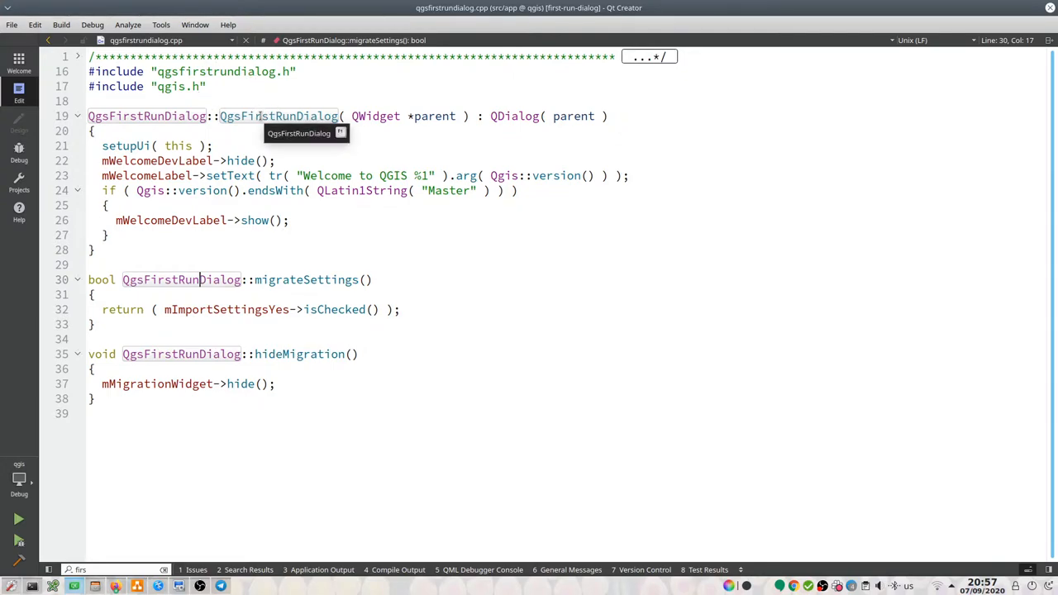
right_click(281, 116)
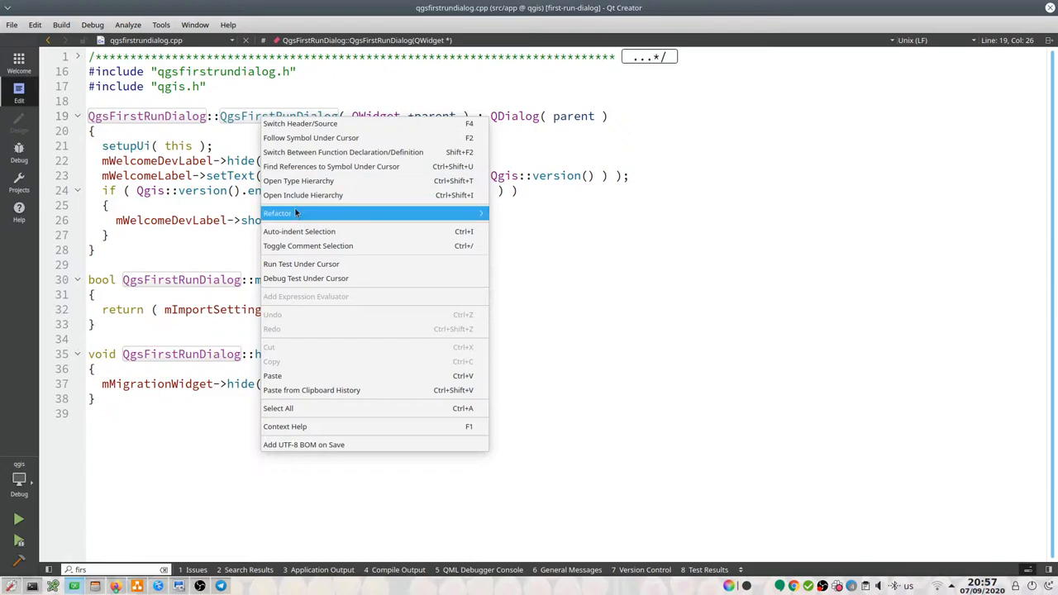
mouse_move(364, 152)
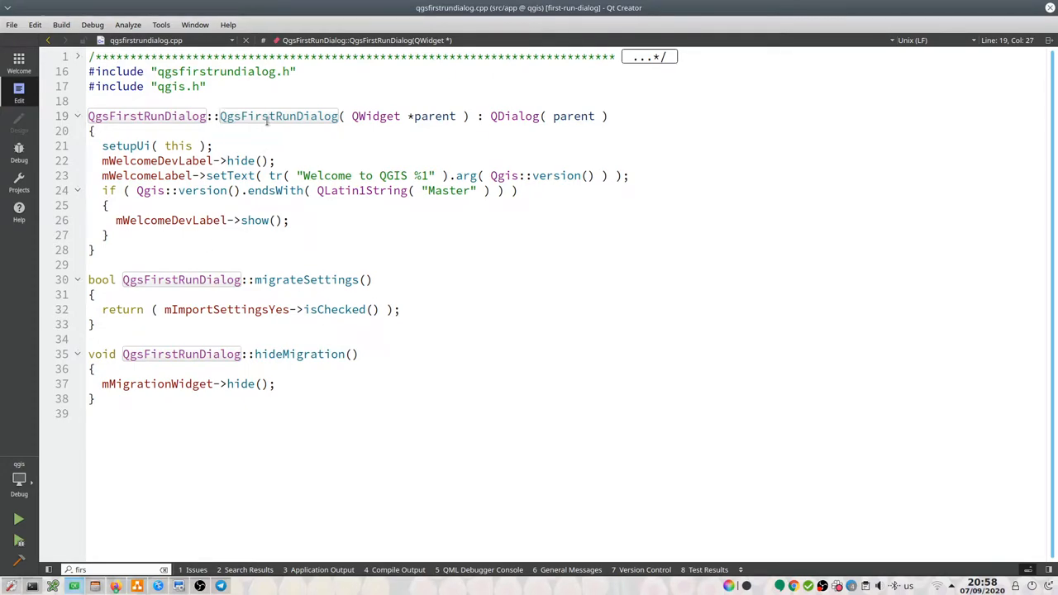
right_click(267, 122)
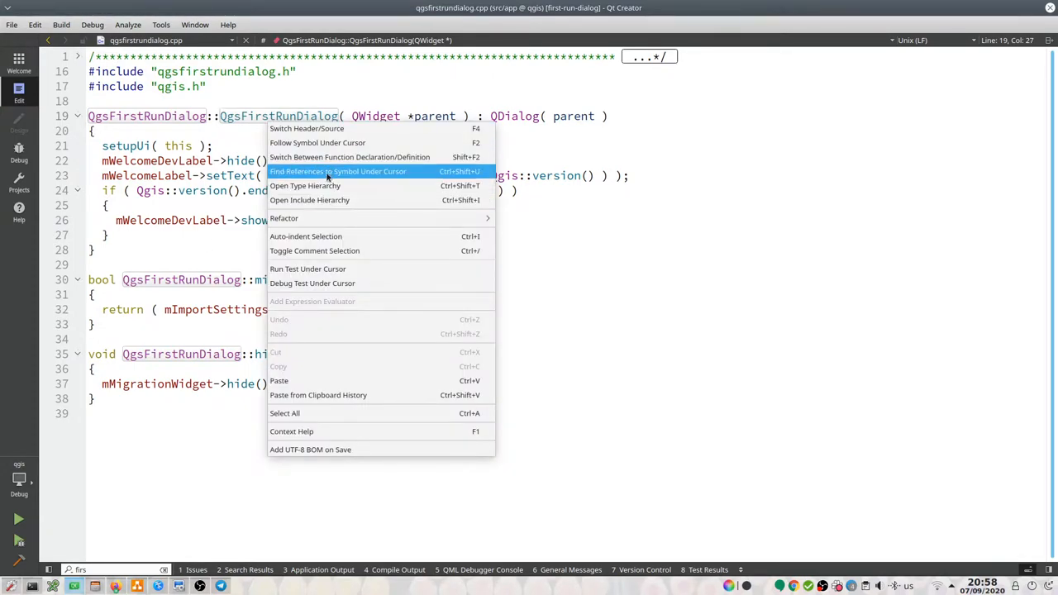
mouse_move(349, 157)
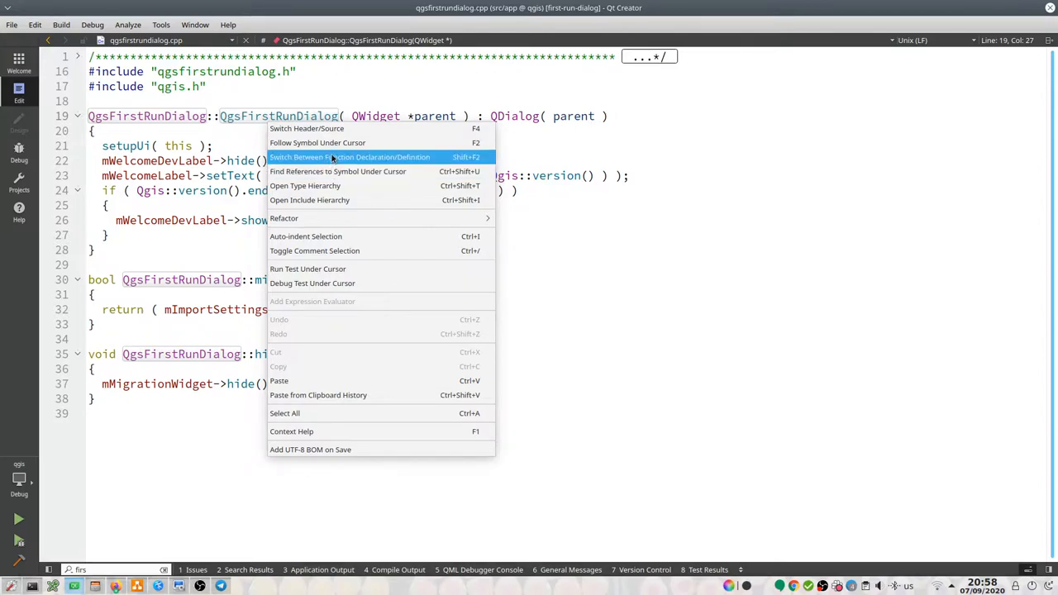
left_click(349, 156)
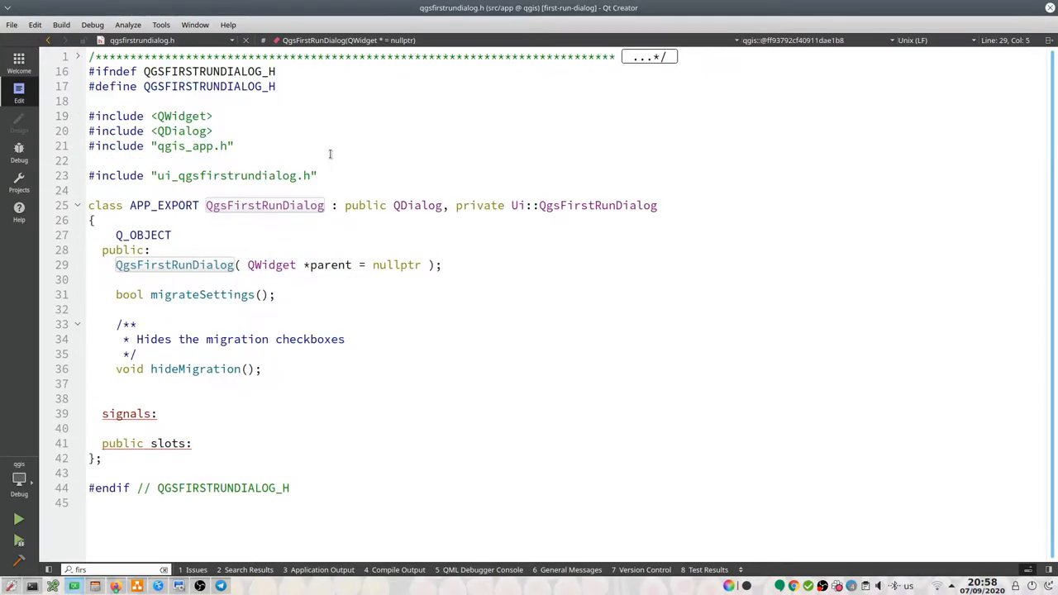
mouse_move(249, 214)
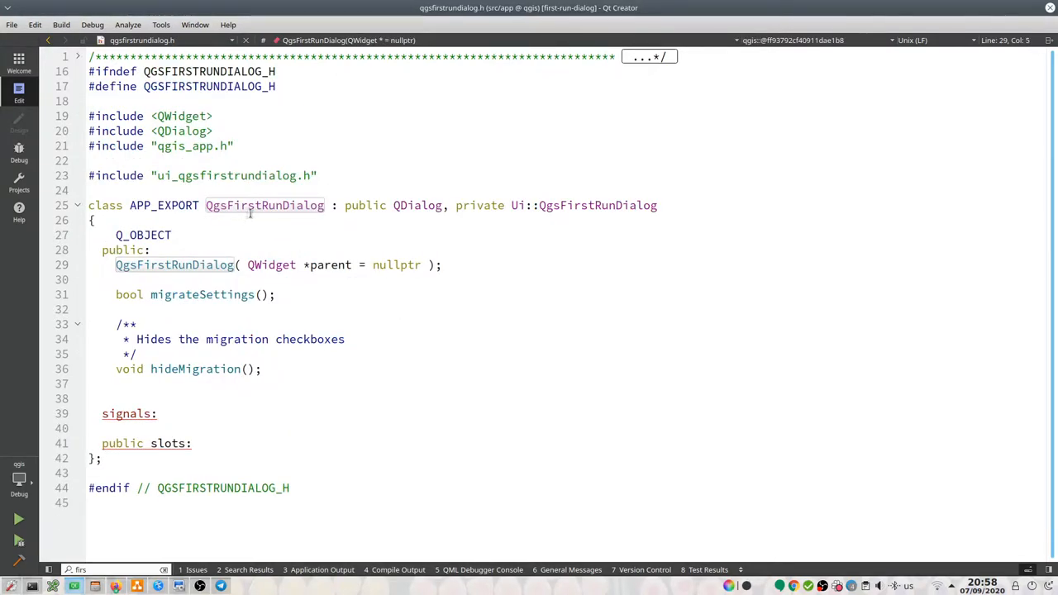
right_click(265, 220)
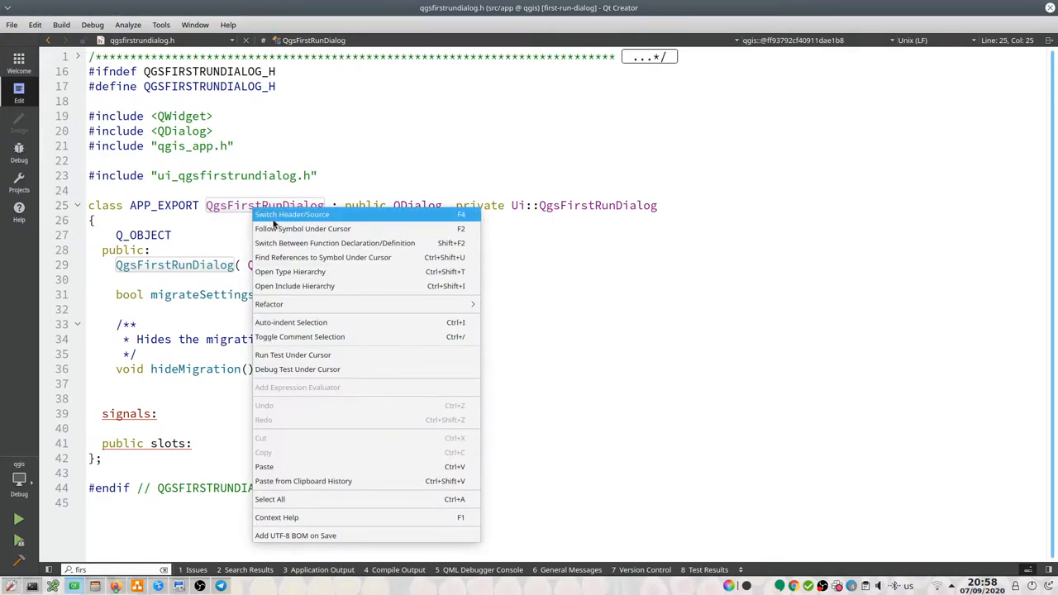
left_click(291, 214)
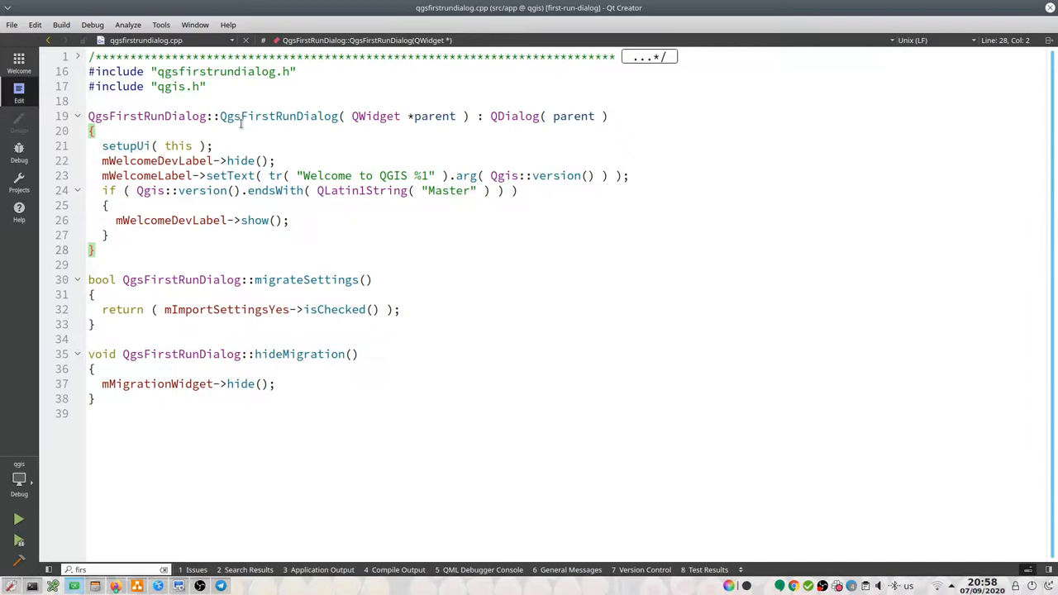
mouse_move(232, 254)
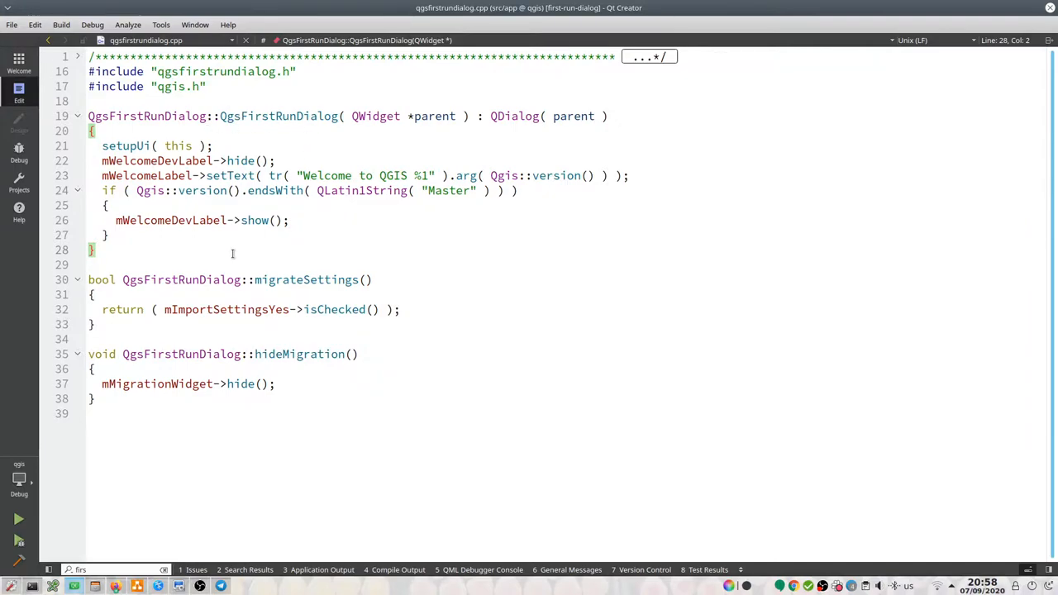
mouse_move(172, 294)
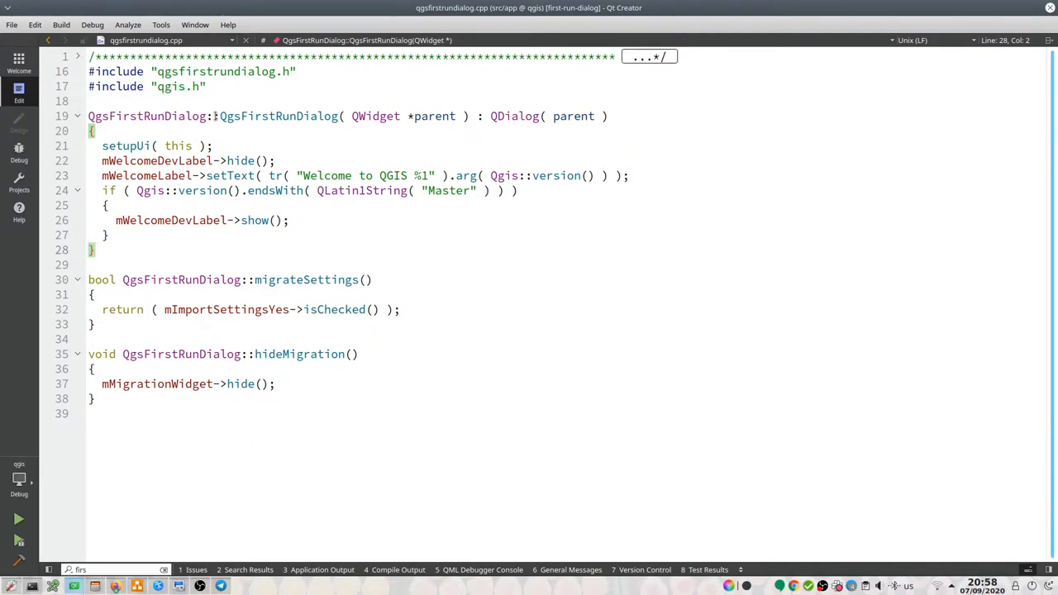
Step: Find references to QgsFirstRunDialog and open its usage in main.cpp
right_click(279, 116)
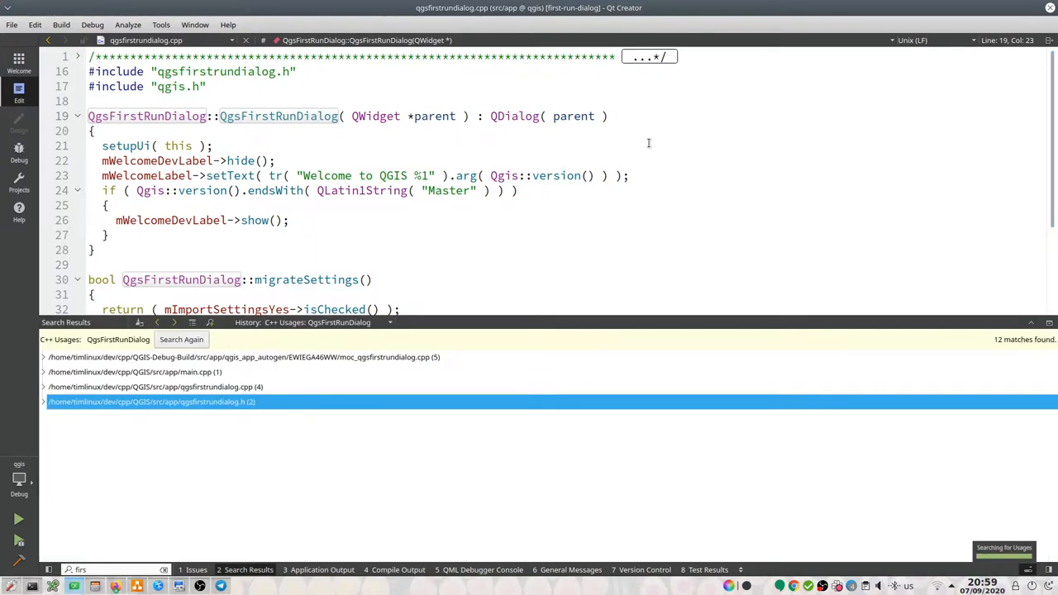
mouse_move(149, 376)
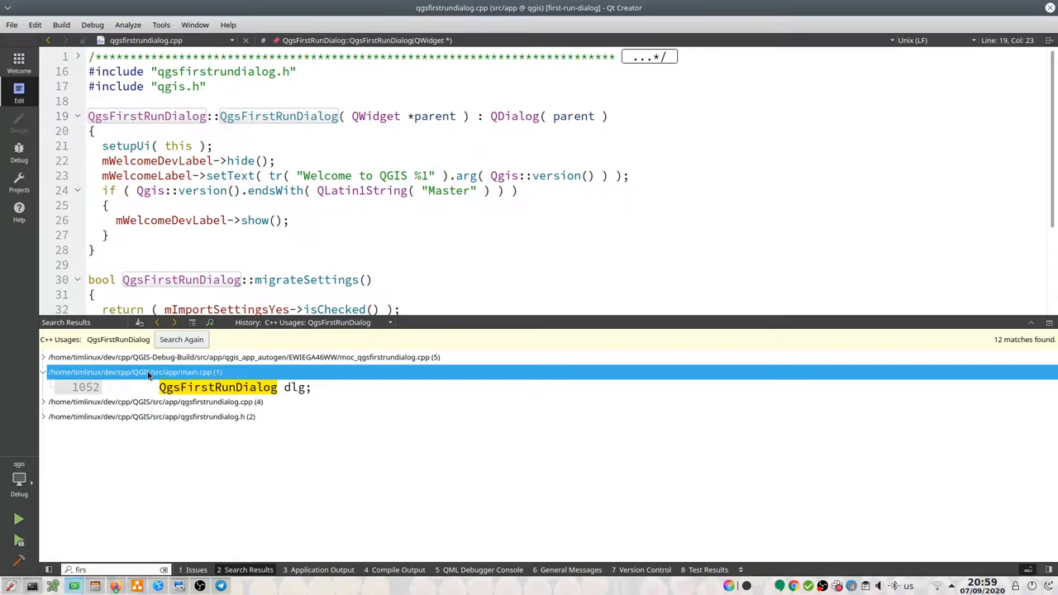
double_click(218, 387)
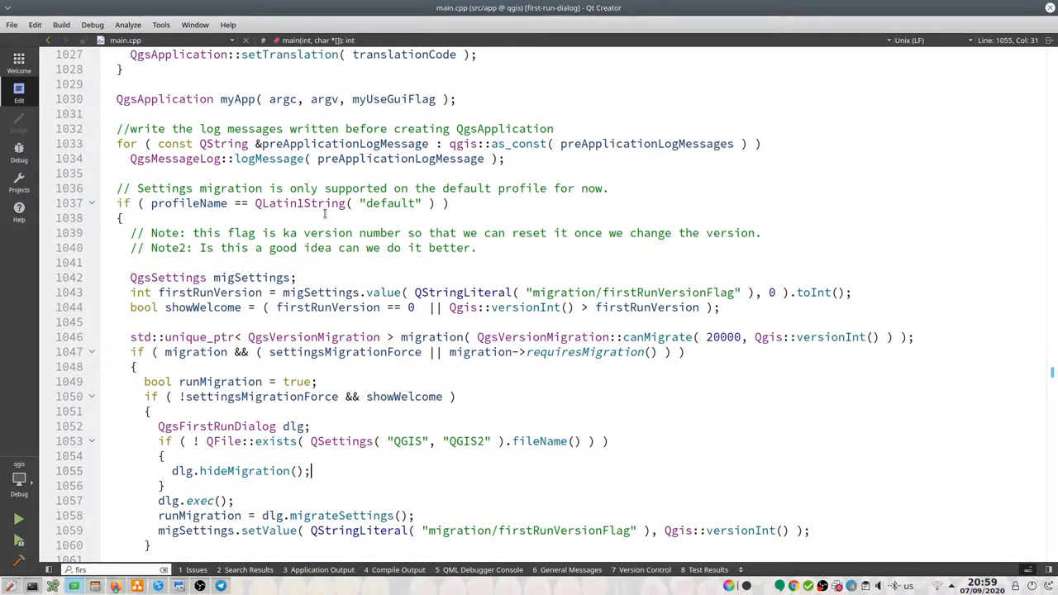
Step: Highlight firstRunVersion, migSettings and the 'migration/firstRunVersionFlag' key in main.cpp
left_click(116, 188)
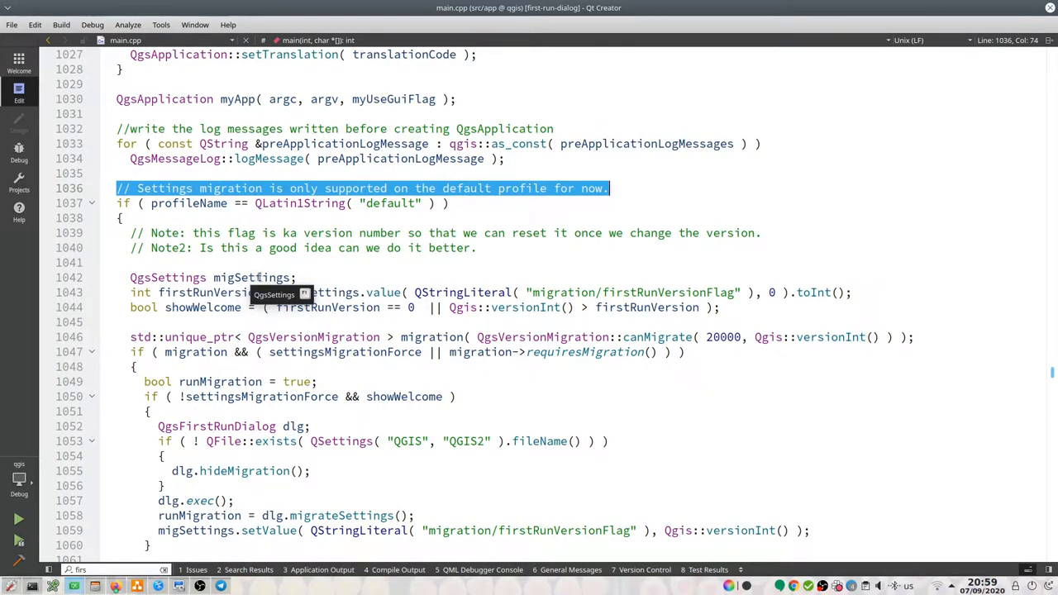
mouse_move(301, 254)
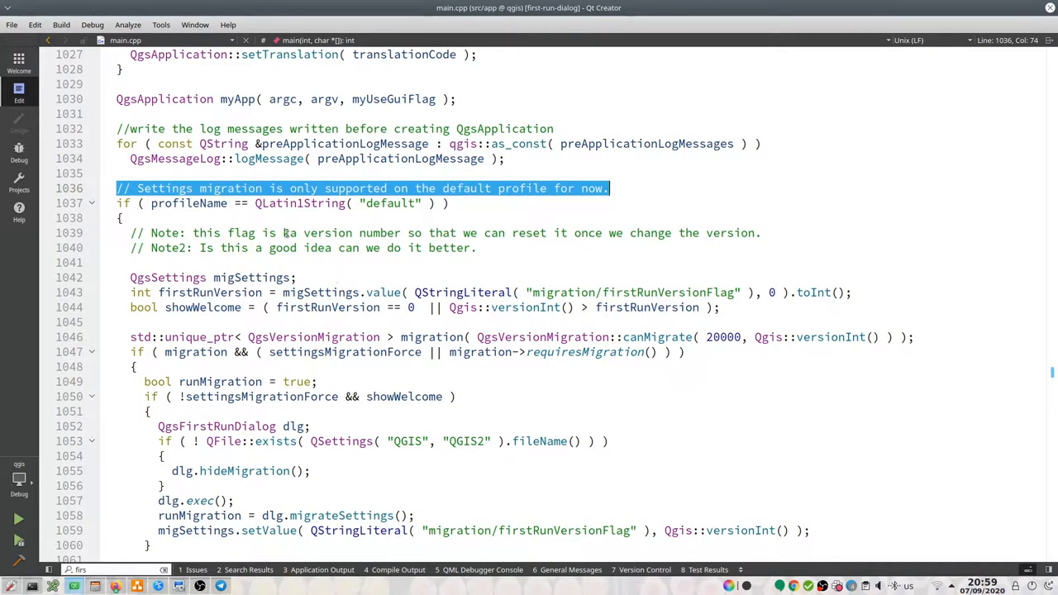
double_click(291, 232)
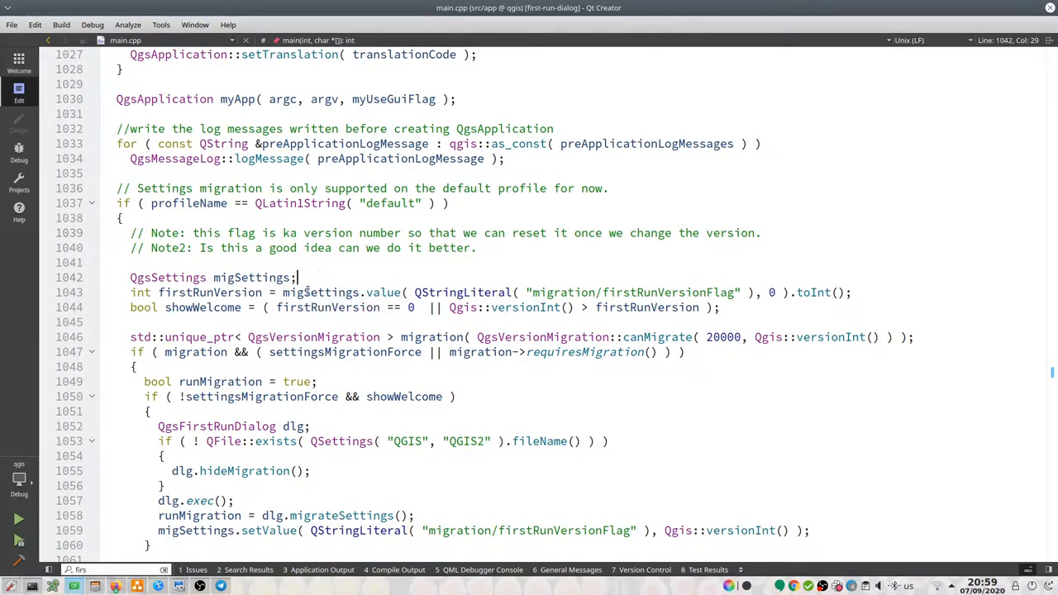
double_click(210, 291)
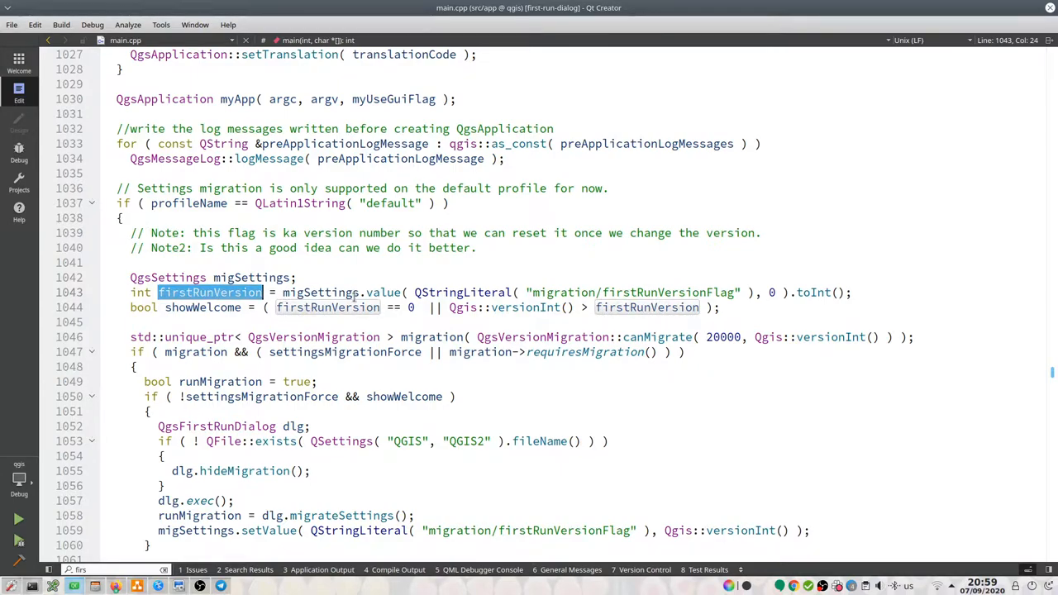
mouse_move(327, 307)
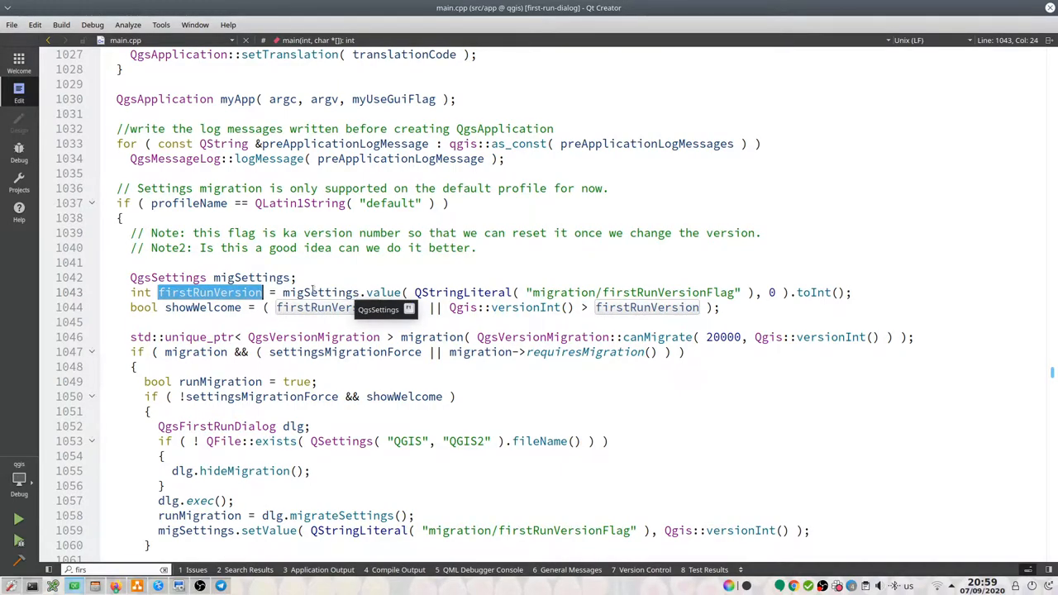
type("== 0")
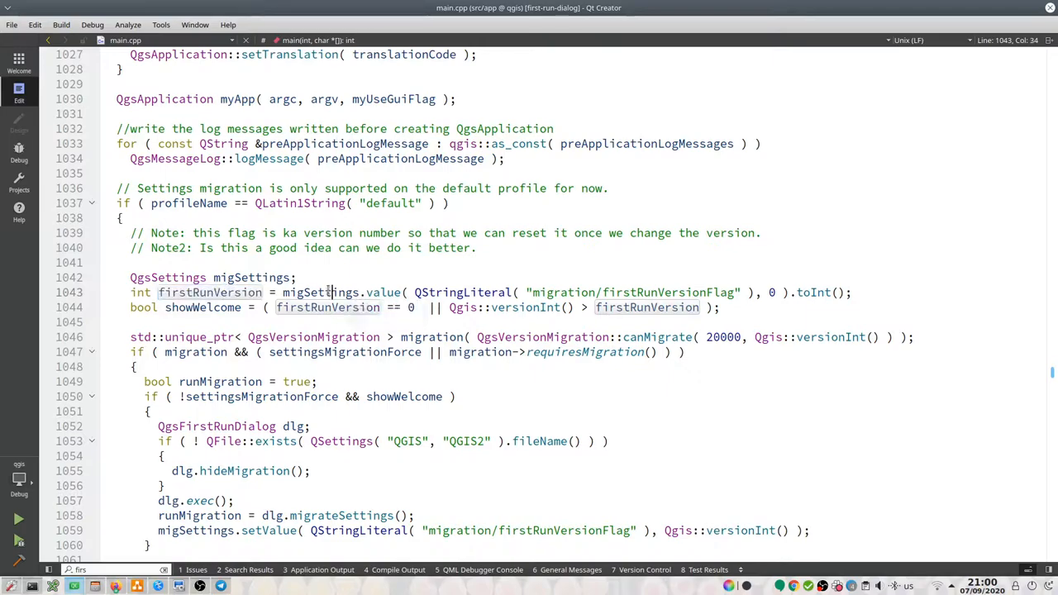
double_click(321, 292)
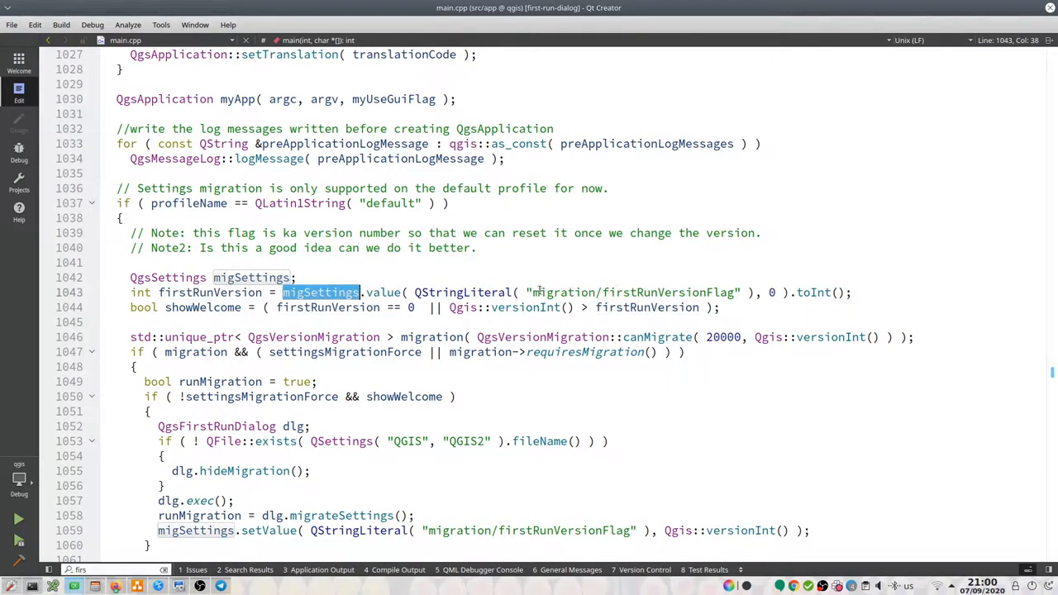
double_click(633, 292)
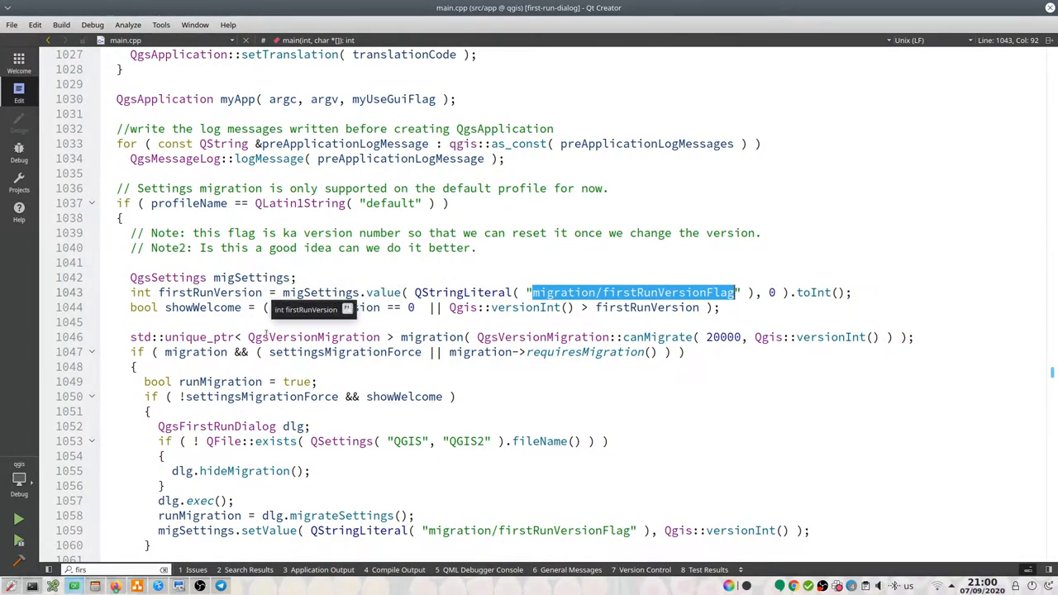
mouse_move(201, 515)
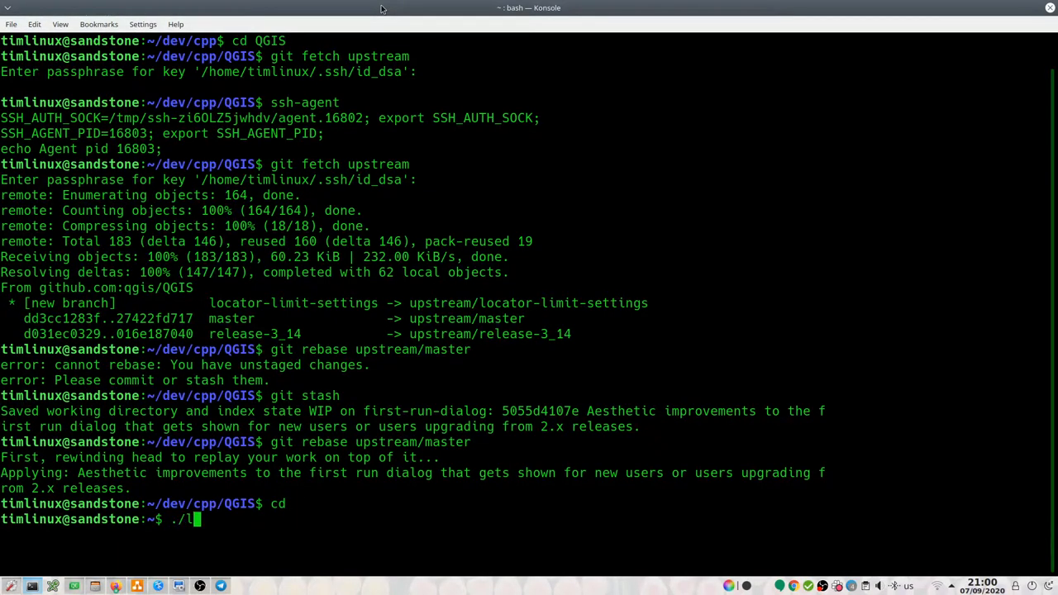
Step: Navigate Konsole into ~/.local/share/QGIS/QGIS3 profiles and then the default/ profile folder
key("BackSpace")
type("cd .local/")
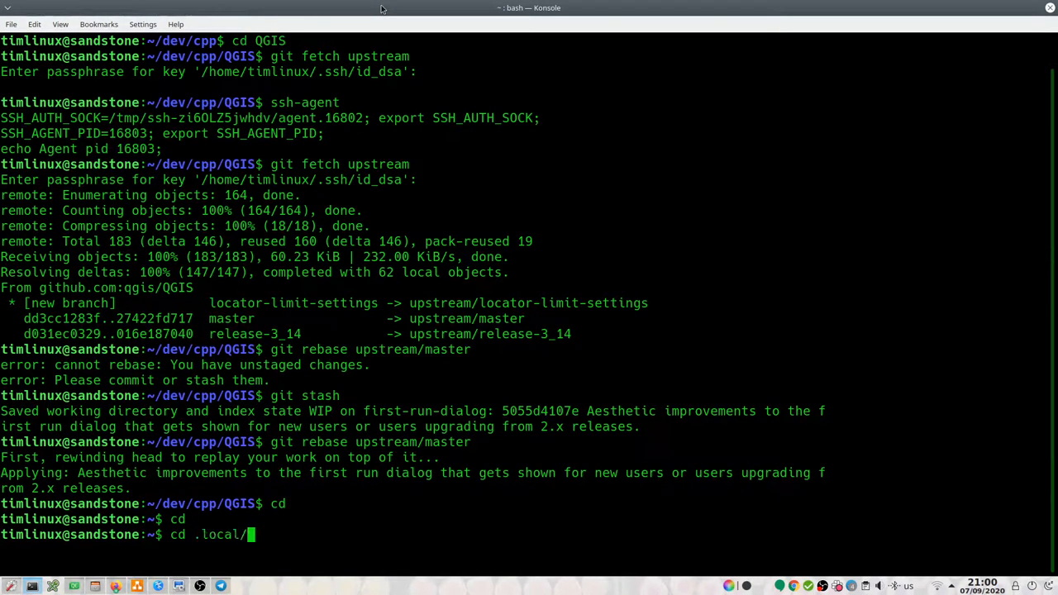
type("share/QGIS/QGIS3/profiles/")
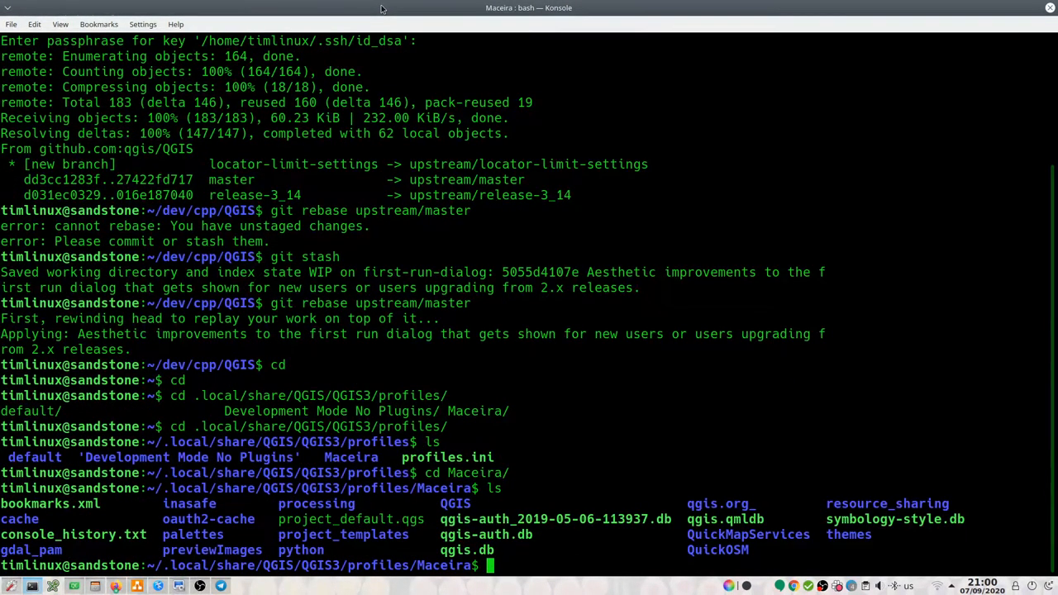
type("cd QGIS/")
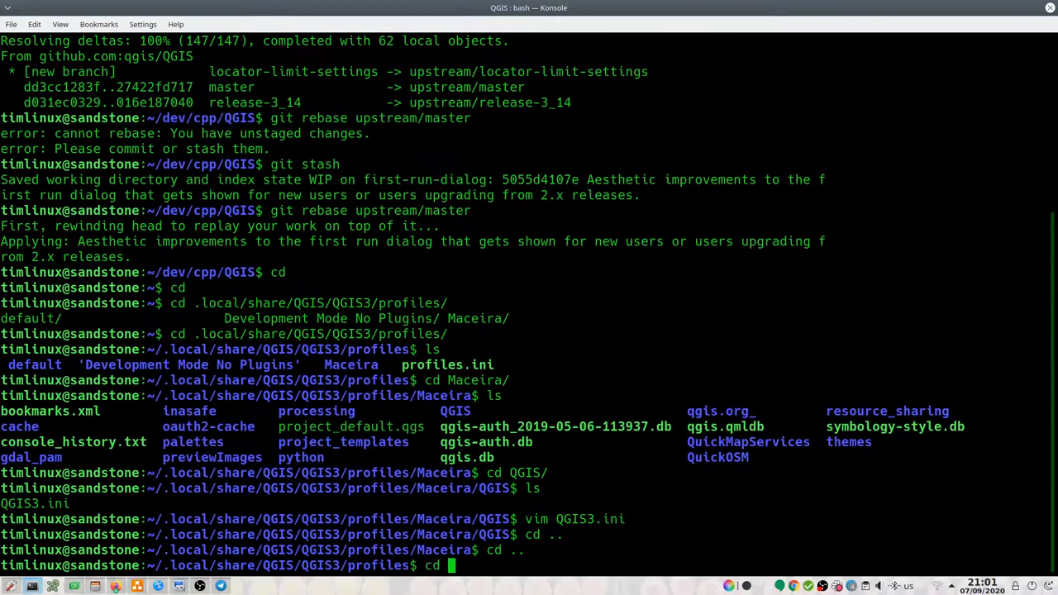
type("default/")
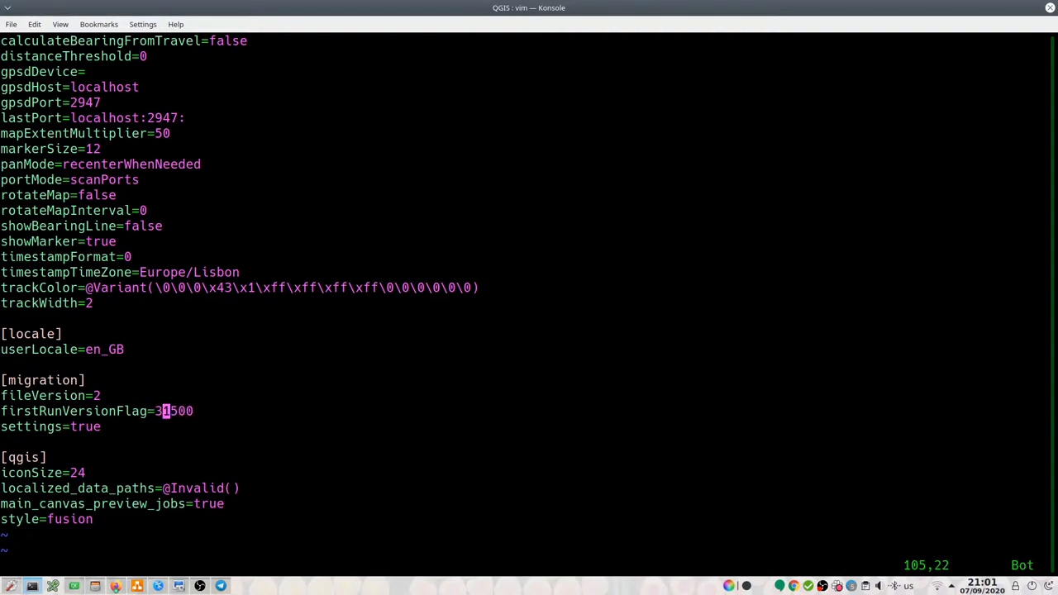
Step: Edit the firstRunVersionFlag=31500 value in QGIS3.ini using vim
key("l")
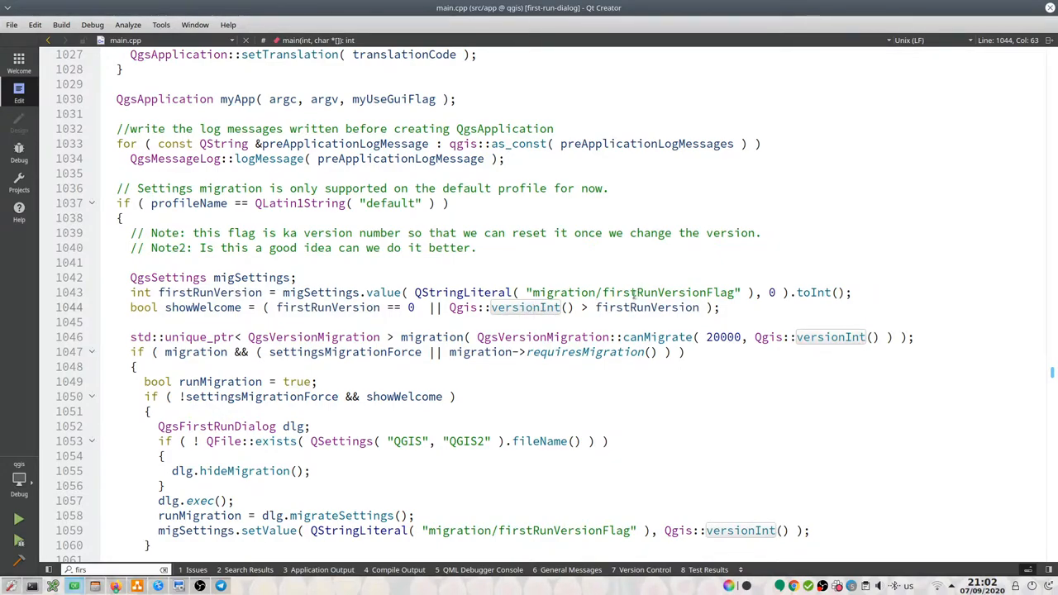
mouse_move(654, 292)
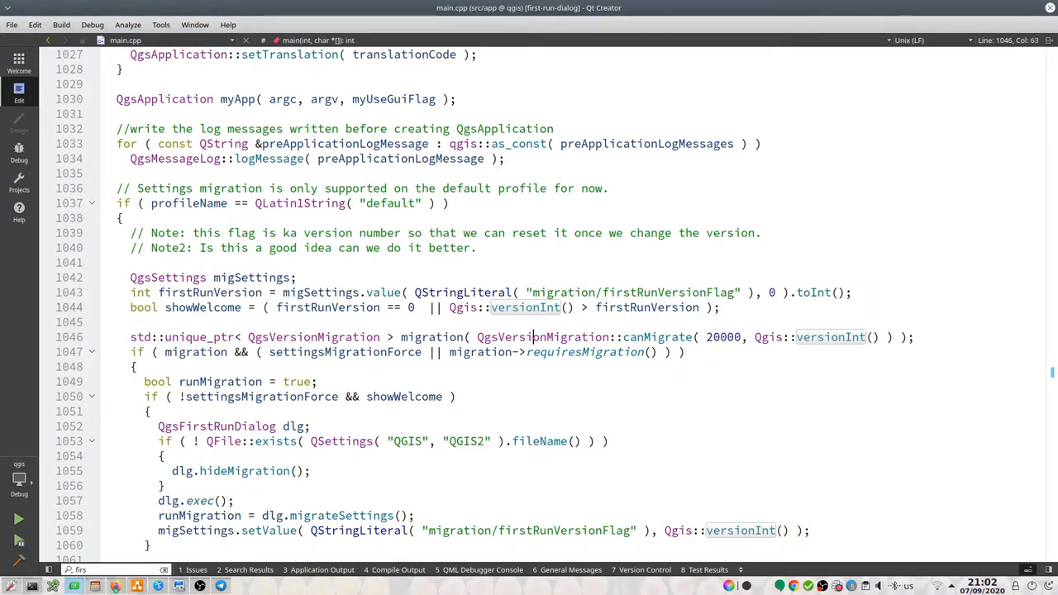
double_click(199, 337)
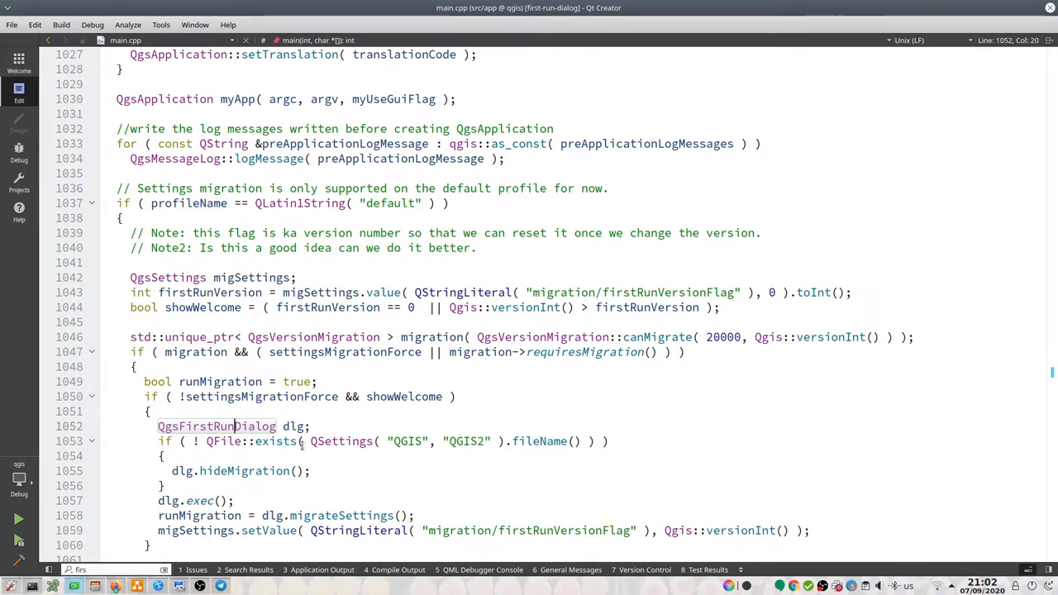
scroll("down", 3)
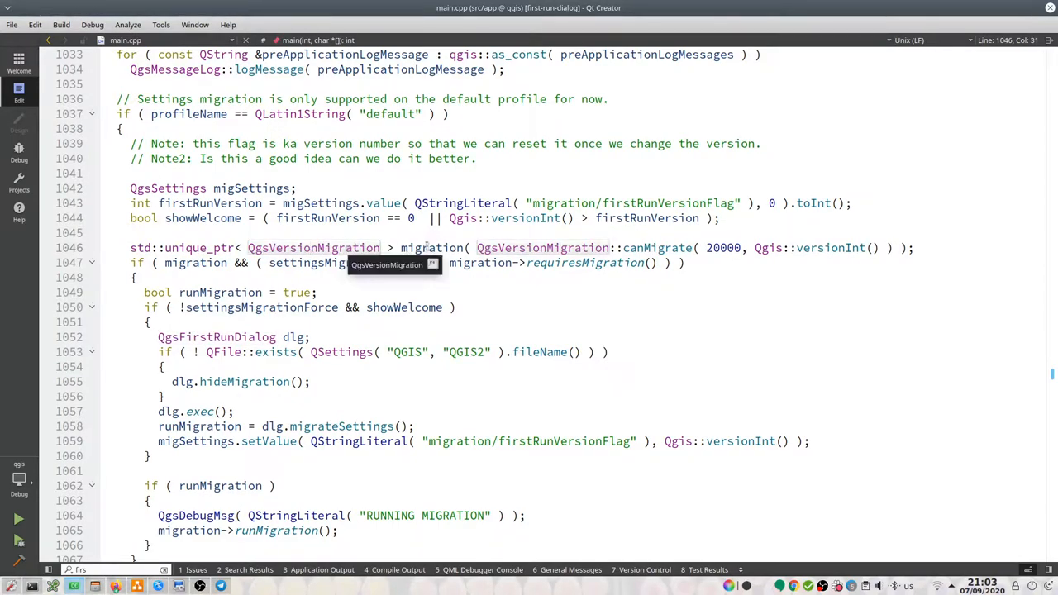
mouse_move(199, 247)
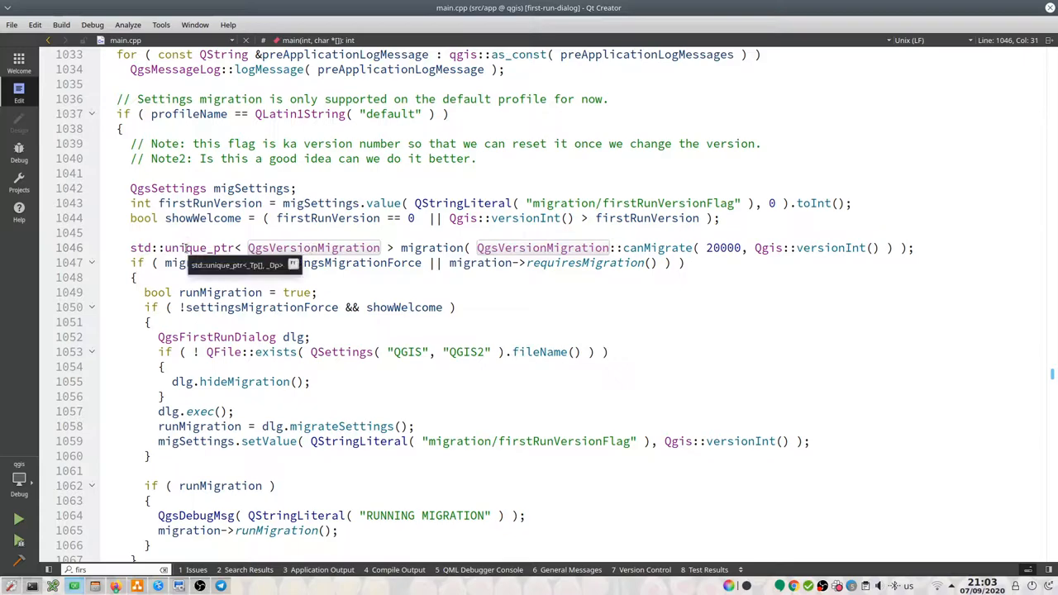
right_click(190, 248)
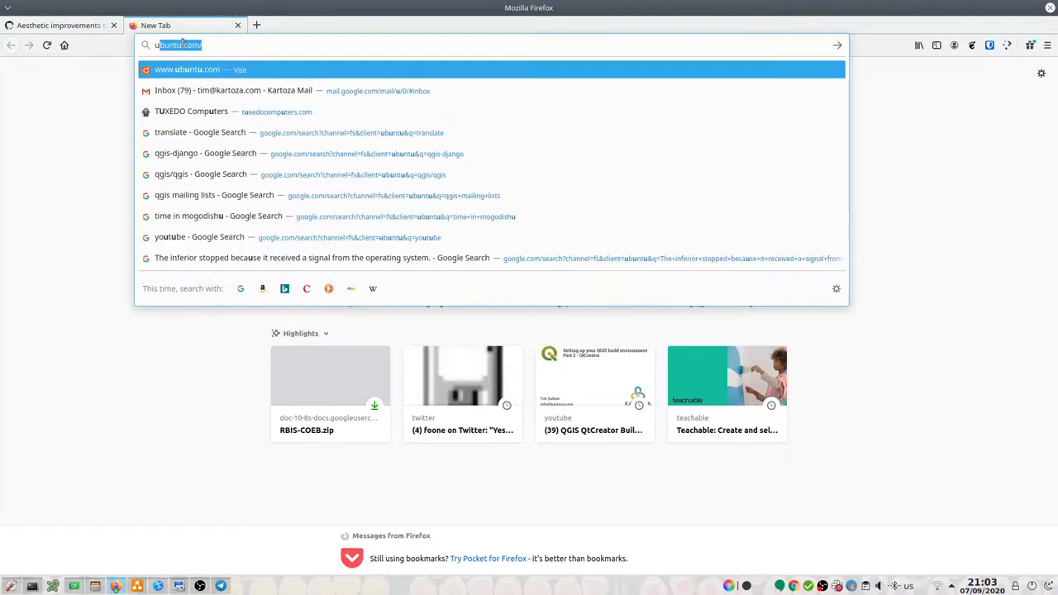
Step: Google 'uniq_ptr' and open the std::unique_ptr page on cppreference.com
type("uniq_ptr")
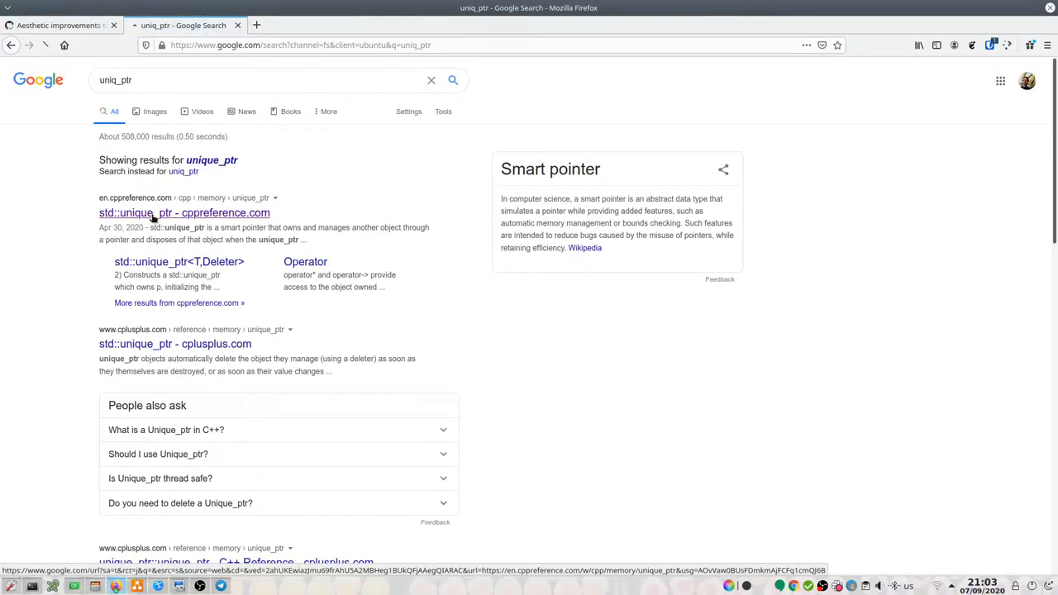
left_click(184, 213)
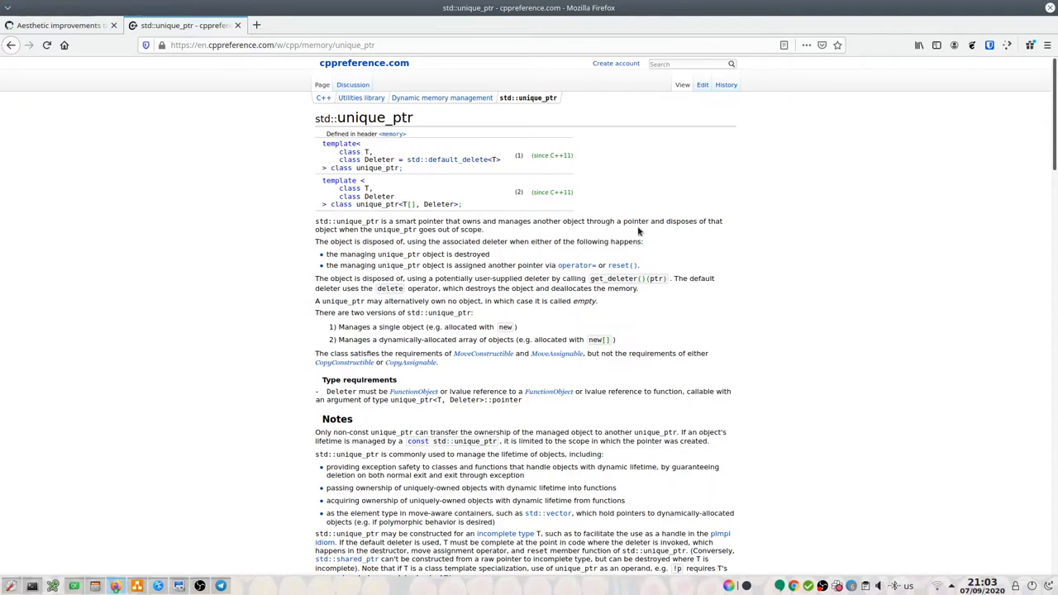
mouse_move(424, 215)
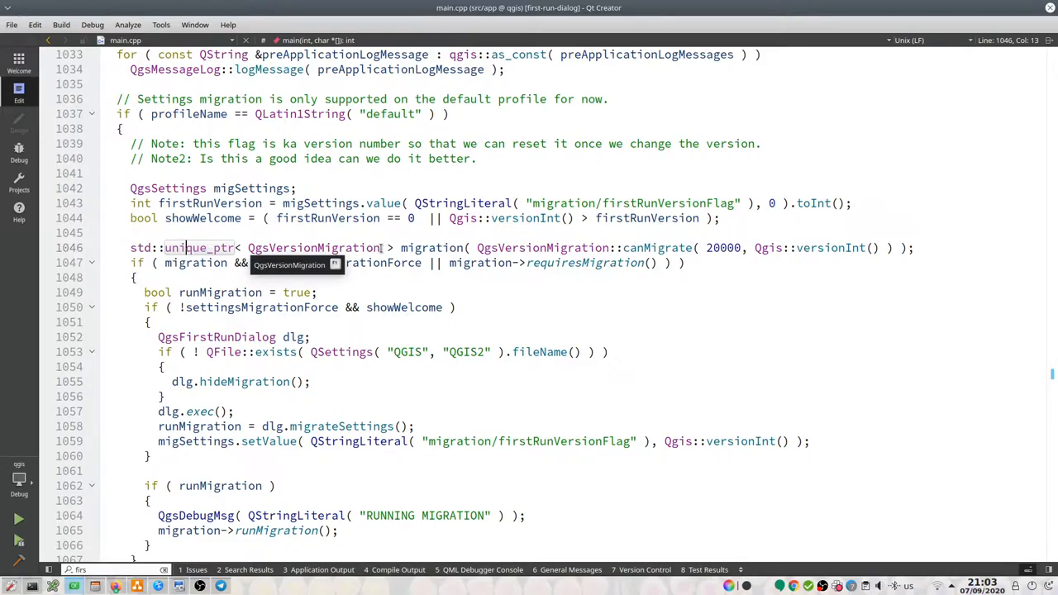
double_click(314, 247)
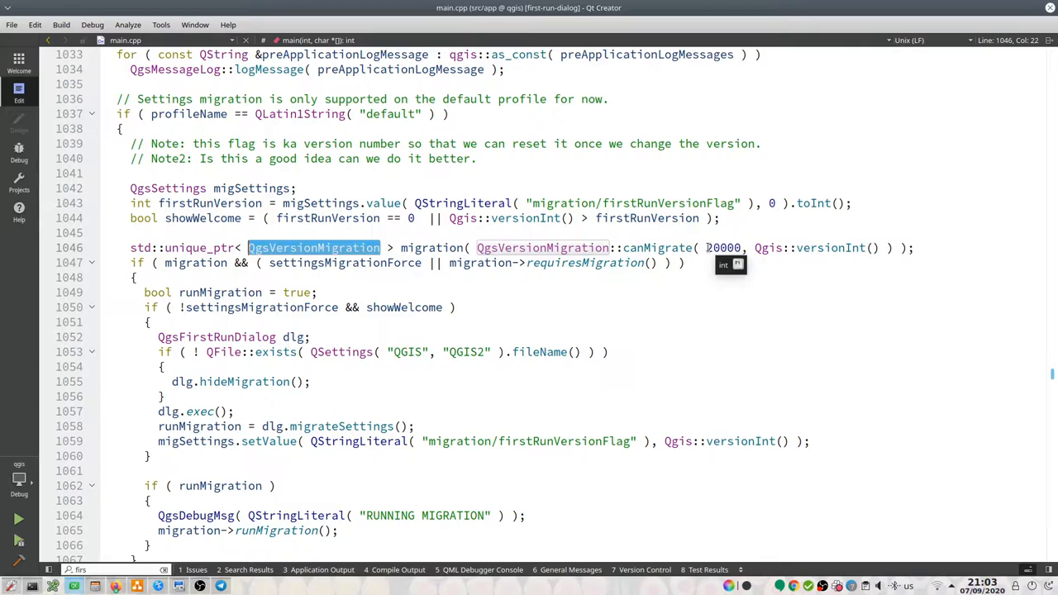
mouse_move(831, 247)
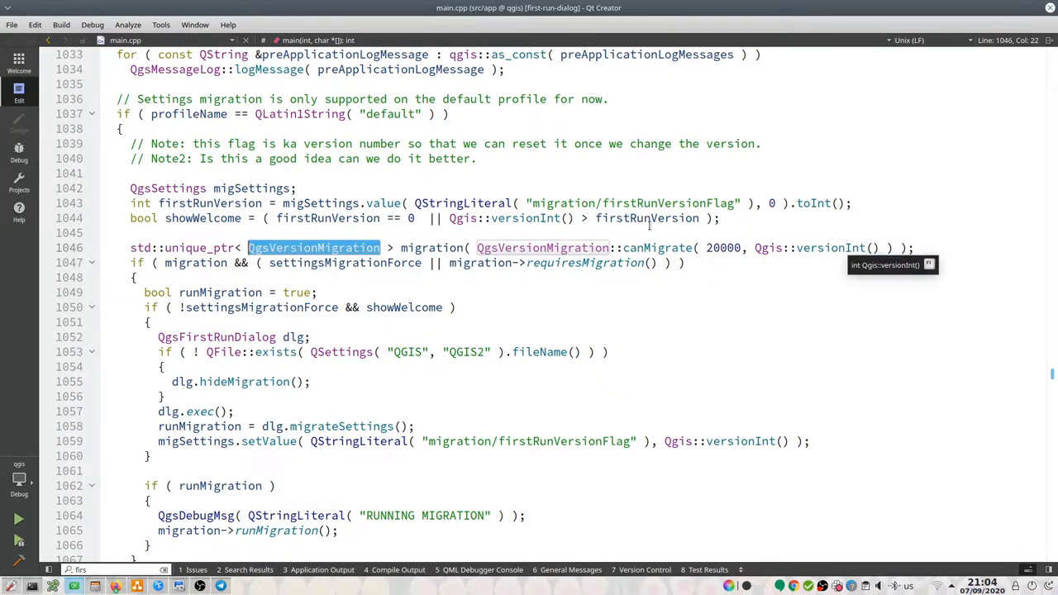
mouse_move(401, 247)
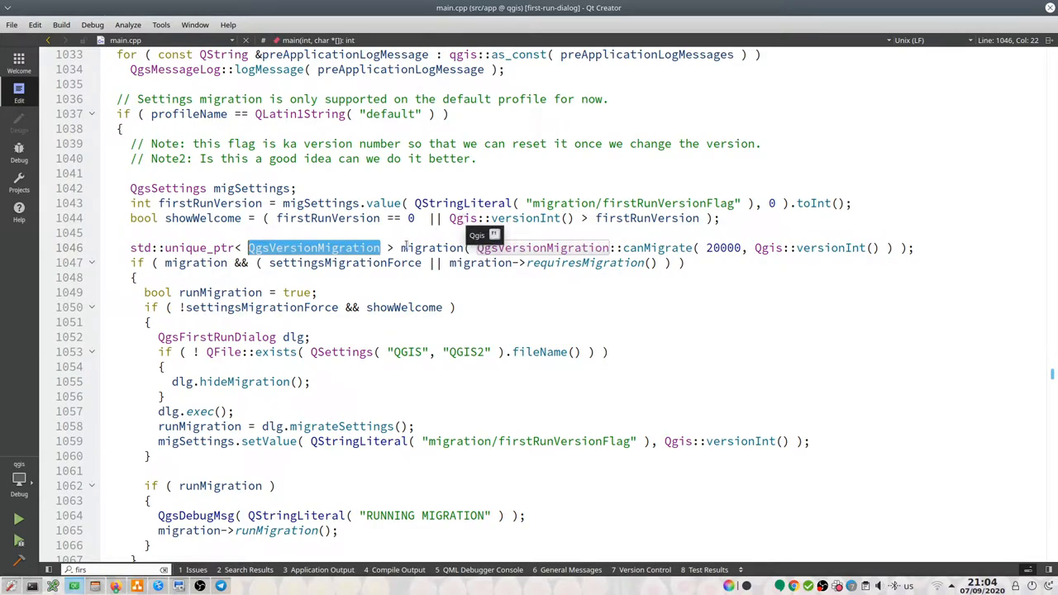
left_click(432, 247)
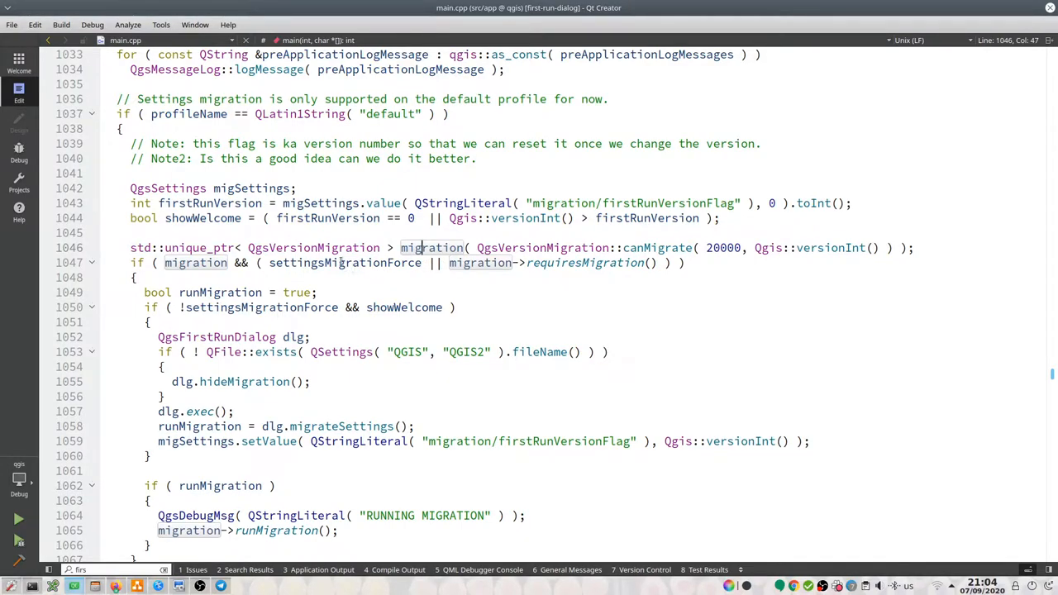
mouse_move(343, 263)
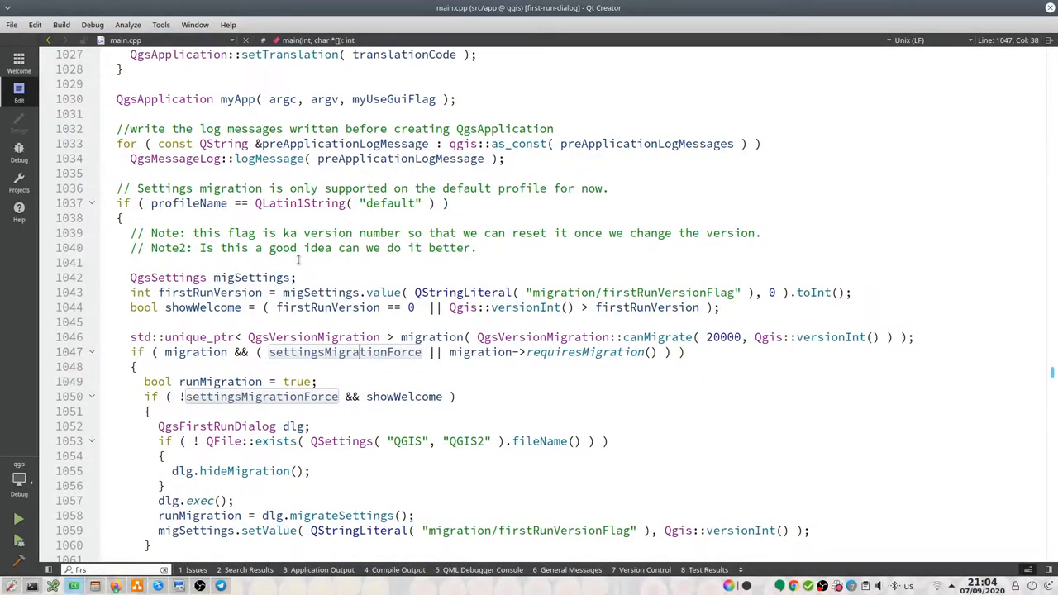
right_click(345, 352)
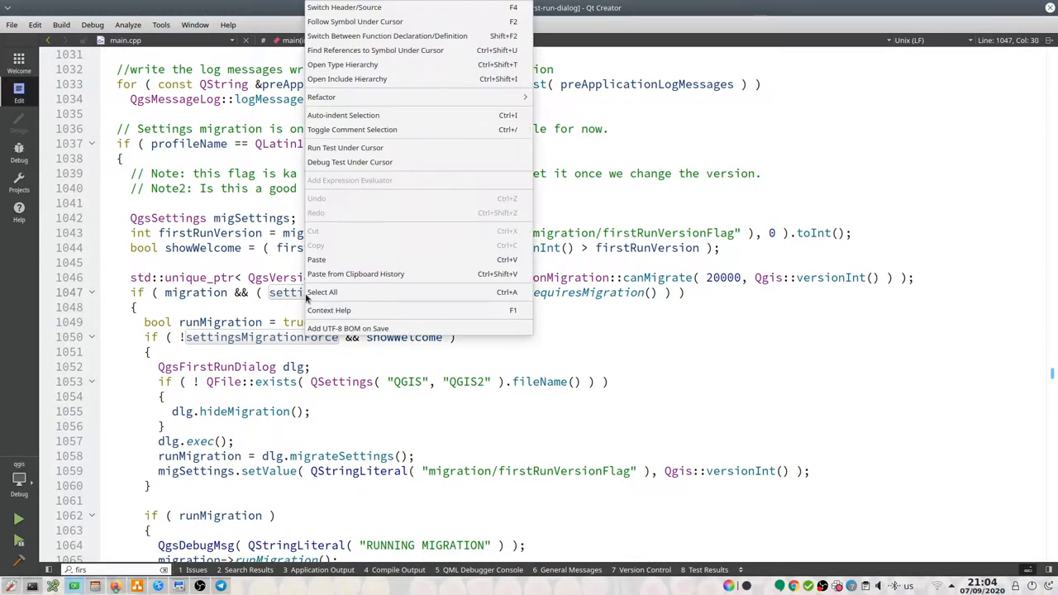
mouse_move(387, 36)
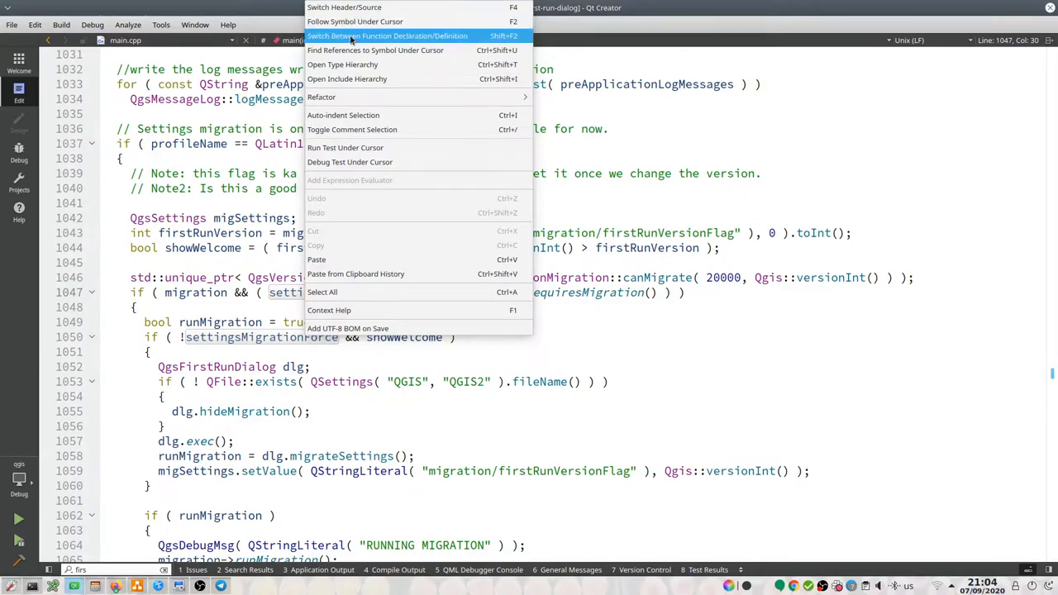
mouse_move(342, 64)
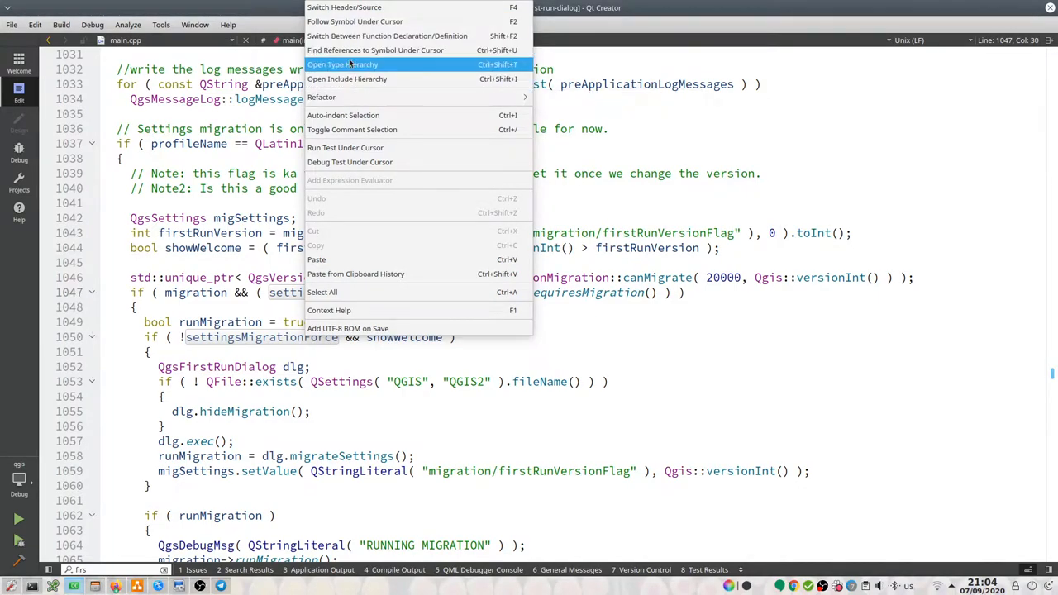
mouse_move(355, 21)
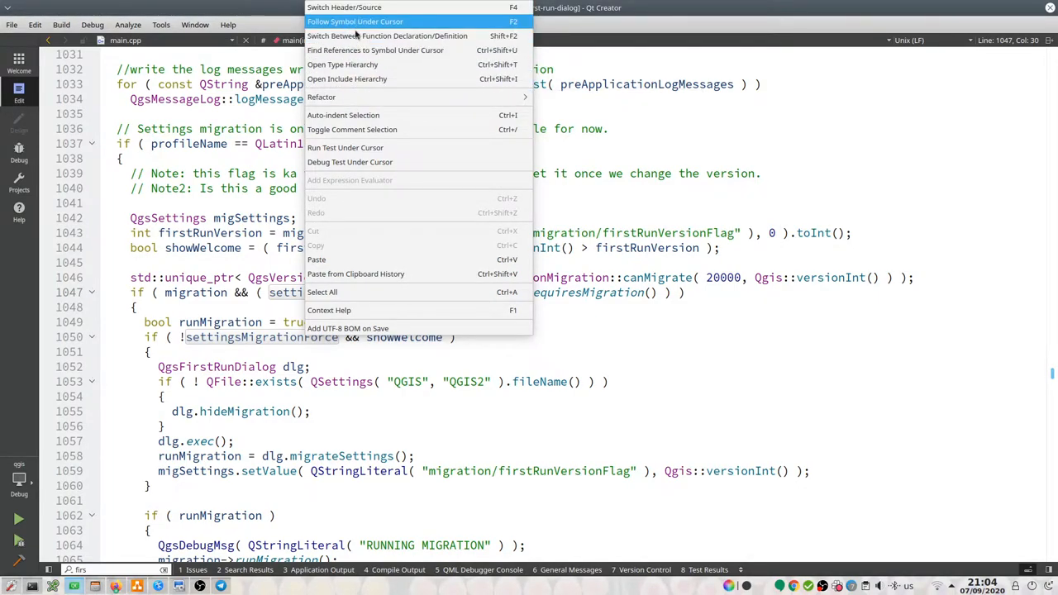
mouse_move(374, 51)
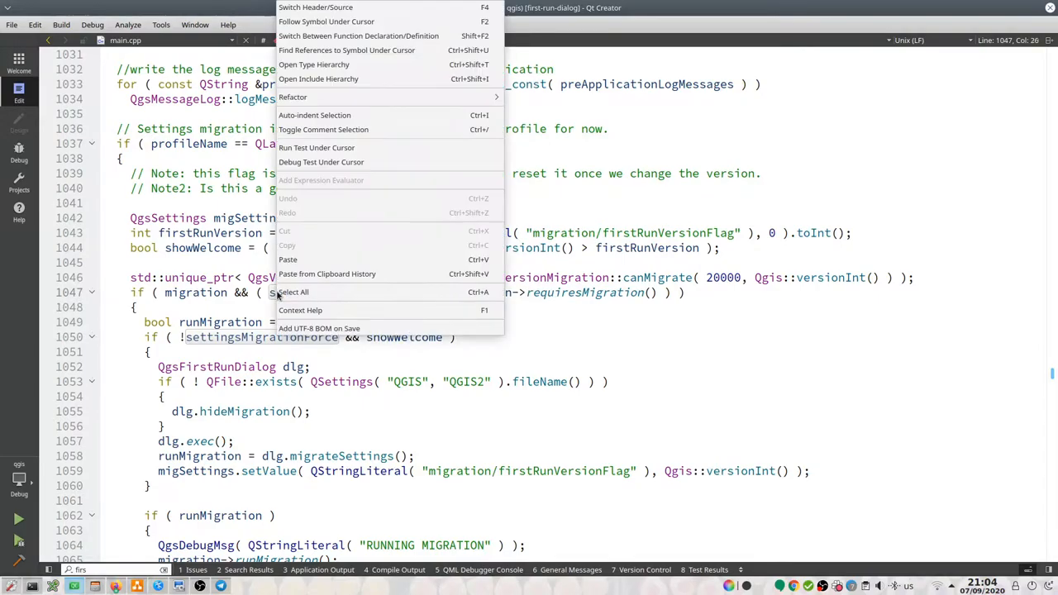
mouse_move(326, 22)
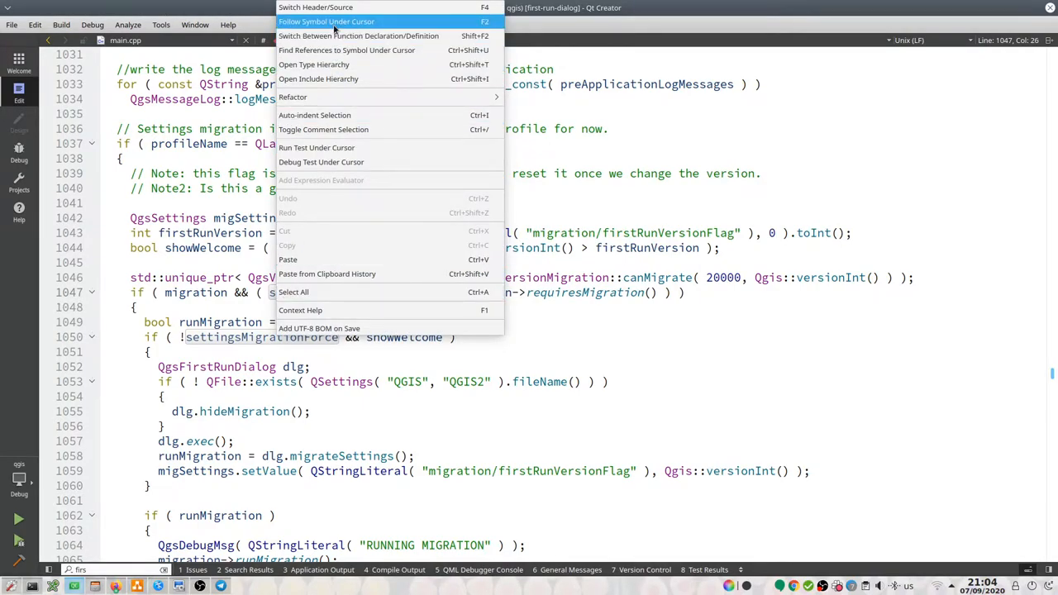
mouse_move(358, 36)
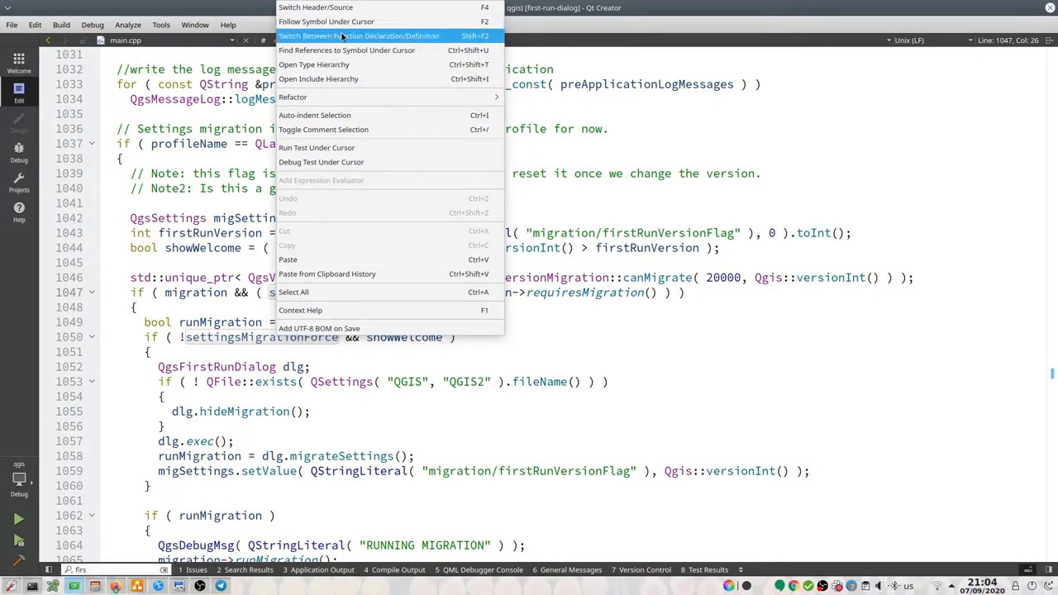
left_click(358, 36)
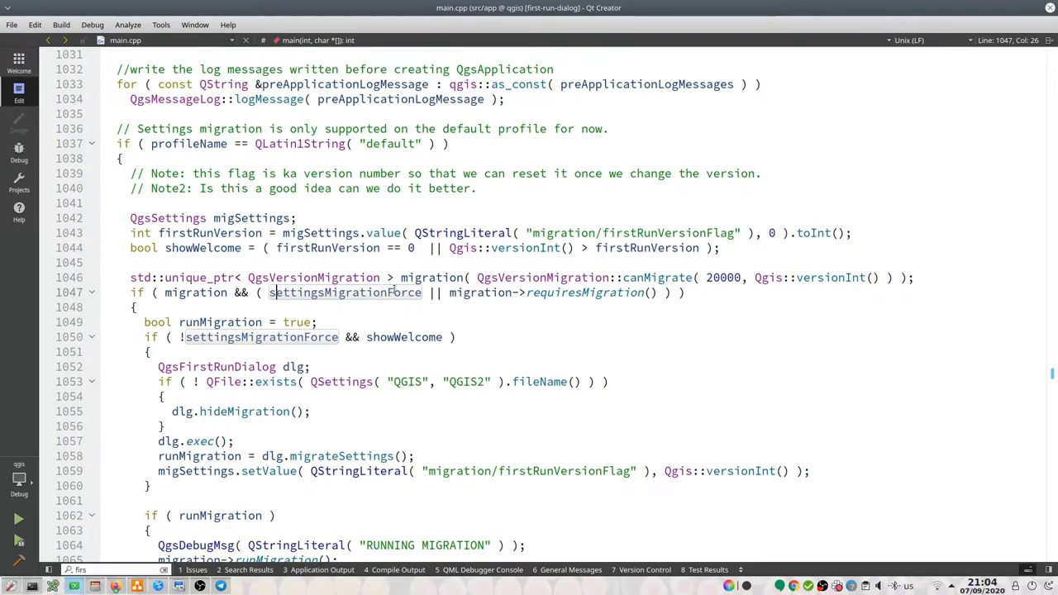
mouse_move(480, 293)
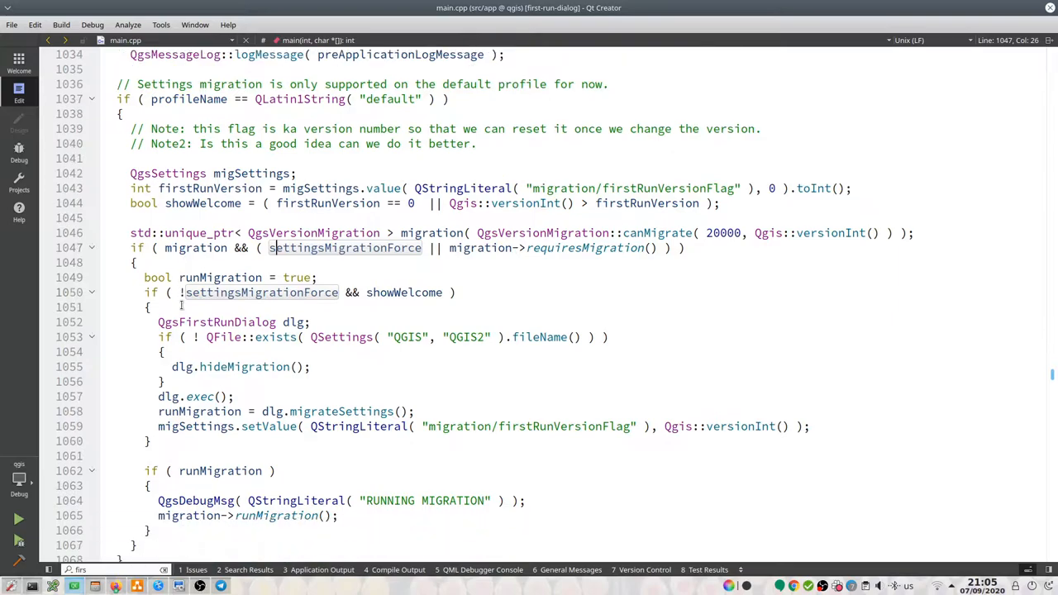
scroll("down", 3)
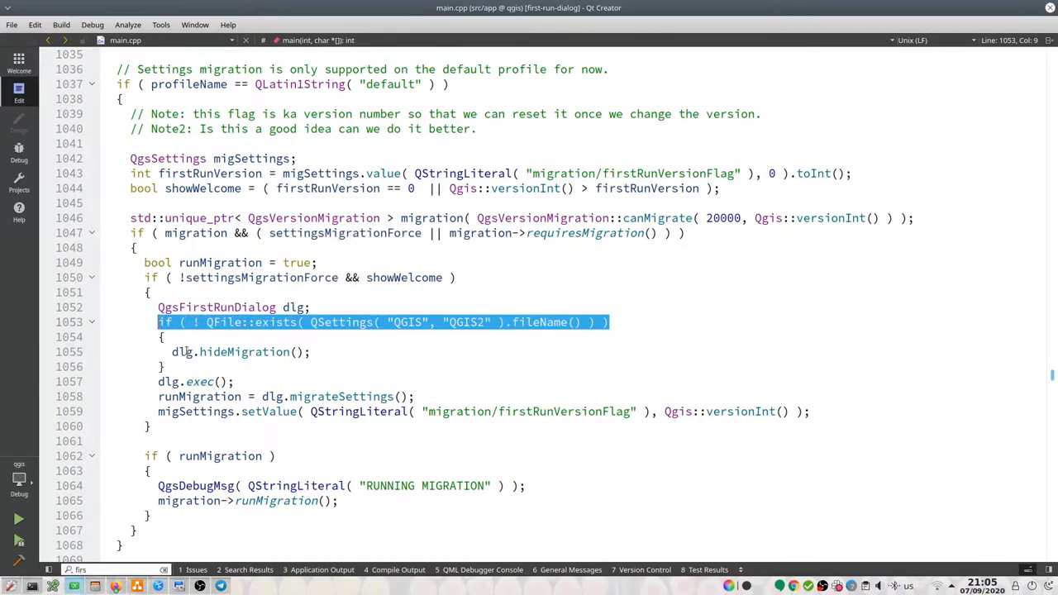
mouse_move(182, 351)
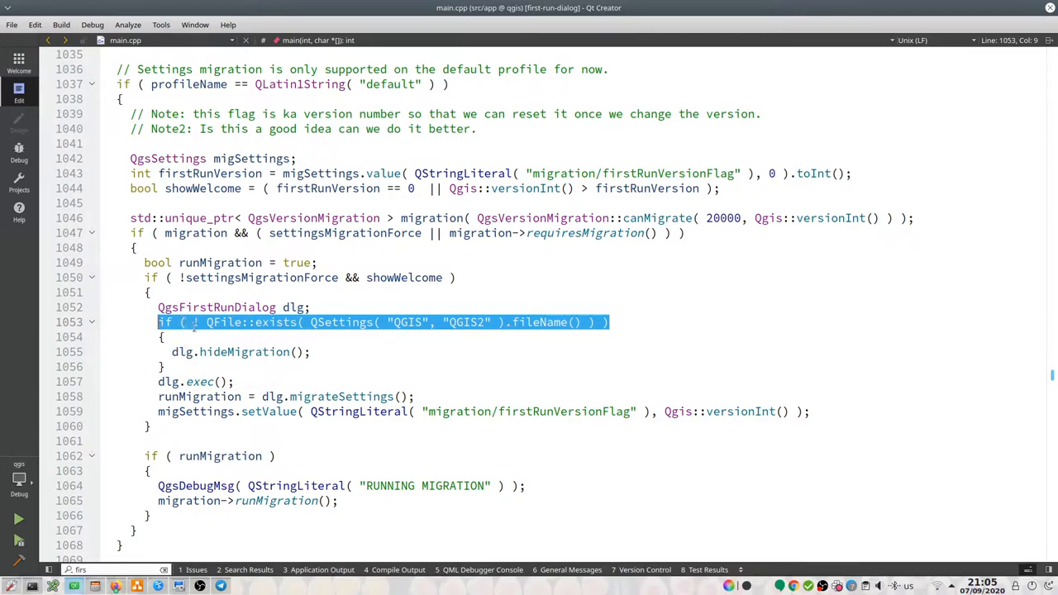
mouse_move(244, 352)
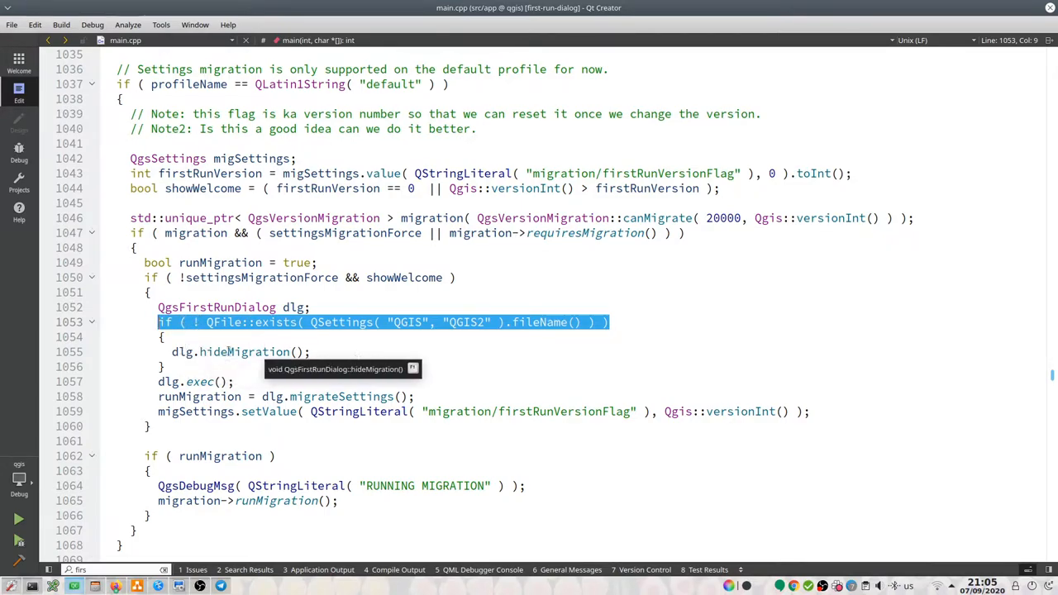
mouse_move(319, 356)
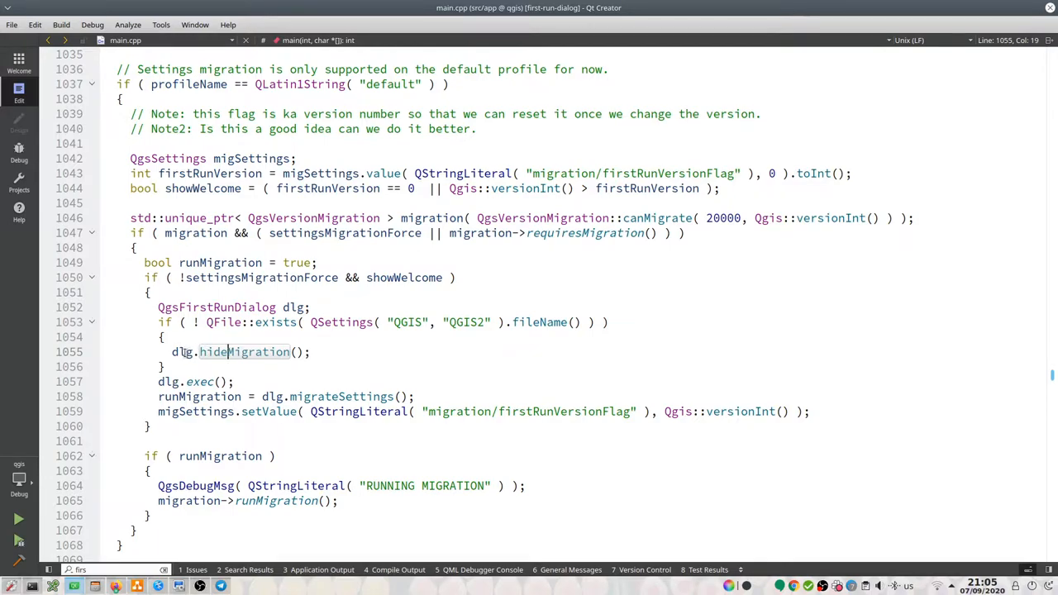
mouse_move(181, 352)
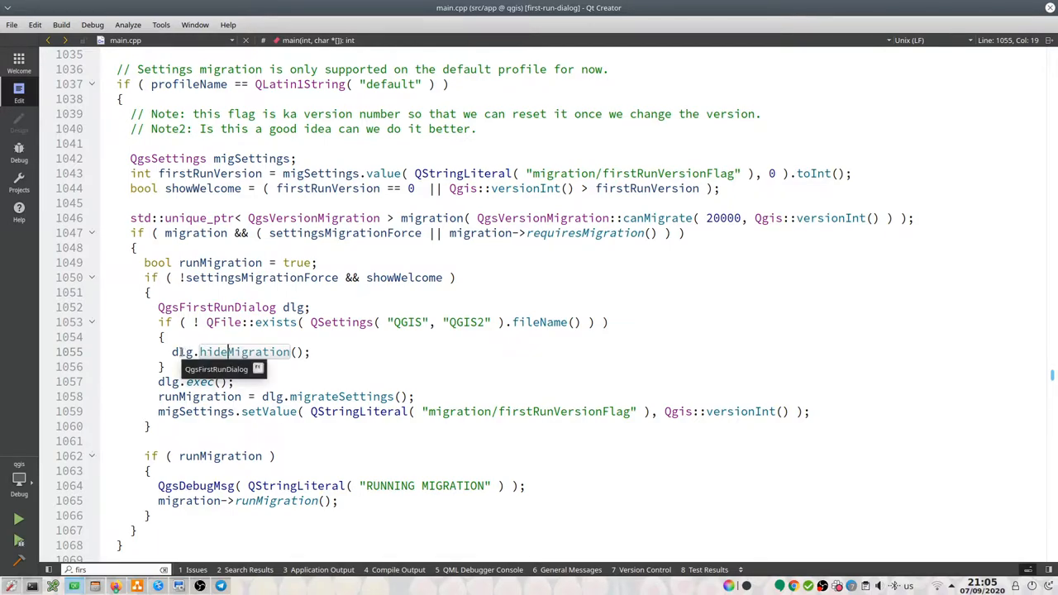
Step: Jump to hideMigration's declaration in qgsfirstrundialog.h and delete it with its comment
right_click(244, 352)
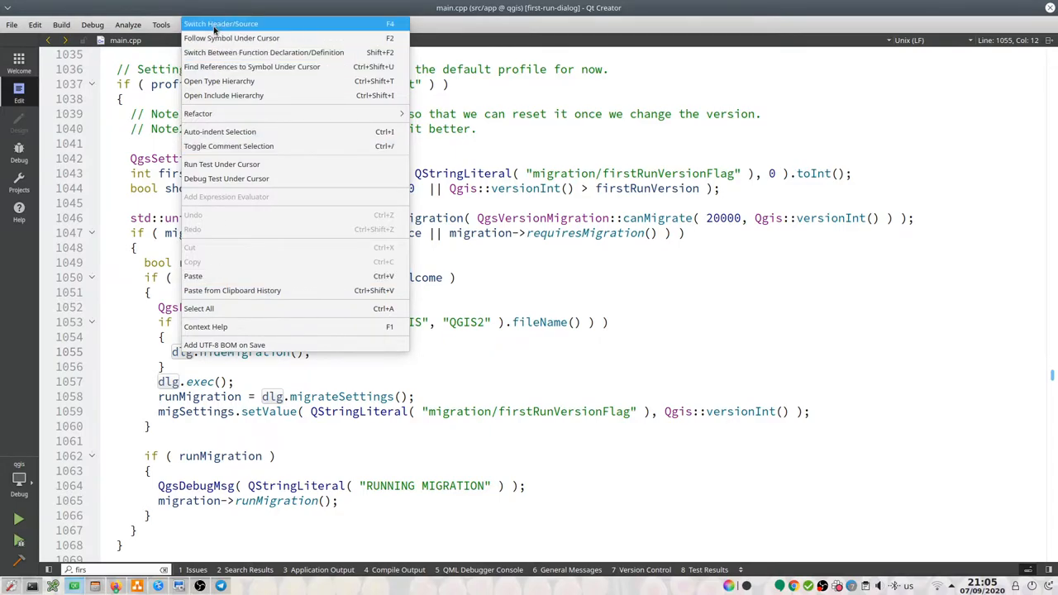
left_click(221, 24)
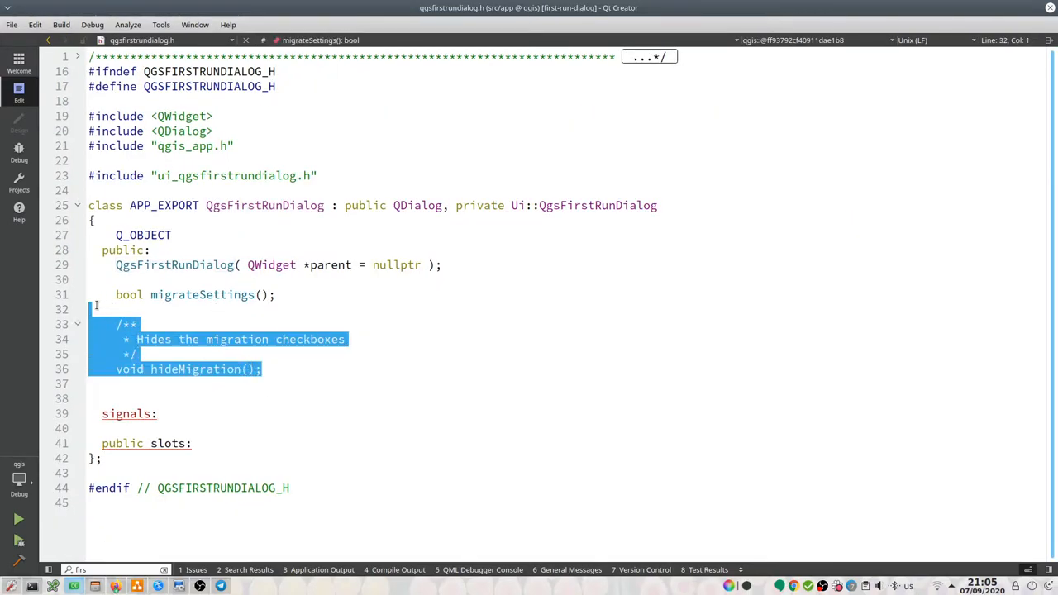
key("Delete")
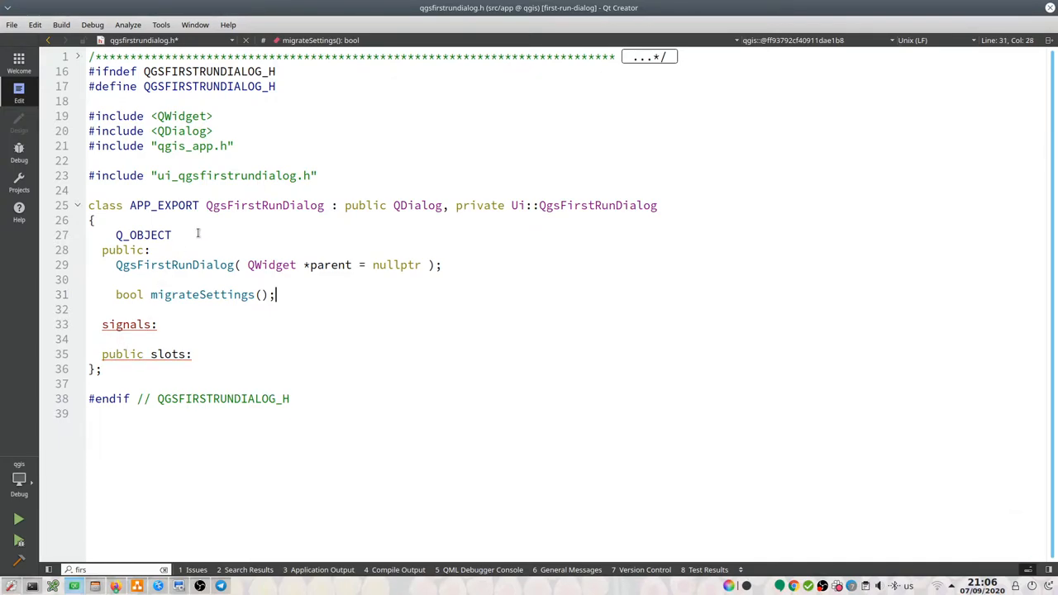
Step: Remove the hideMigration() function definition from qgsfirstrundialog.cpp
left_click(141, 40)
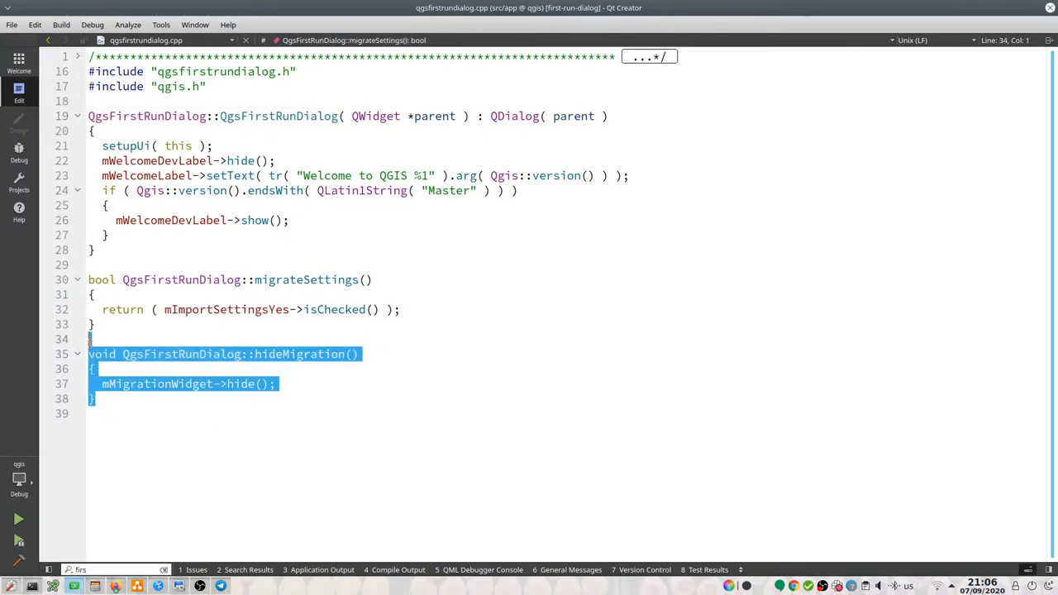
key("Delete")
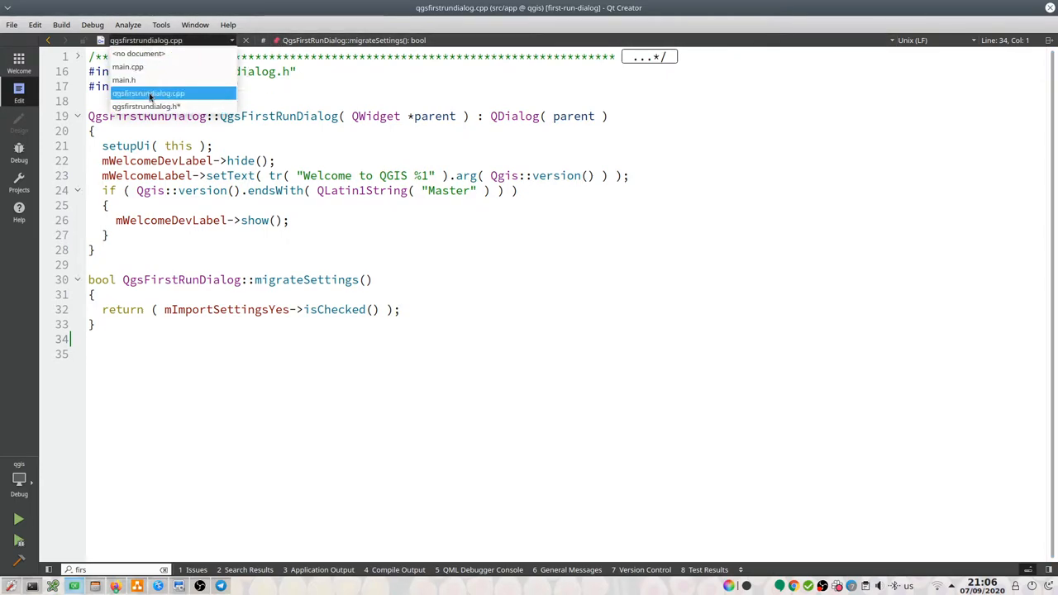
Step: View qgsfirstrundialog.h from the open-documents list, then switch back to main.cpp
left_click(145, 106)
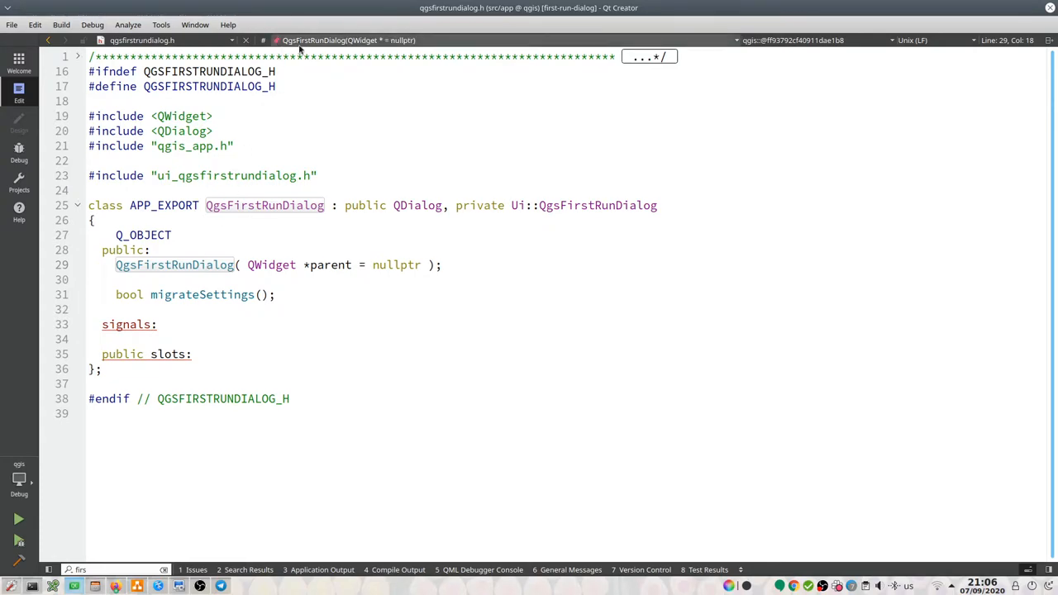
left_click(141, 39)
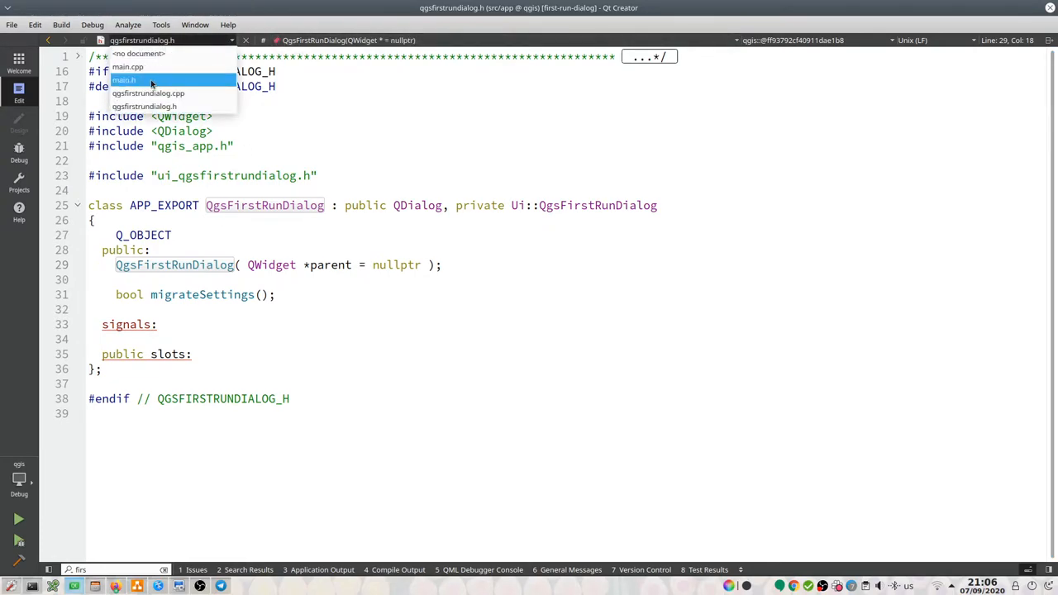
mouse_move(124, 80)
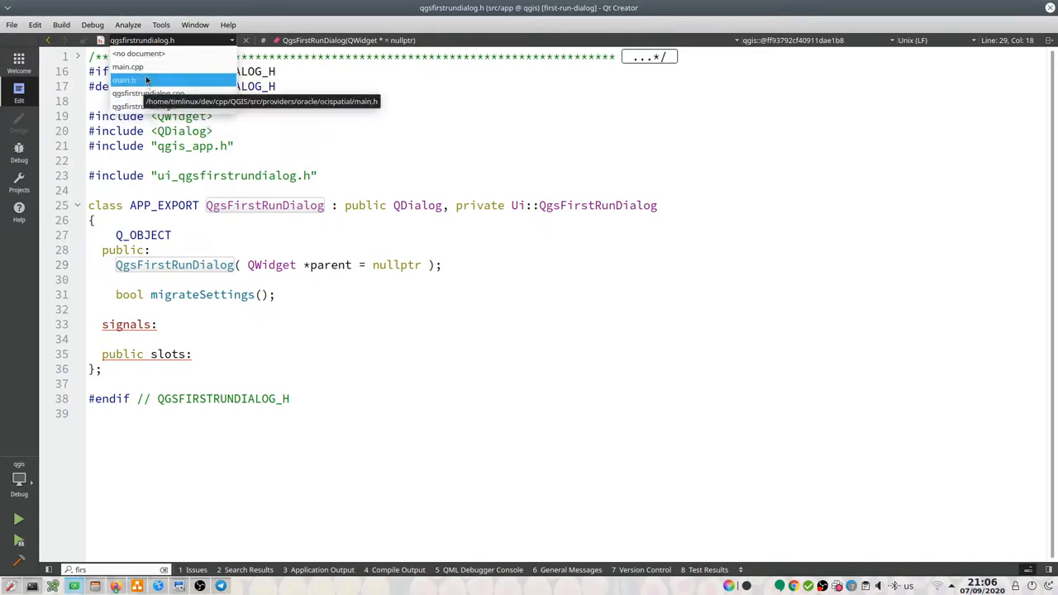
left_click(127, 66)
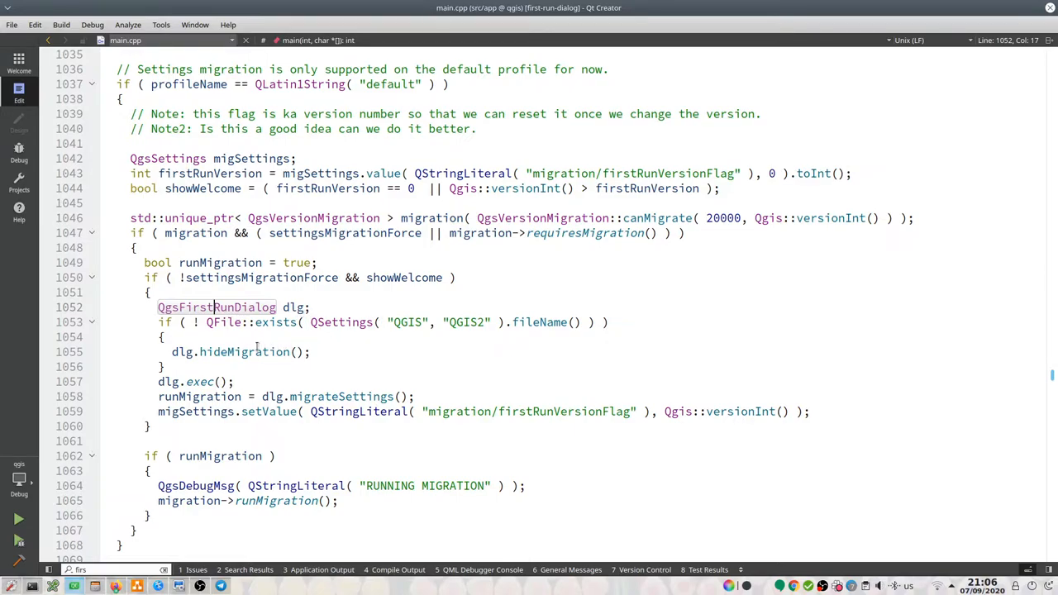
left_click(244, 351)
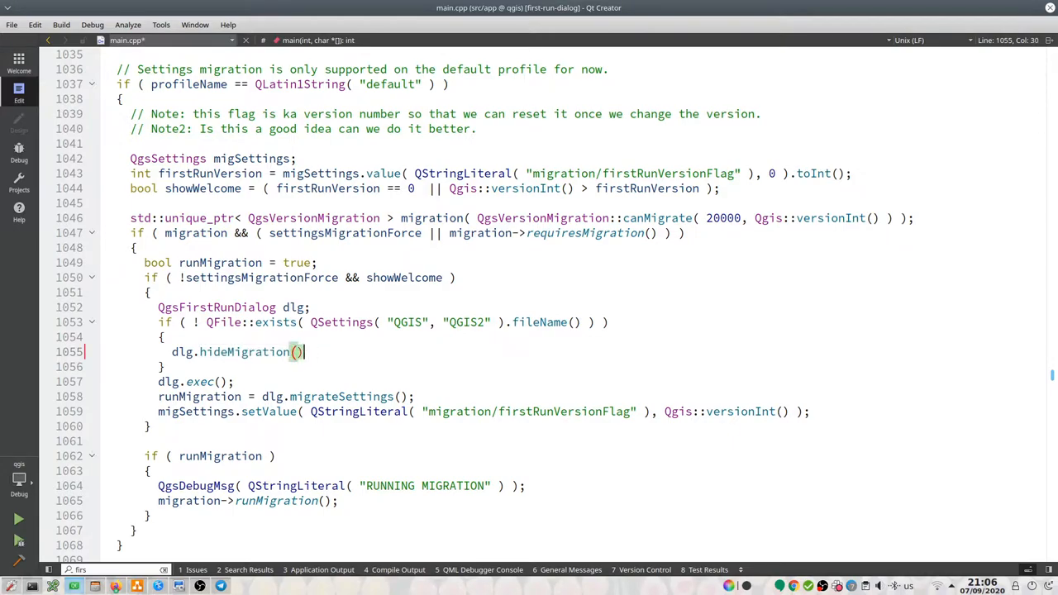
type(";")
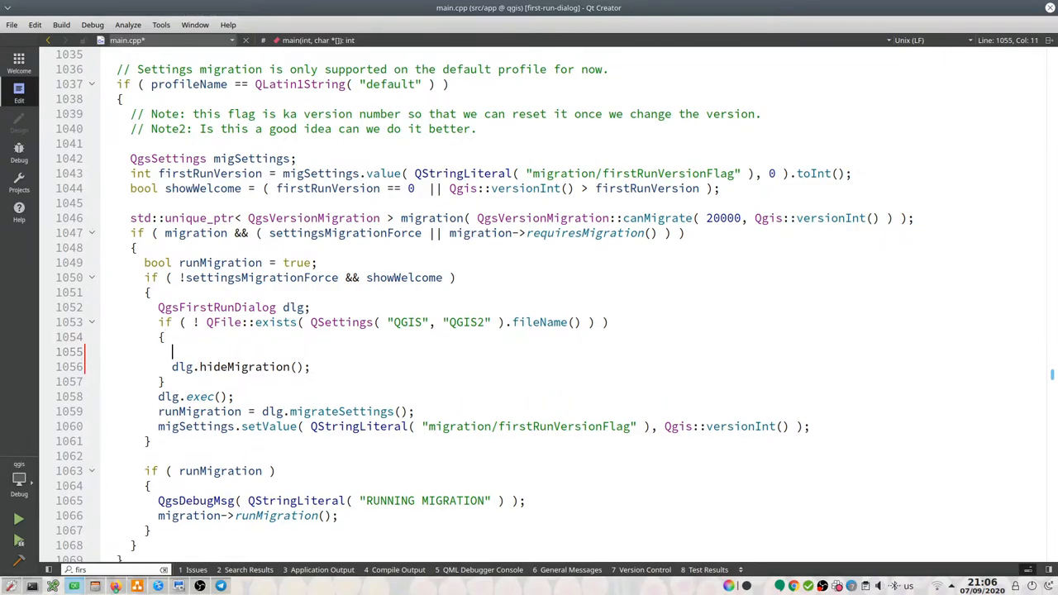
type("dlg.")
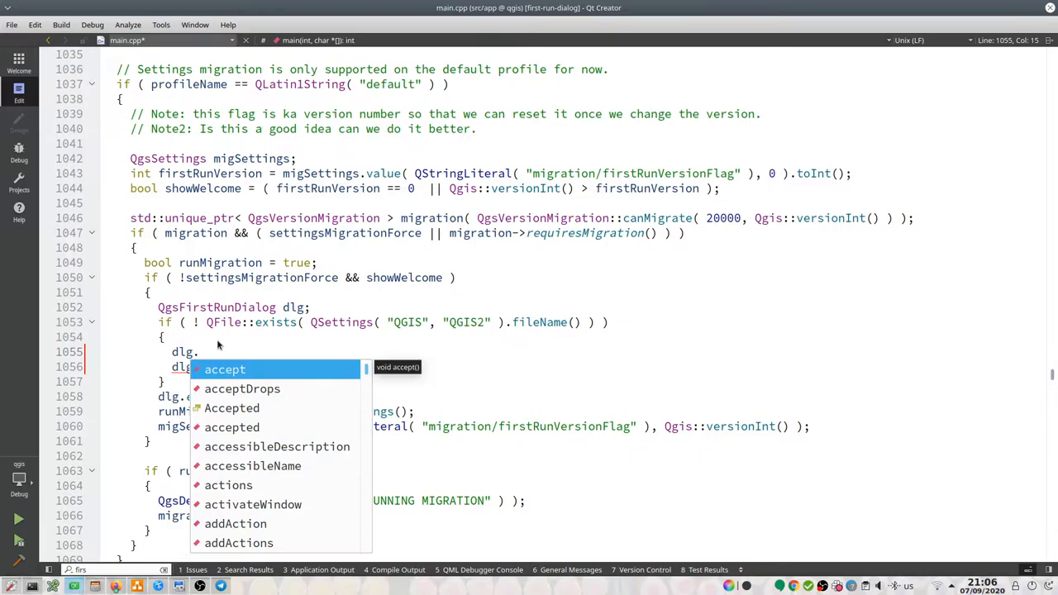
type("hi")
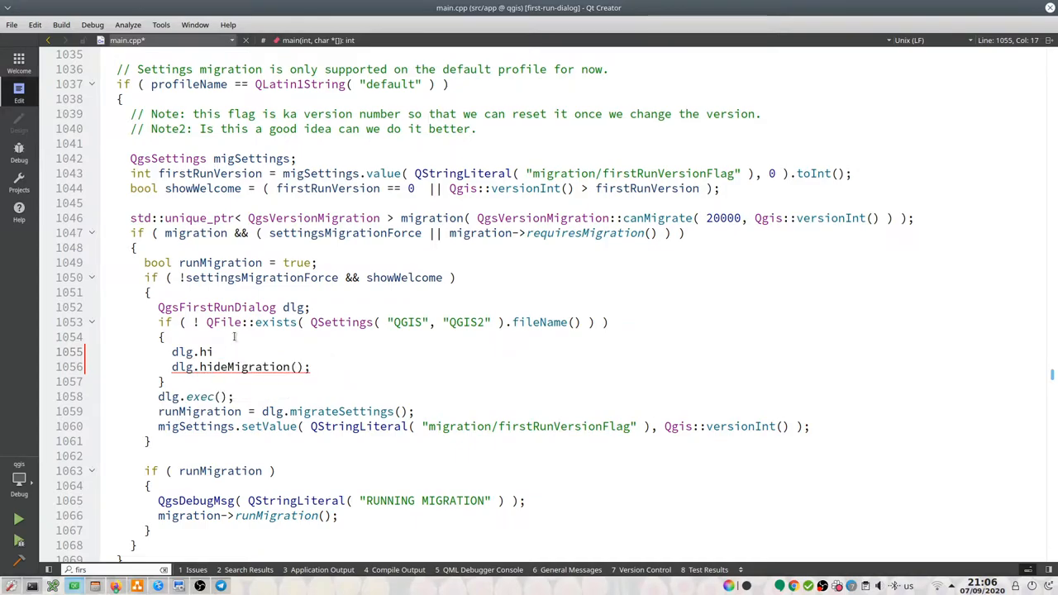
key("BackSpace")
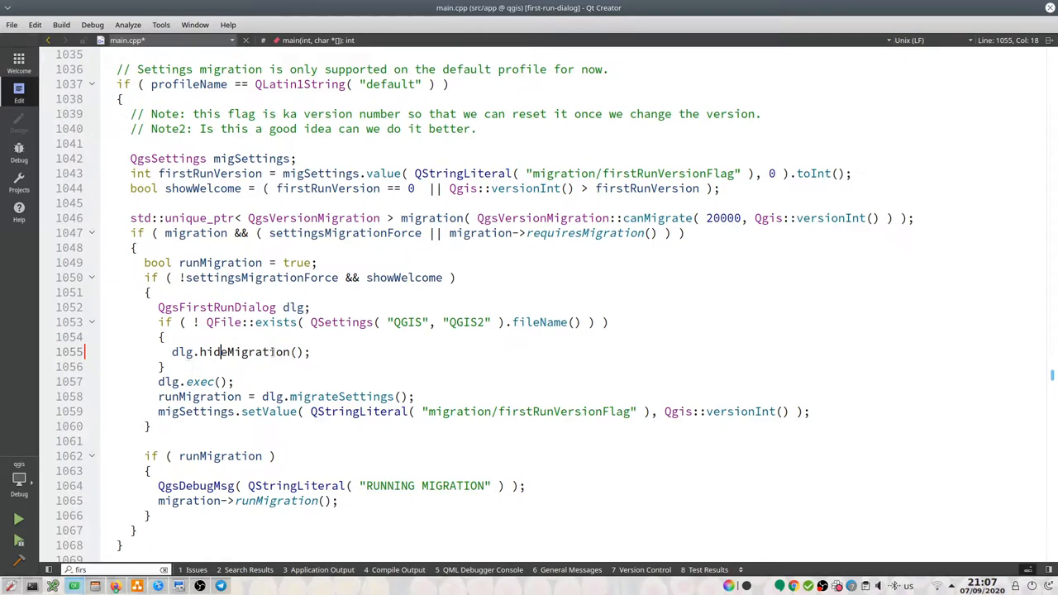
double_click(239, 351)
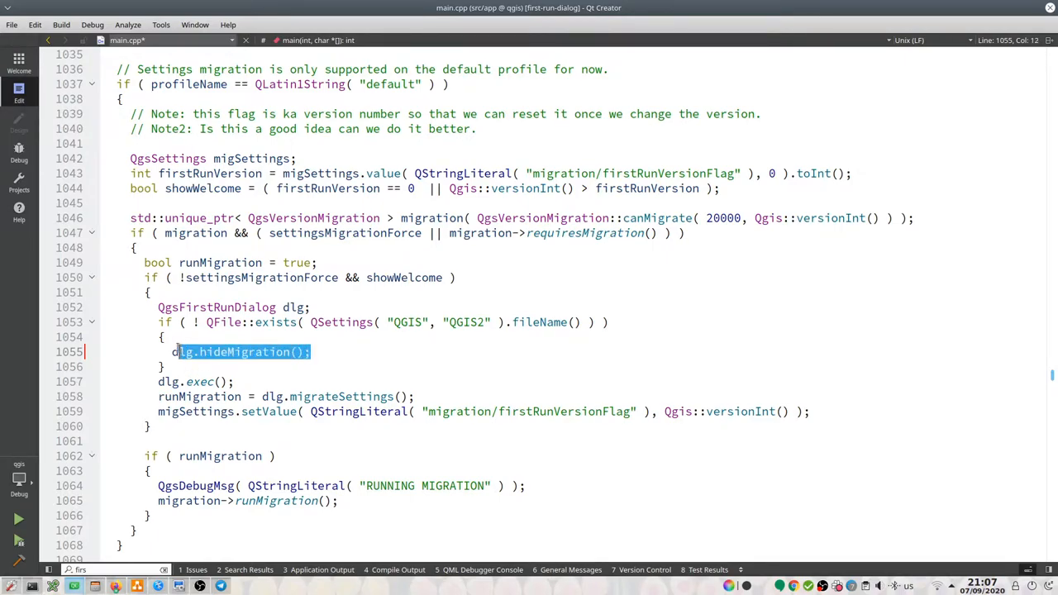
Step: Delete the dlg.hideMigration() call in main.cpp
key("Delete")
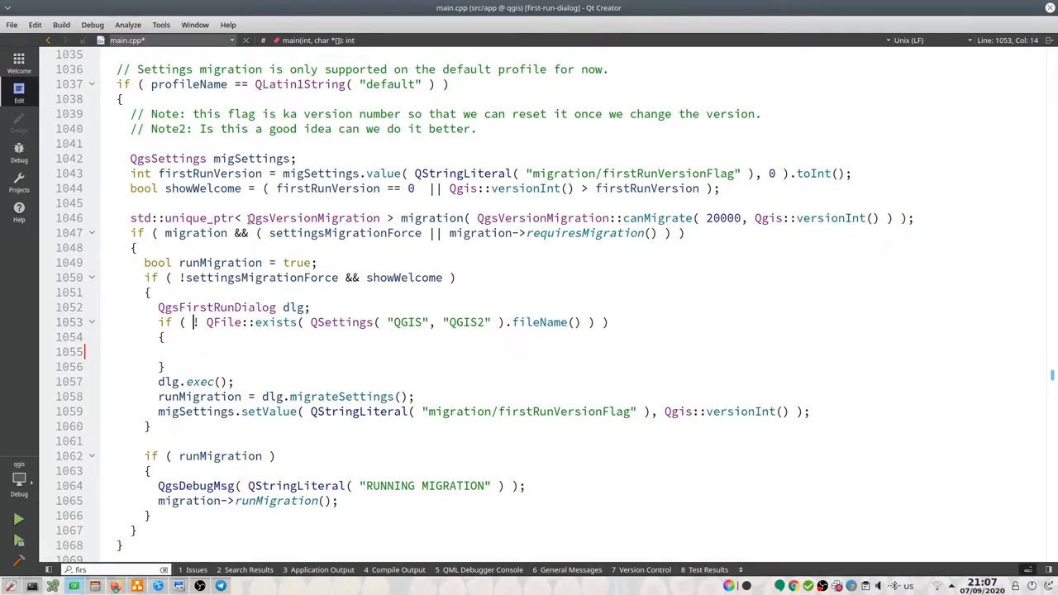
mouse_move(216, 307)
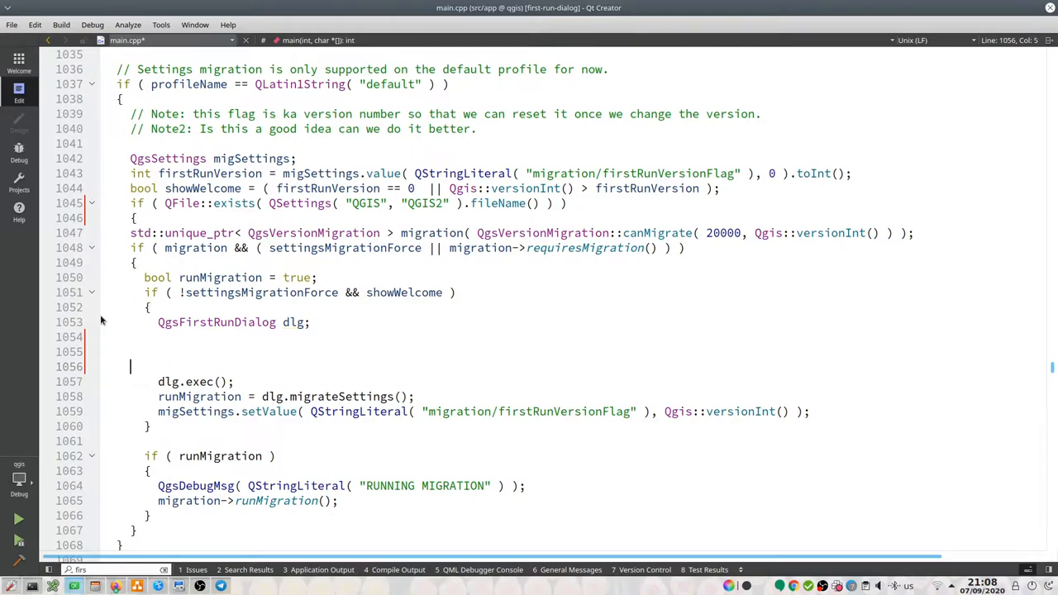
Step: Clear the leftover blank lines from the migration block
key("Backspace")
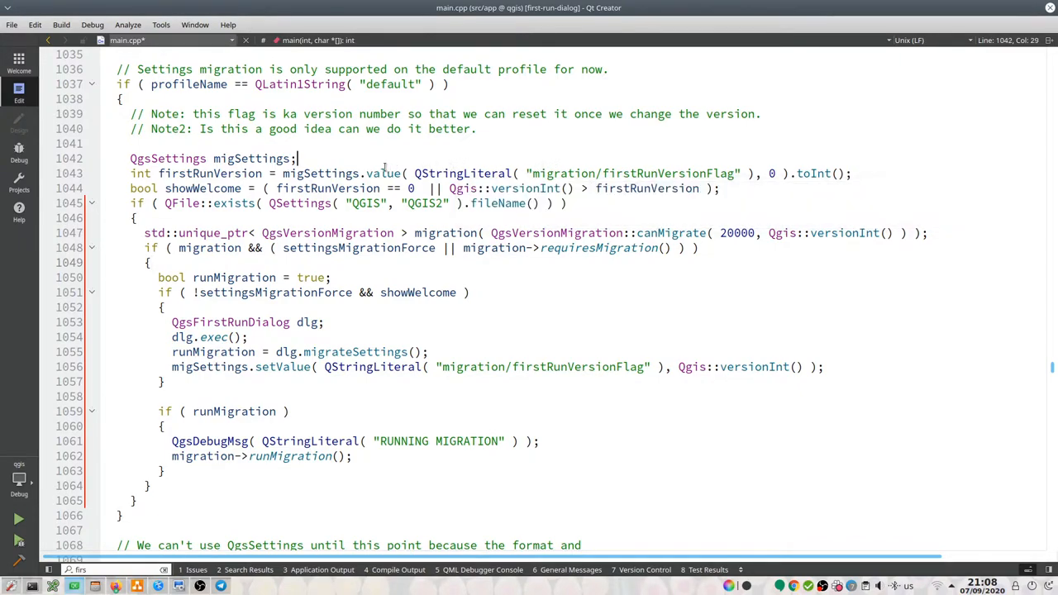
Step: Move the QgsSettings migSettings and int firstRunVersion lines inside the QFile::exists check
left_click(355, 173)
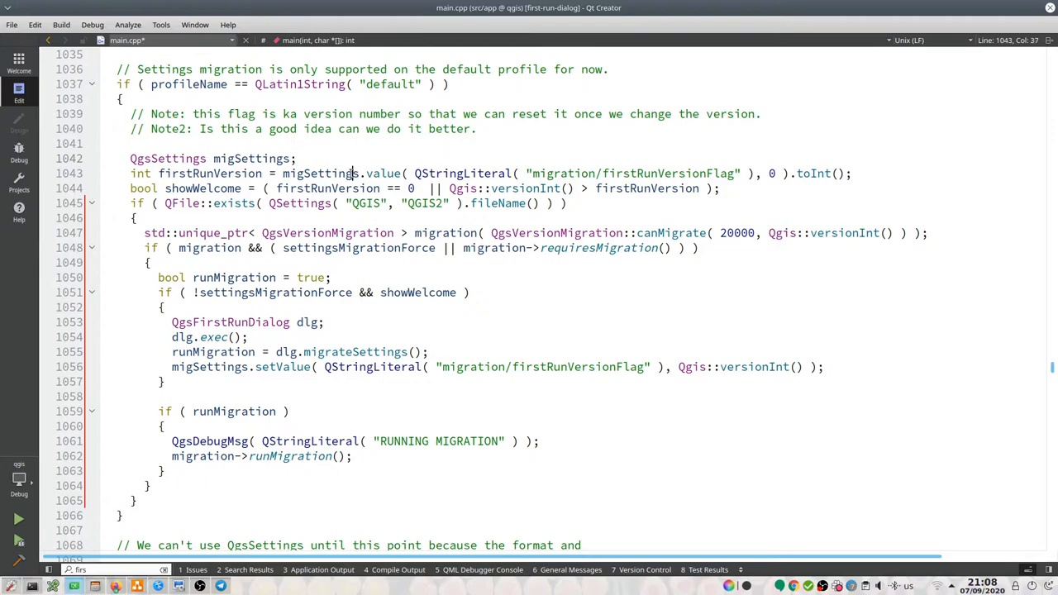
left_click(102, 158)
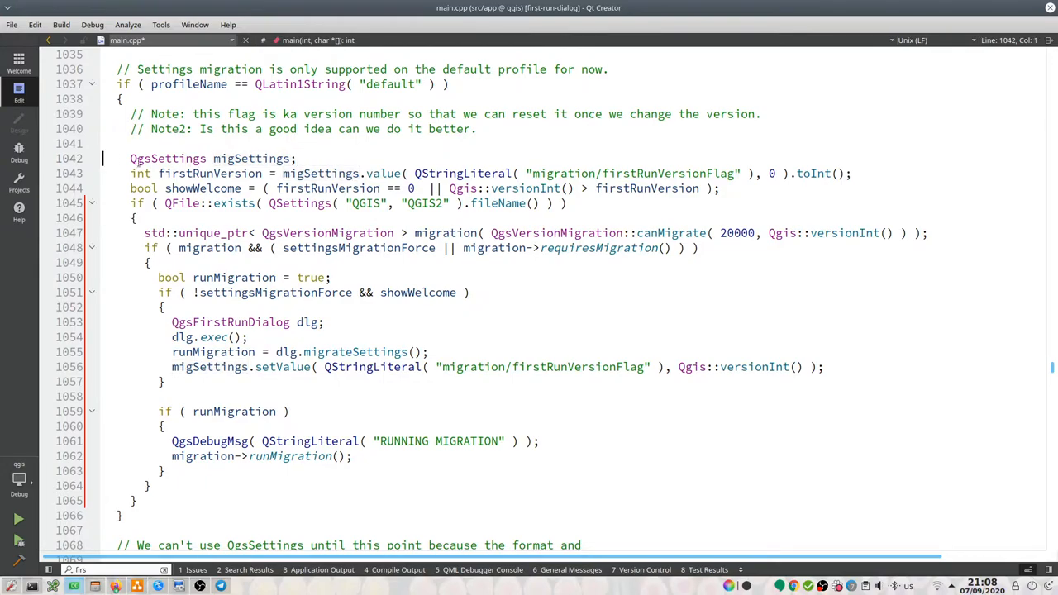
left_click_drag(130, 157, 851, 173)
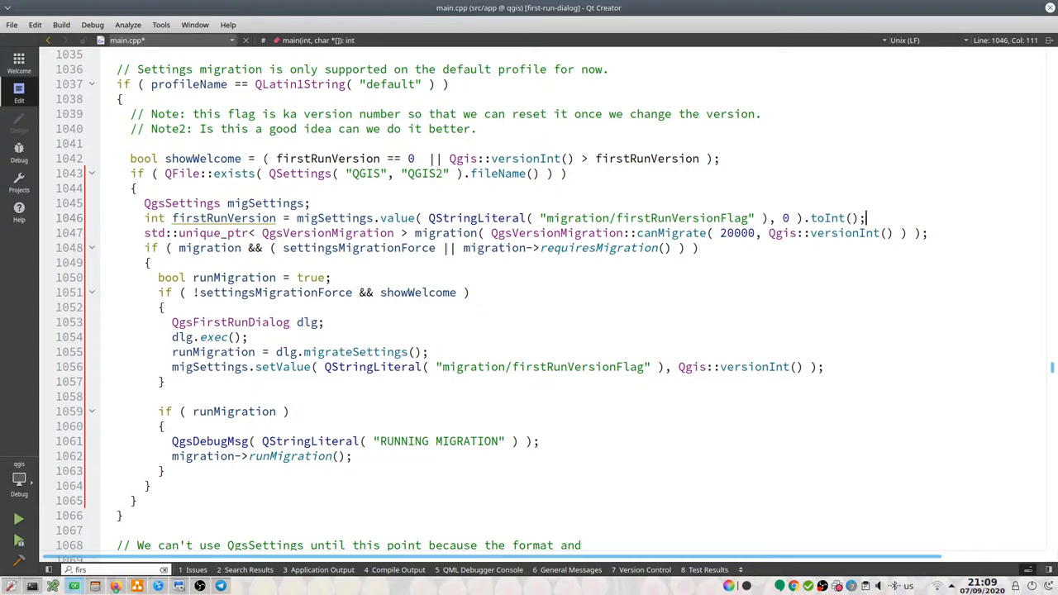
mouse_move(223, 218)
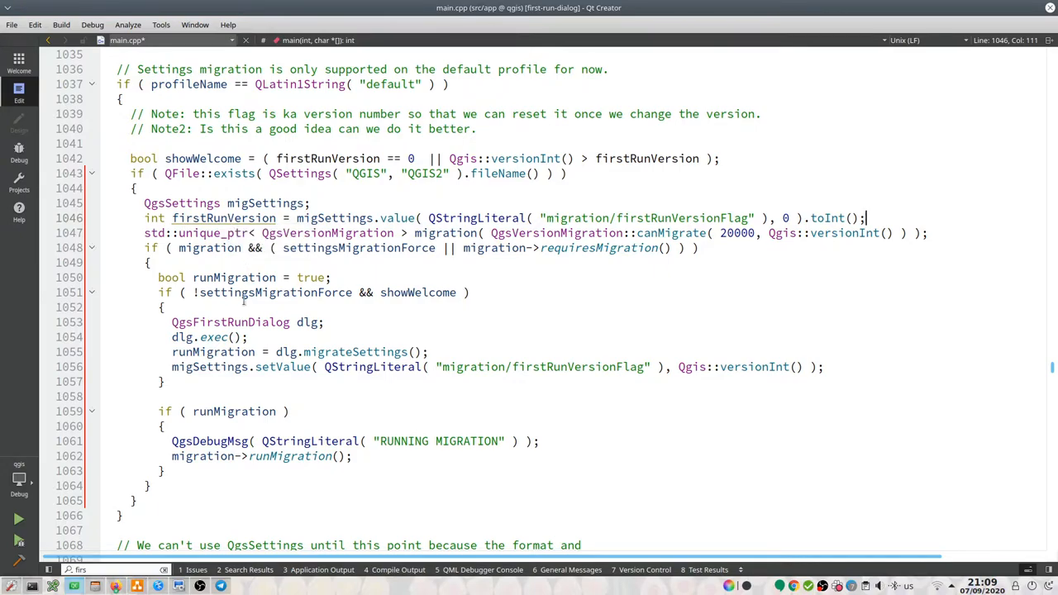
left_click(165, 306)
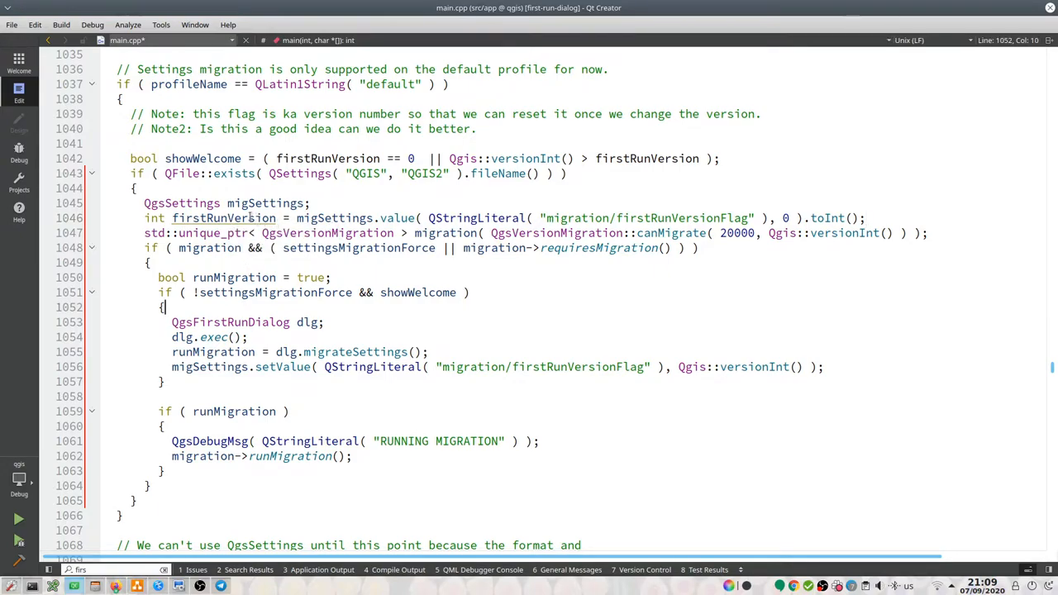
double_click(223, 218)
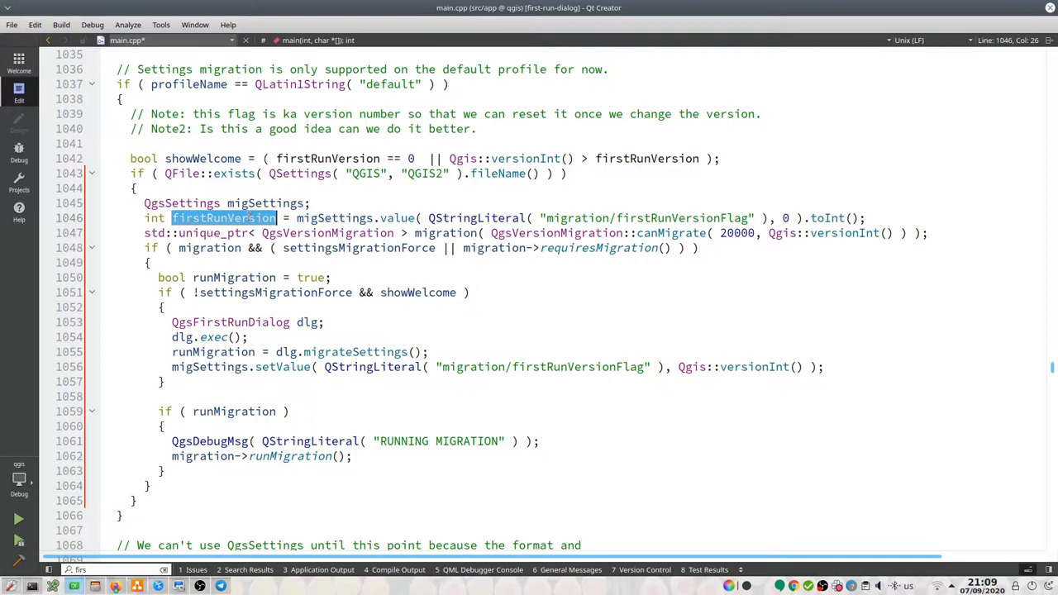
Step: Search main.cpp for every firstRunVersion occurrence with Ctrl+F
right_click(223, 217)
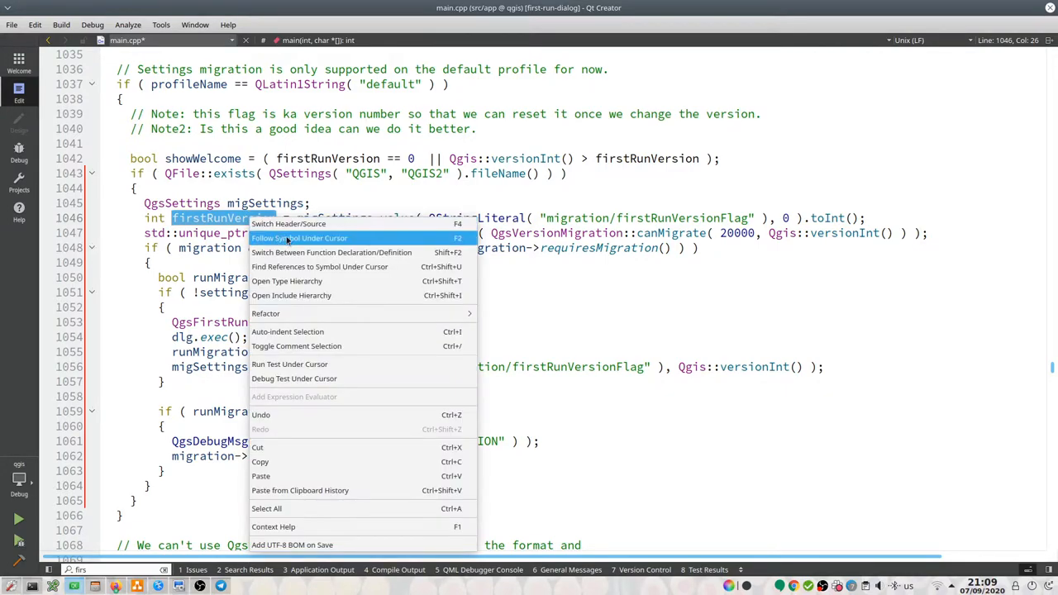
mouse_move(291, 295)
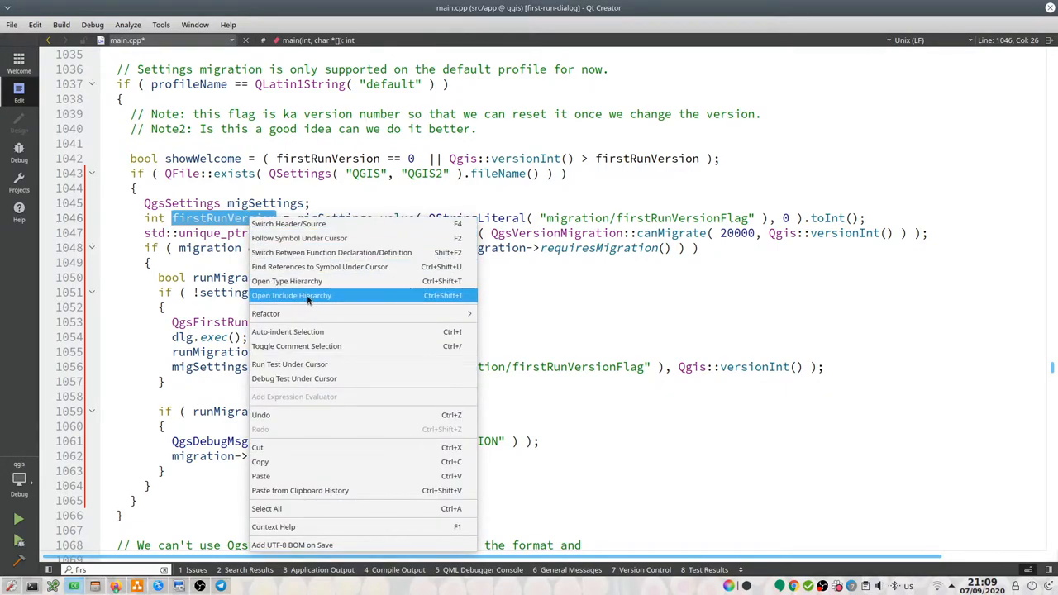
mouse_move(320, 266)
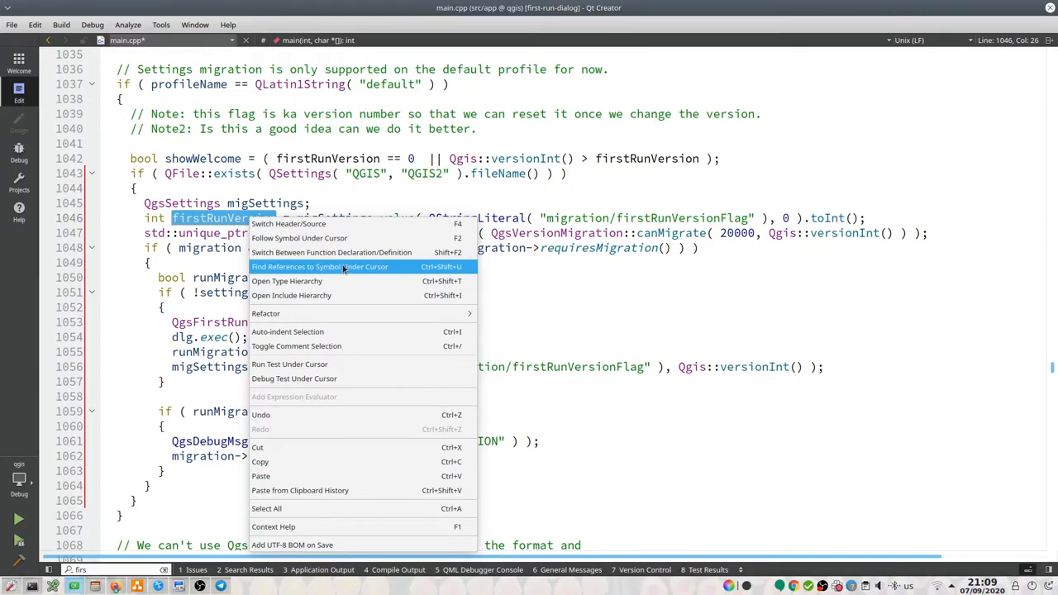
left_click(320, 266)
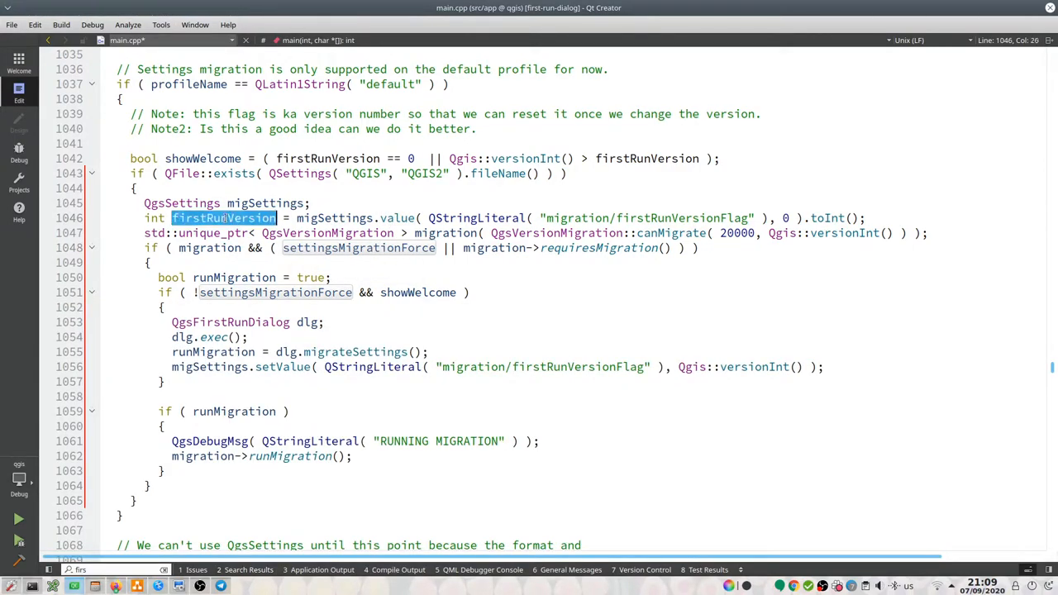
key("ctrl+f")
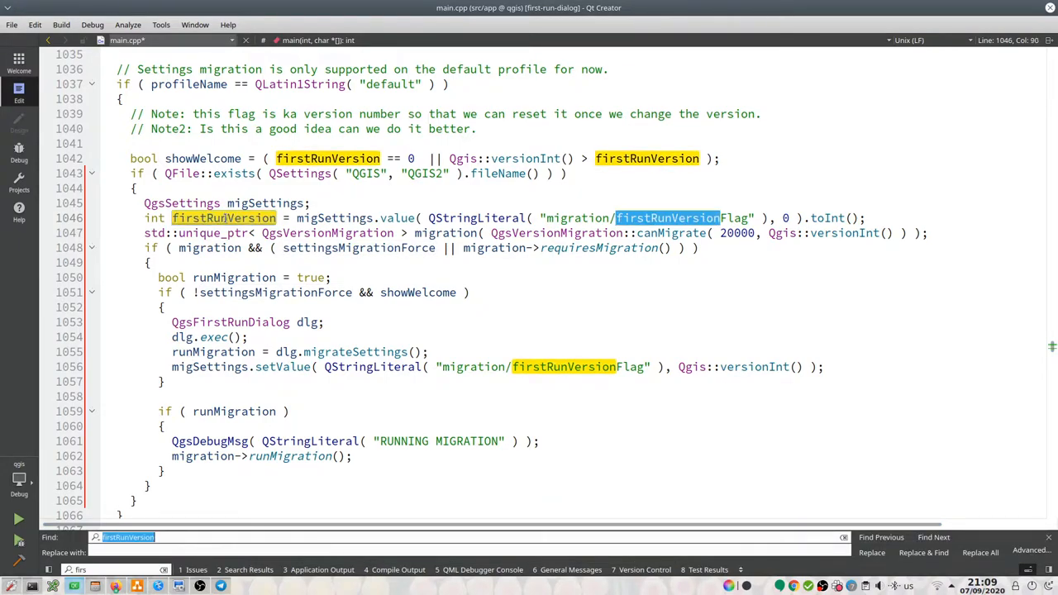
left_click(933, 538)
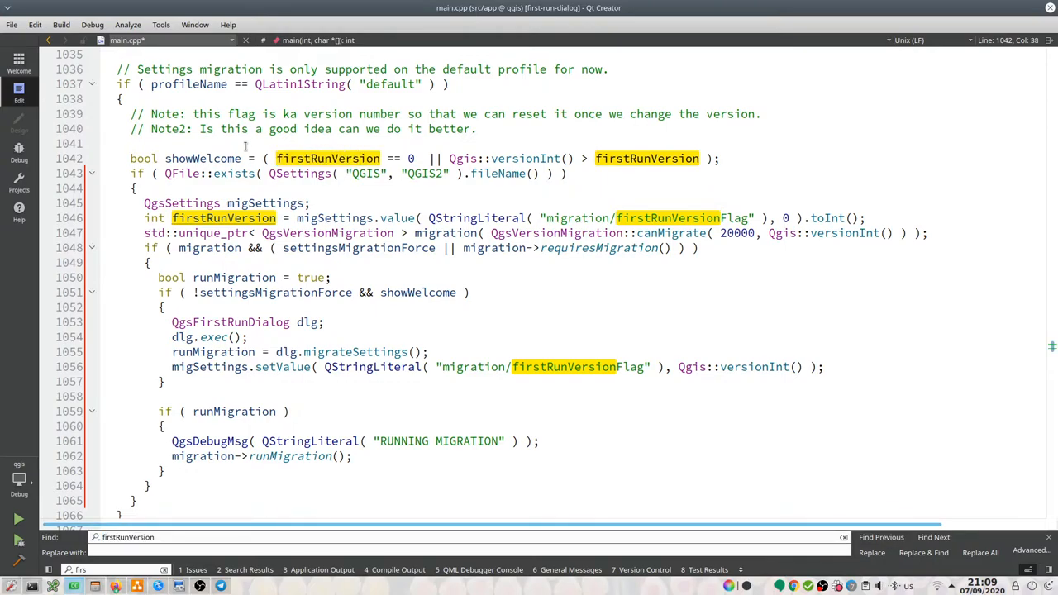
Step: Relocate the 'bool showWelcome' line below the firstRunVersion read
left_click(130, 158)
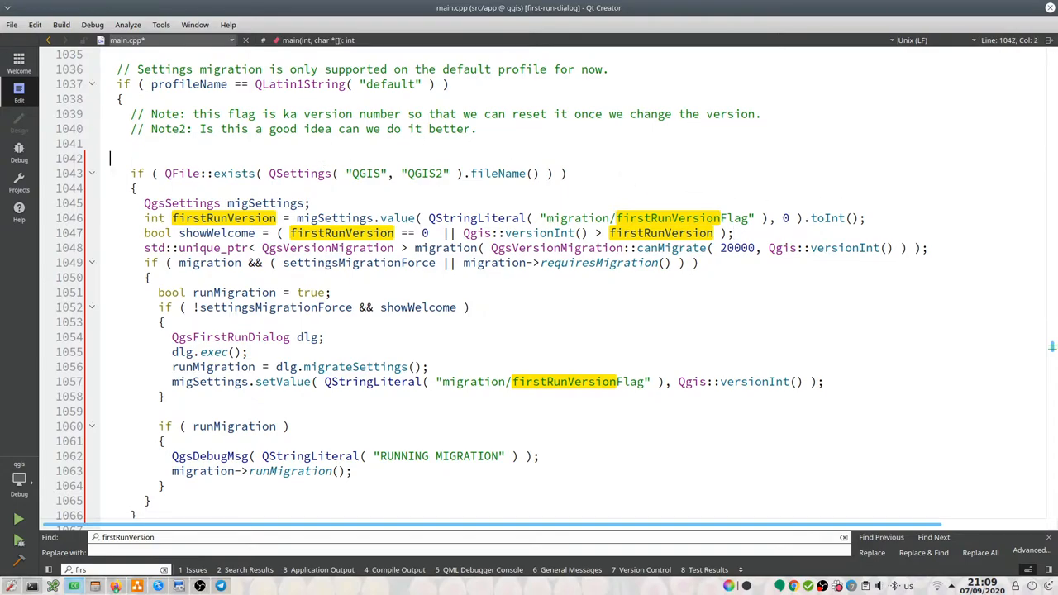
key("Backspace")
type("// Note")
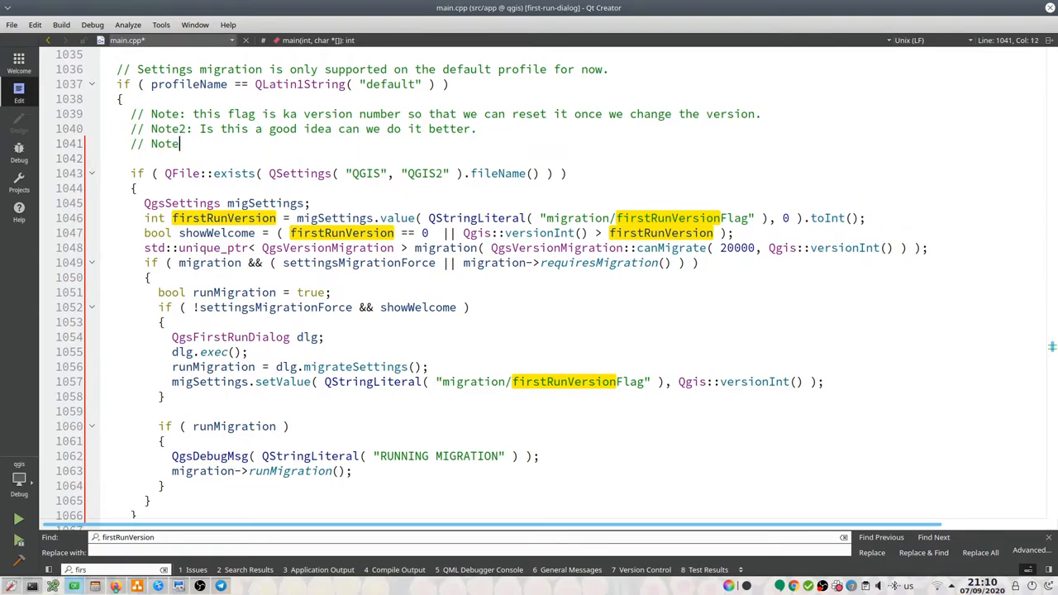
Step: Add '// Note3: Updated to only show if we have a migration from QGIS 2' citing PR 38616
type("3:")
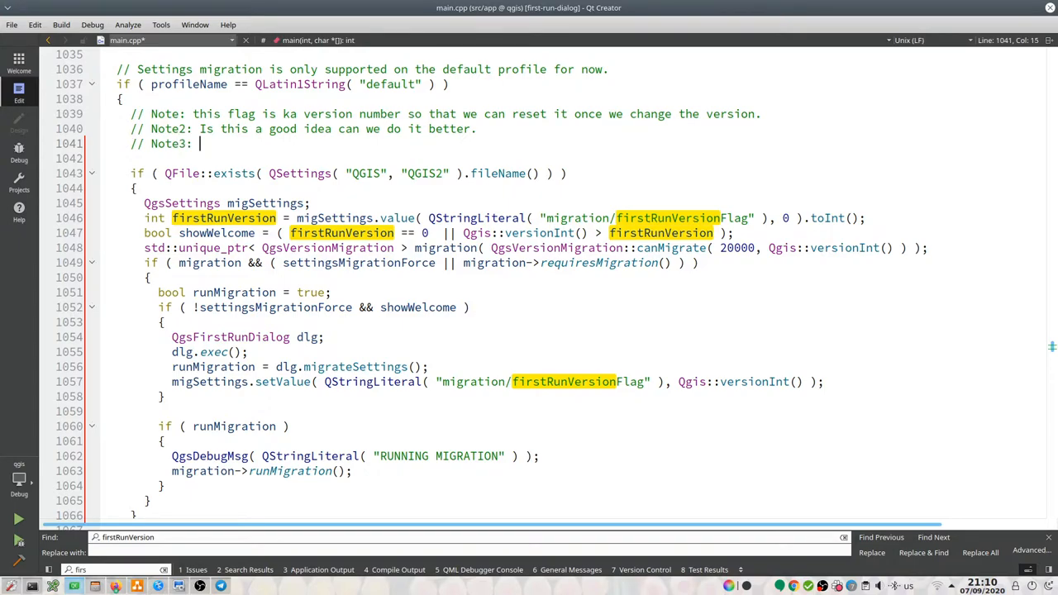
type("Updated to only show if we")
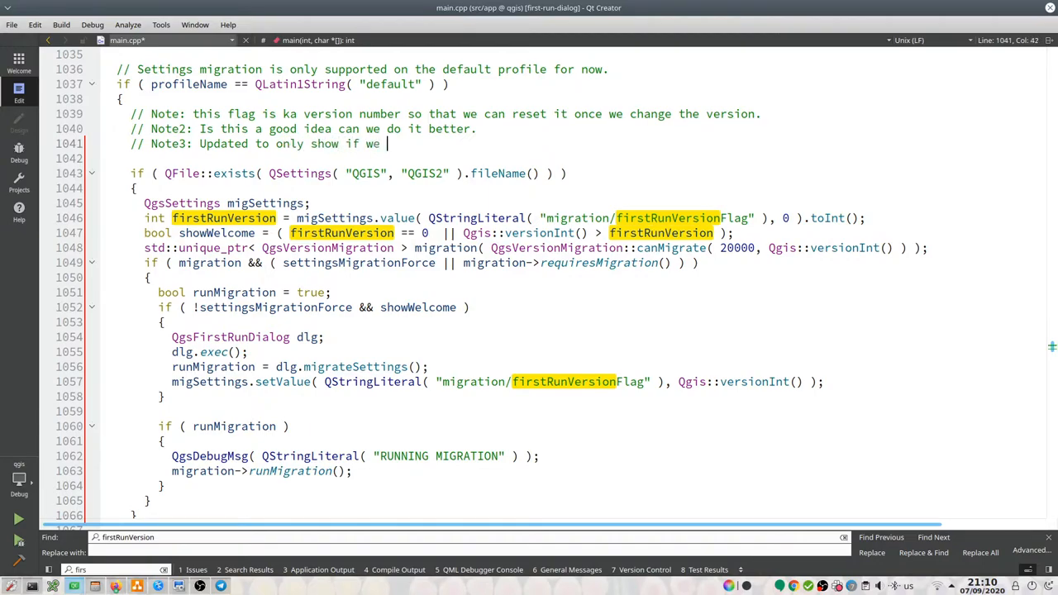
type("have a migr")
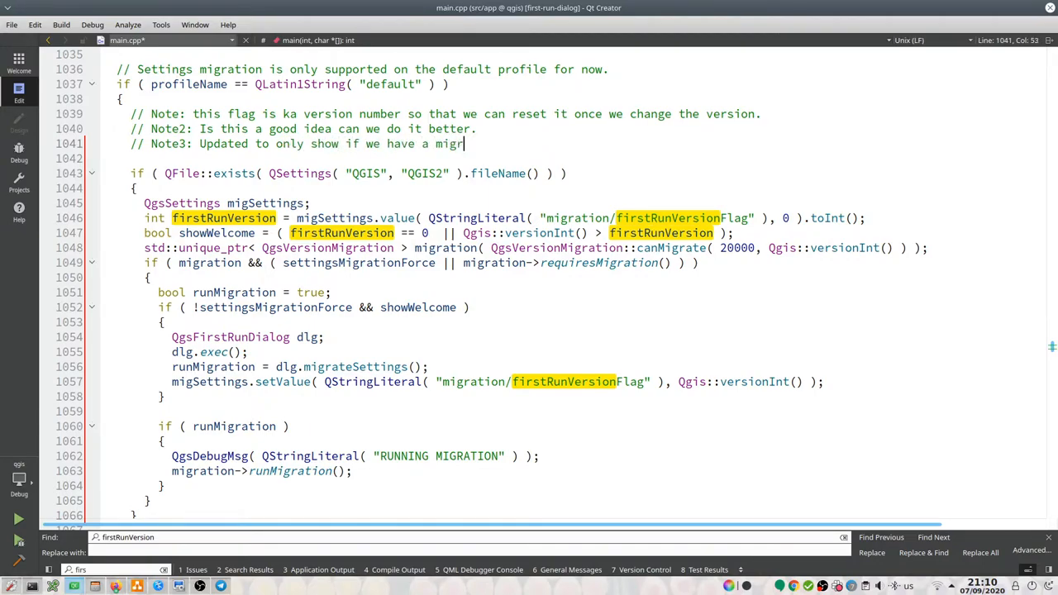
type("ation from QGIS")
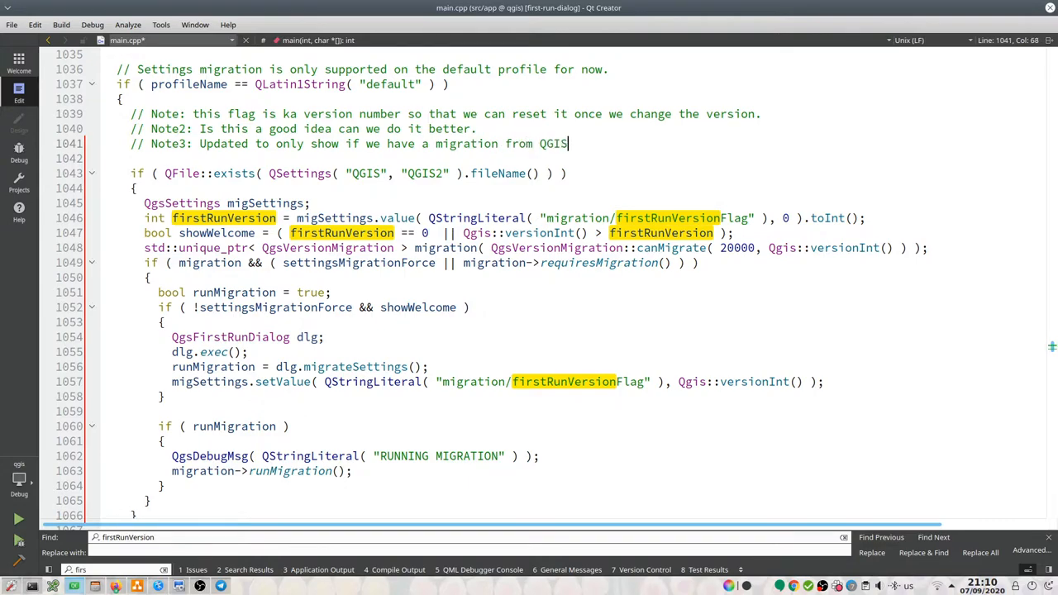
type("2 - see")
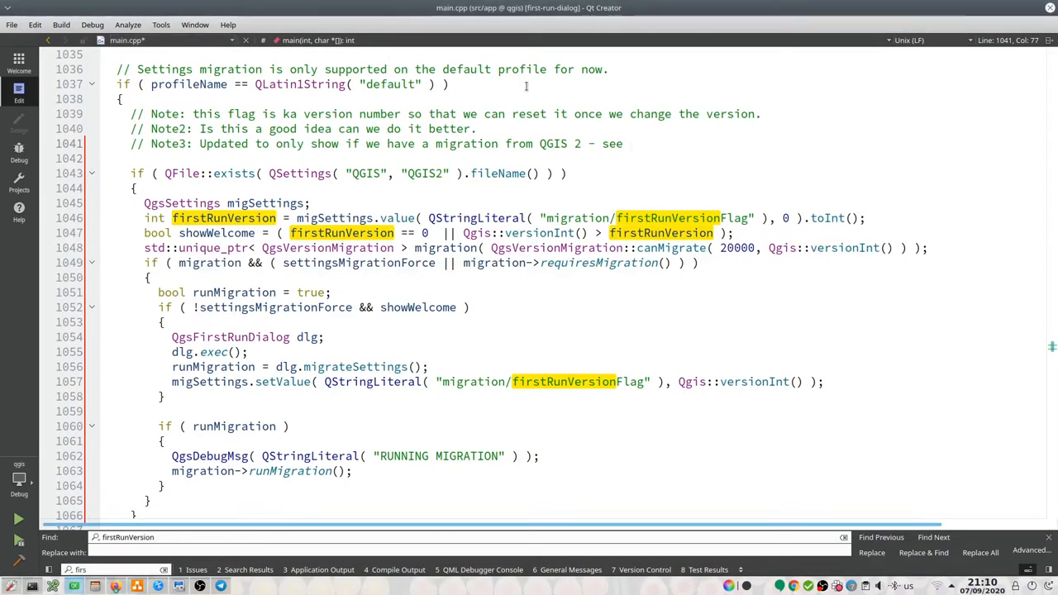
type("https://github.com/qgis/QGIS/pull/38616")
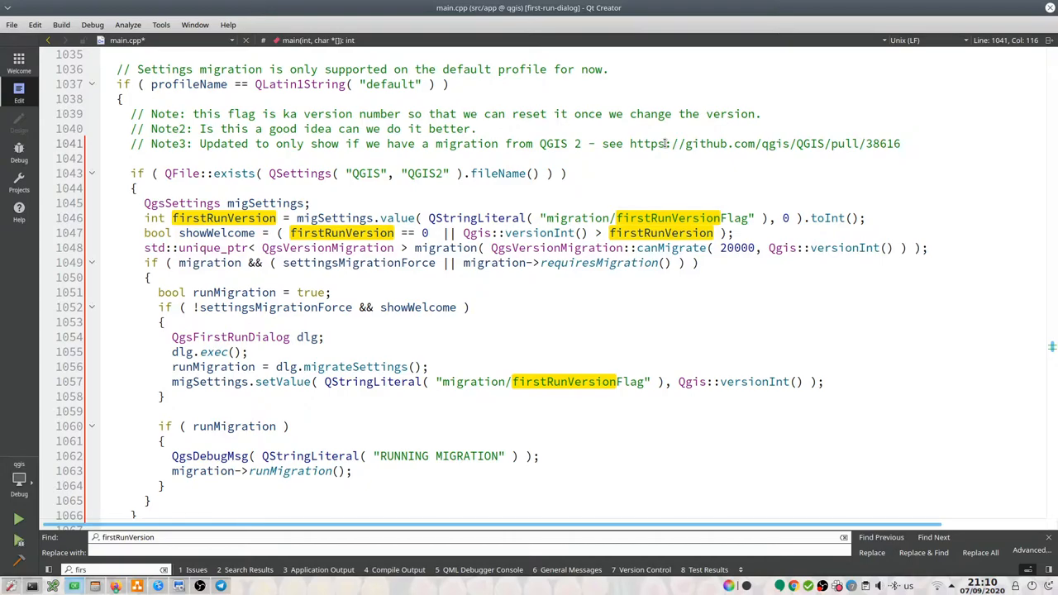
mouse_move(373, 247)
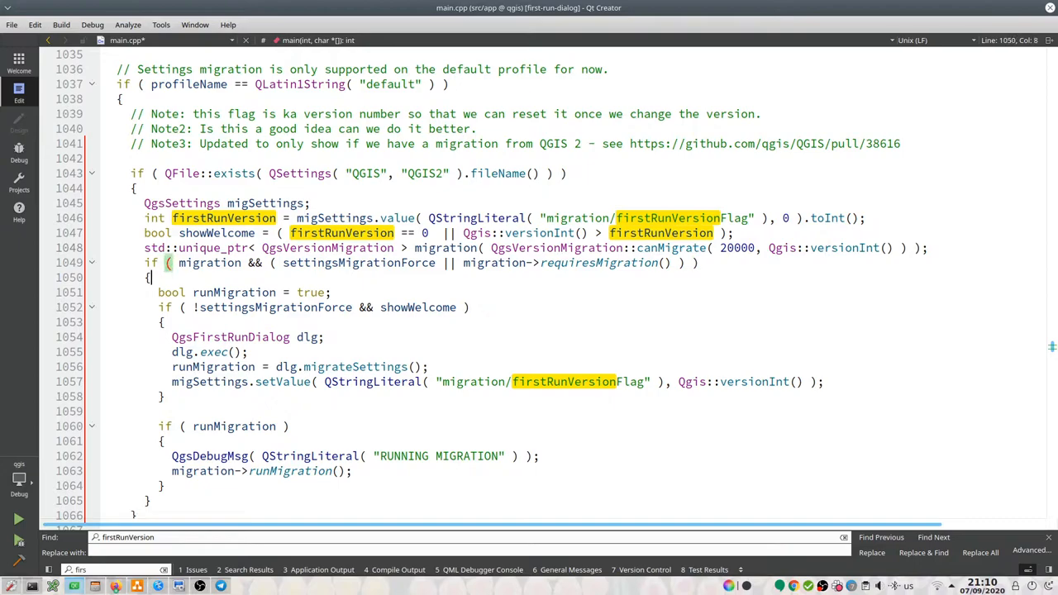
Step: Save main.cpp and start the QGIS build
left_click(698, 263)
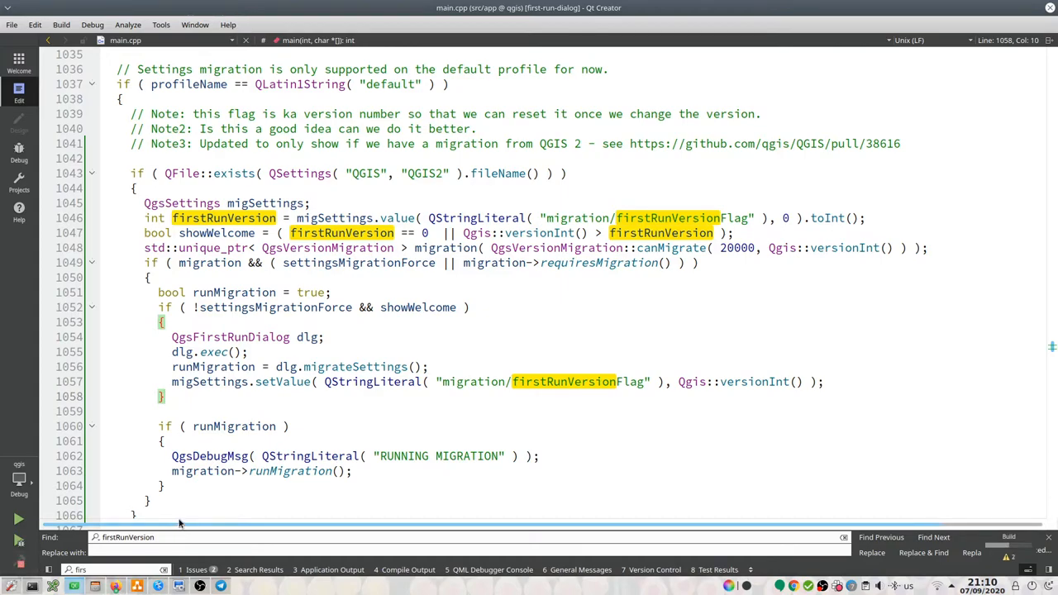
Step: Show the Compile Output pane for the running build
left_click(404, 570)
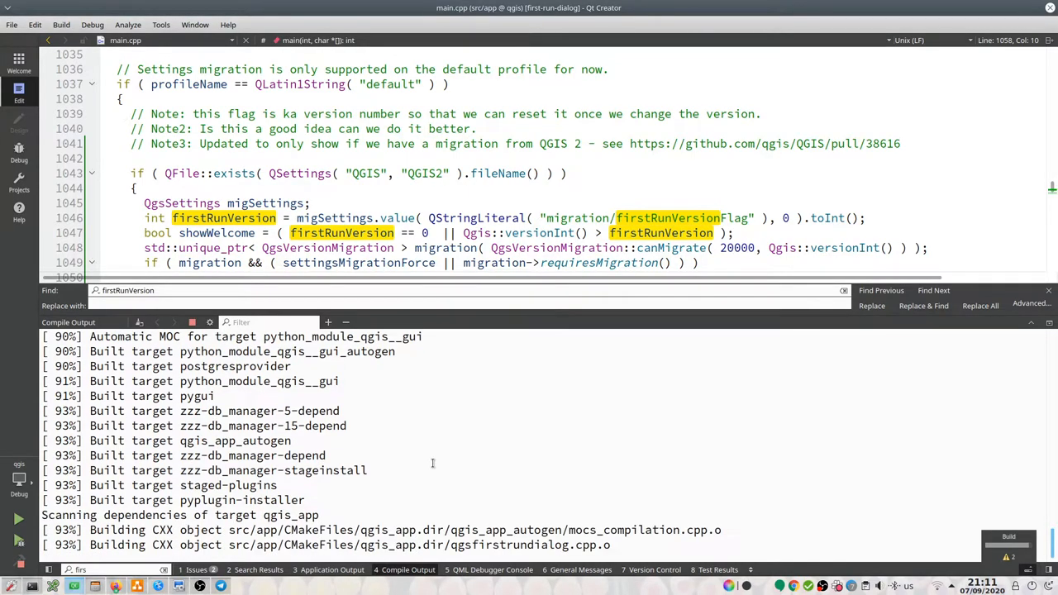
mouse_move(487, 392)
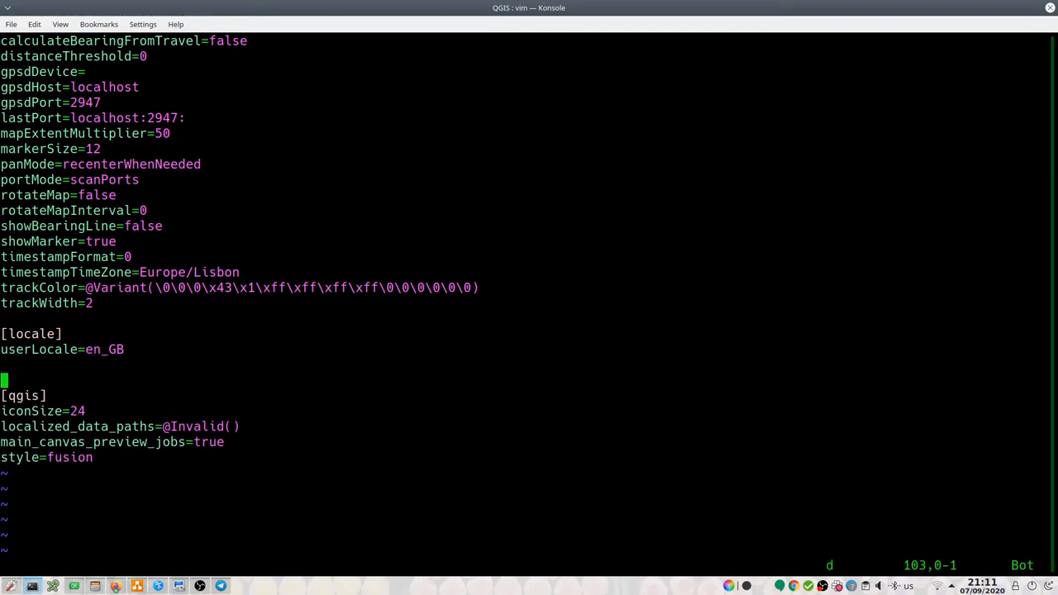
Step: Save and quit the edited QGIS settings file in vim with :wq
type(":wq")
type("qgis")
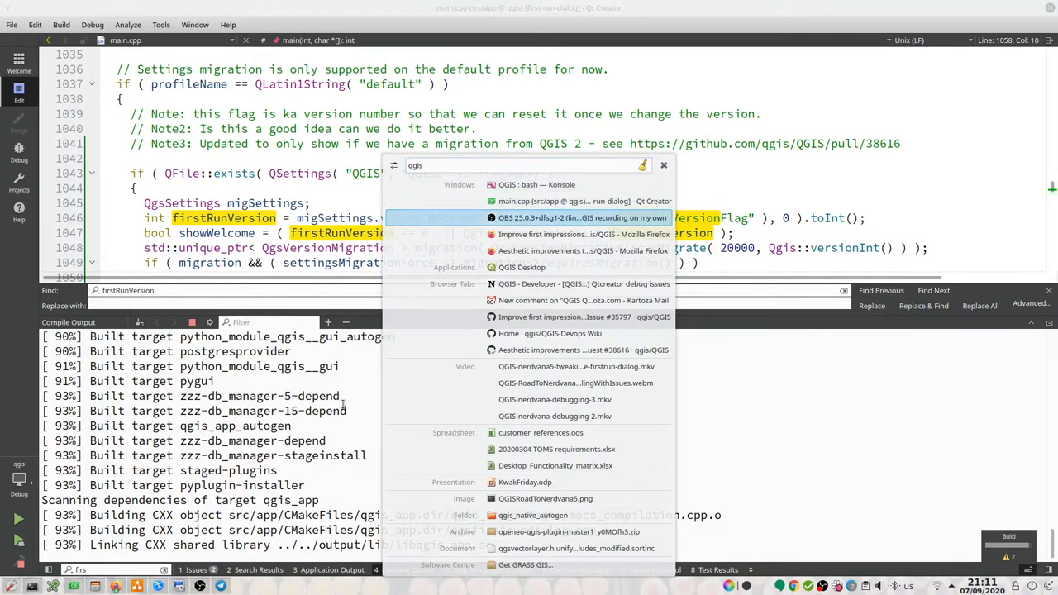
Step: Launch QGIS Desktop from the launcher's 'qgis' search results
key("Escape")
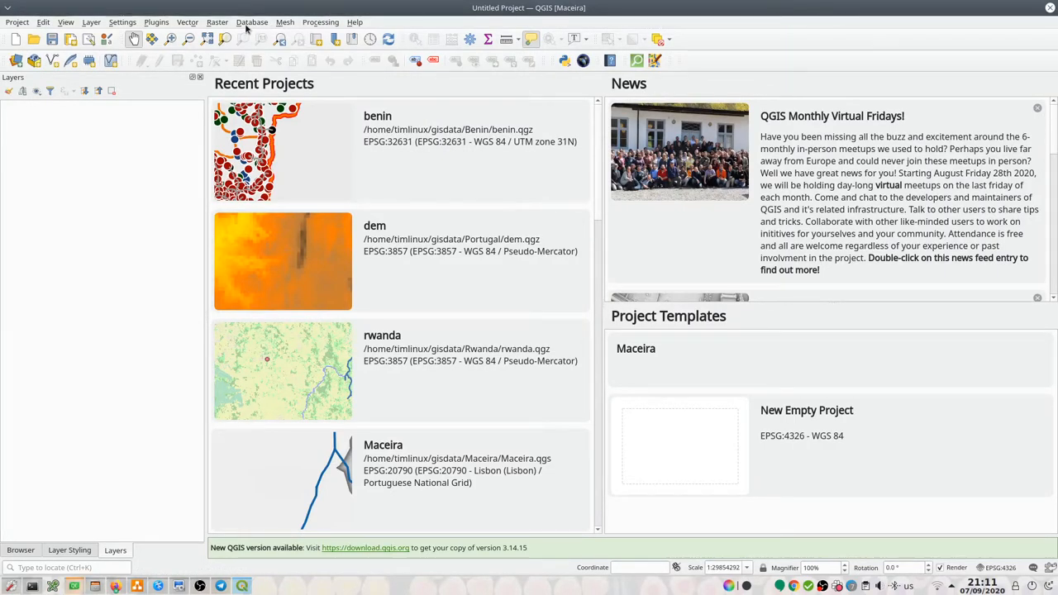
Step: Look over the QGIS Plugins menu, then exit QGIS Desktop
left_click(156, 22)
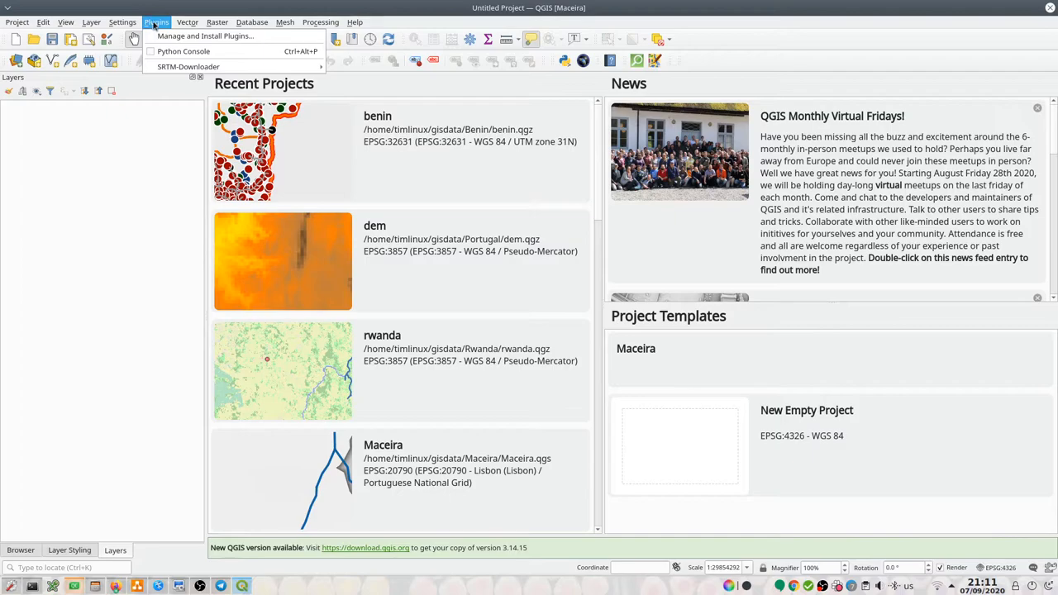
left_click(122, 22)
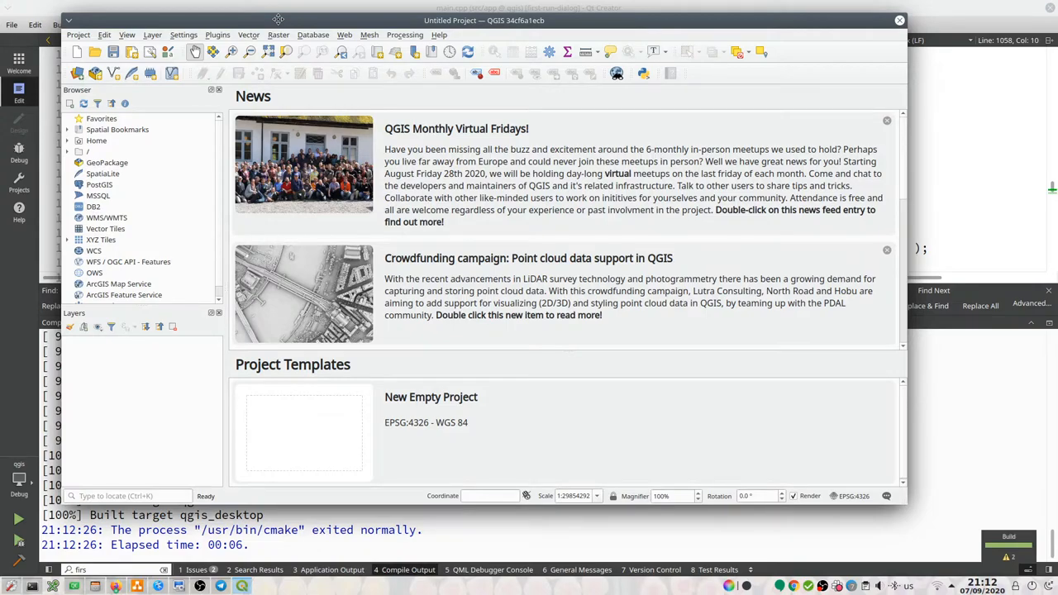
mouse_move(819, 42)
type(":q")
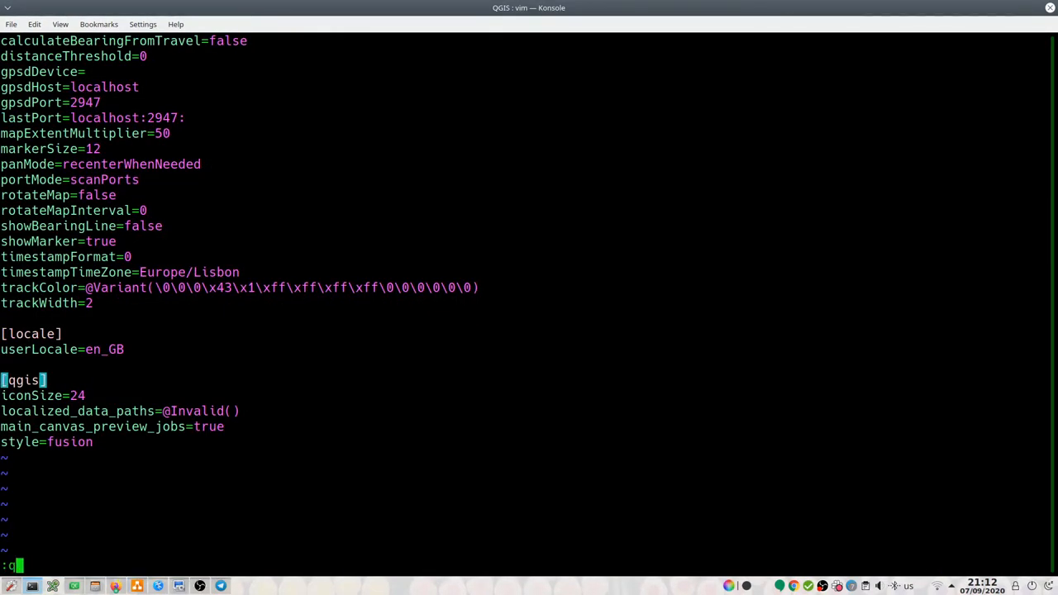
Step: Quit vim on QGIS3.ini, returning to the bash prompt
key("Return")
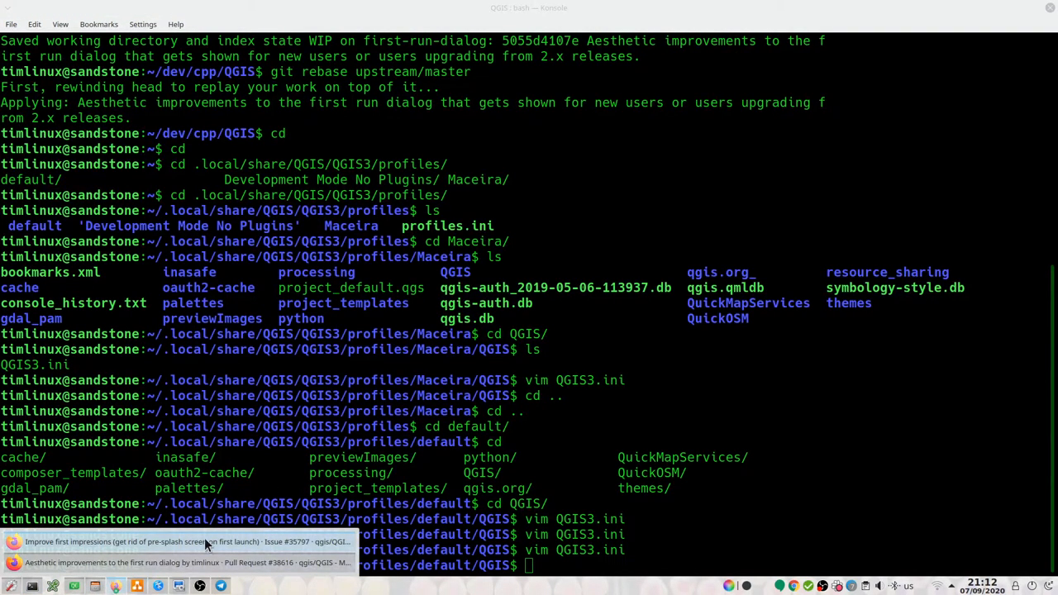
mouse_move(171, 544)
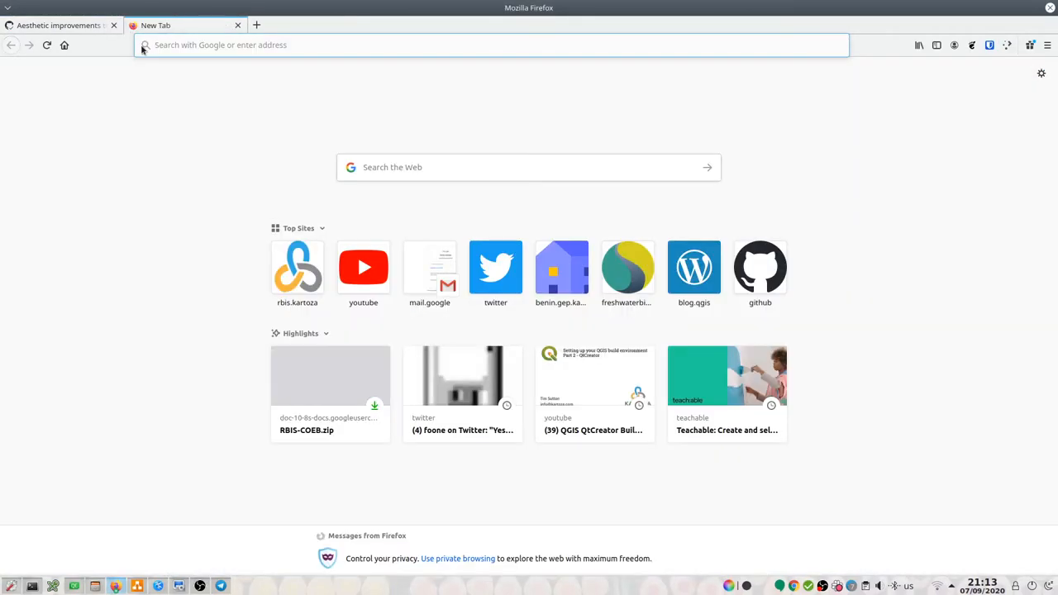
Step: Search 'qgis sett' and open the QGIS 2.18 Advanced configuration documentation page
type("qgis 2")
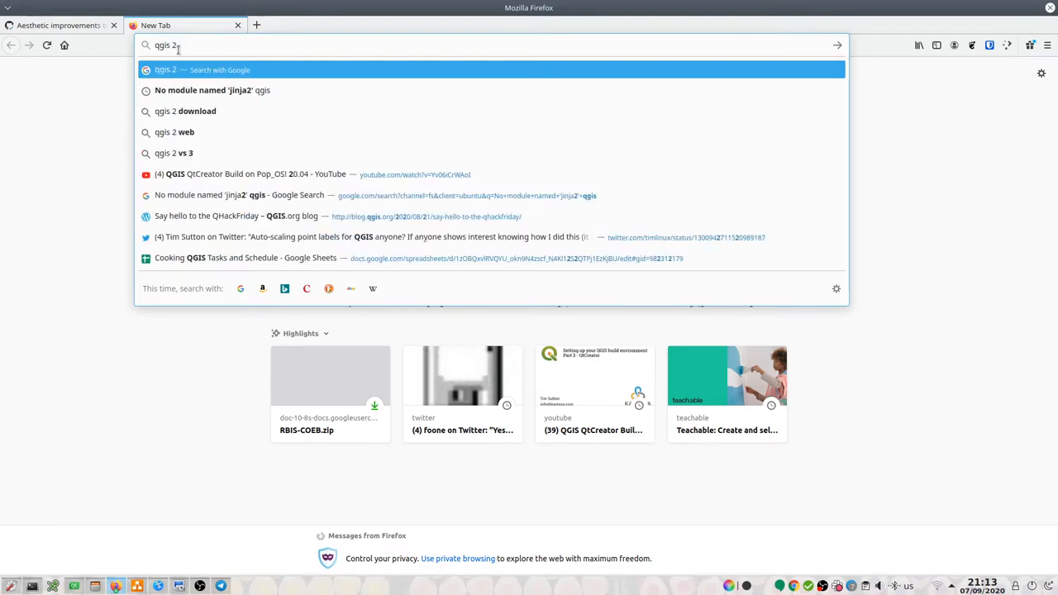
type("settings+linux")
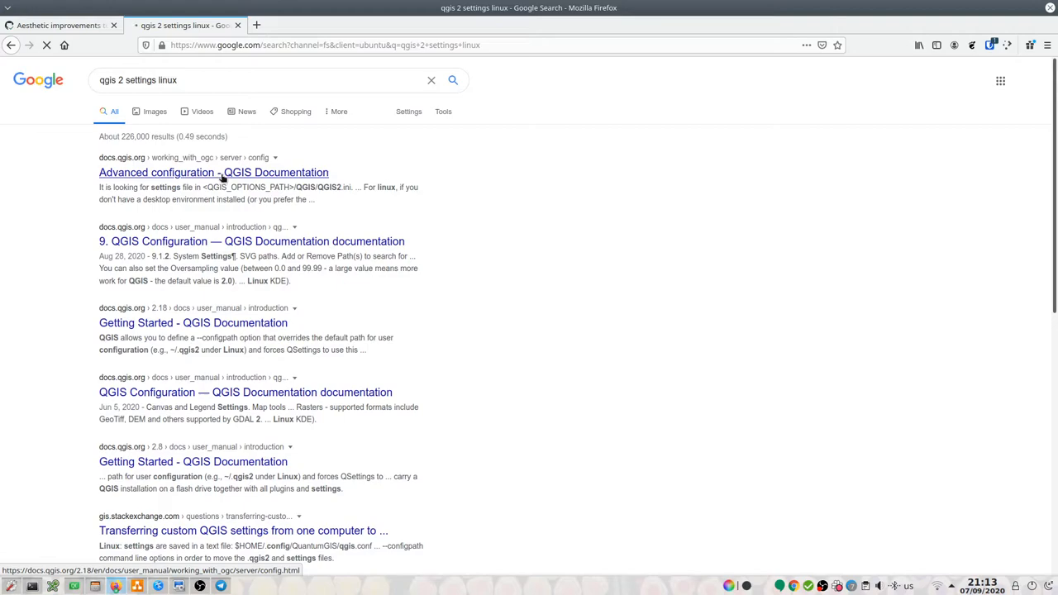
left_click(213, 172)
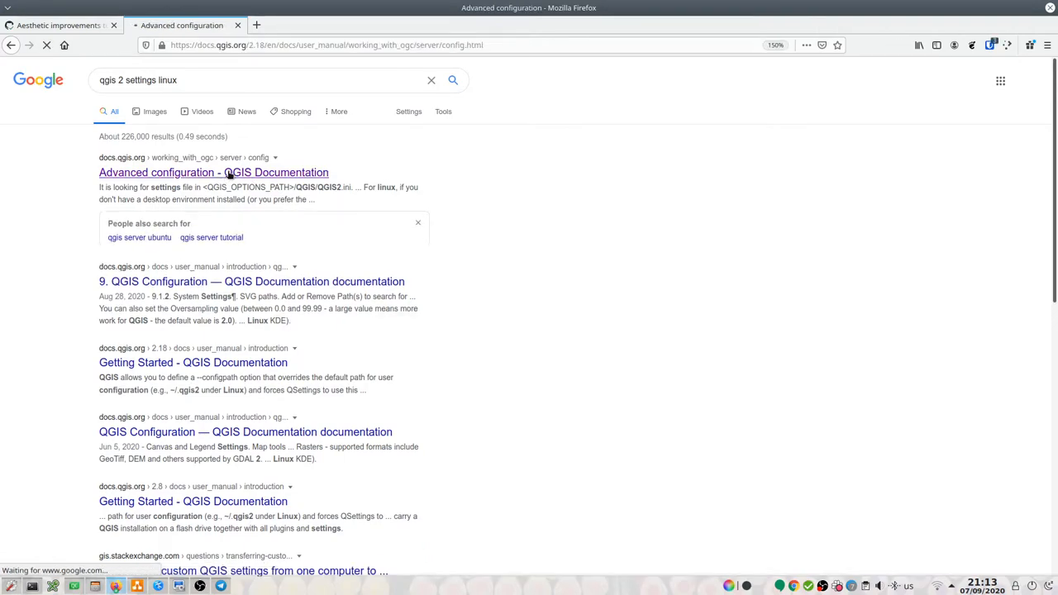
left_click(213, 172)
type("ini")
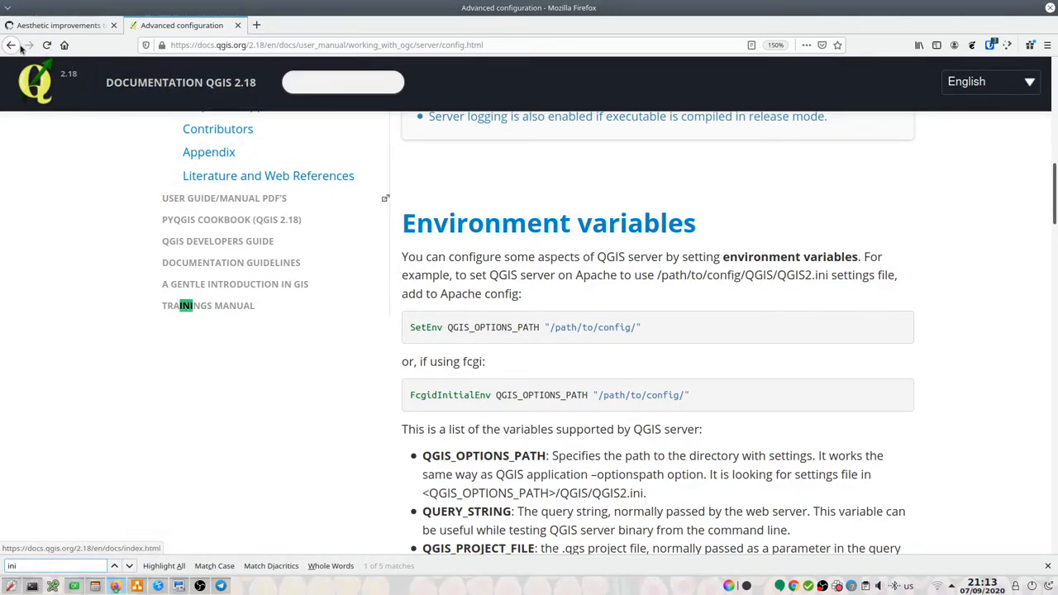
left_click(11, 45)
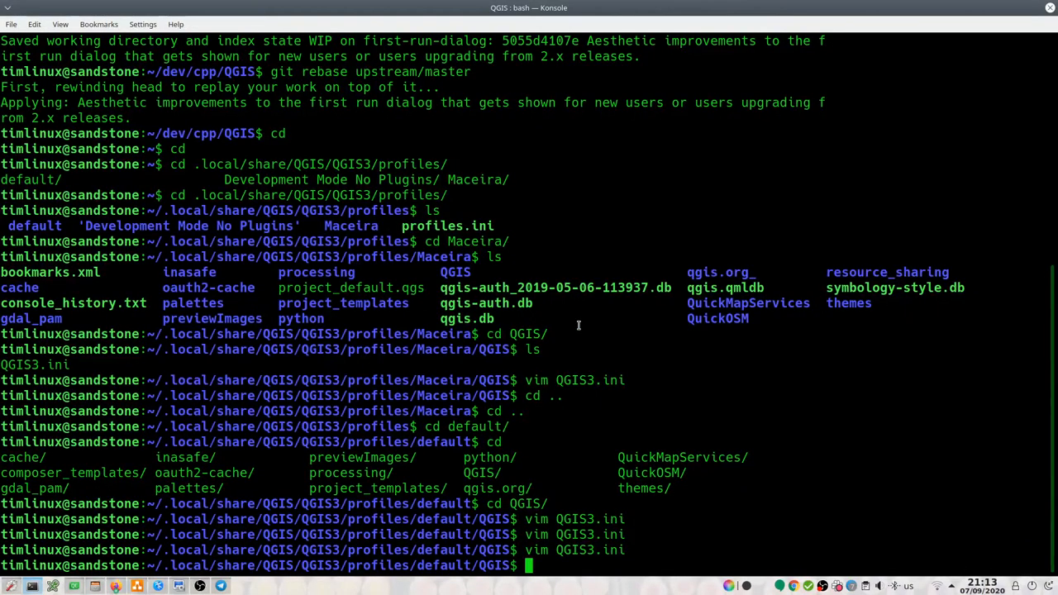
Step: Enter the command 'mkdir ~/.qgis2' at the Konsole prompt
type("su")
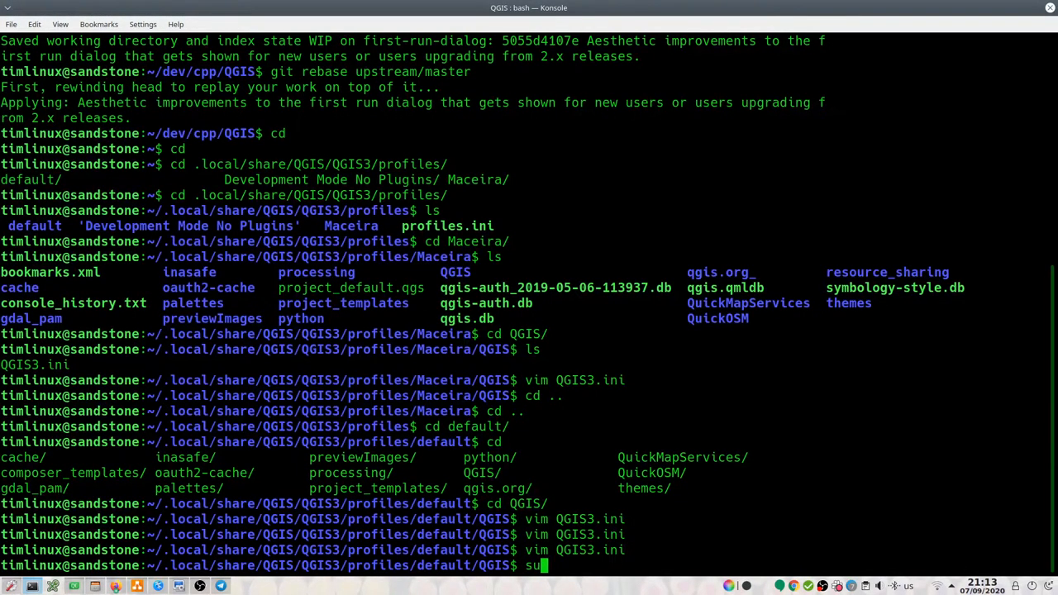
type("mkdir")
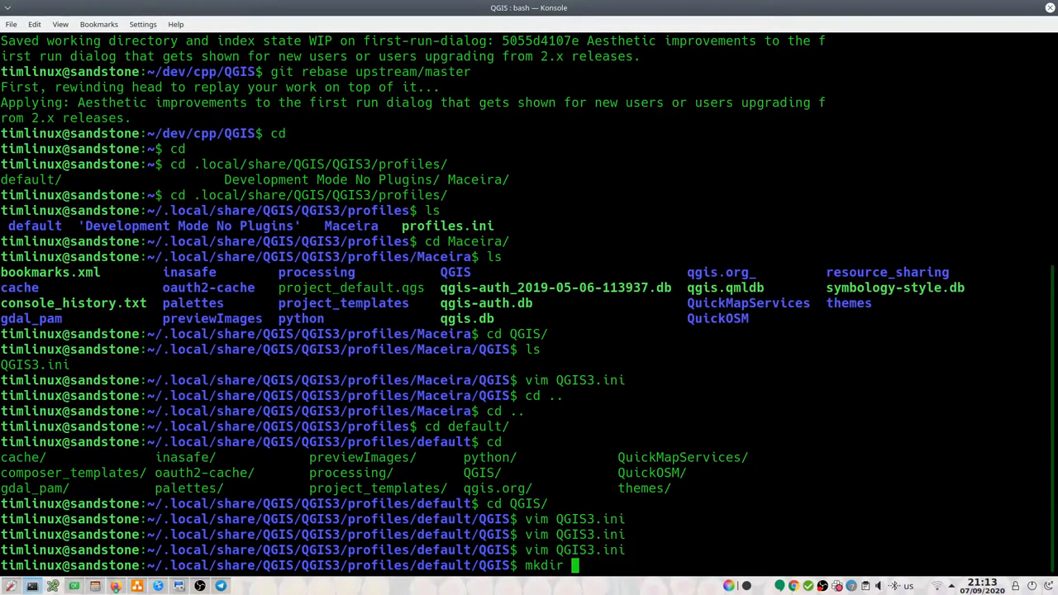
type("~/.qgis2")
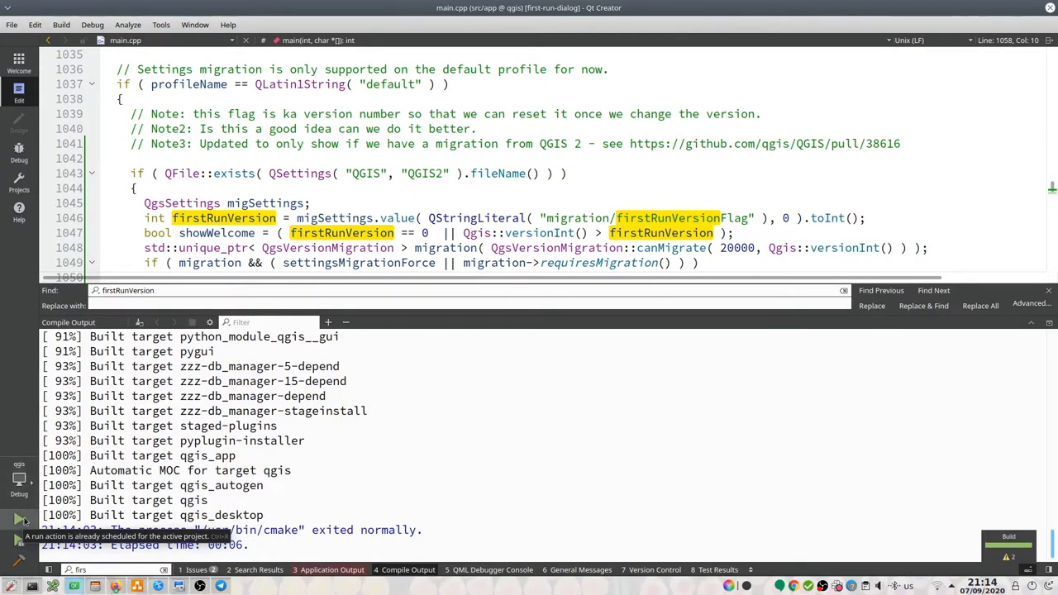
Step: Run the freshly built QGIS and scroll main.cpp down to the line 1043 exists check
left_click(19, 519)
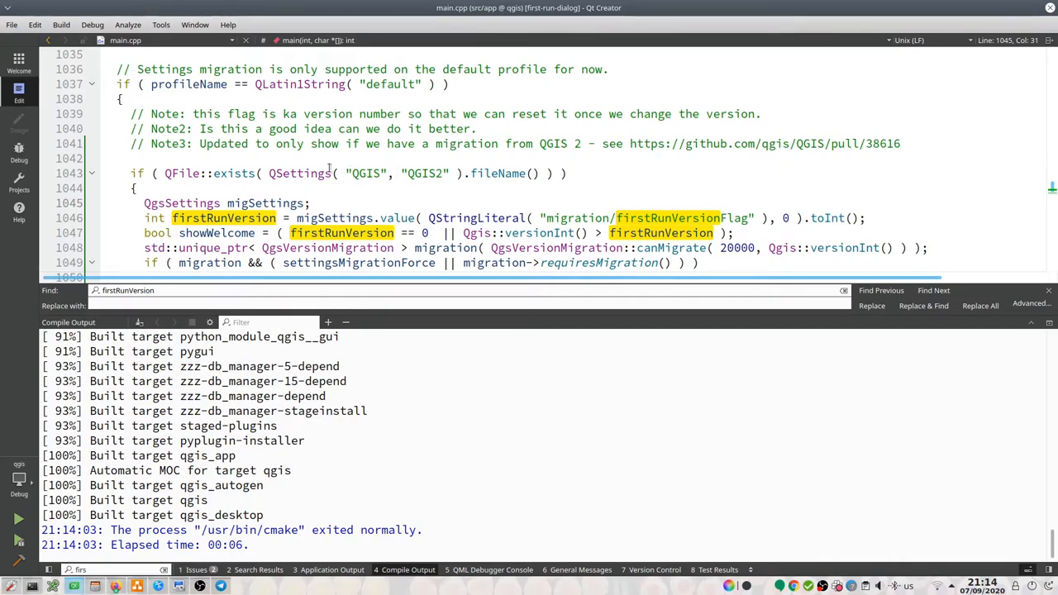
mouse_move(430, 174)
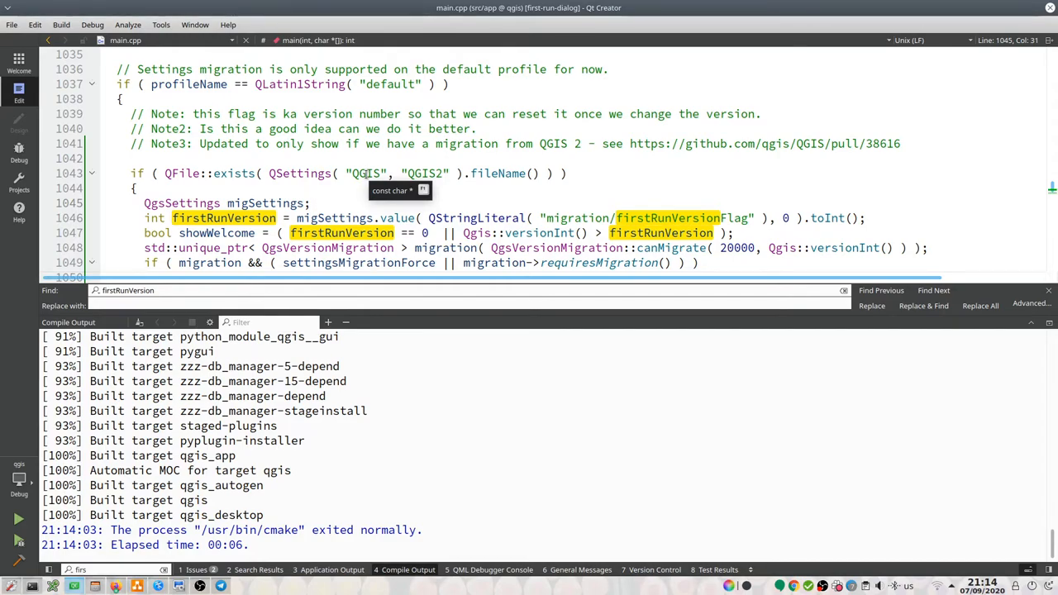
mouse_move(300, 174)
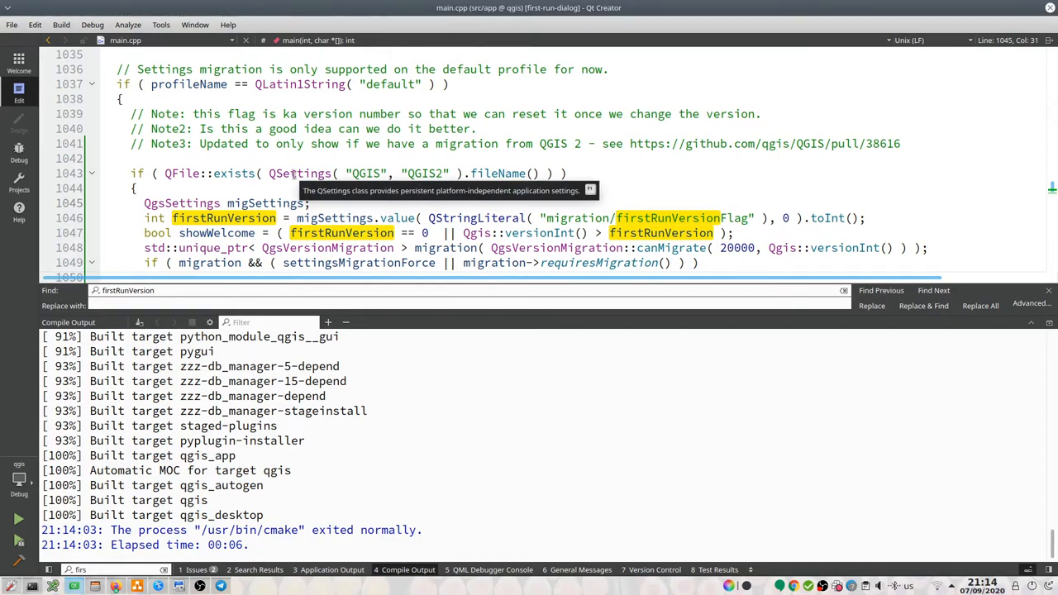
mouse_move(337, 171)
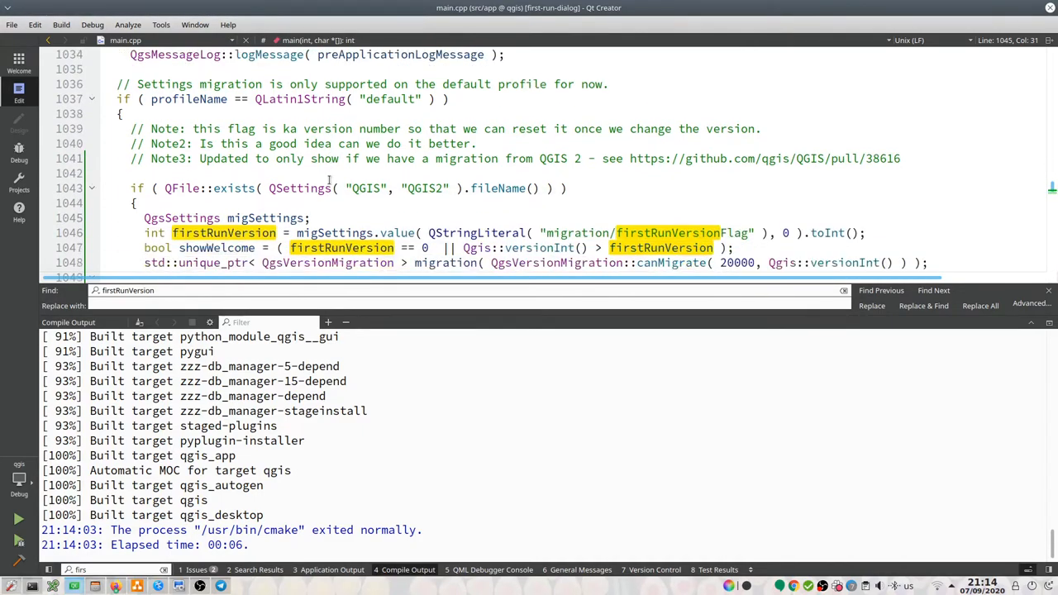
scroll("down", 3)
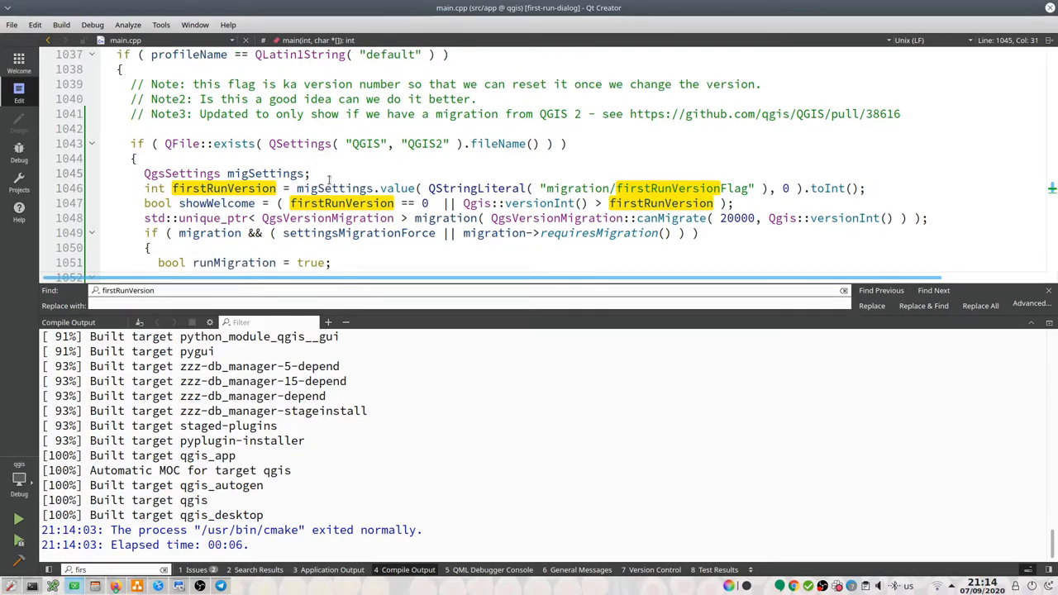
scroll("down", 3)
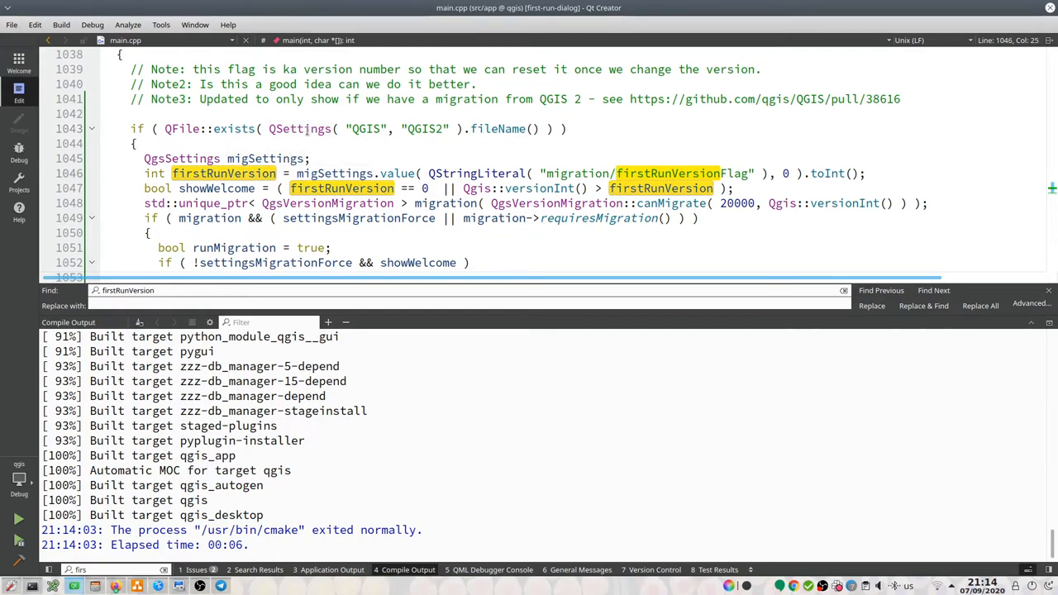
mouse_move(300, 128)
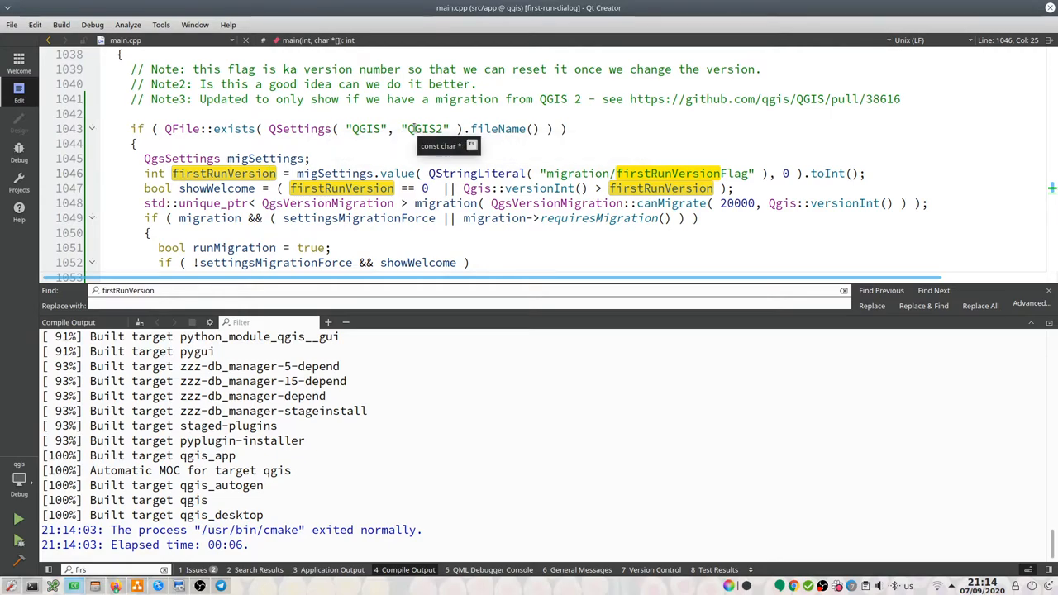
mouse_move(358, 117)
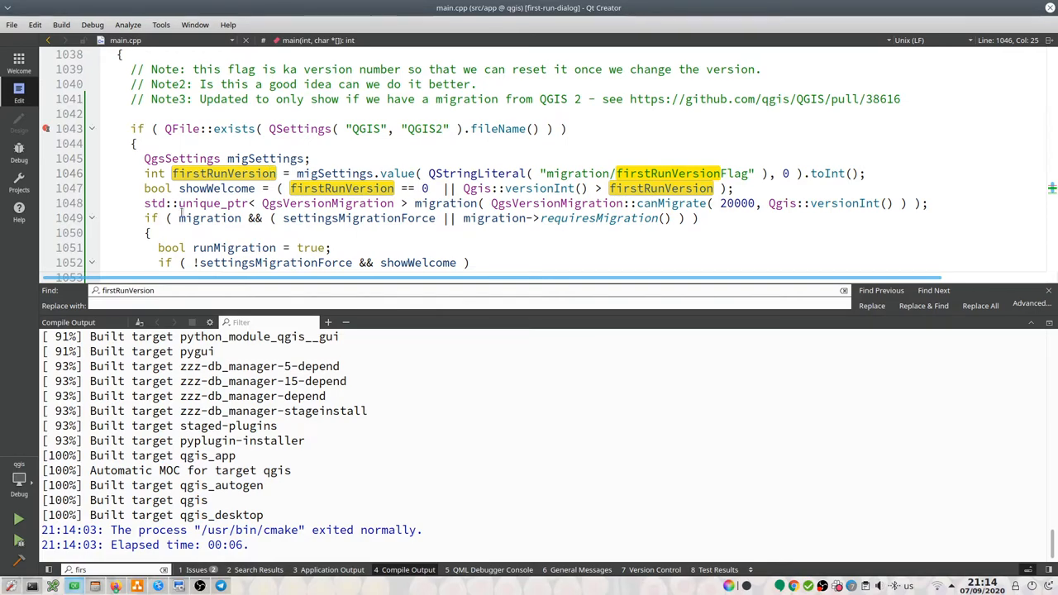
mouse_move(284, 122)
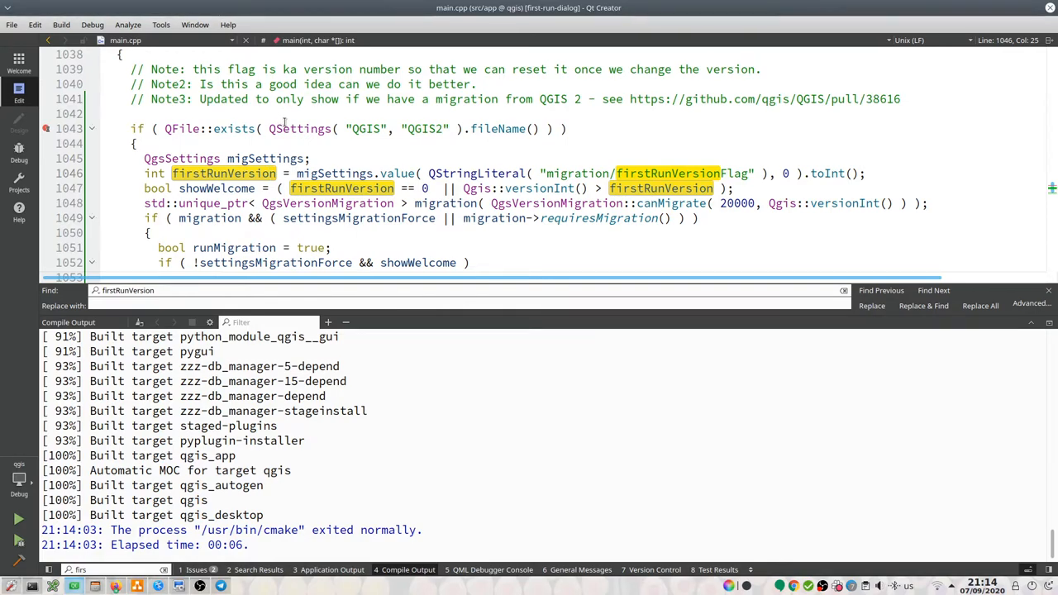
mouse_move(300, 128)
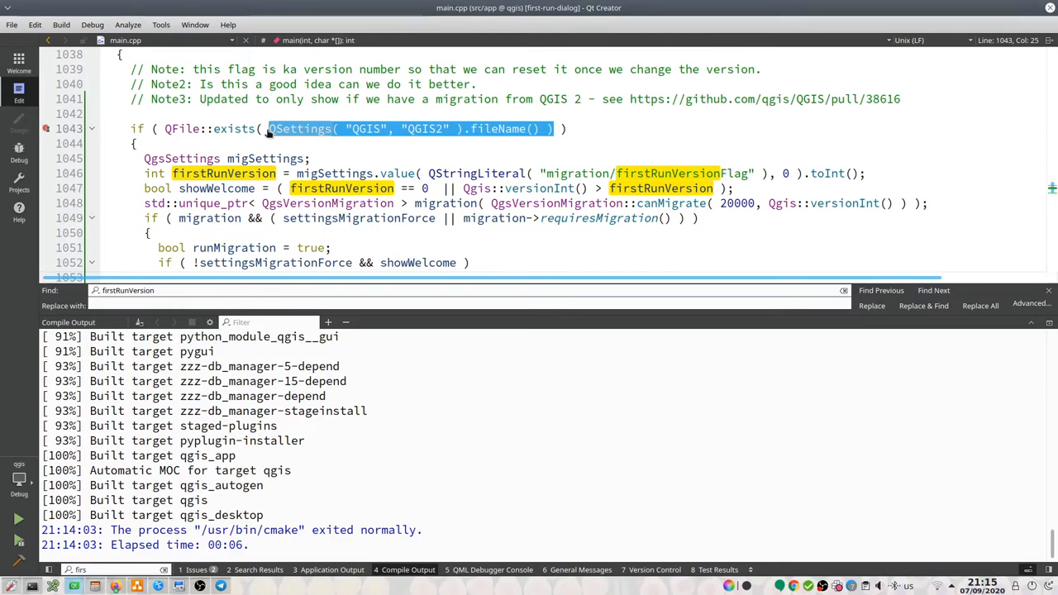
Step: Store QSettings("QGIS", "QGIS2").fileName() in QString path and check QFile::exists(path)
key("Delete")
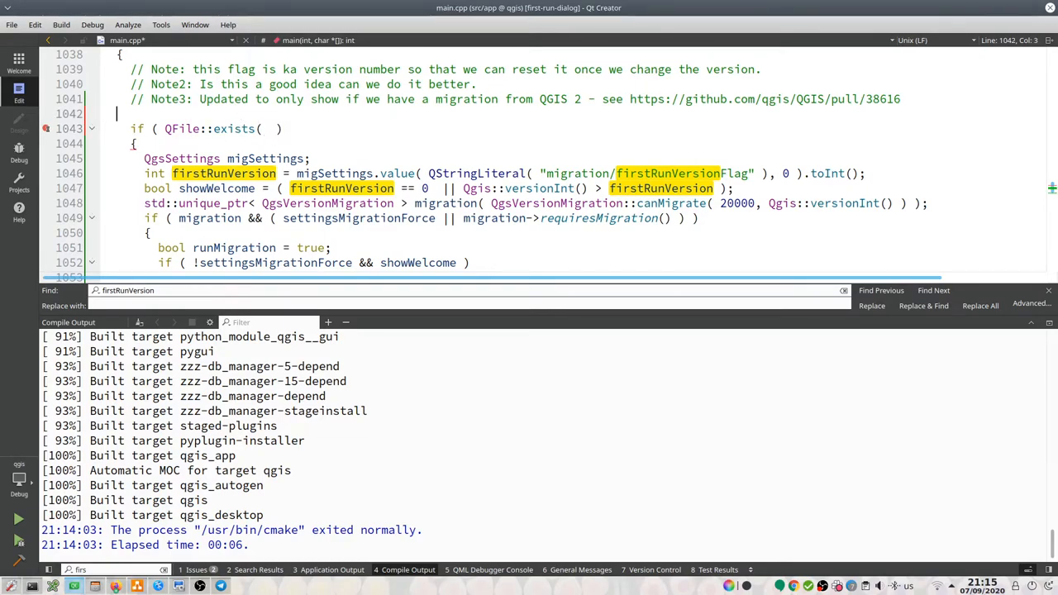
type("QS")
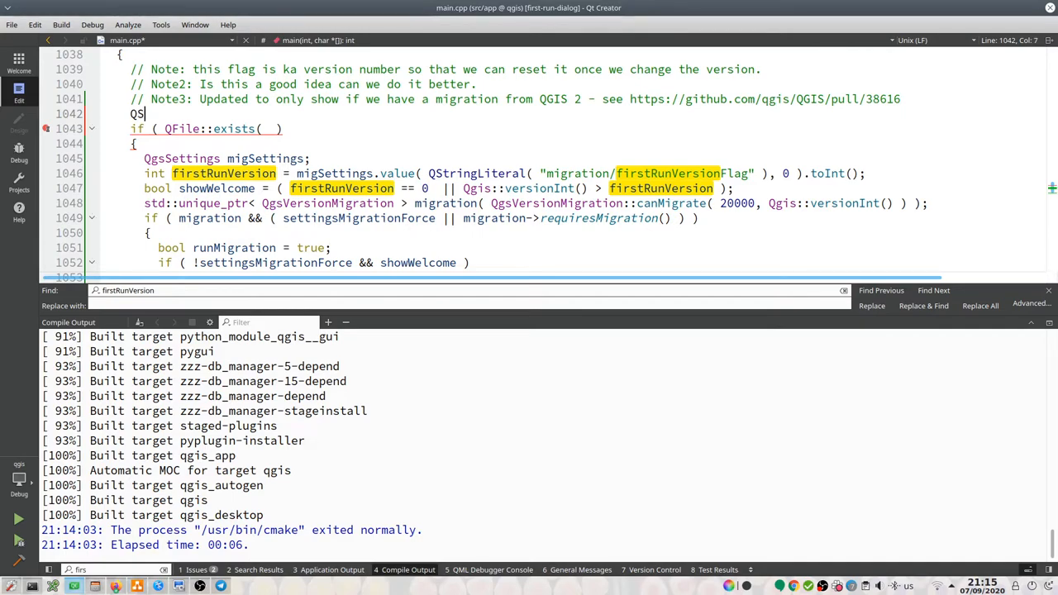
type("tring path")
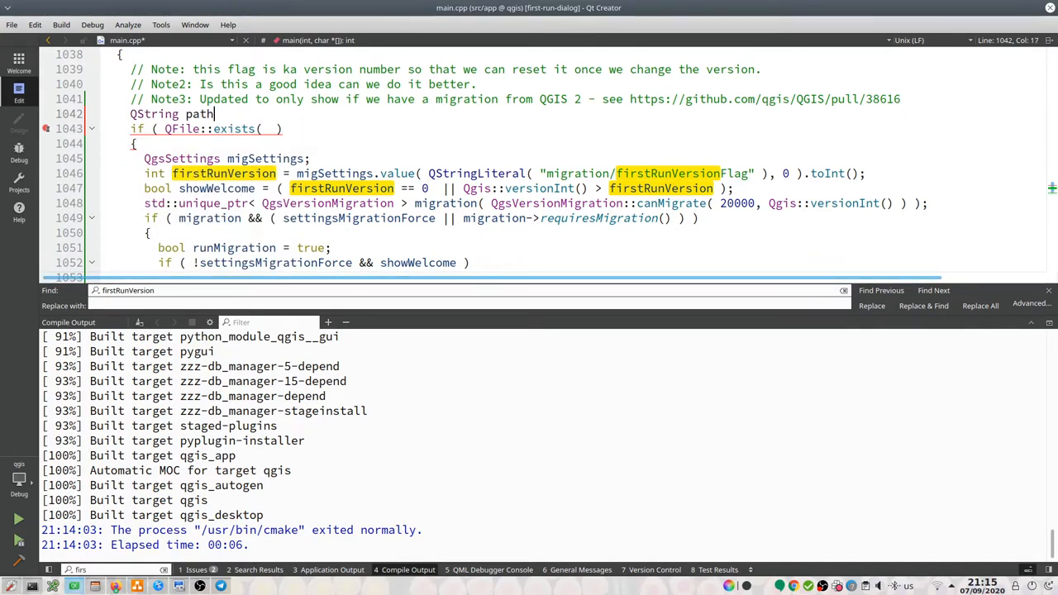
type("=")
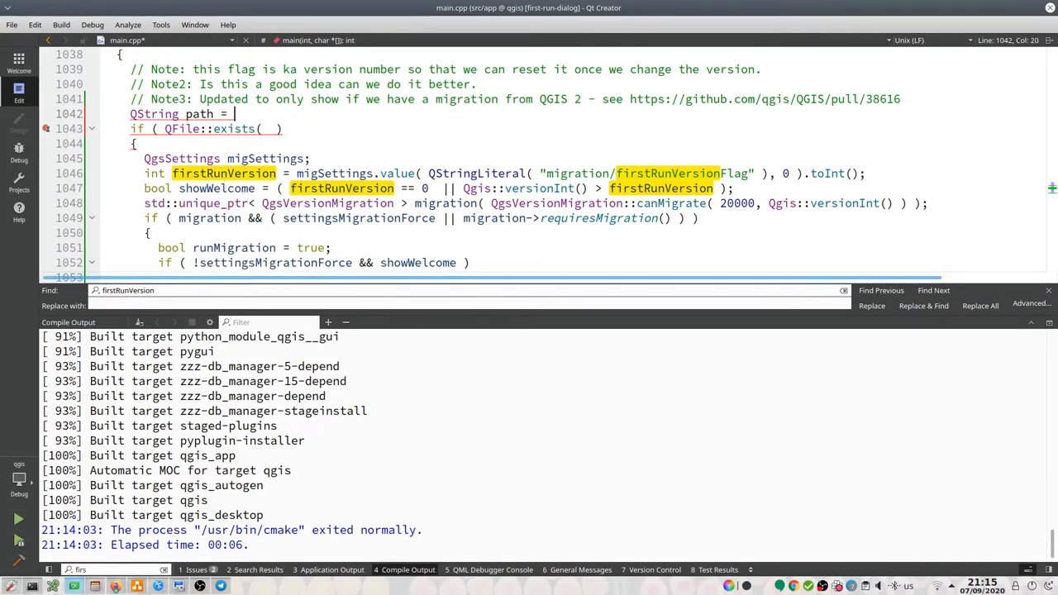
type("QSettings( \"QGIS\", \"QGIS2\" ).fileName() );")
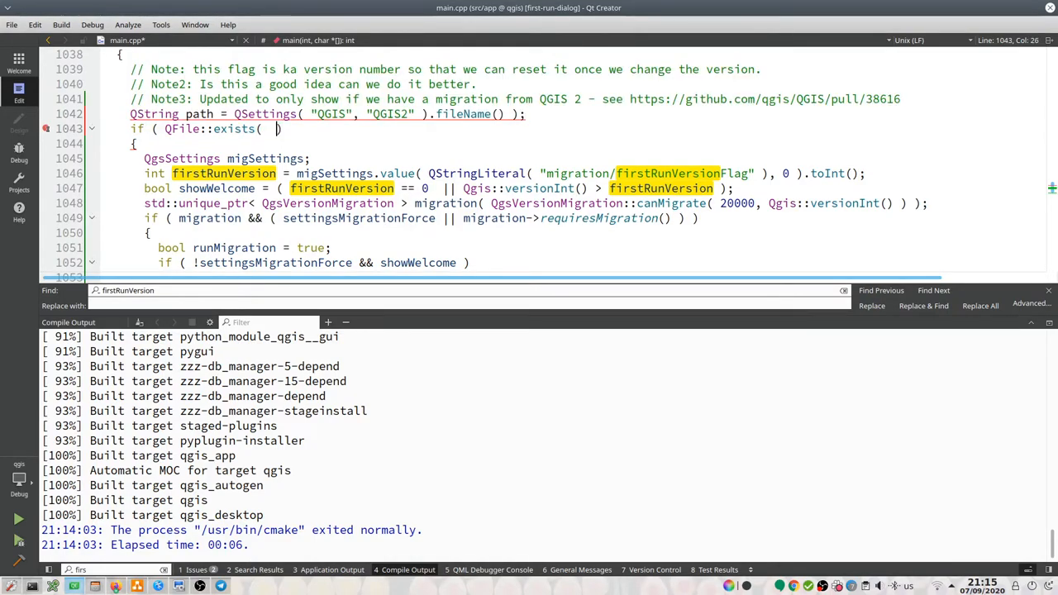
type("path")
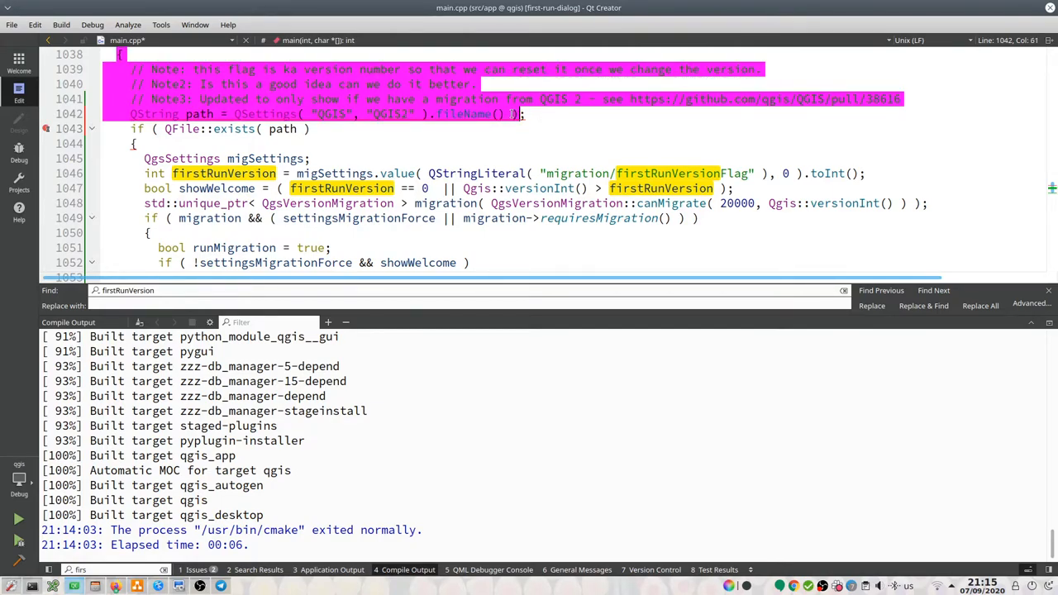
left_click(521, 114)
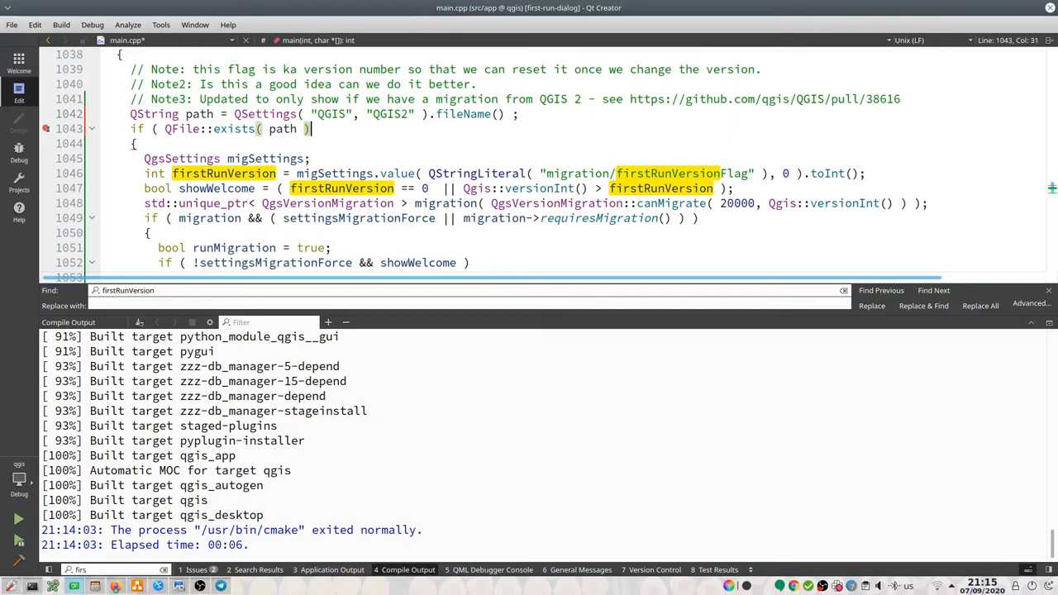
type(");")
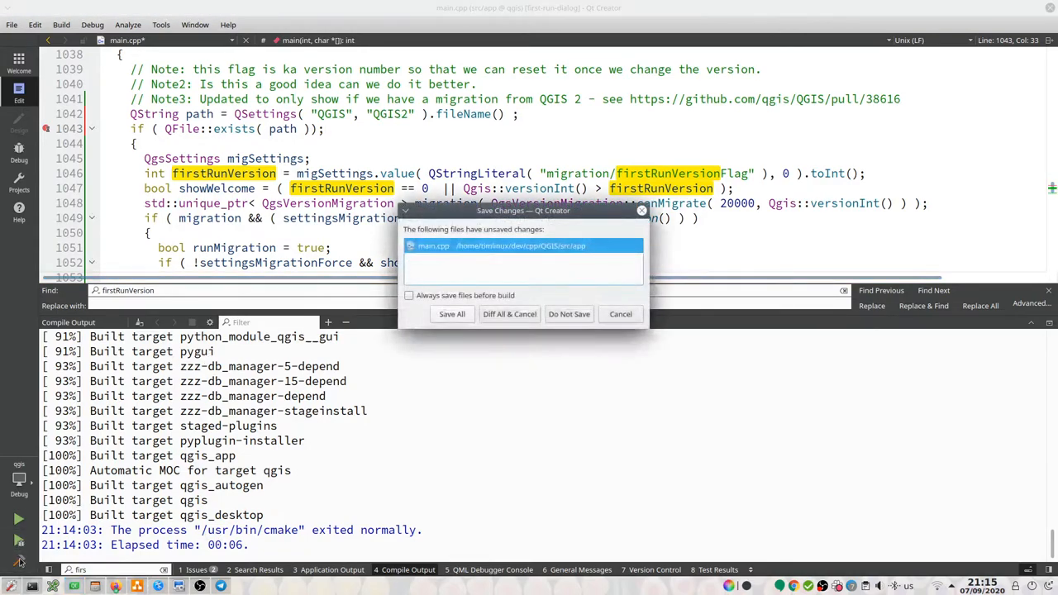
mouse_move(509, 313)
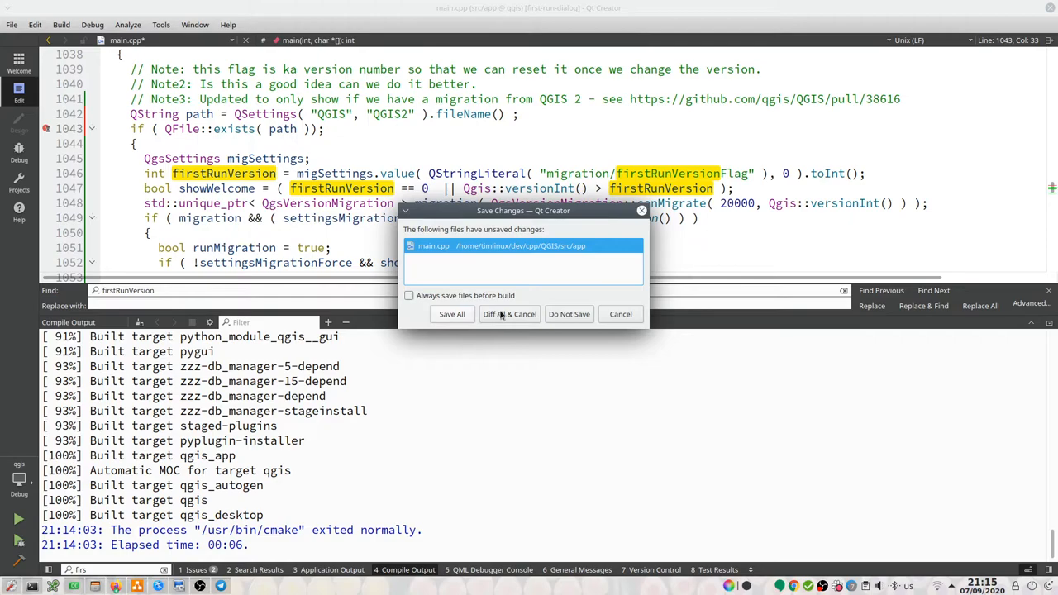
Step: Save main.cpp to continue the build and expand the line 1043 empty-body warning
left_click(453, 313)
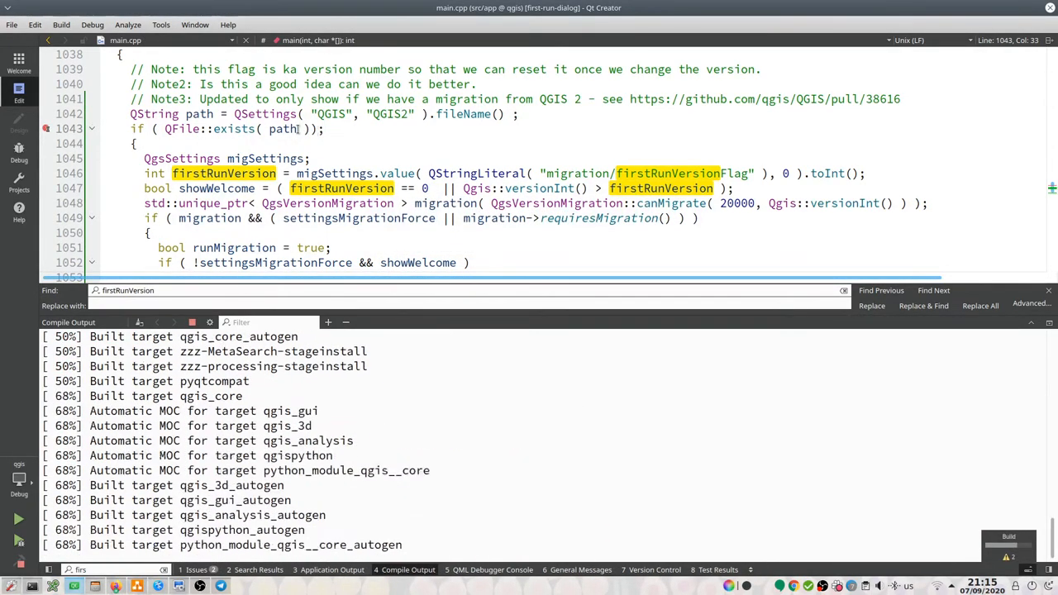
scroll("down", 3)
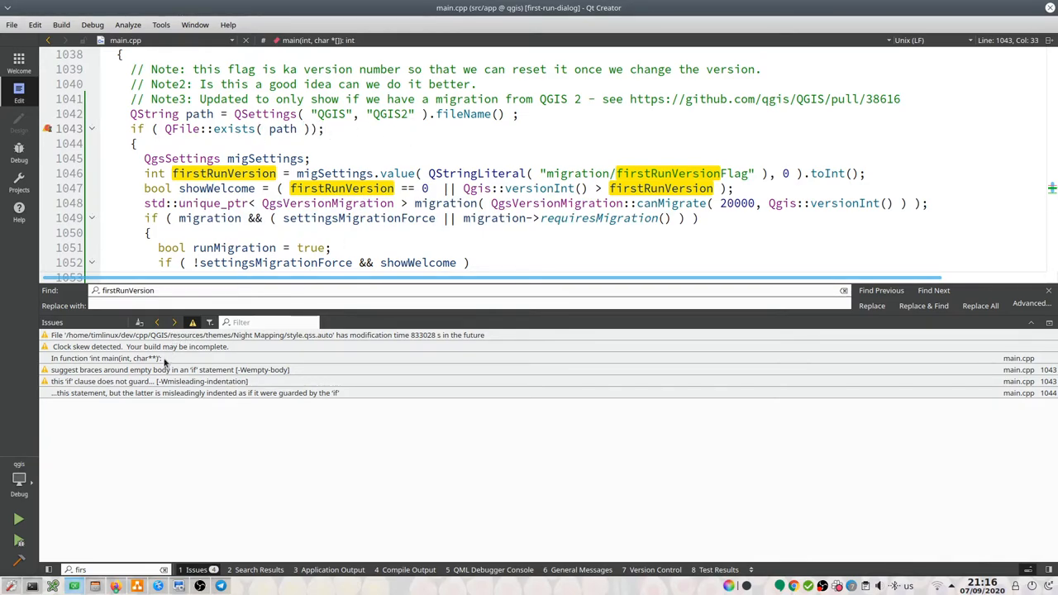
left_click(169, 369)
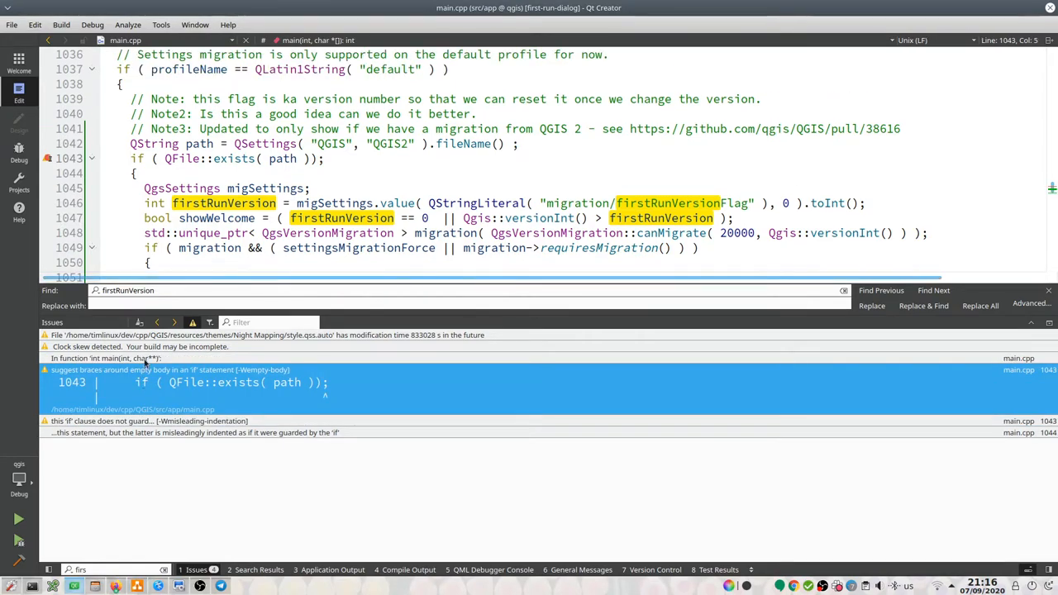
mouse_move(254, 152)
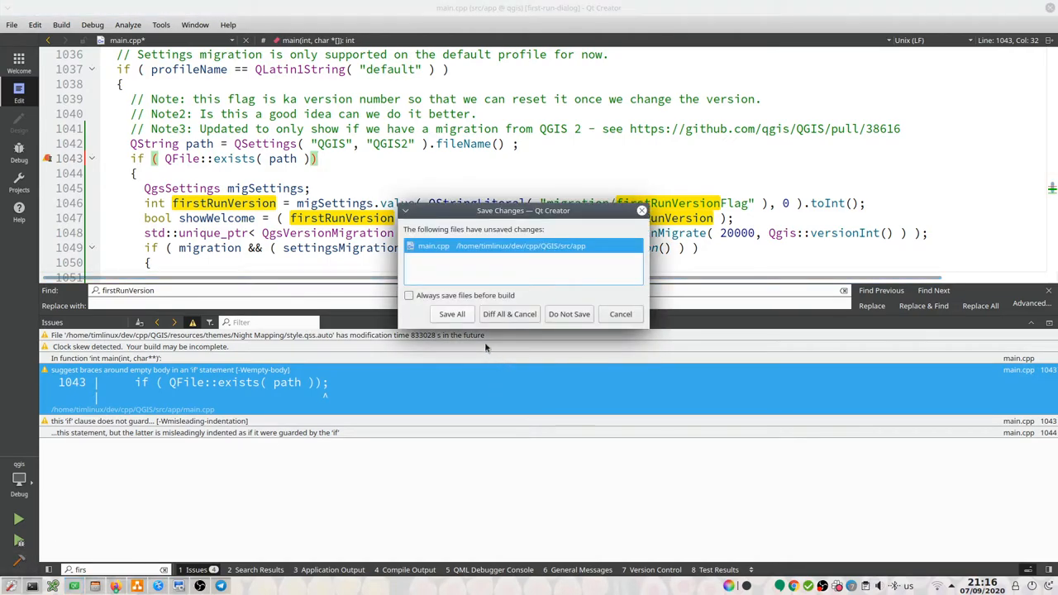
Step: Save the semicolon fix, rebuild, and show QGIS's Application Output
left_click(451, 313)
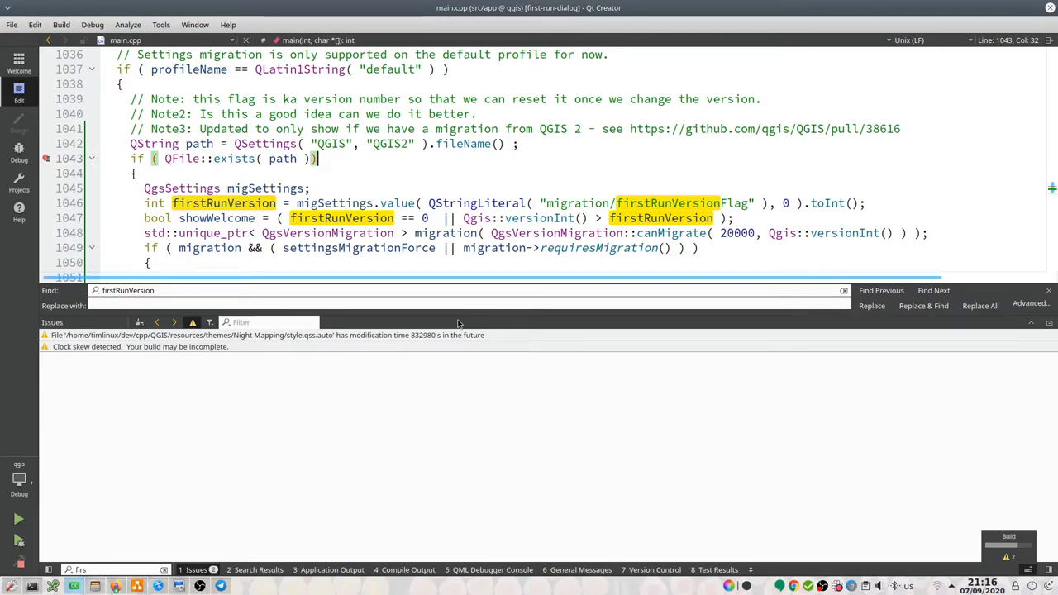
mouse_move(94, 429)
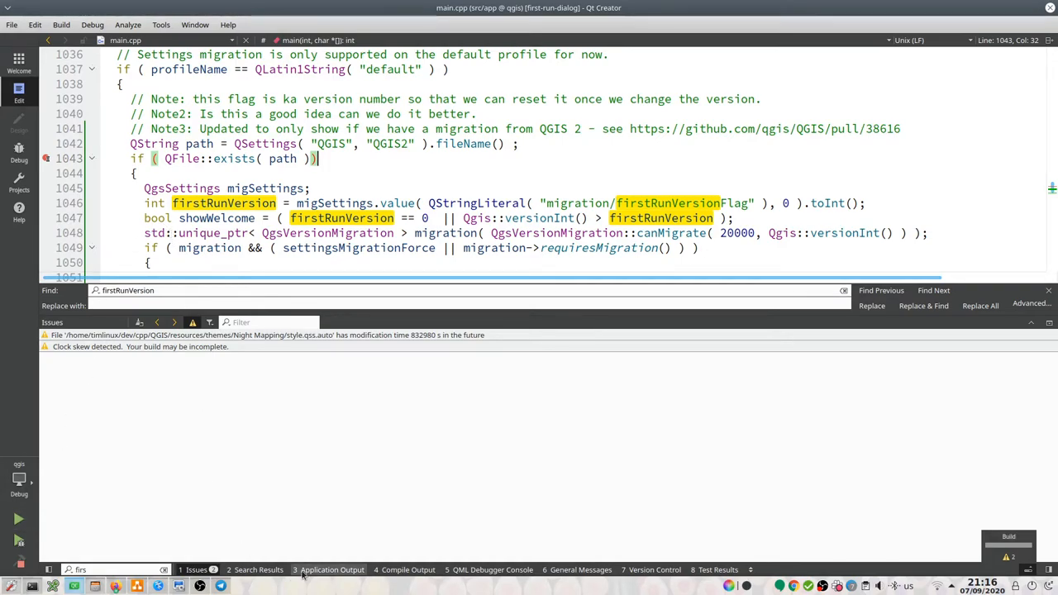
left_click(405, 570)
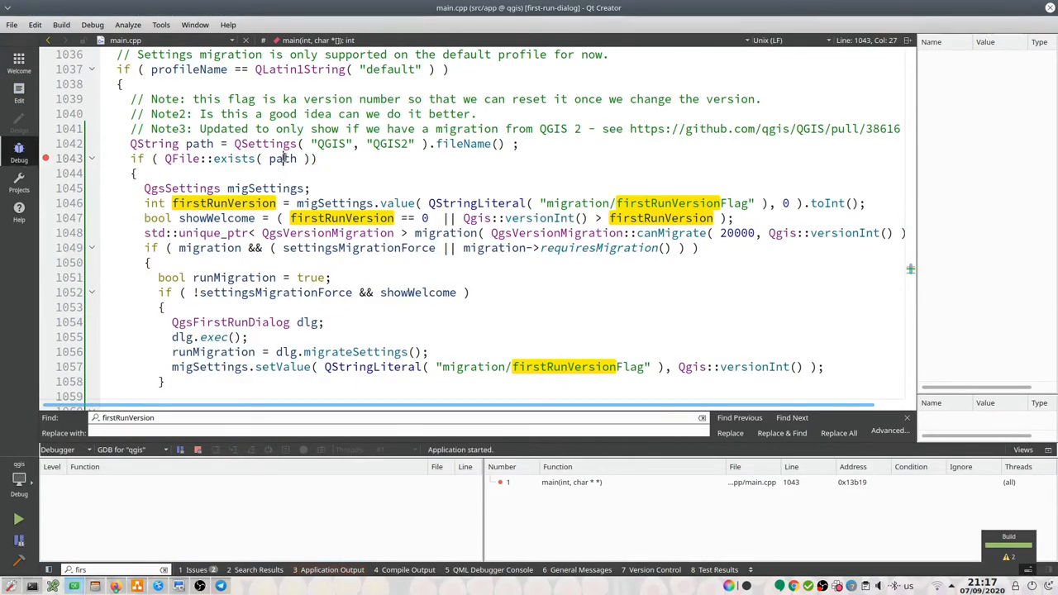
Step: Watch the path variable and view its contents in an editor, showing the QGIS2.conf path
right_click(285, 158)
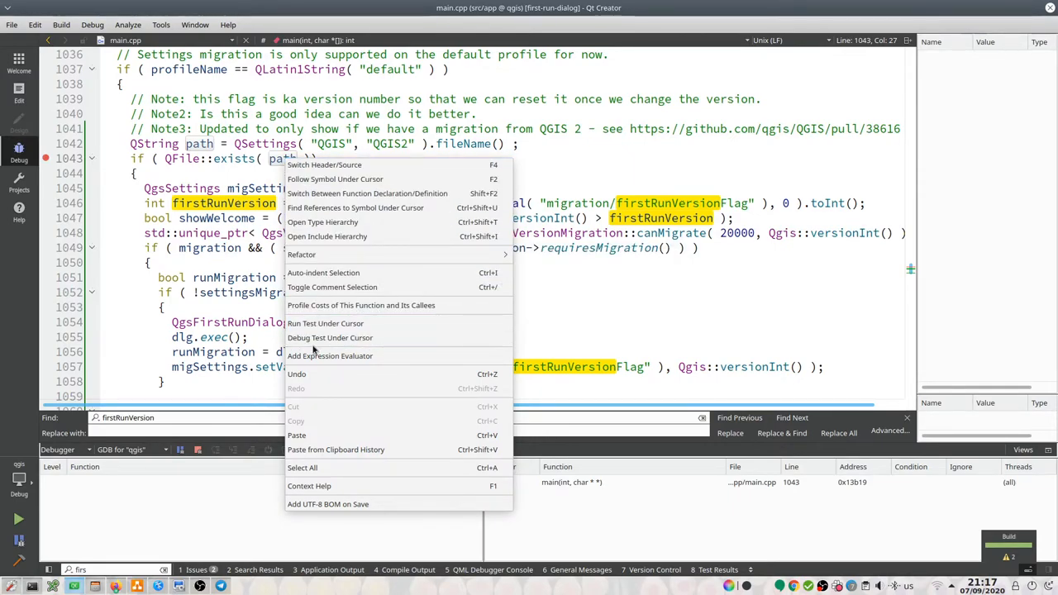
mouse_move(330, 355)
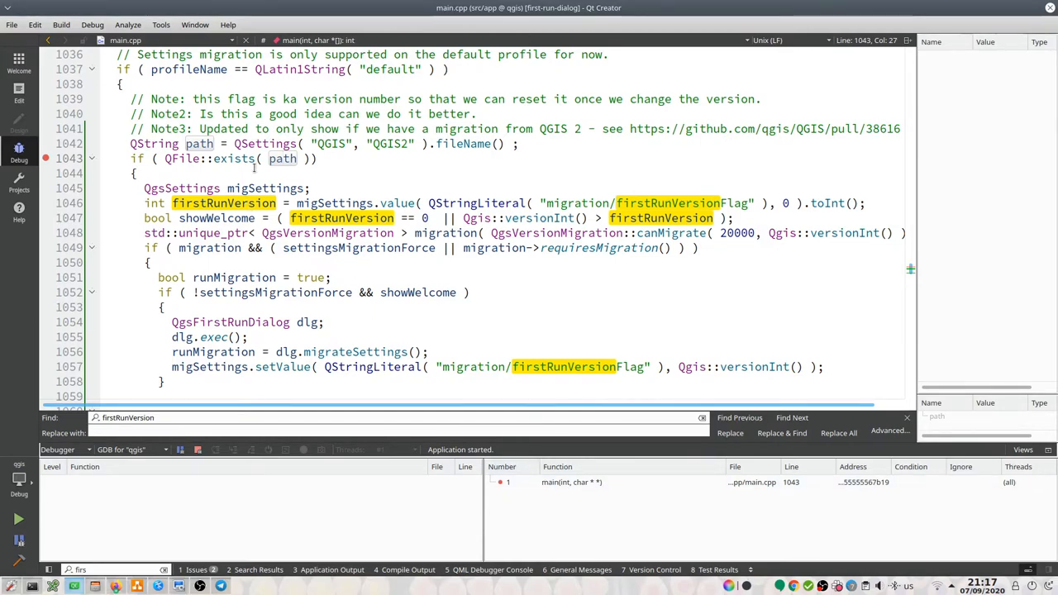
right_click(281, 158)
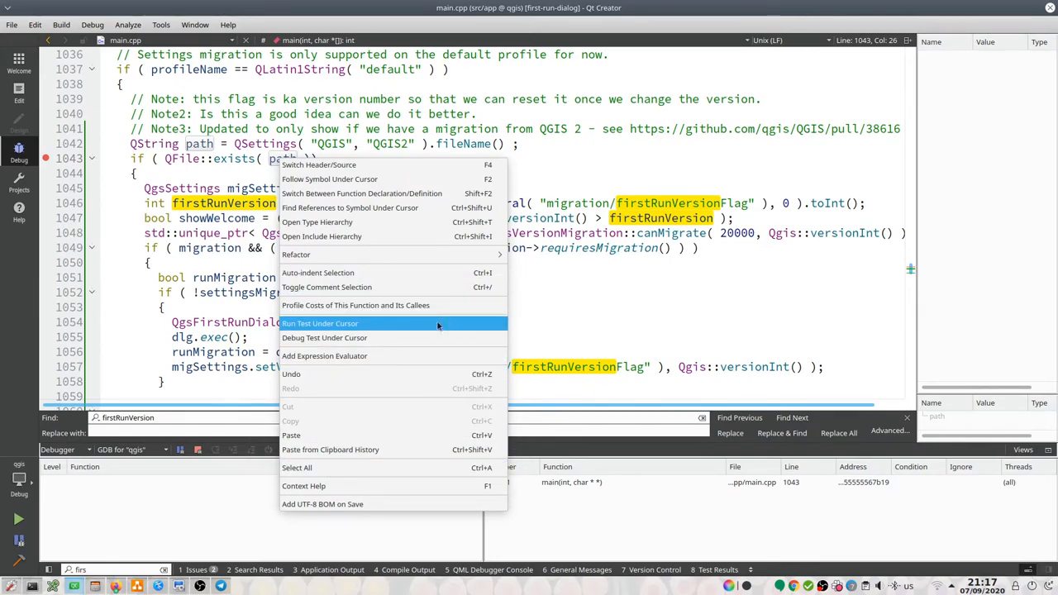
mouse_move(380, 356)
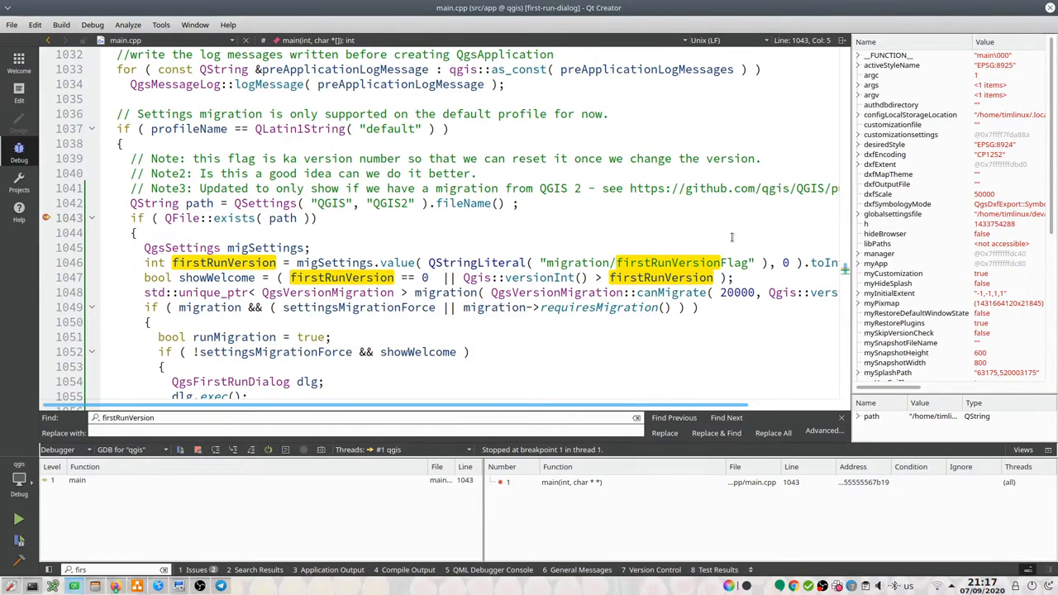
mouse_move(959, 407)
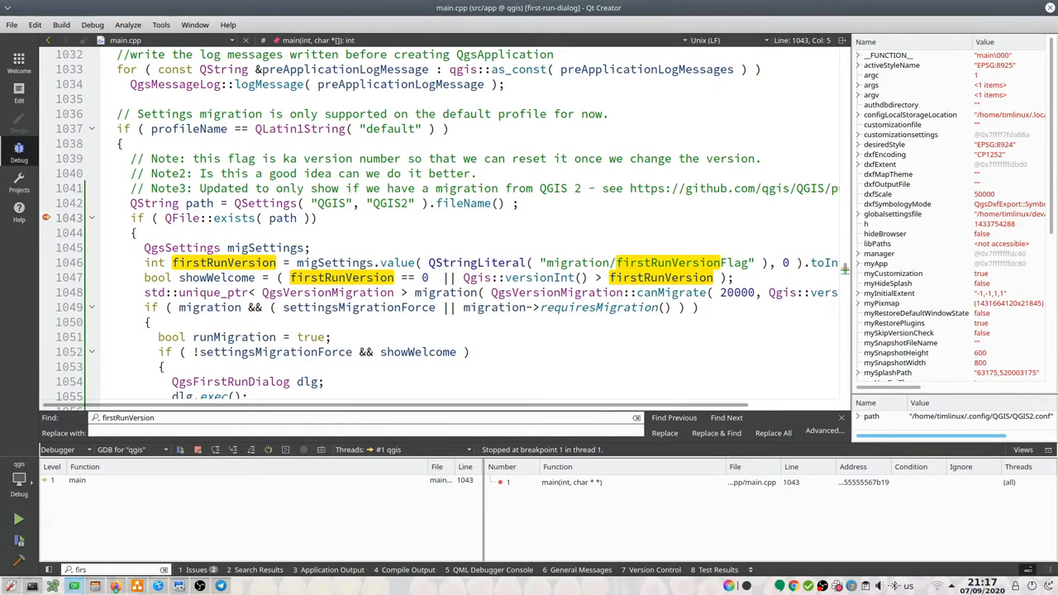
mouse_move(923, 420)
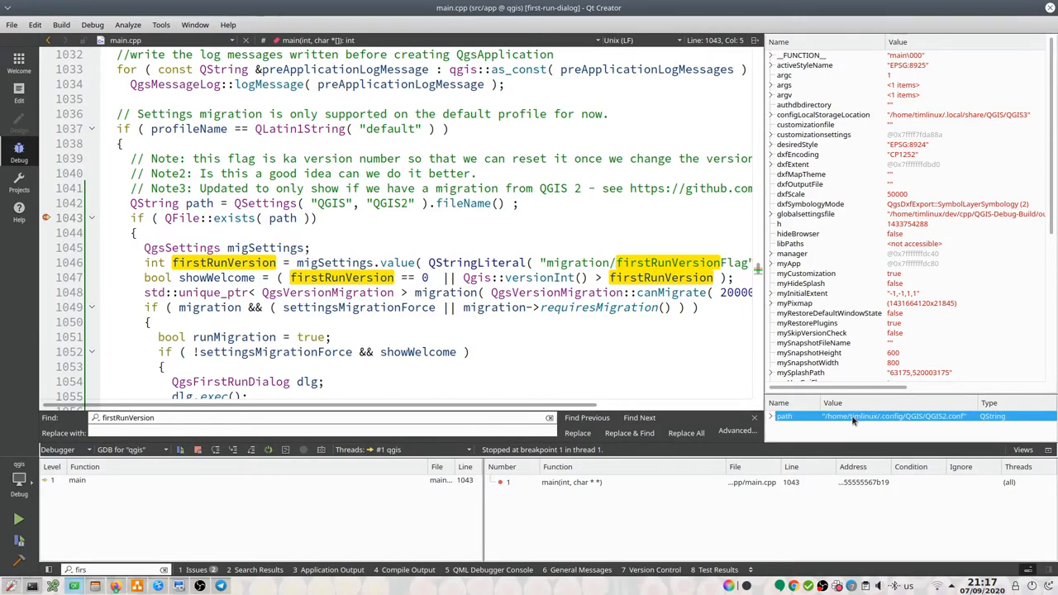
right_click(851, 416)
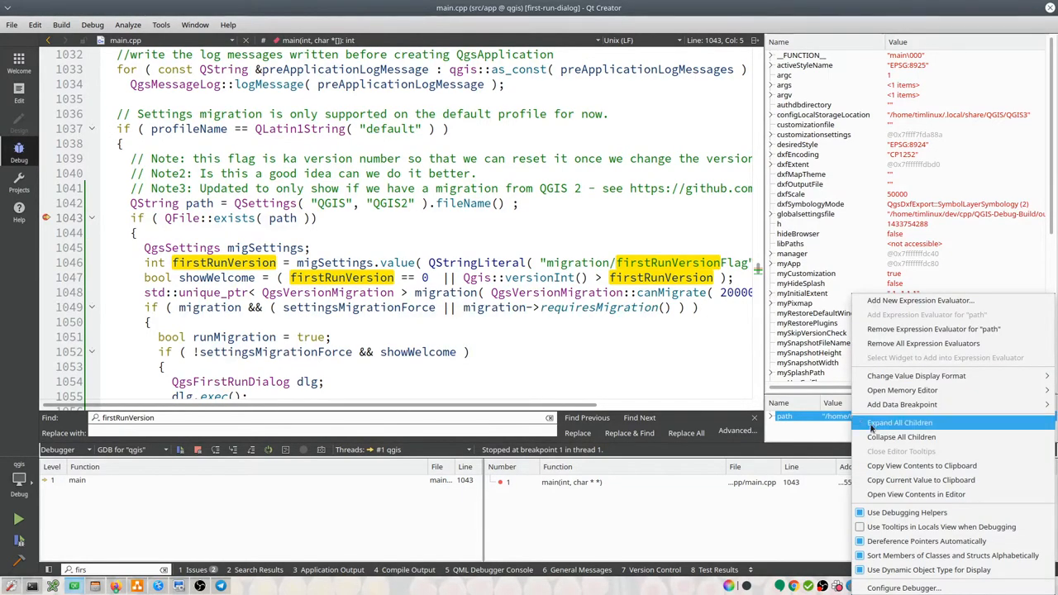
mouse_move(922, 480)
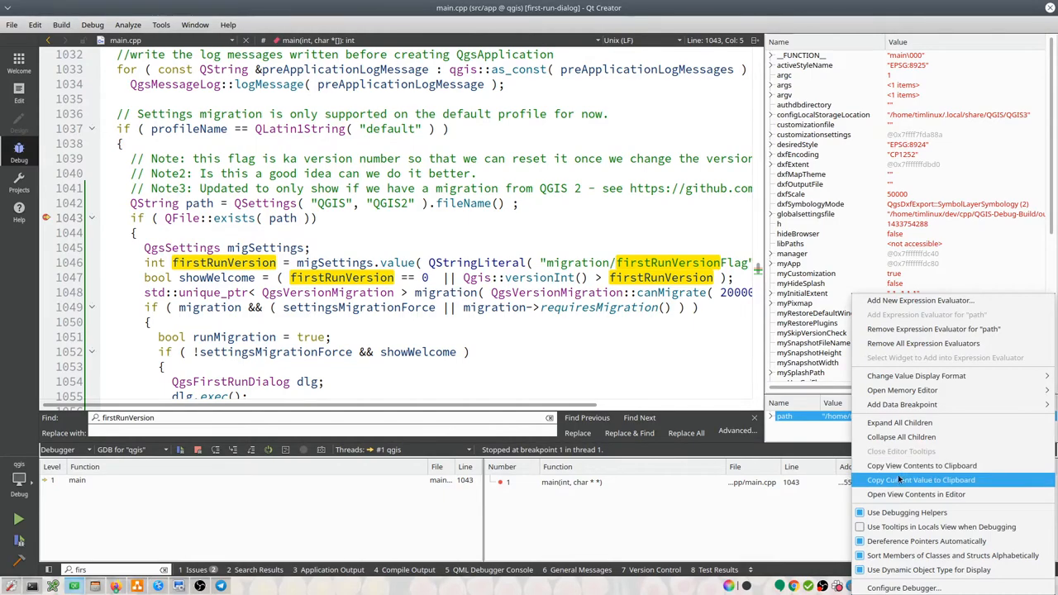
mouse_move(916, 494)
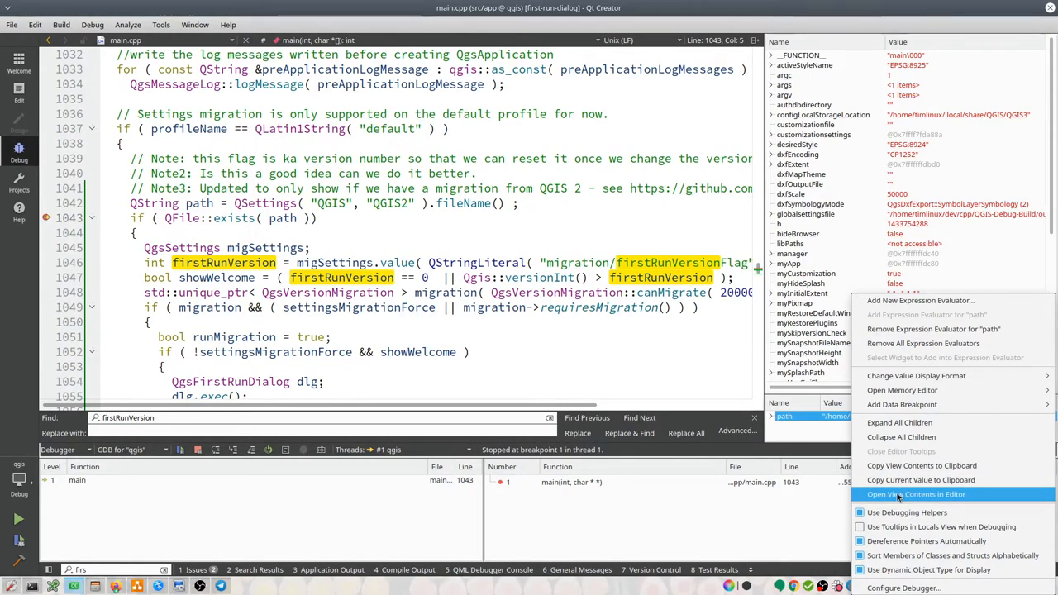
left_click(916, 495)
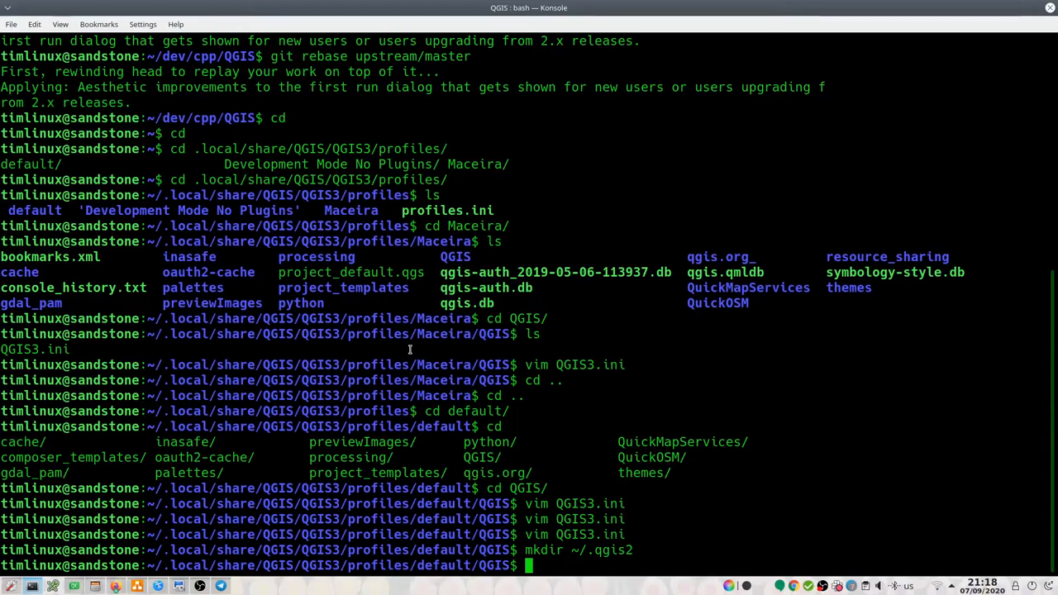
Step: Delete the old ~/.qgis2 folder with rm -rf
type("cd")
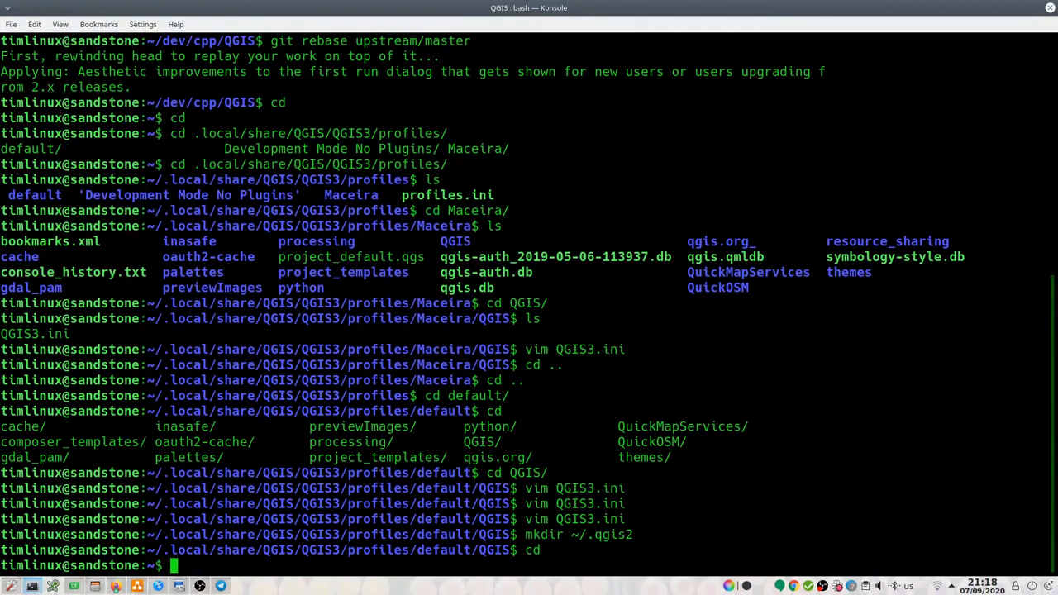
type("rm 0")
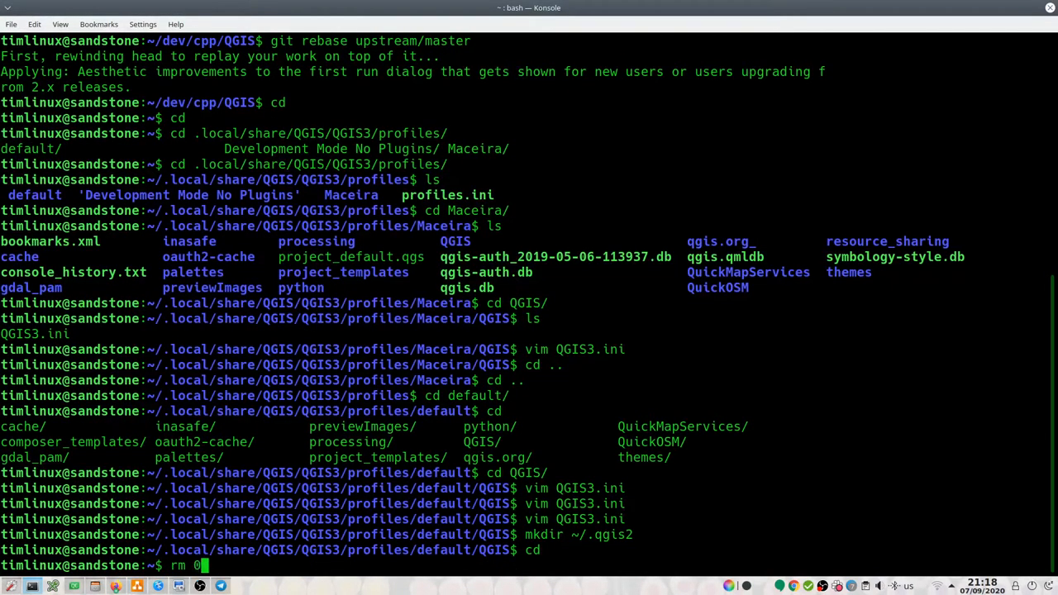
type("-rf")
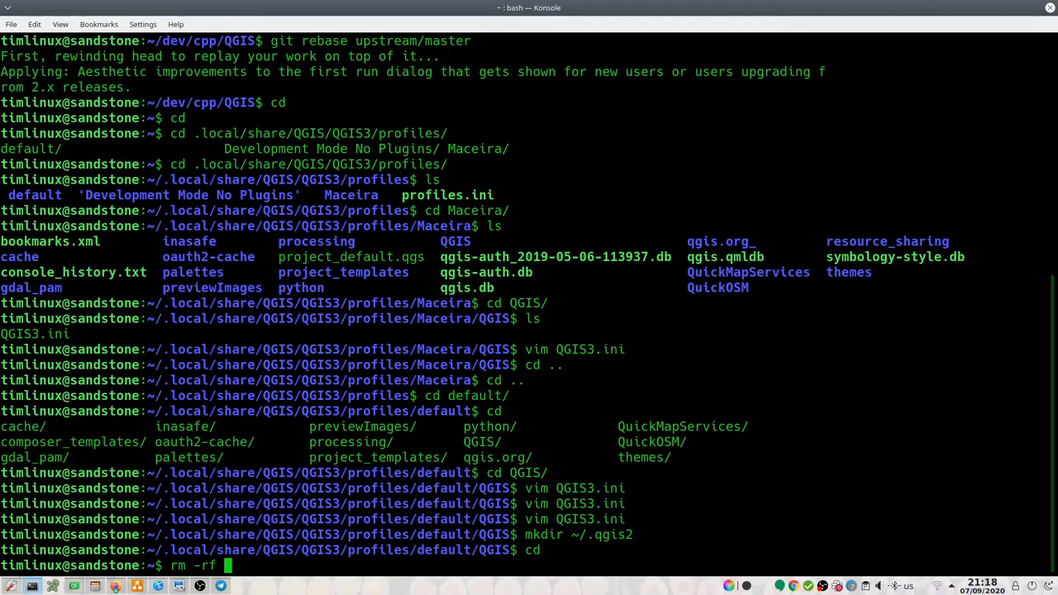
type(".qgis2/")
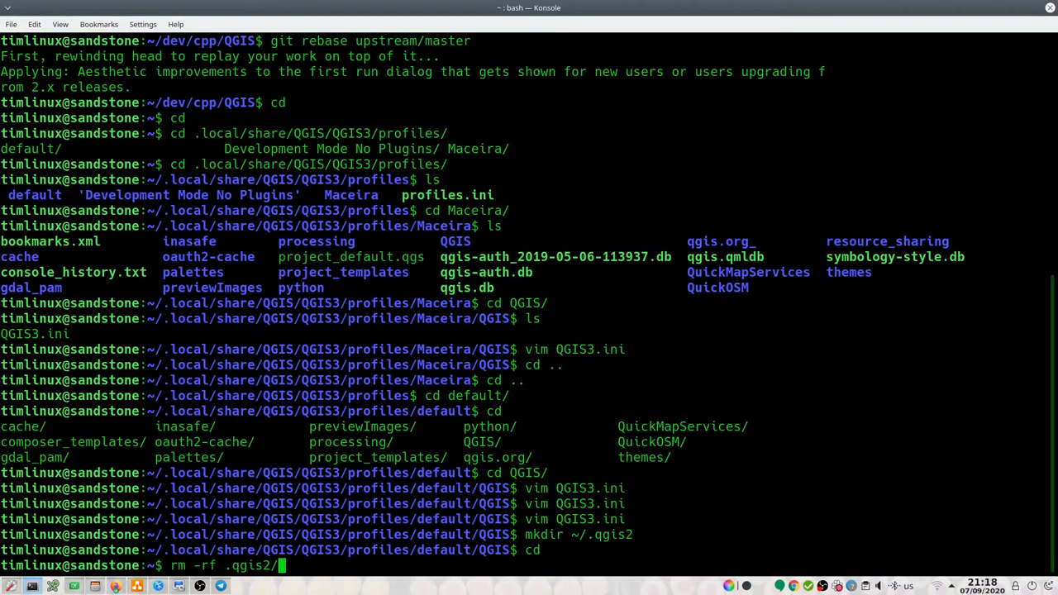
key("Return")
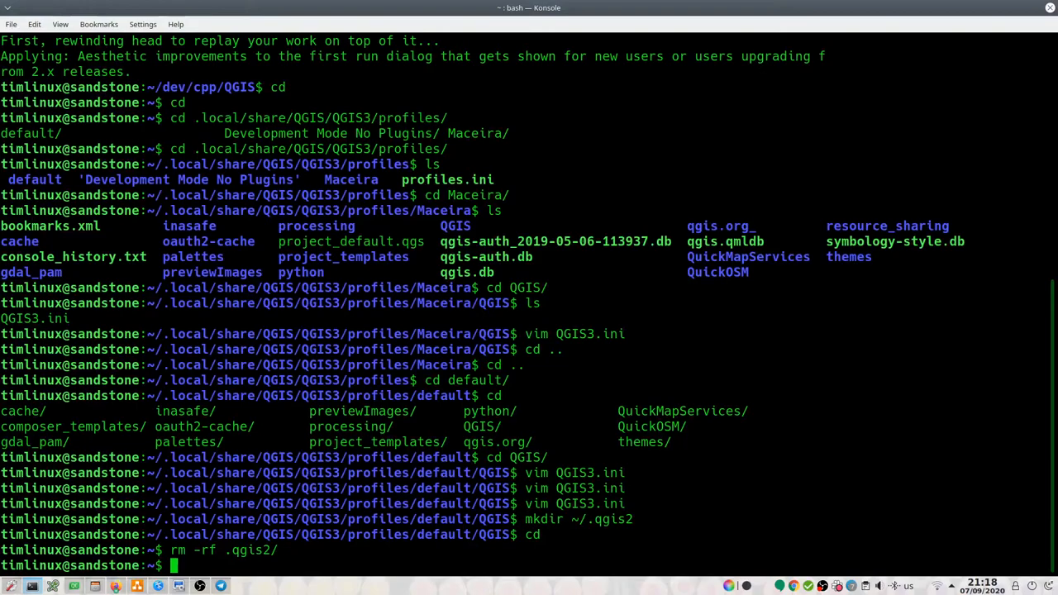
Step: Create ~/.config/QGIS and an empty QGIS2.conf file inside it
type("mkid")
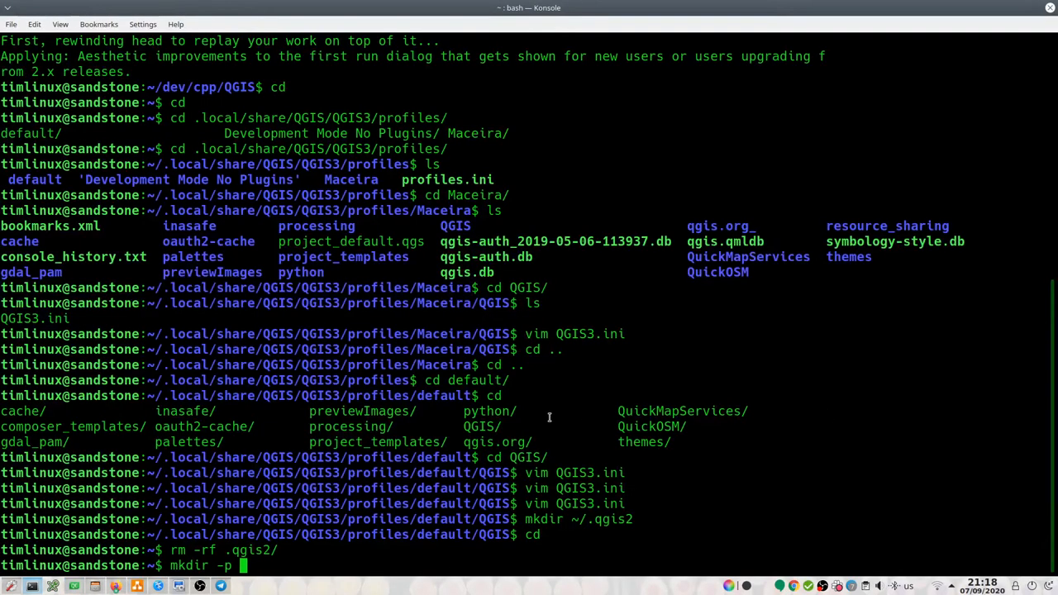
type("/home/timlinux/.config/QGIS/QGIS2.con")
type("cd")
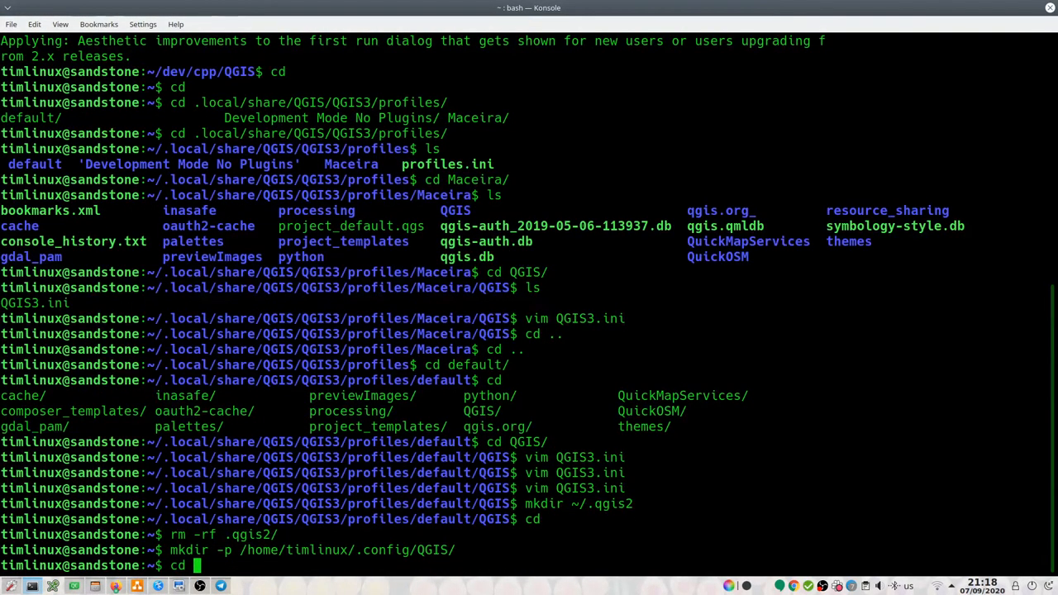
type(".config/QGIS/")
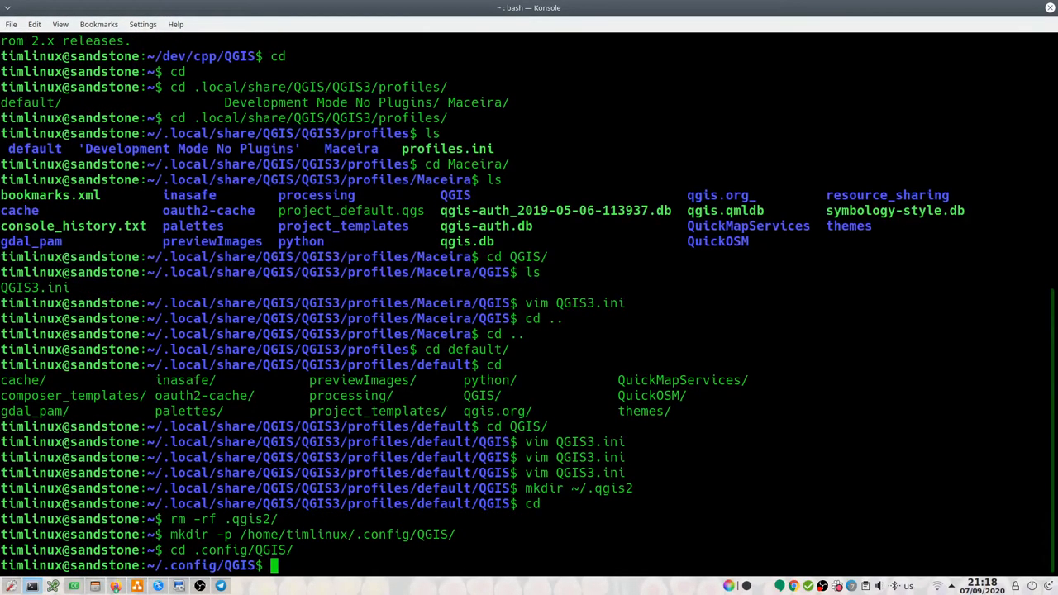
type("touch")
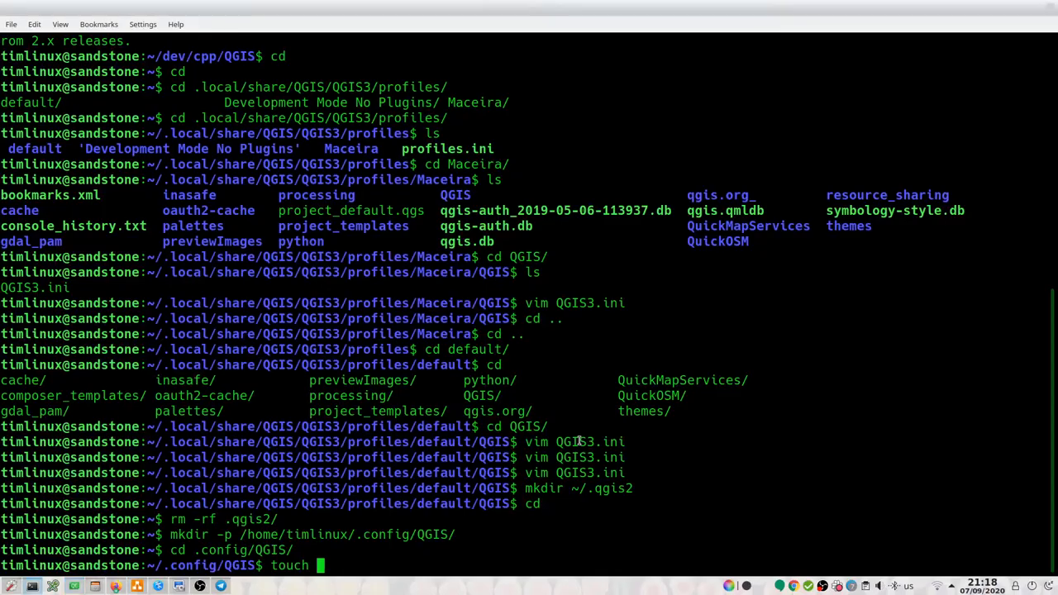
type("QGIS2.")
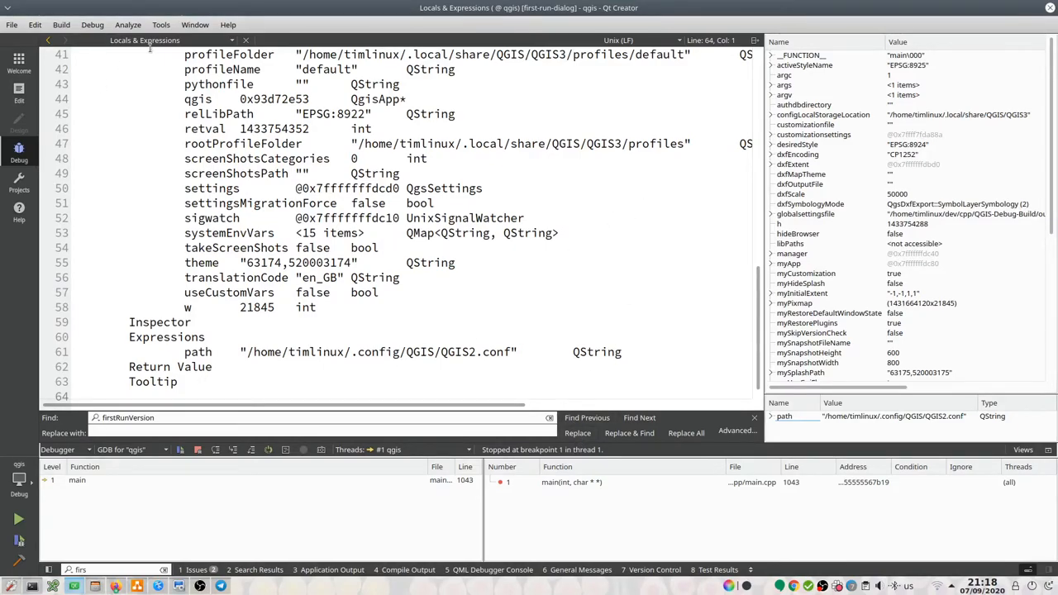
Step: Switch back to main.cpp, step into the QGIS2 migration block, and resume QGIS
left_click(171, 39)
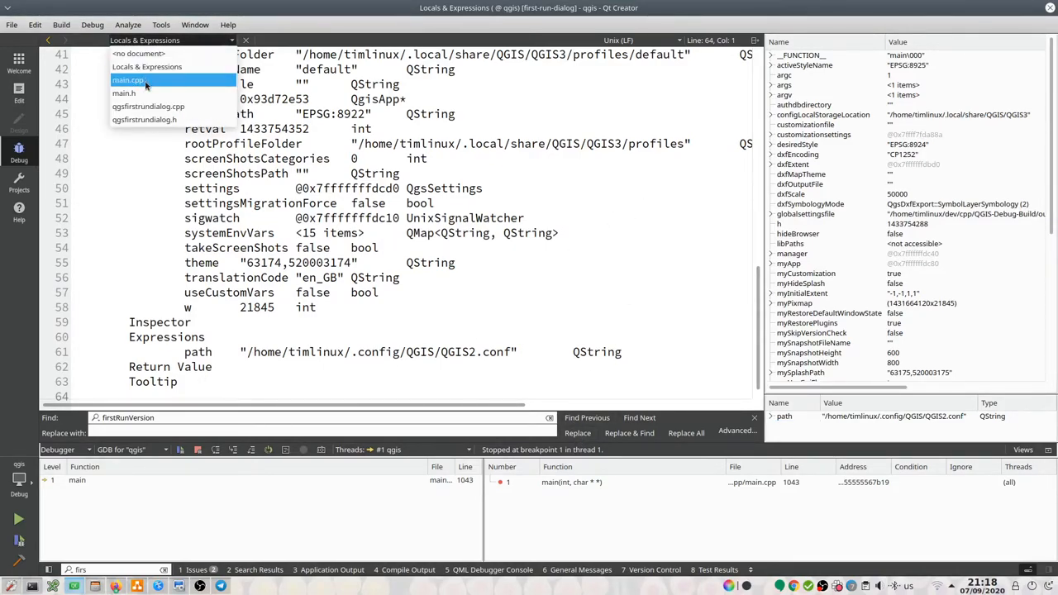
left_click(129, 79)
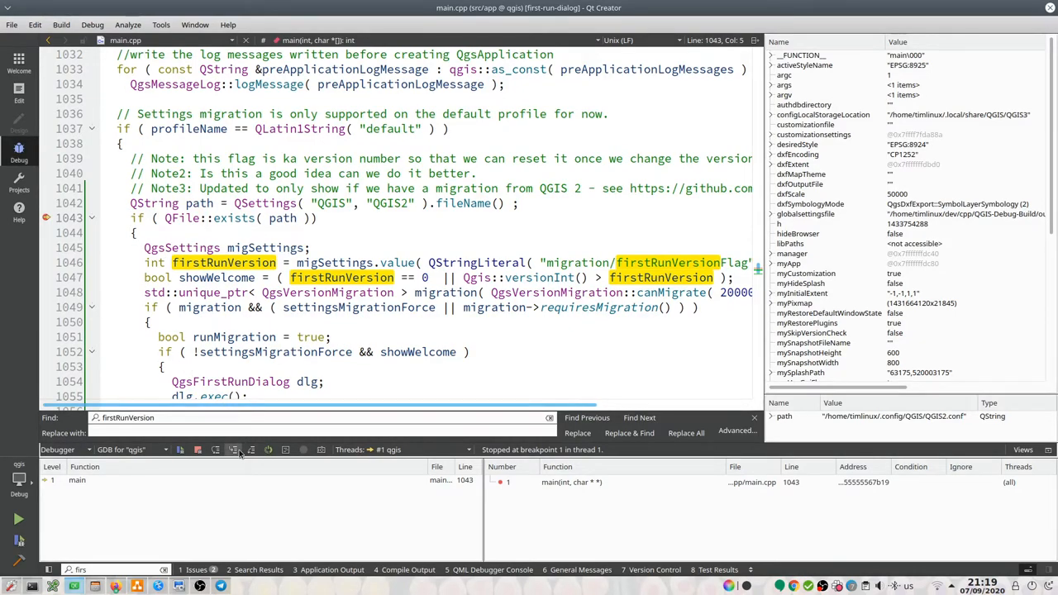
mouse_move(233, 449)
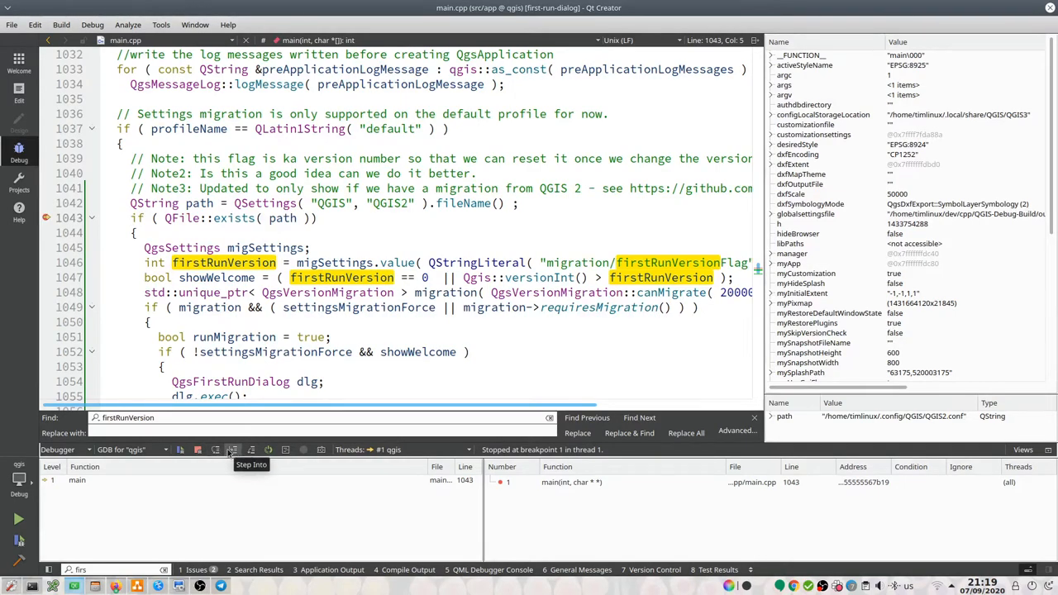
left_click(215, 449)
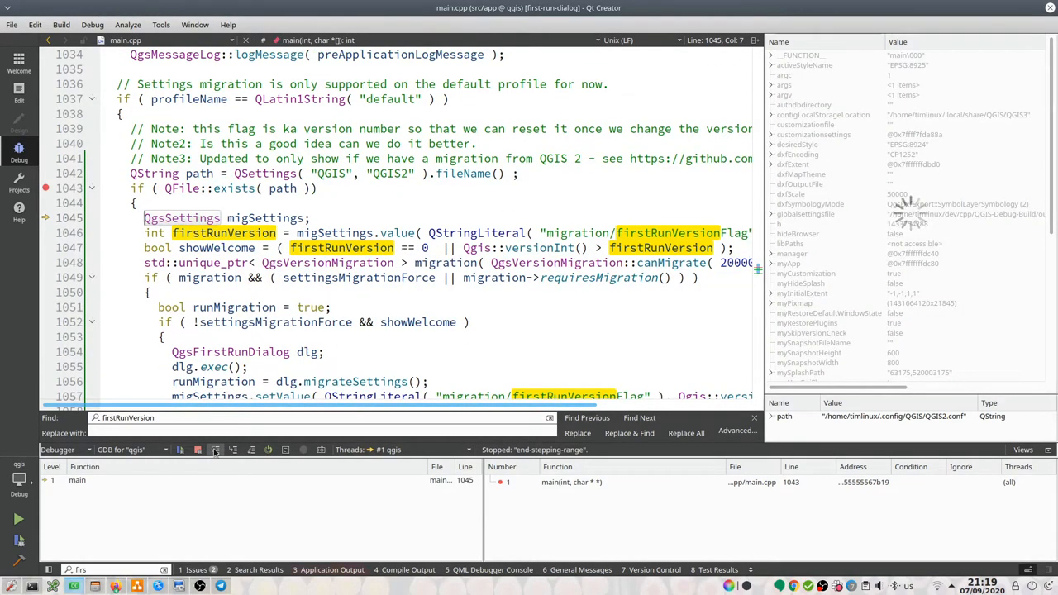
left_click(215, 450)
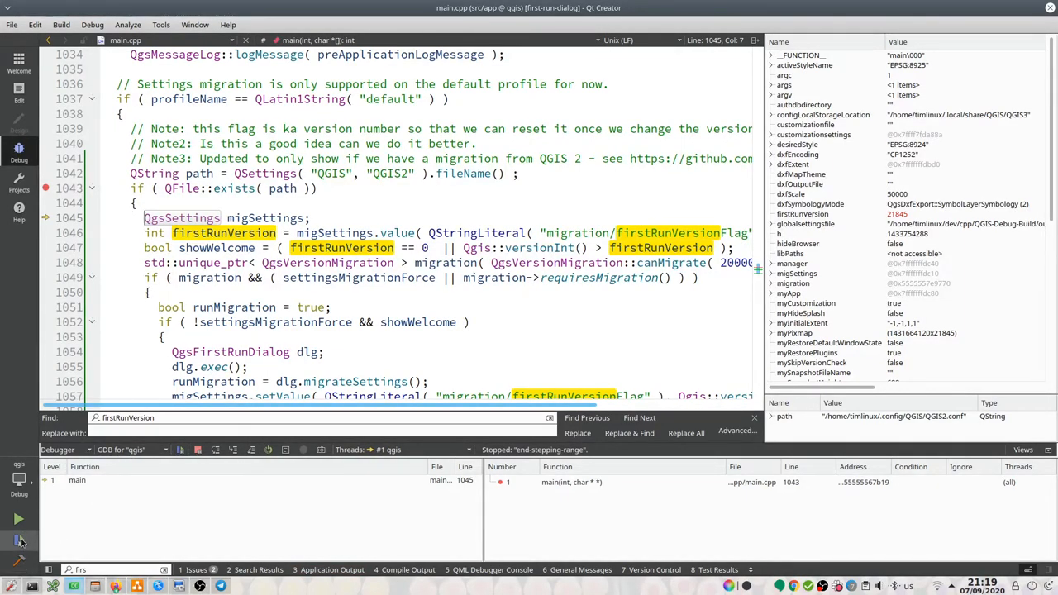
left_click(18, 519)
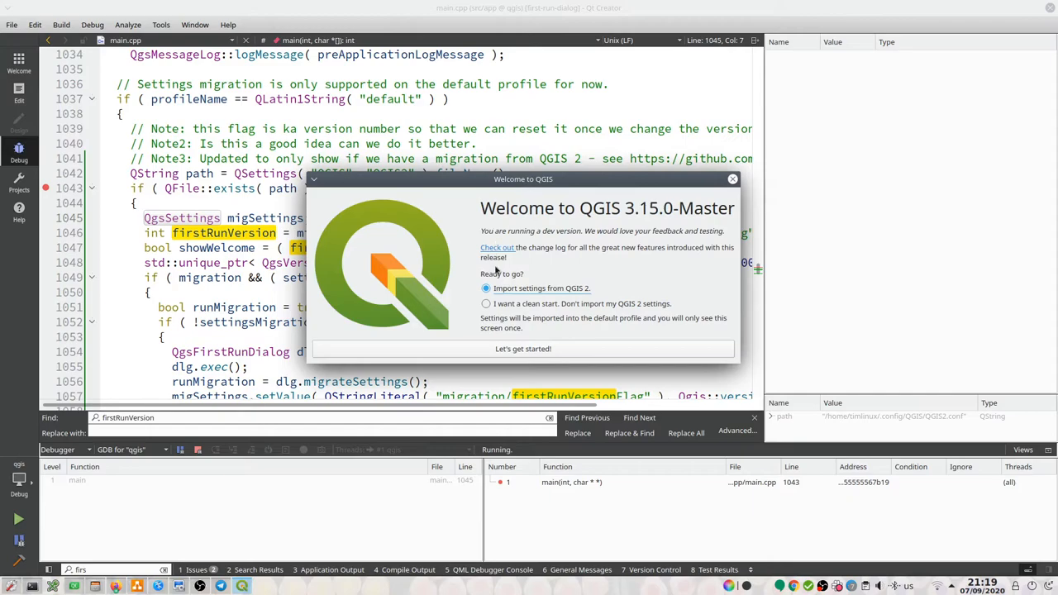
mouse_move(494, 304)
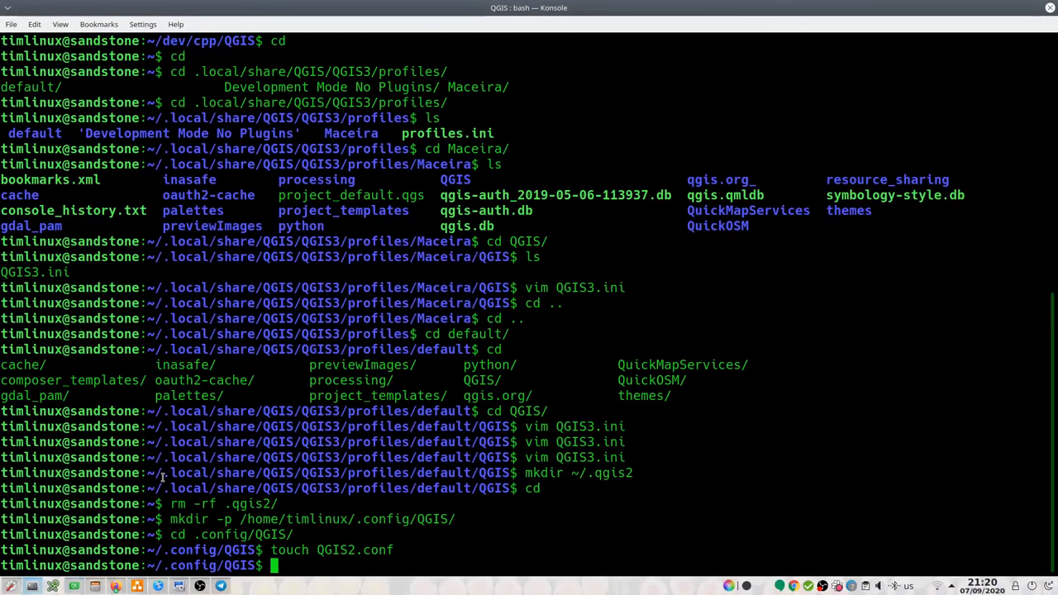
Step: Run git status in ~/dev/cpp/QGIS to see four modified first-run dialog files
type("git status")
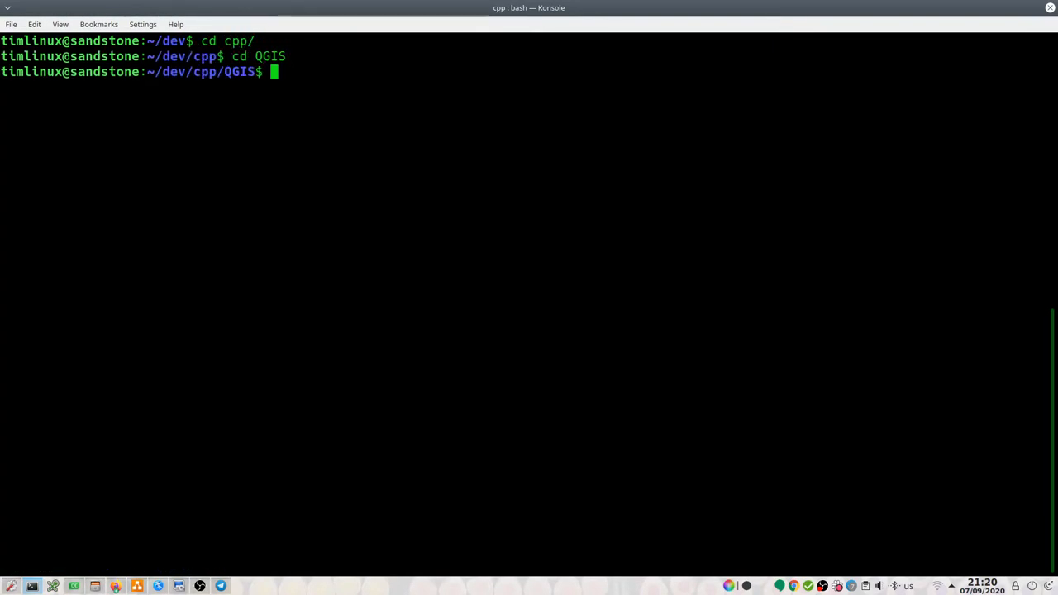
type("git status")
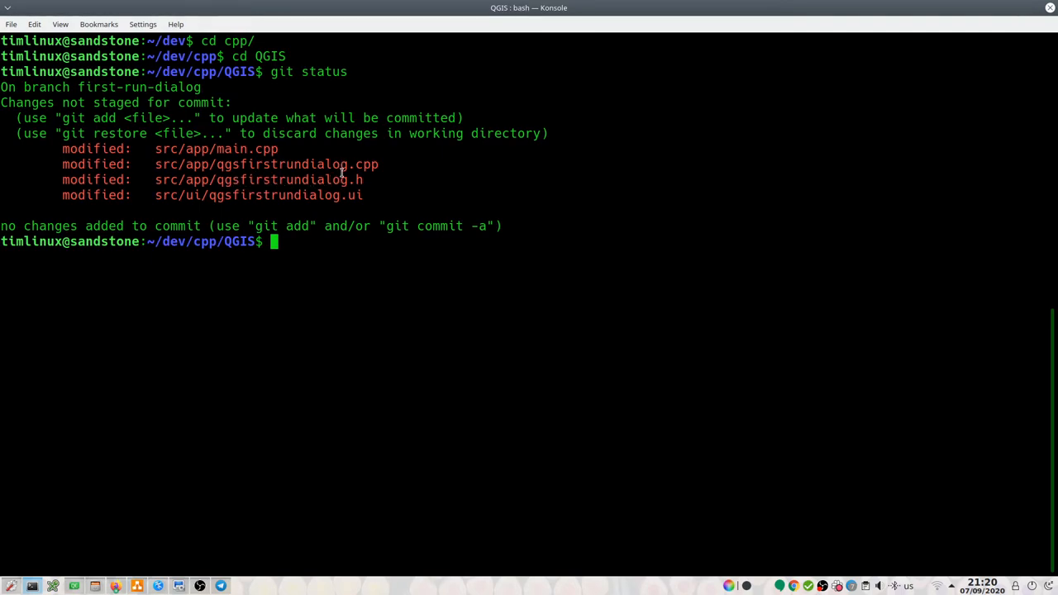
mouse_move(261, 155)
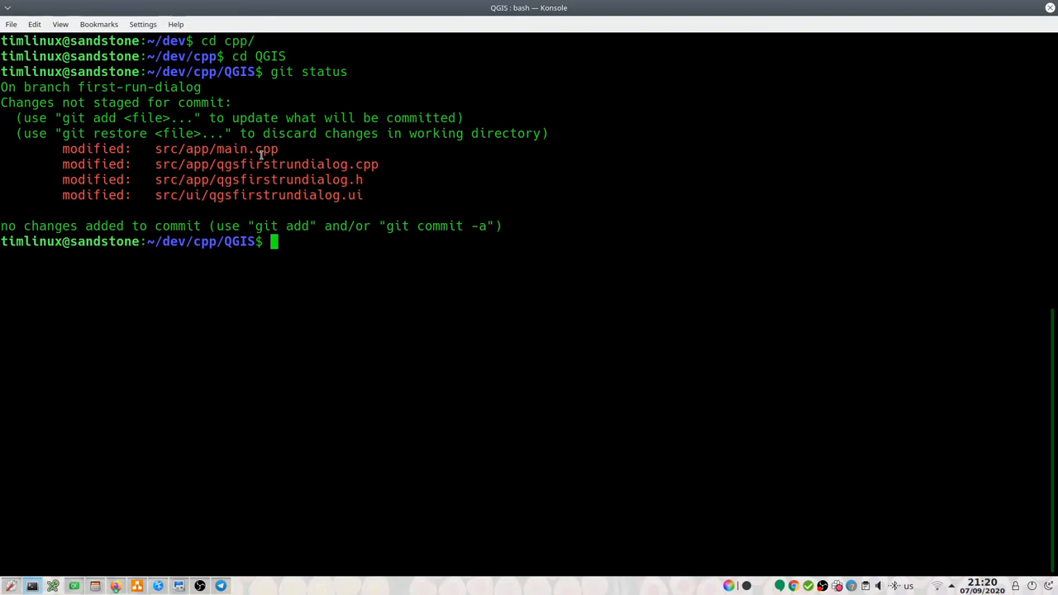
mouse_move(261, 149)
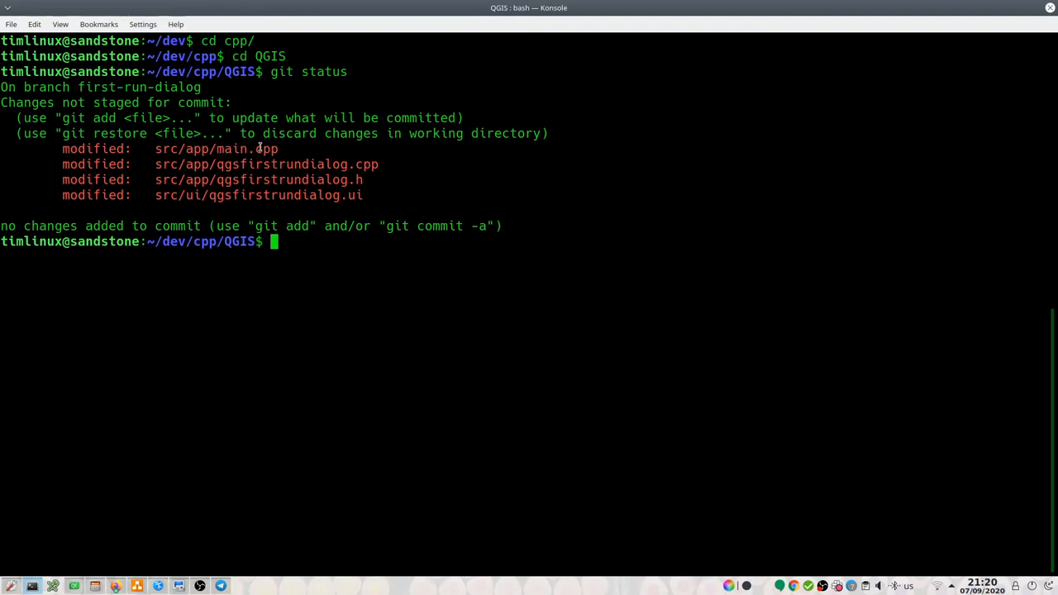
mouse_move(284, 148)
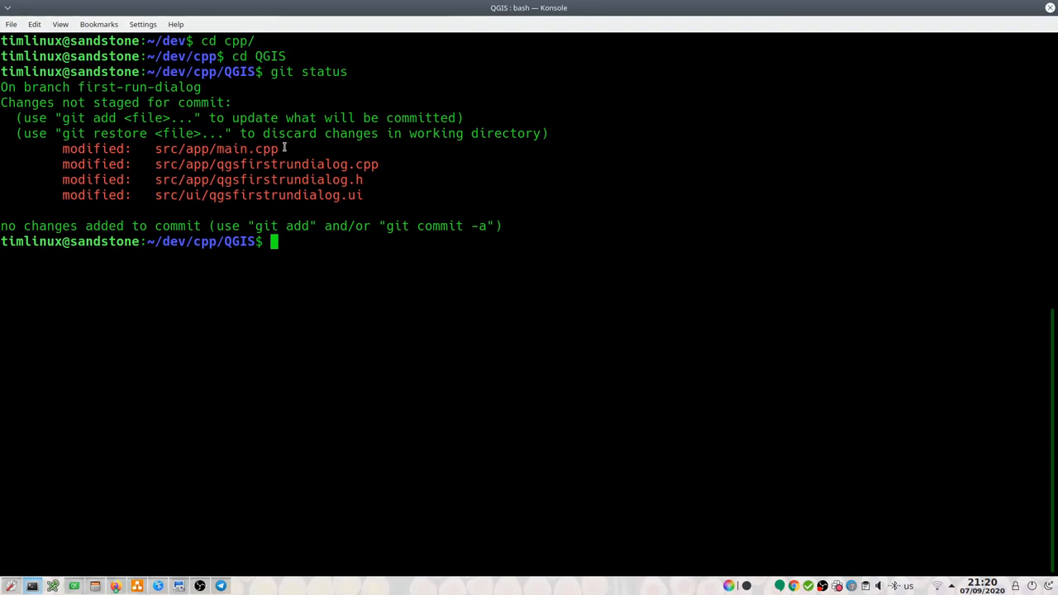
type("git commit -m")
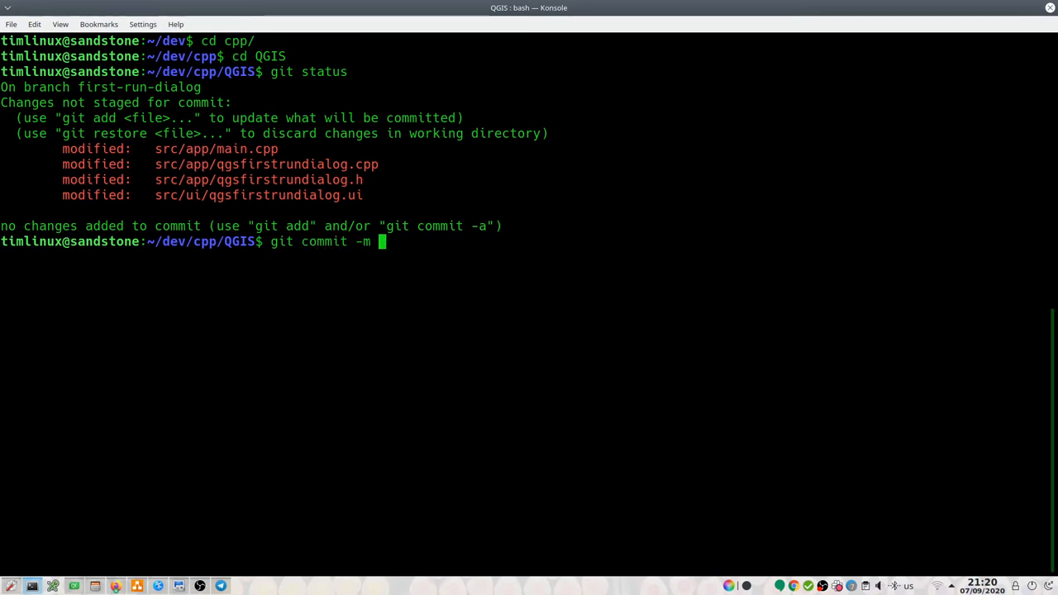
Step: Commit all changes with message "Improved workflow of first run dialog based on feedback in #38616."
type("\"Improved")
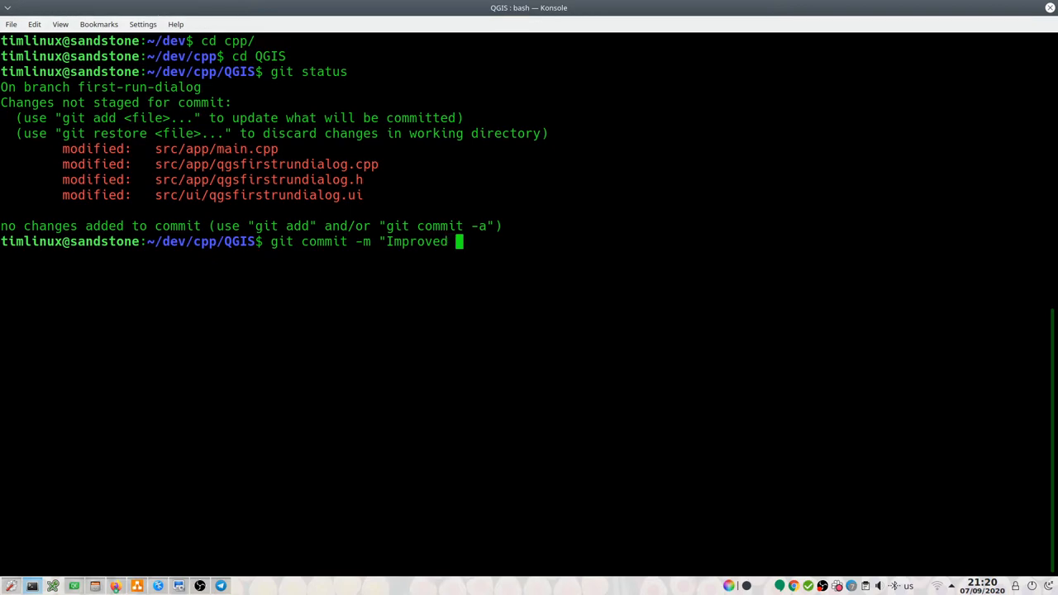
type("workflow o")
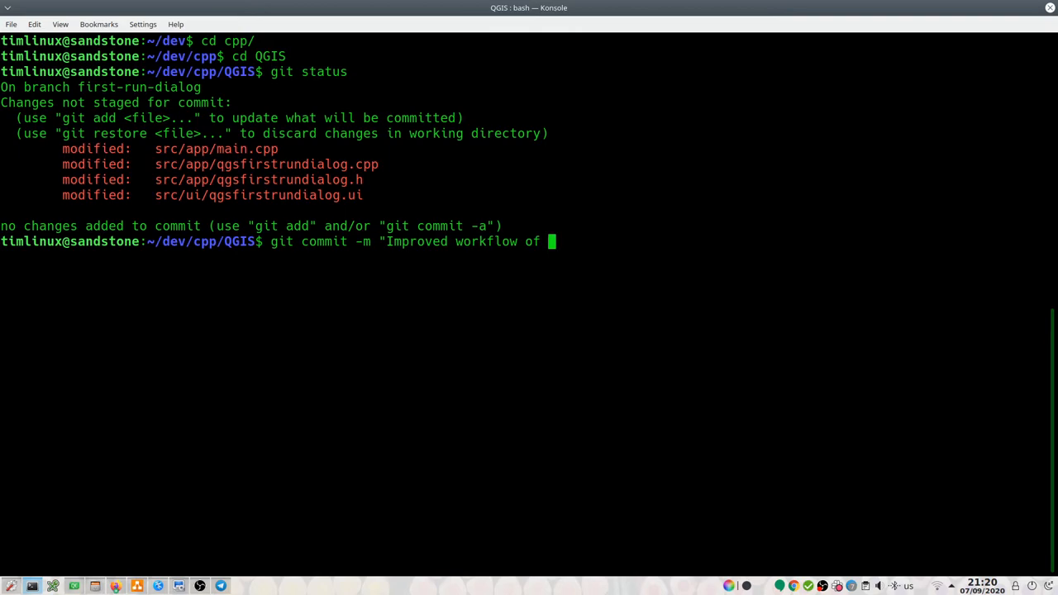
type("first run dialog based on feedba")
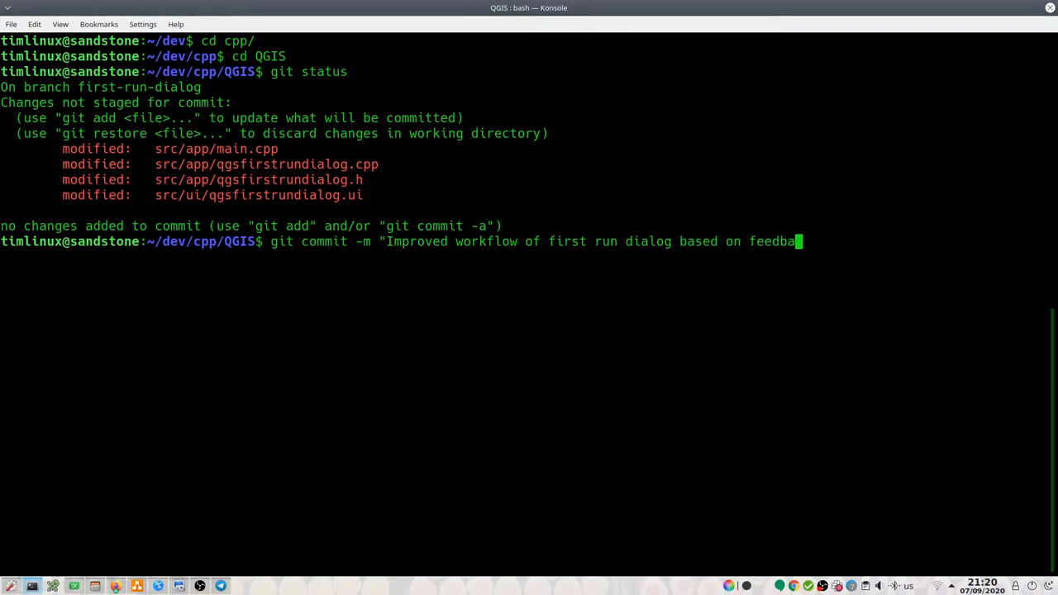
type("k")
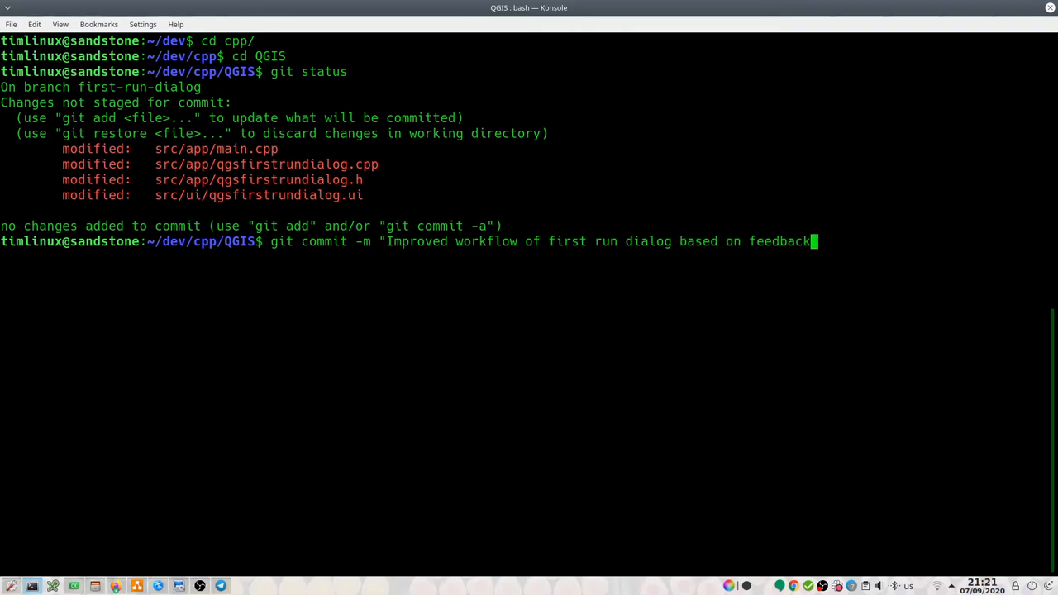
type("in #38616")
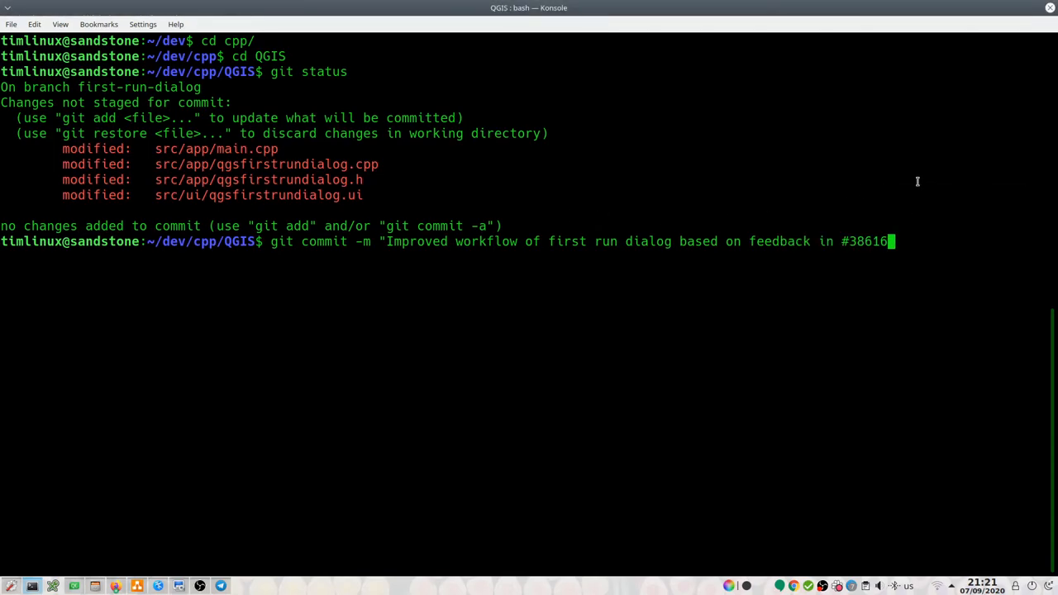
type(".\"")
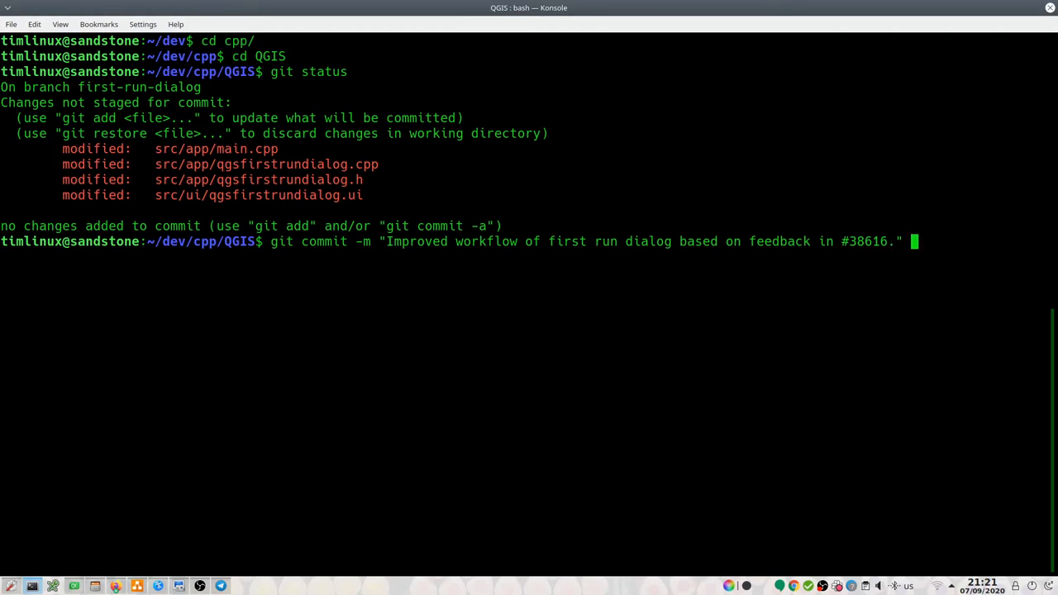
key("Return")
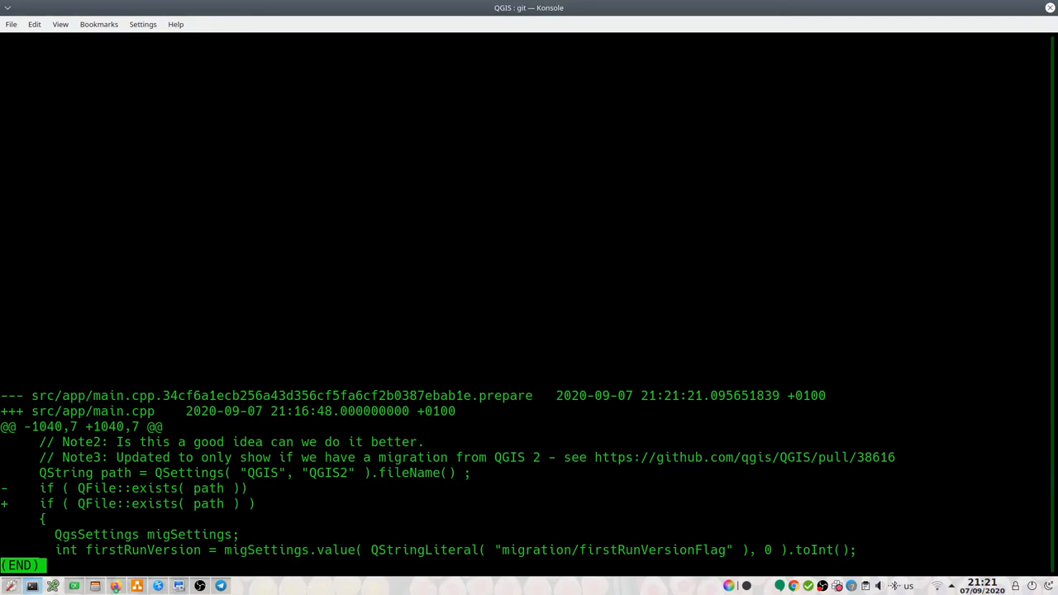
mouse_move(543, 247)
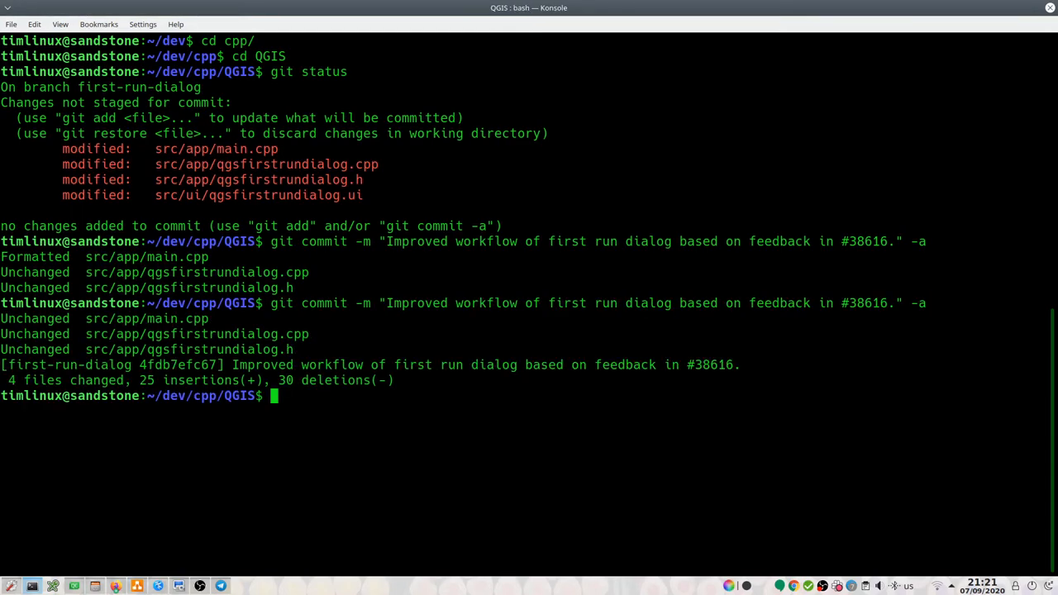
Step: Push first-run-dialog to origin and get a non-fast-forward rejection
type("git push")
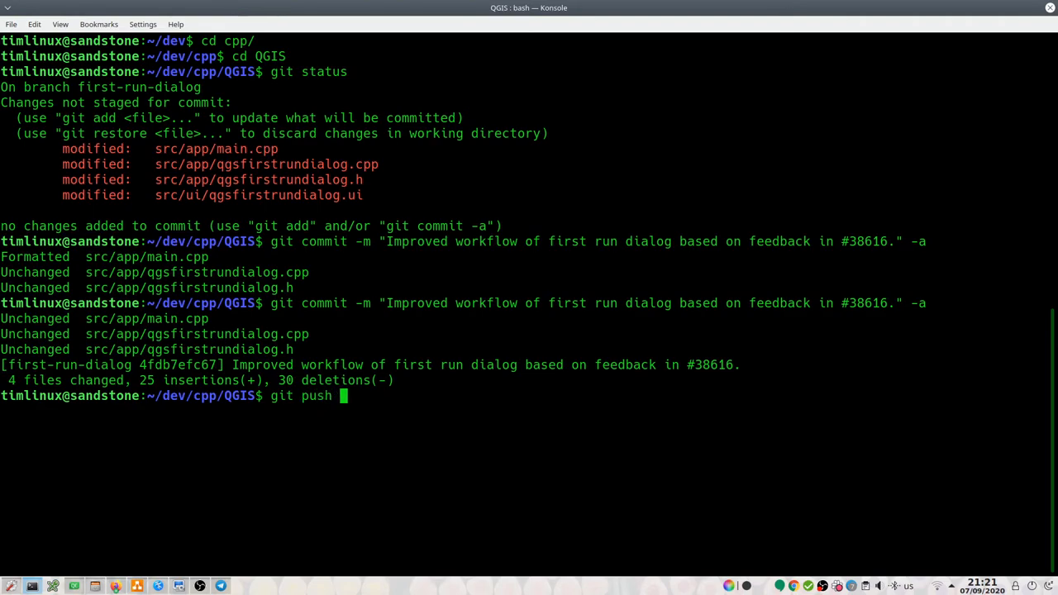
type("origin")
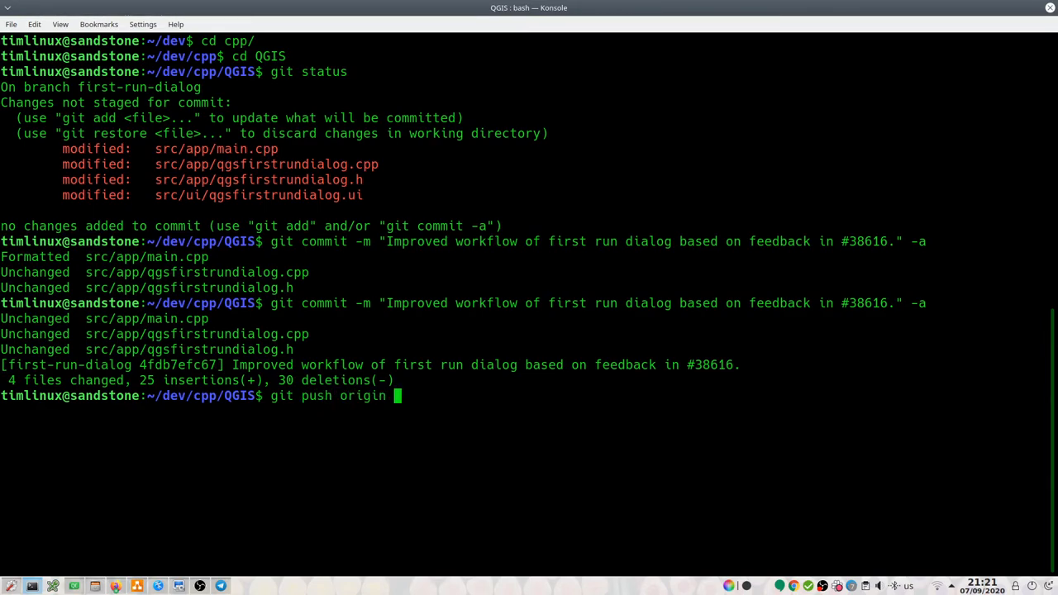
type("fi")
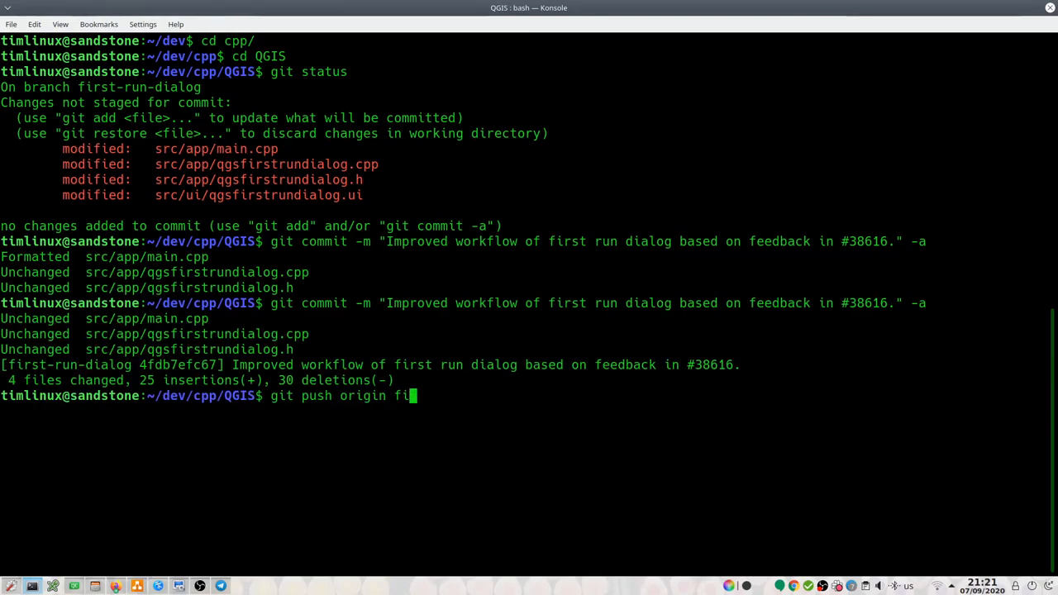
key("Tab")
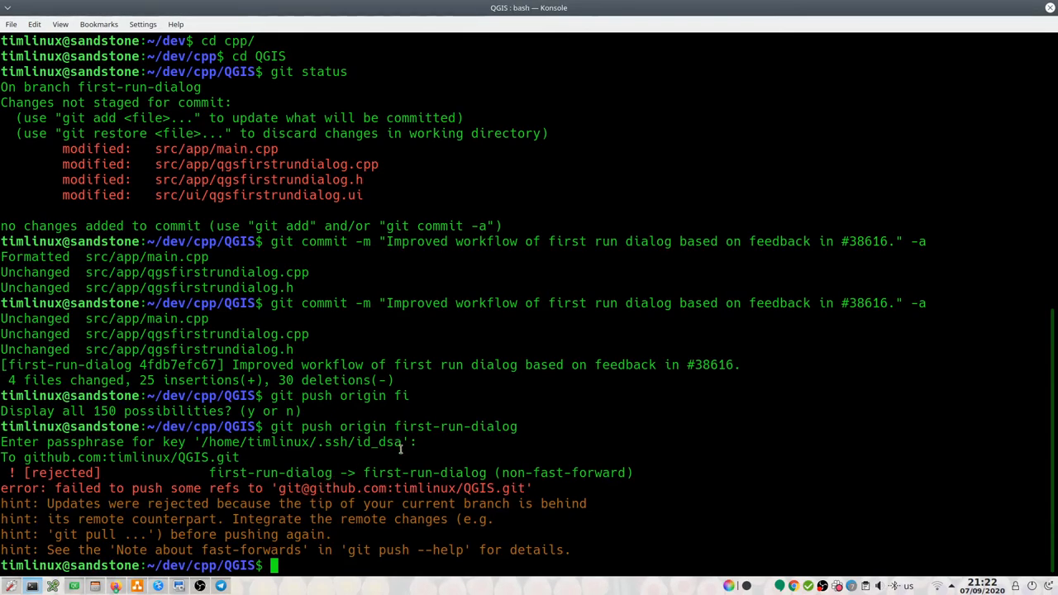
mouse_move(337, 500)
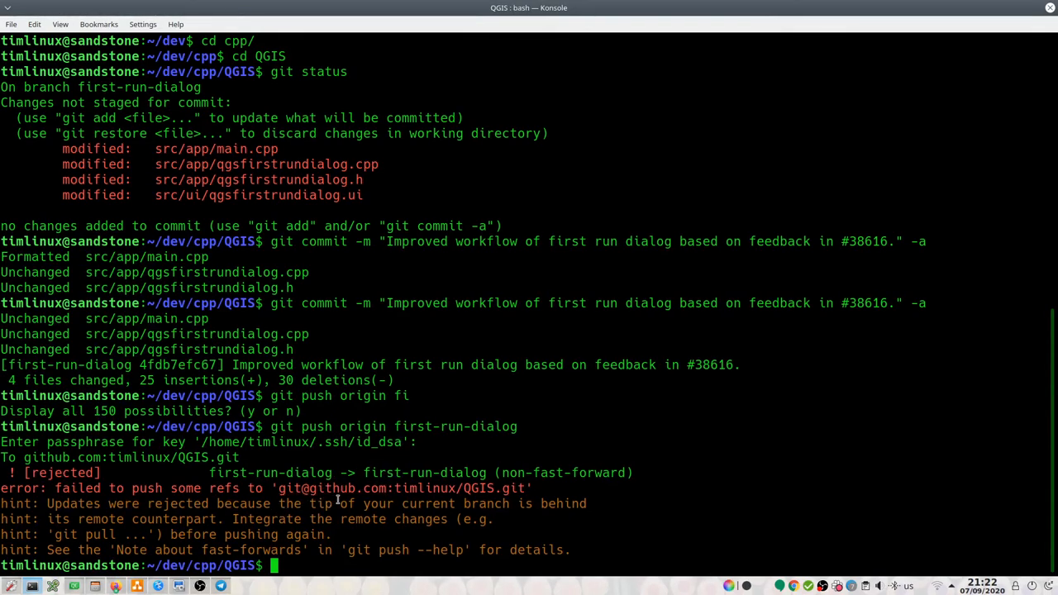
mouse_move(397, 446)
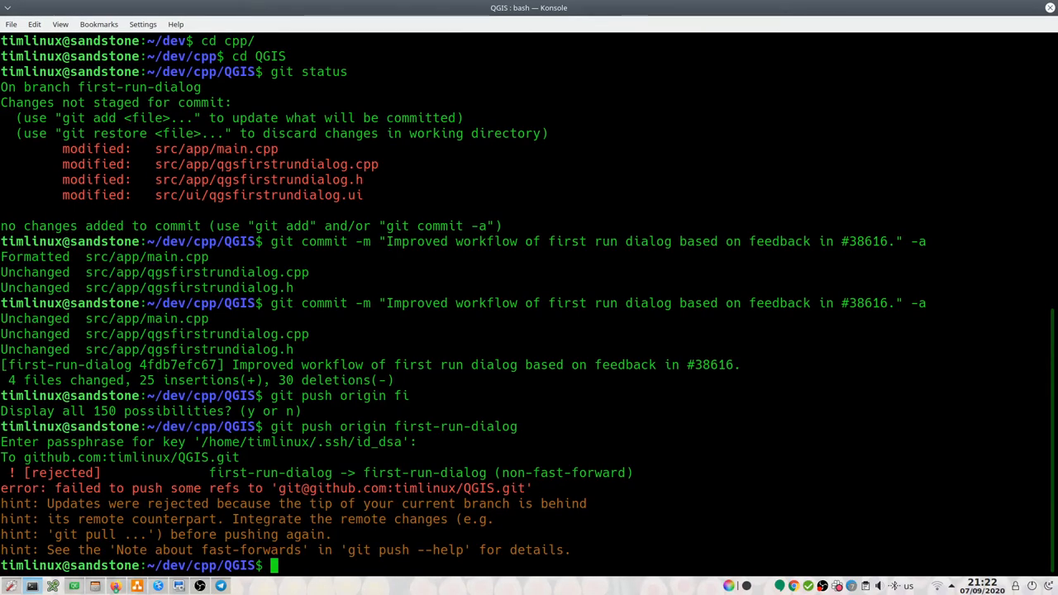
type("git push origin first-run-dialog")
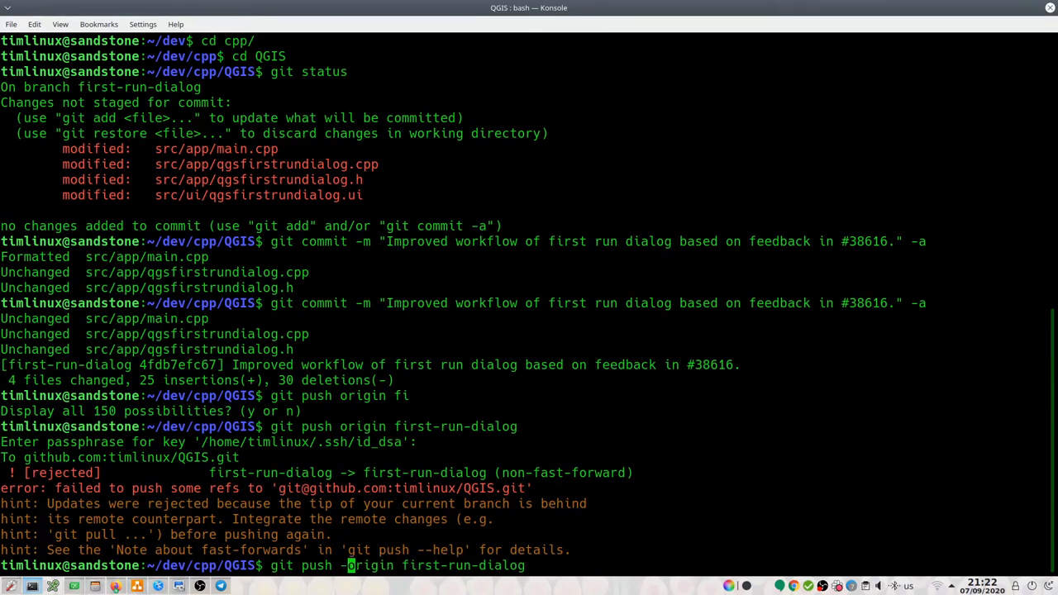
Step: Force-push first-run-dialog to origin at commit 4fdb7efc67 and check remotes with git remote -v
type("f ^C")
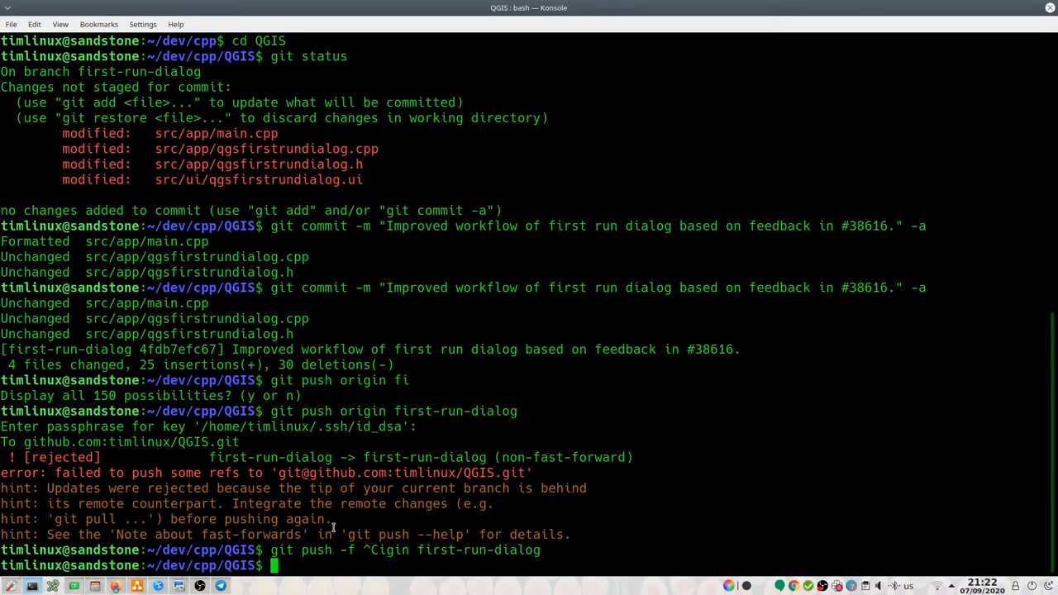
type("git")
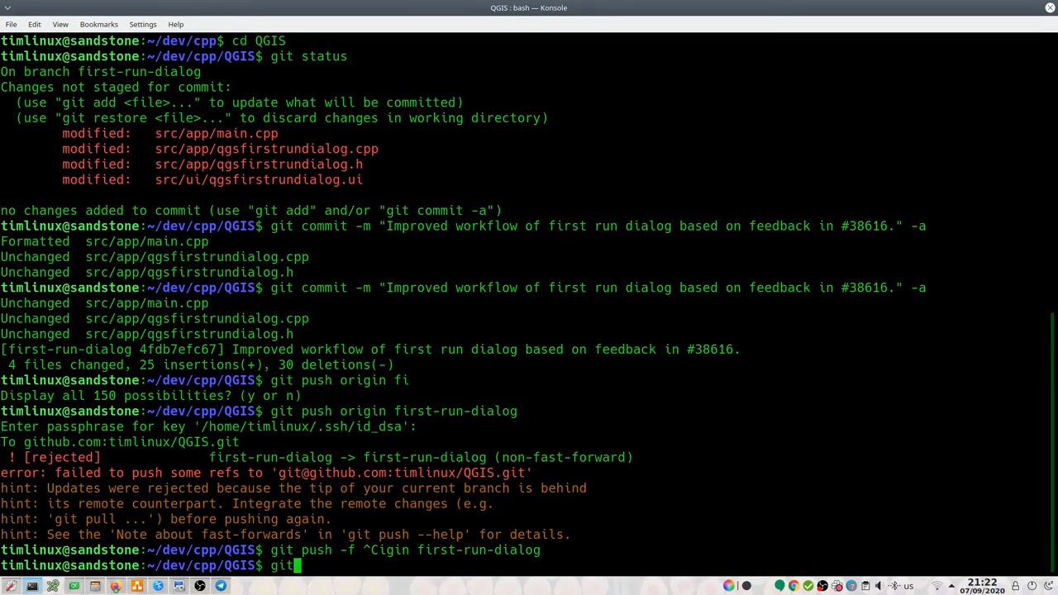
type("remote -v")
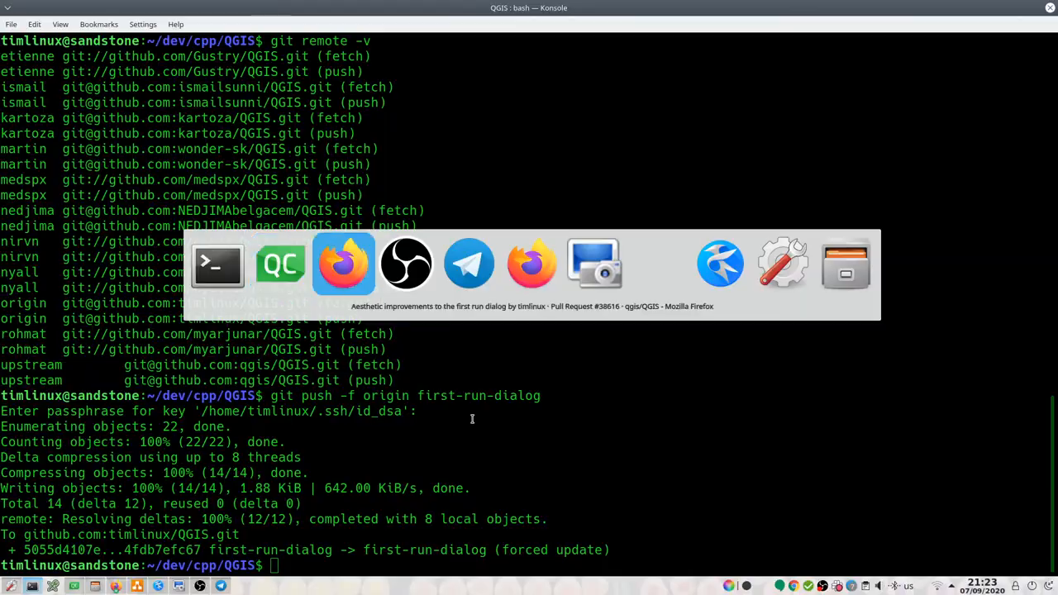
Step: Reload pull request #38616 to show four changed files (+108 −190)
left_click(342, 263)
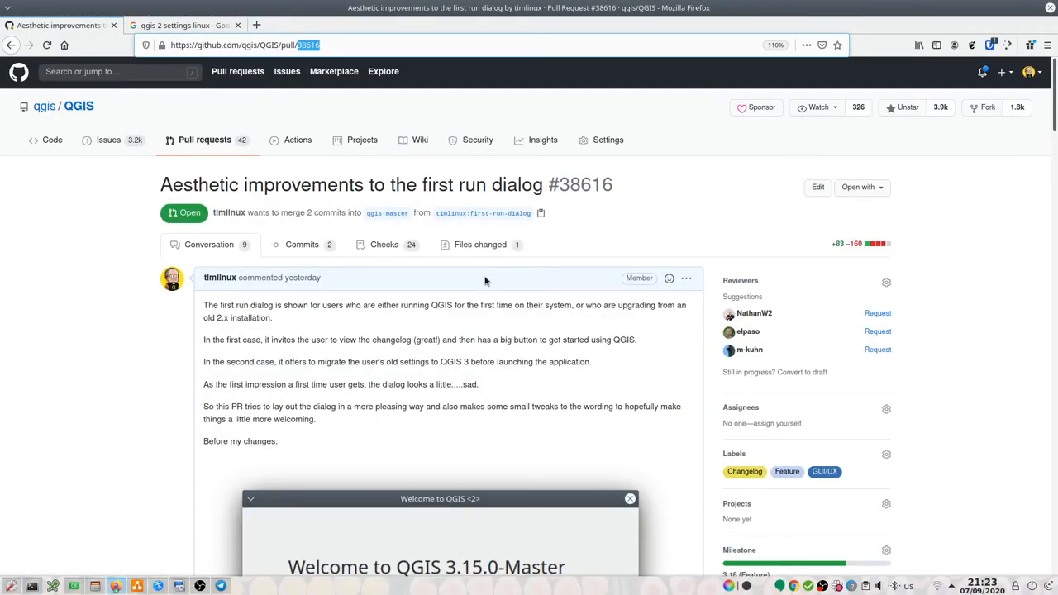
mouse_move(384, 244)
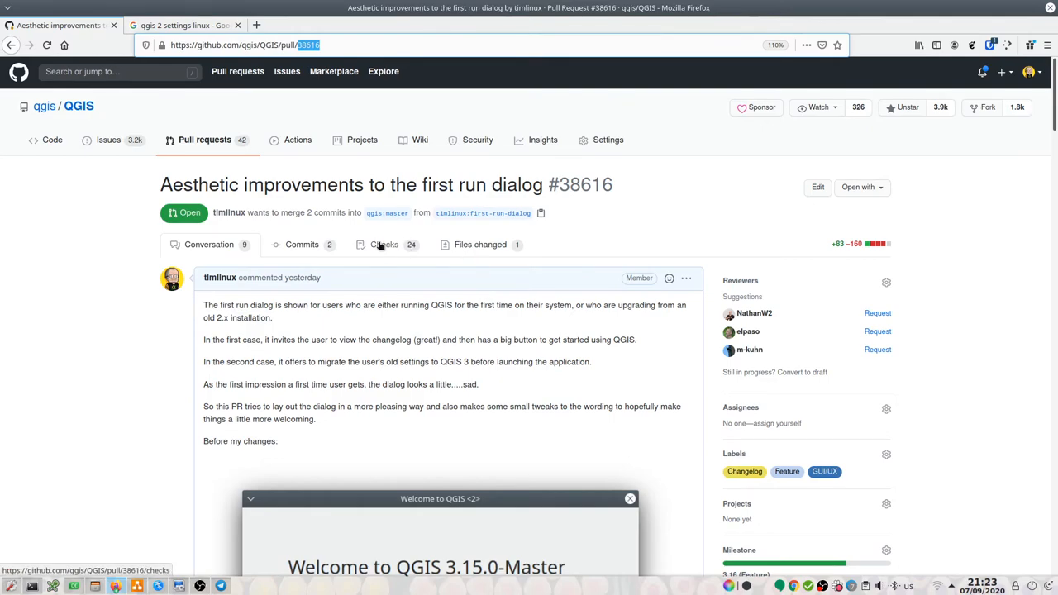
mouse_move(411, 251)
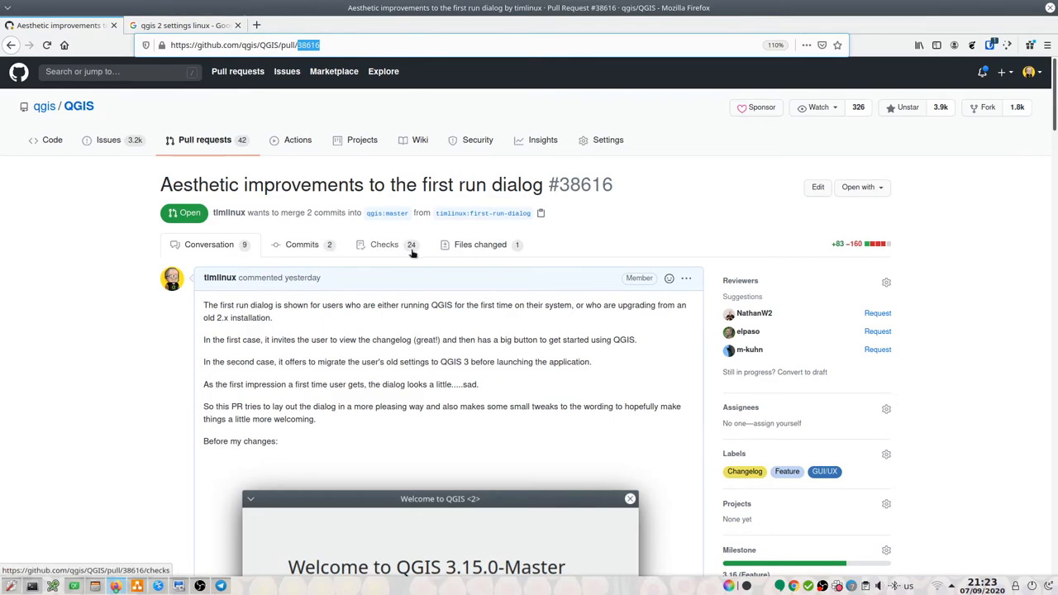
left_click(245, 45)
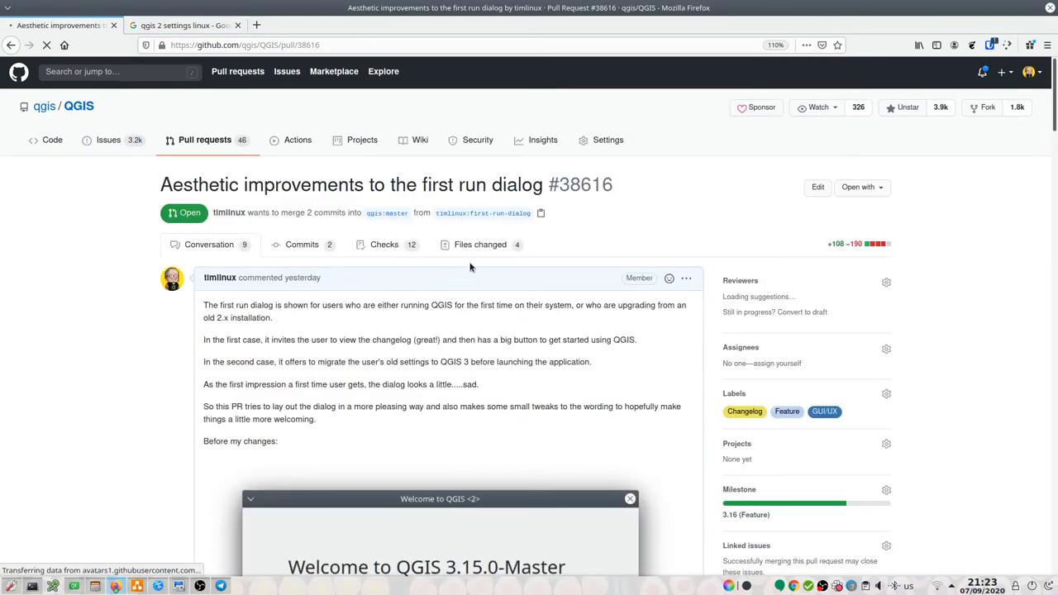
left_click(479, 245)
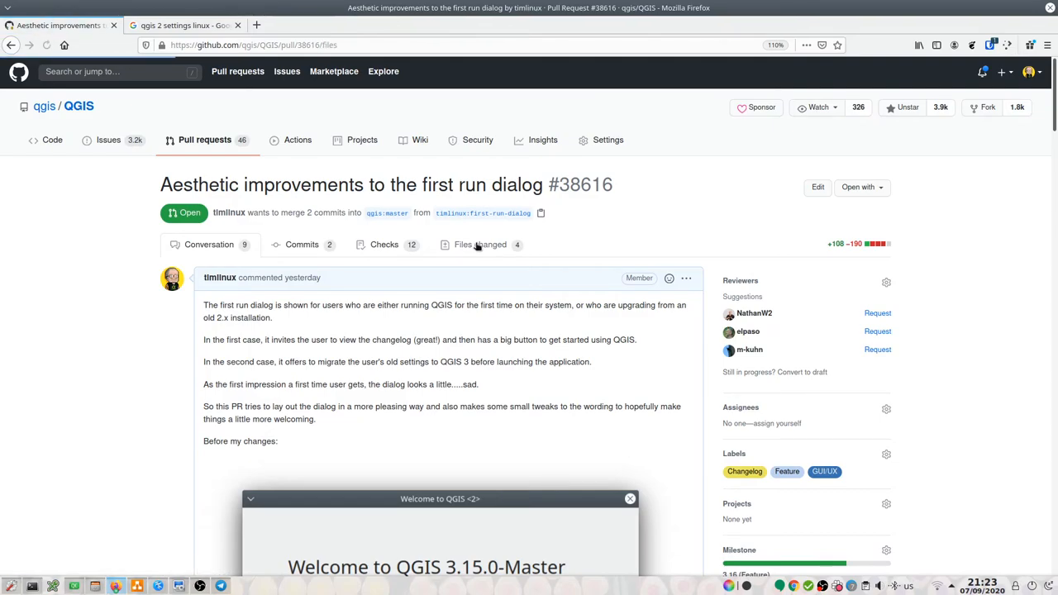
left_click(480, 244)
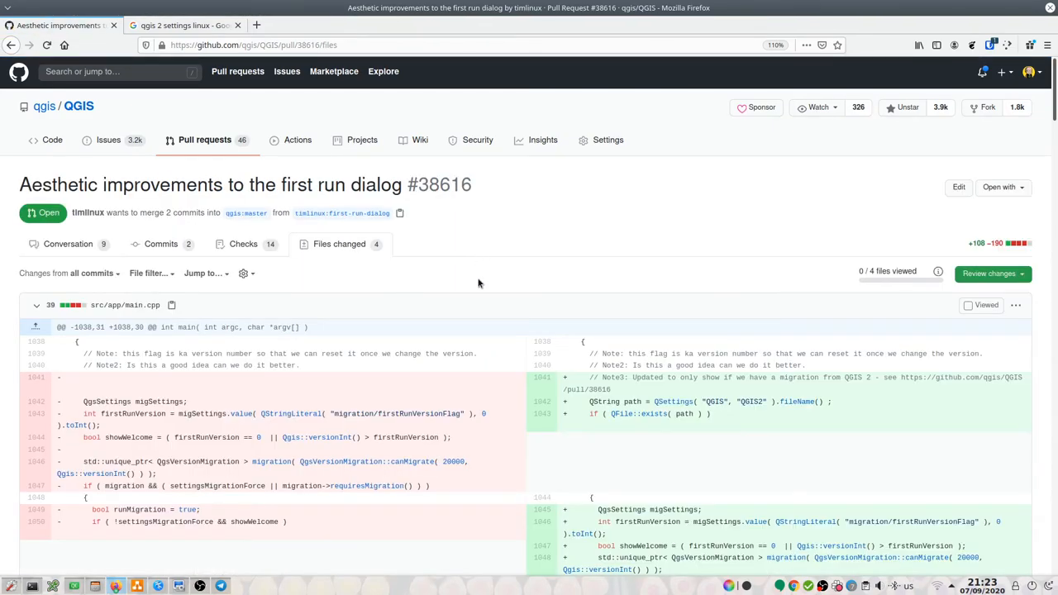
scroll("down", 3)
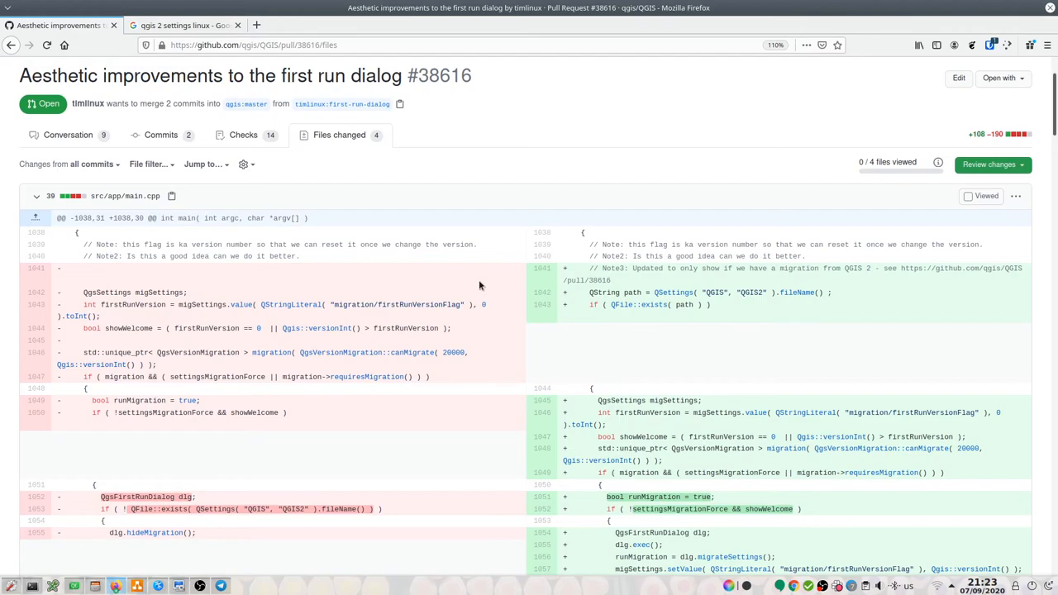
scroll("down", 3)
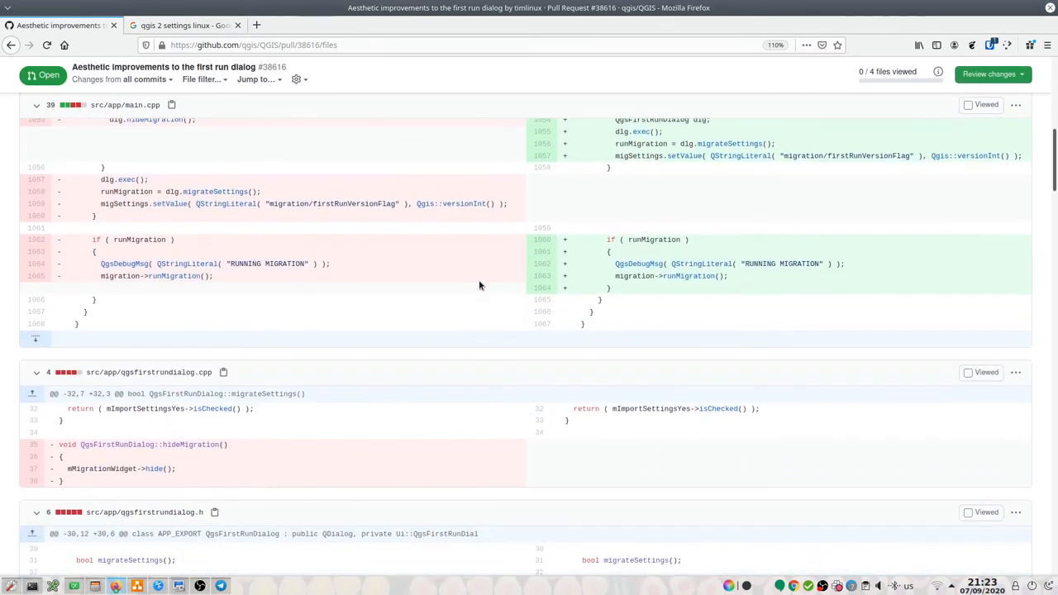
scroll("down", 3)
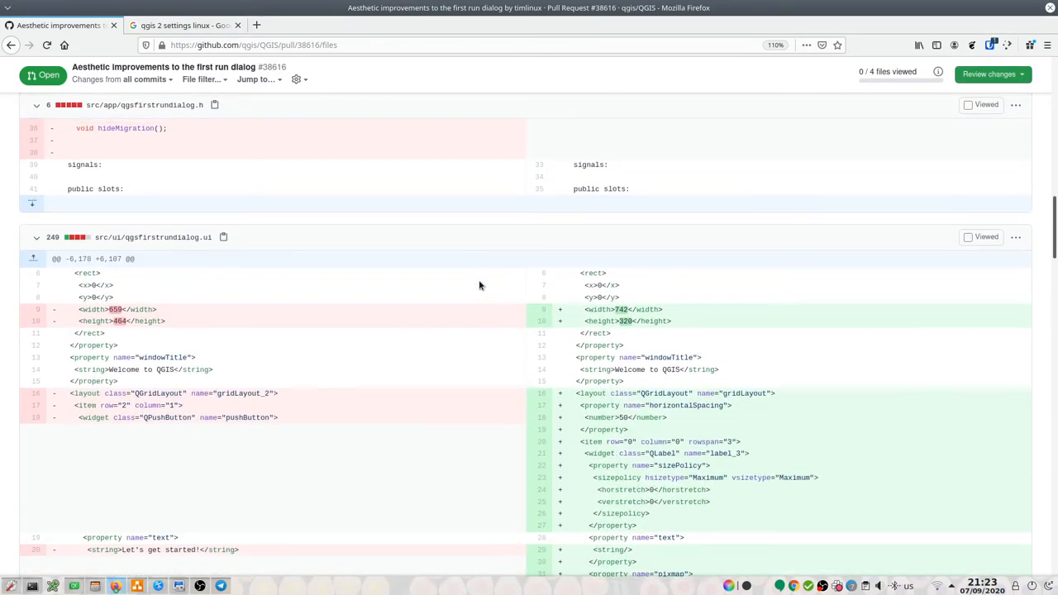
scroll("down", 3)
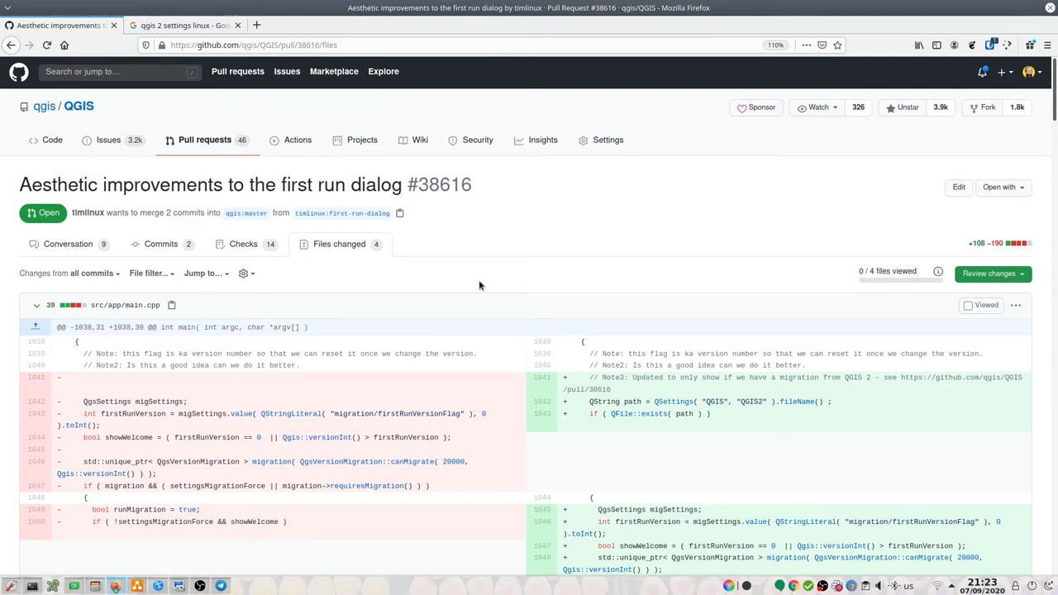
mouse_move(372, 319)
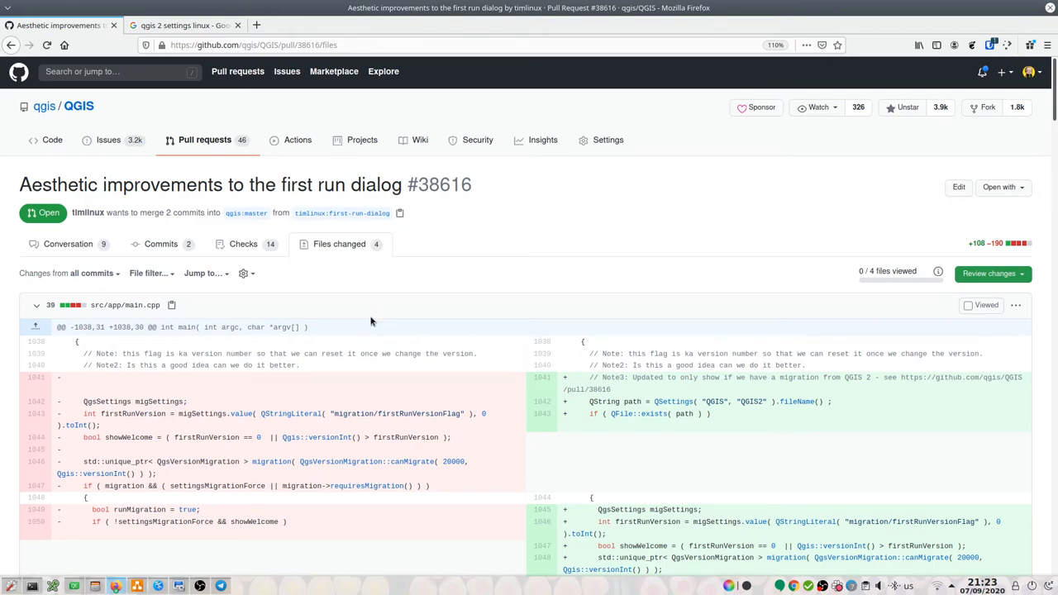
mouse_move(263, 74)
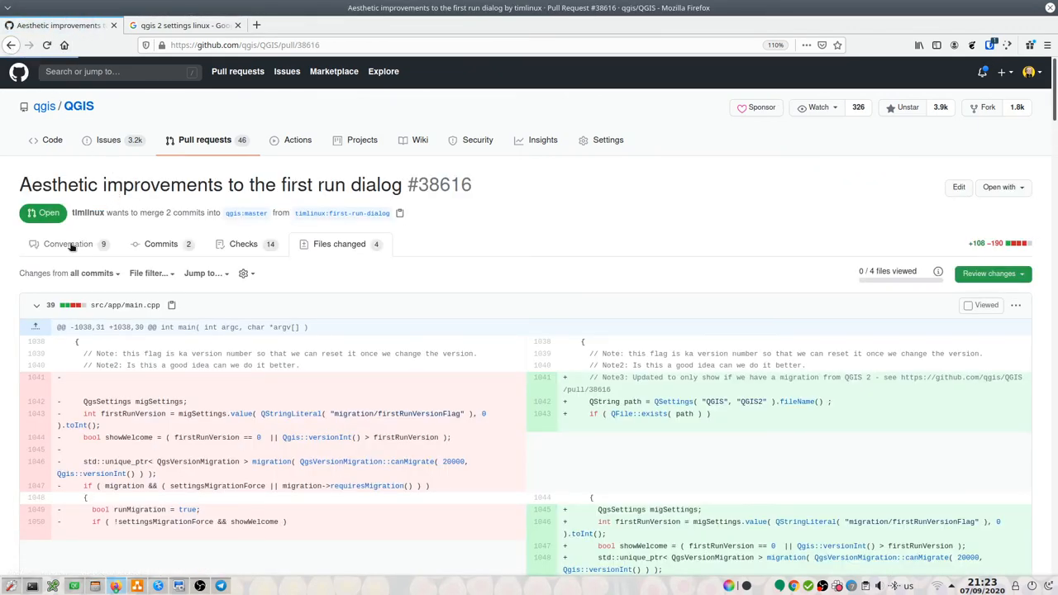
Step: Open the Conversation tab and scroll to the force-push to 4fdb7ef and its running checks
left_click(67, 243)
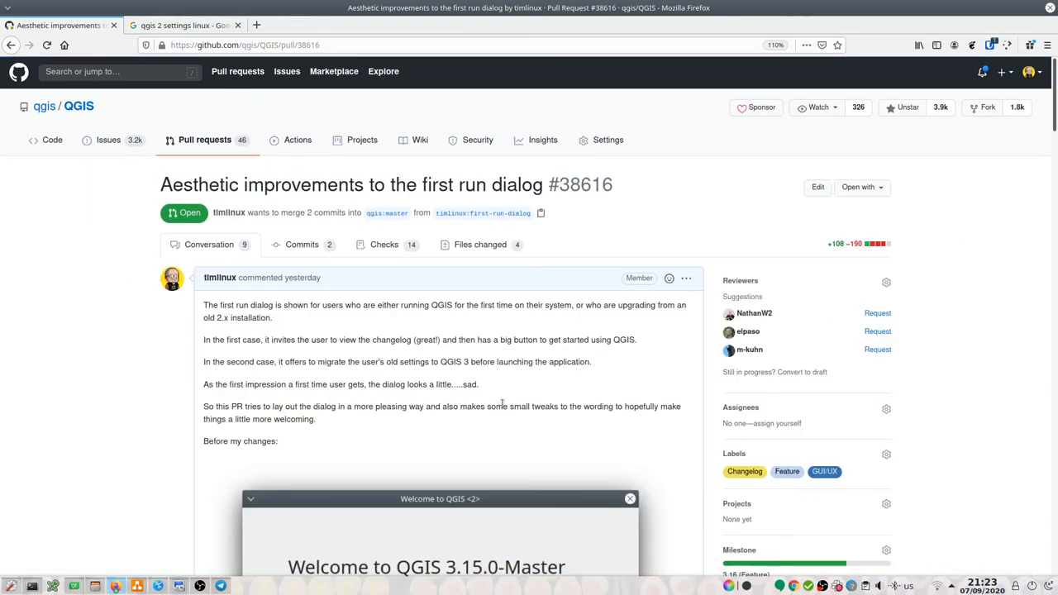
scroll("down", 3)
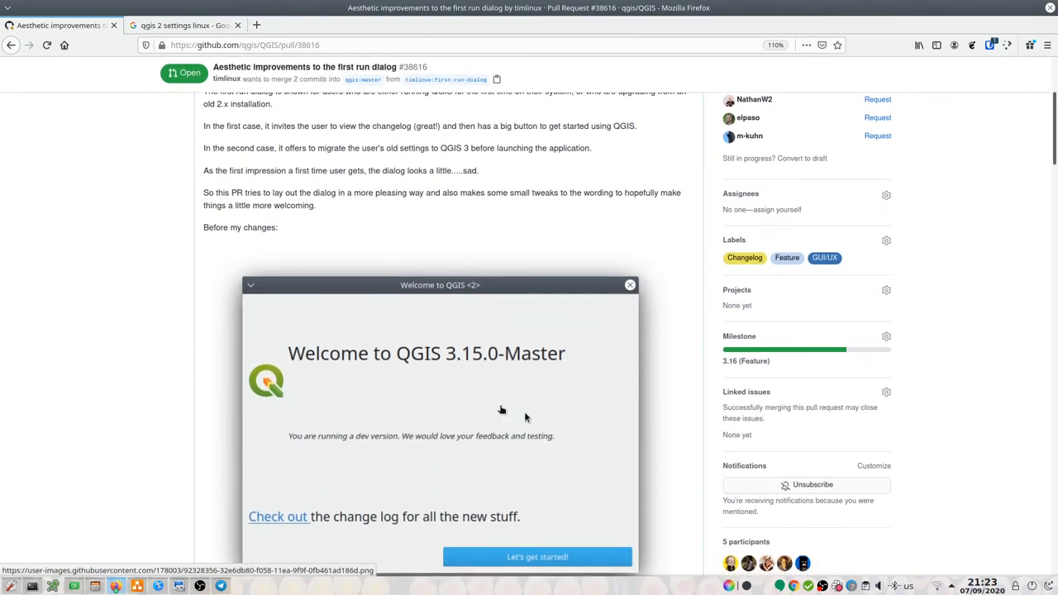
scroll("down", 3)
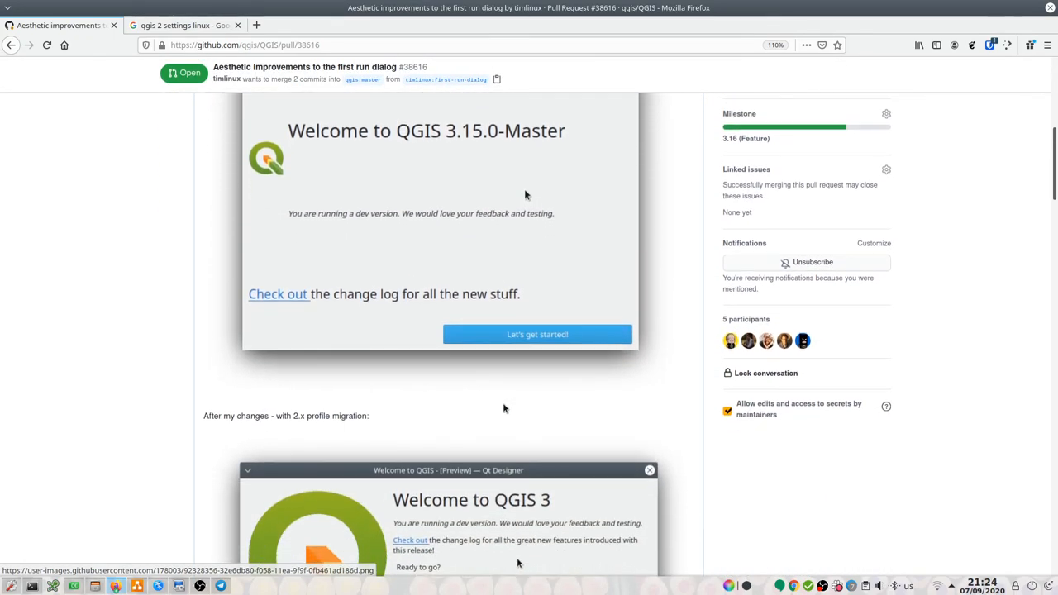
scroll("down", 3)
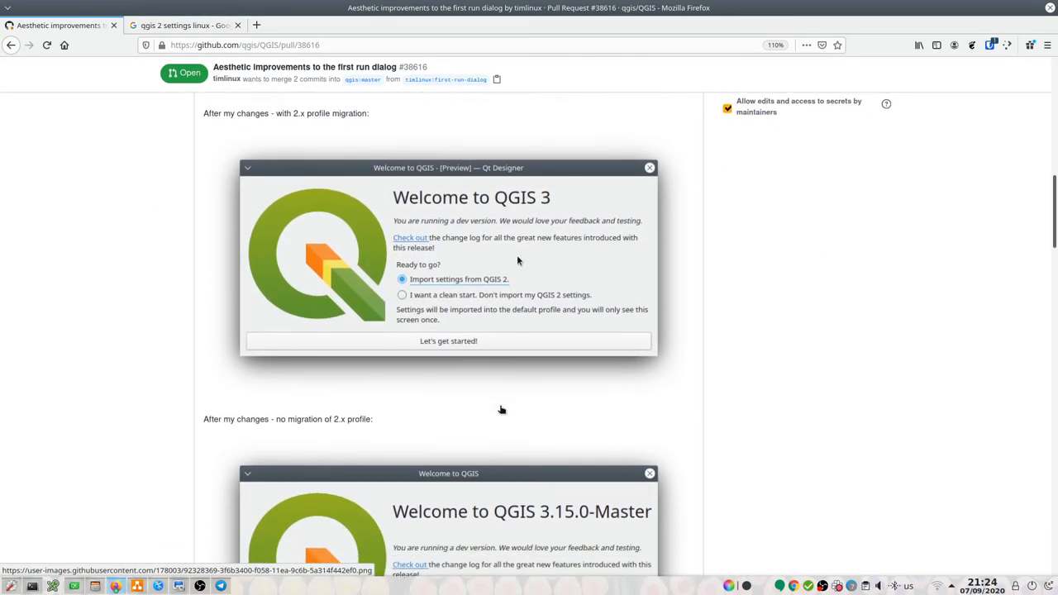
scroll("down", 3)
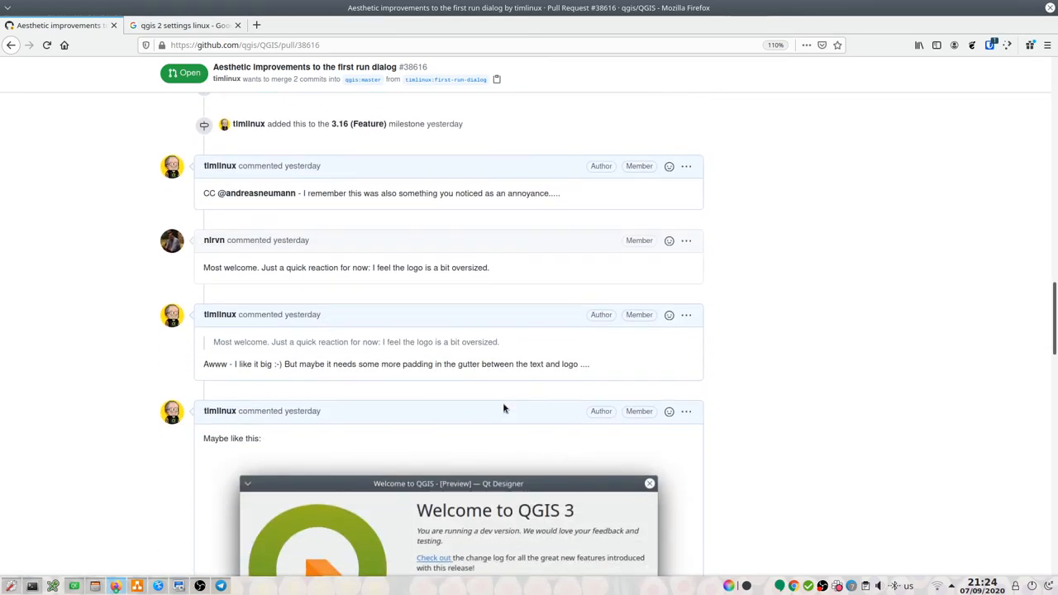
scroll("down", 3)
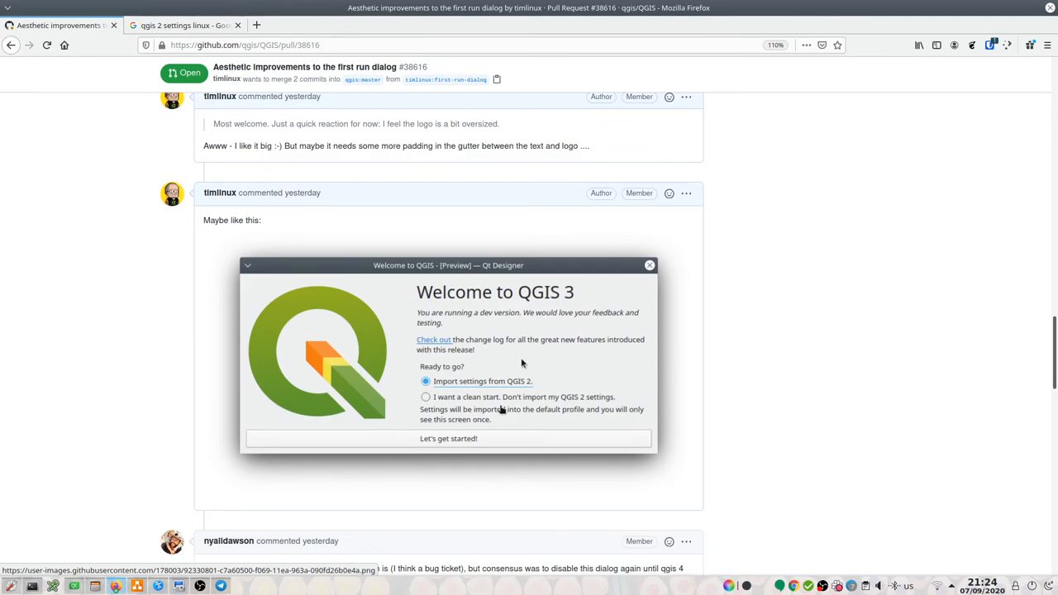
scroll("down", 3)
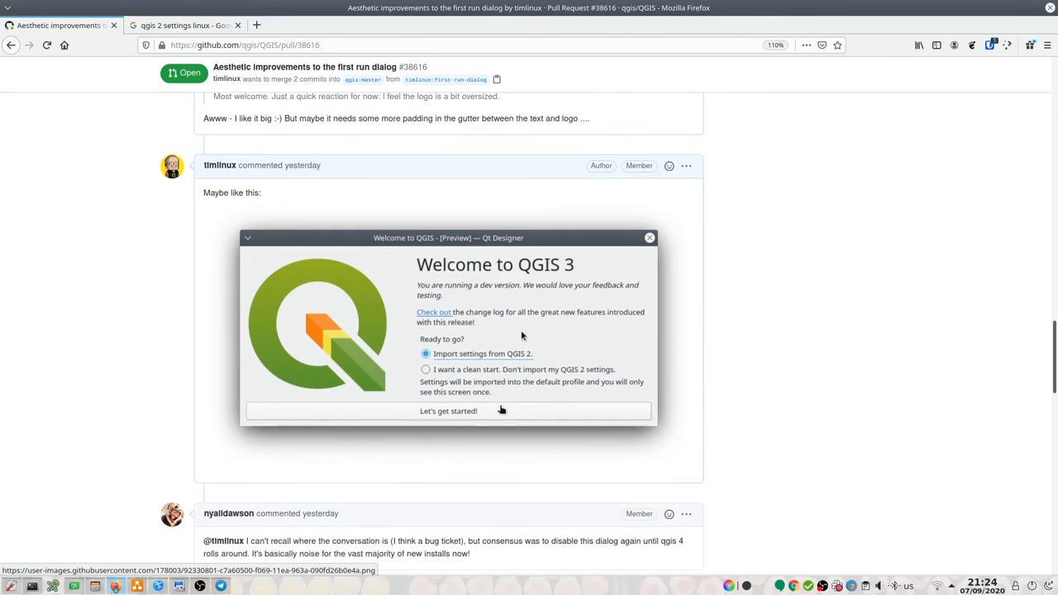
scroll("down", 3)
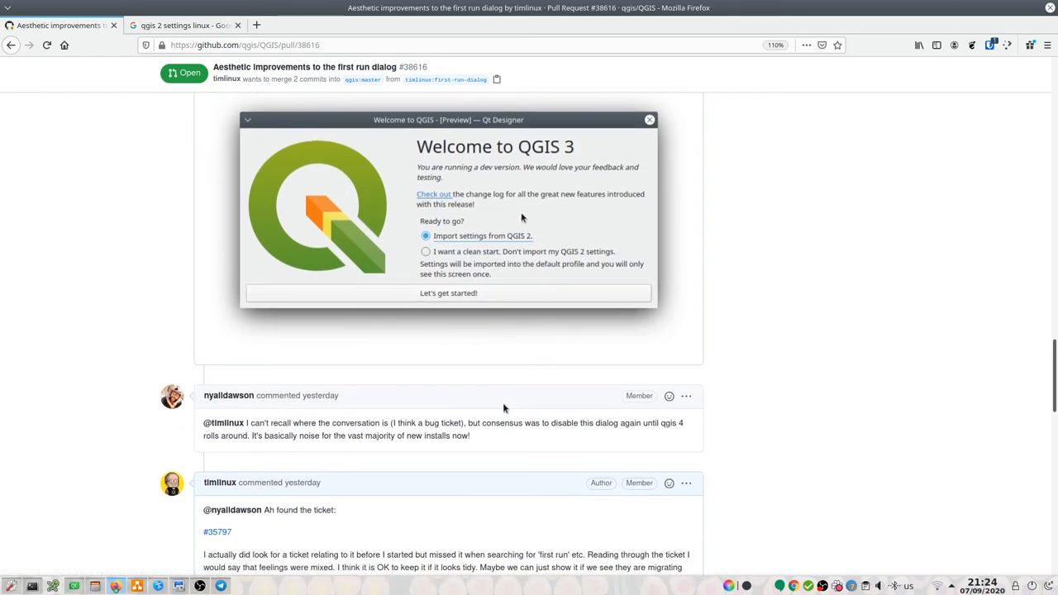
scroll("down", 3)
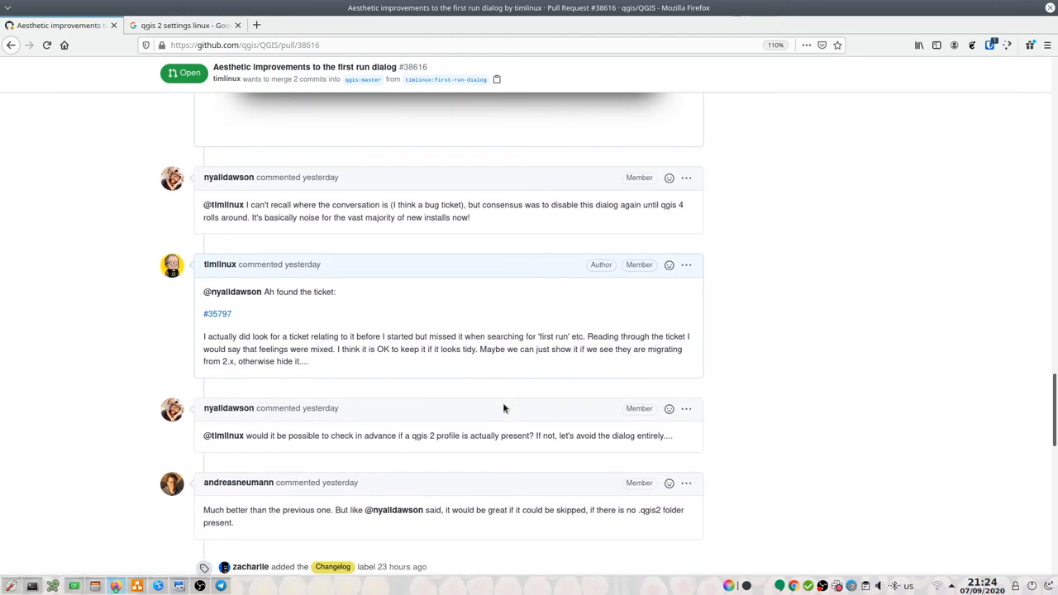
scroll("down", 3)
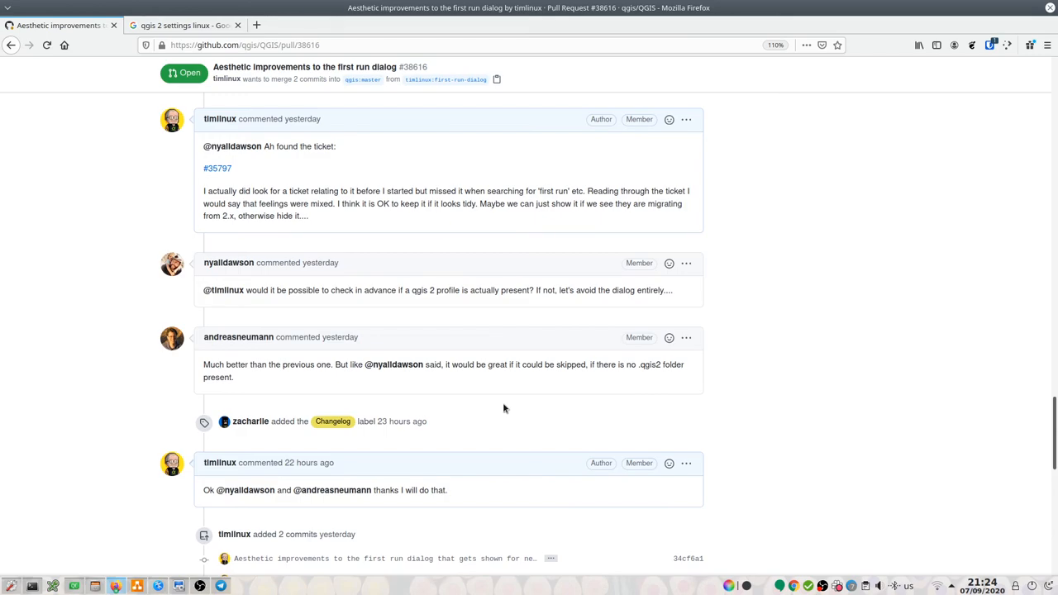
scroll("down", 3)
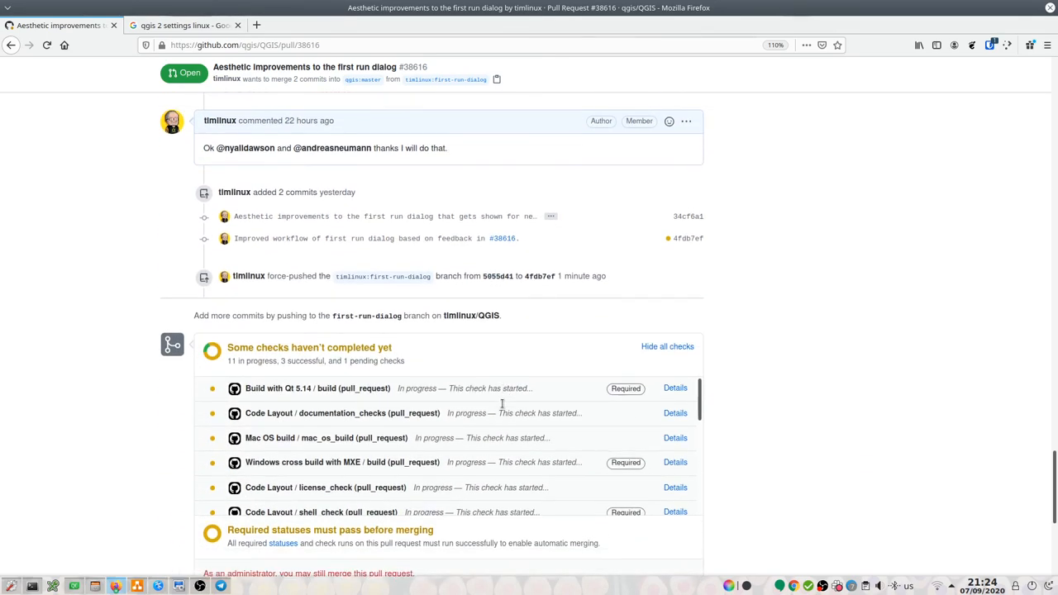
scroll("down", 3)
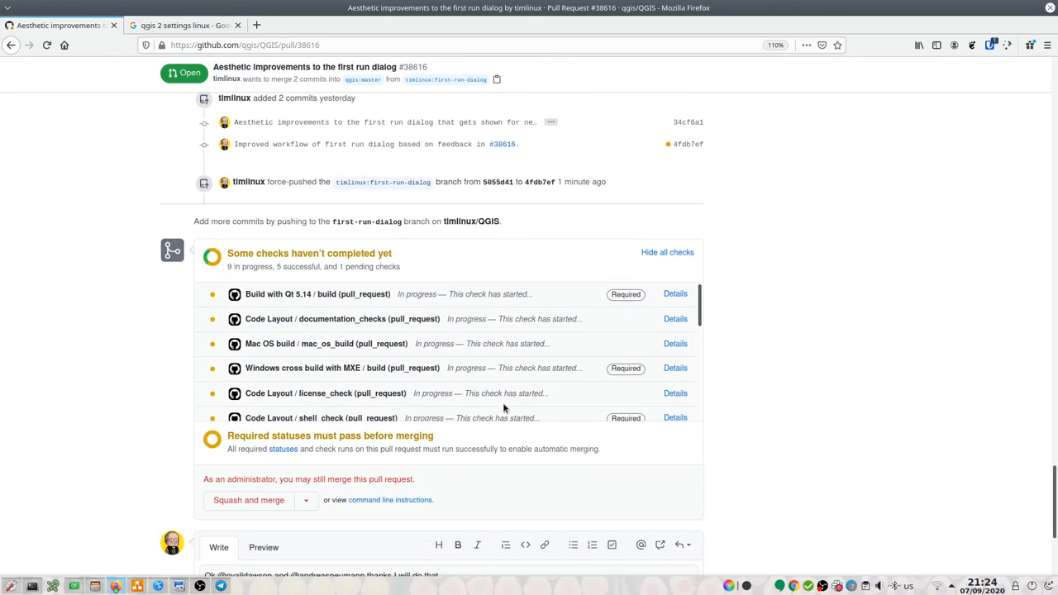
scroll("down", 3)
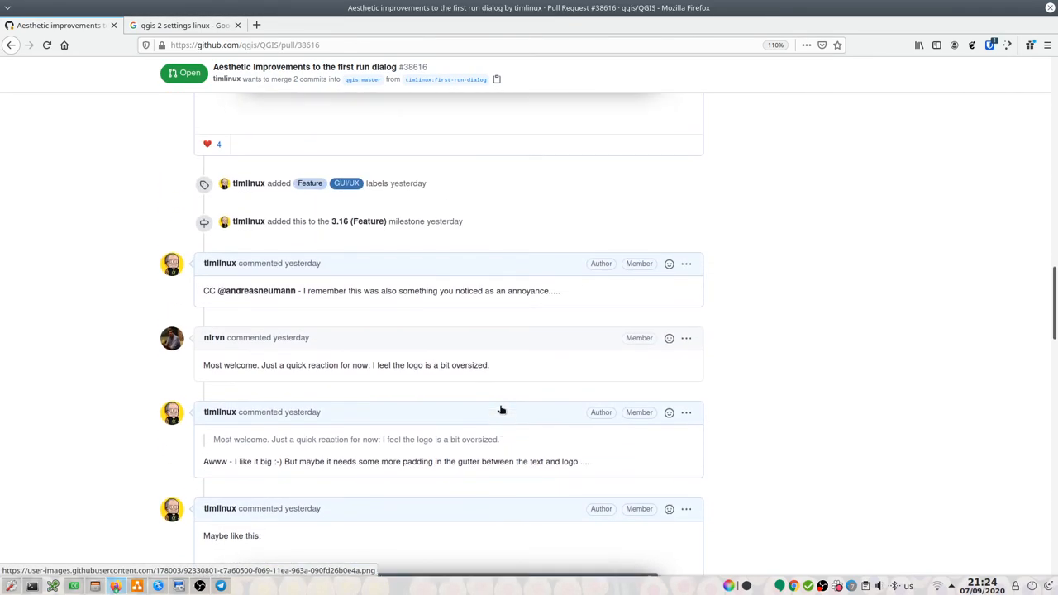
scroll("down", 3)
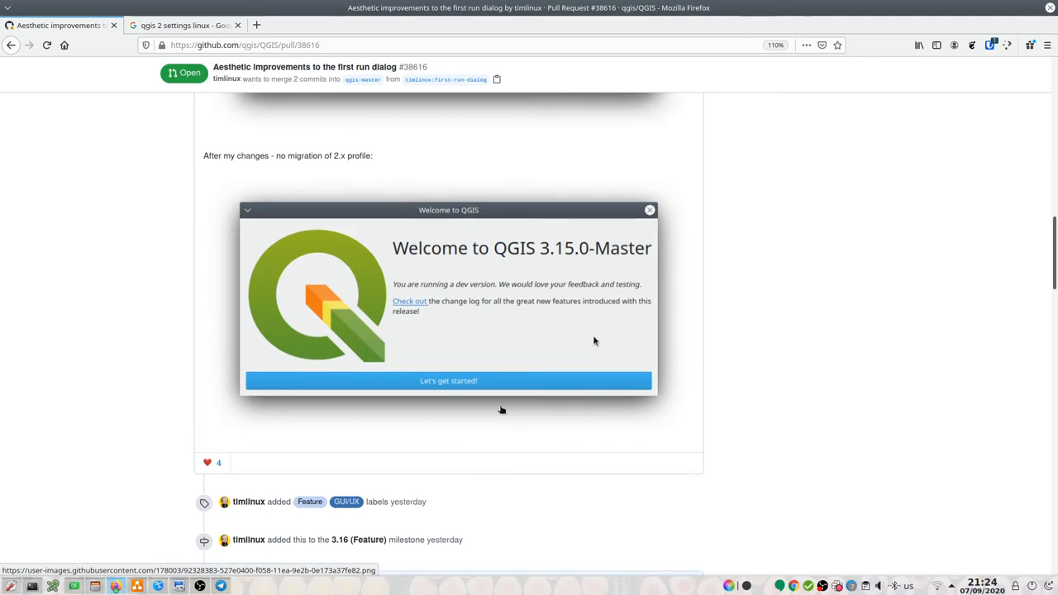
scroll("down", 3)
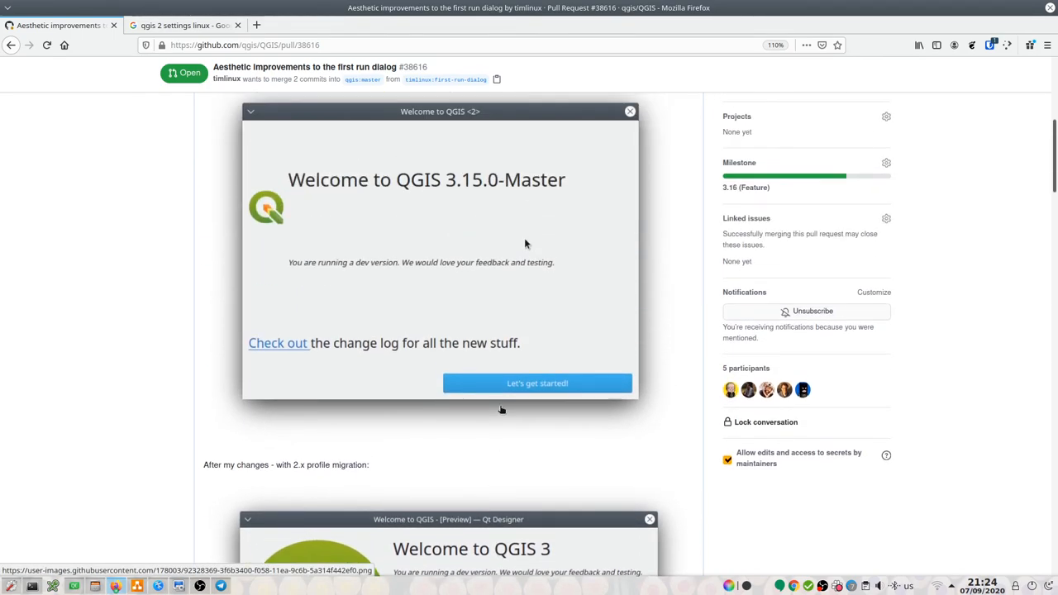
scroll("up", 3)
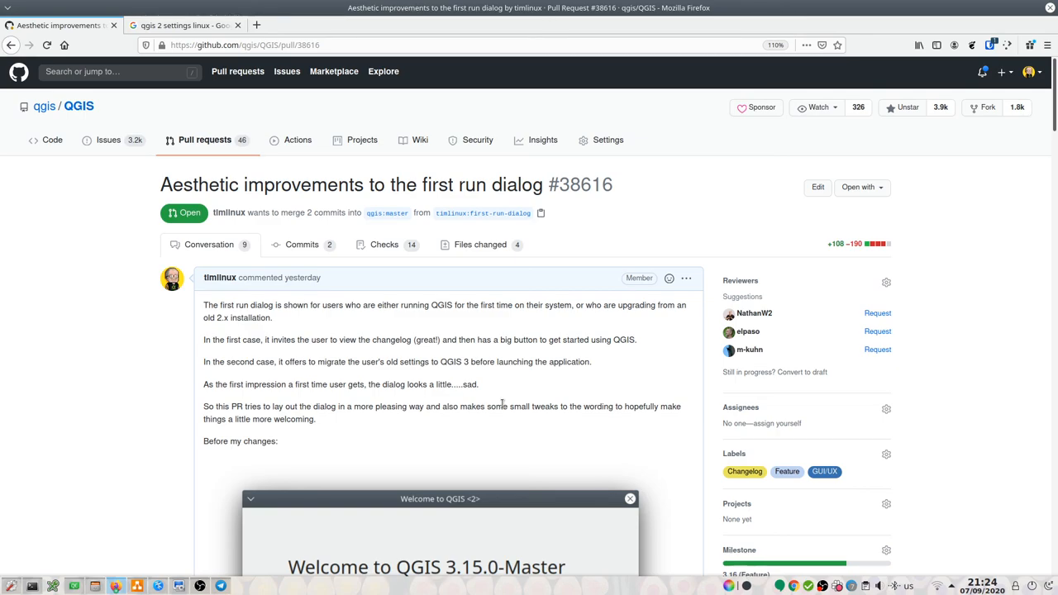
scroll("down", 3)
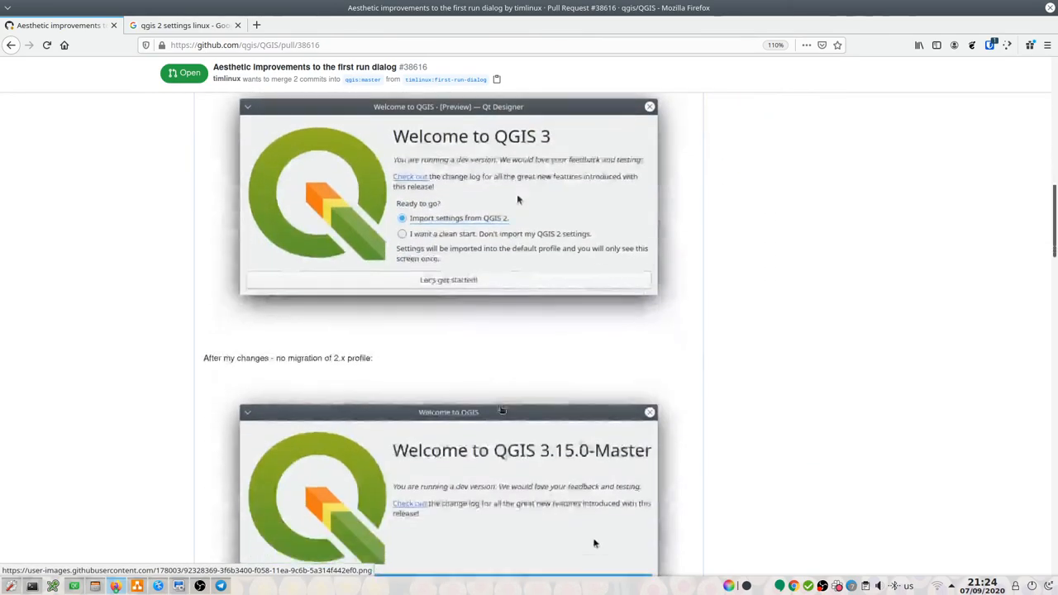
scroll("down", 3)
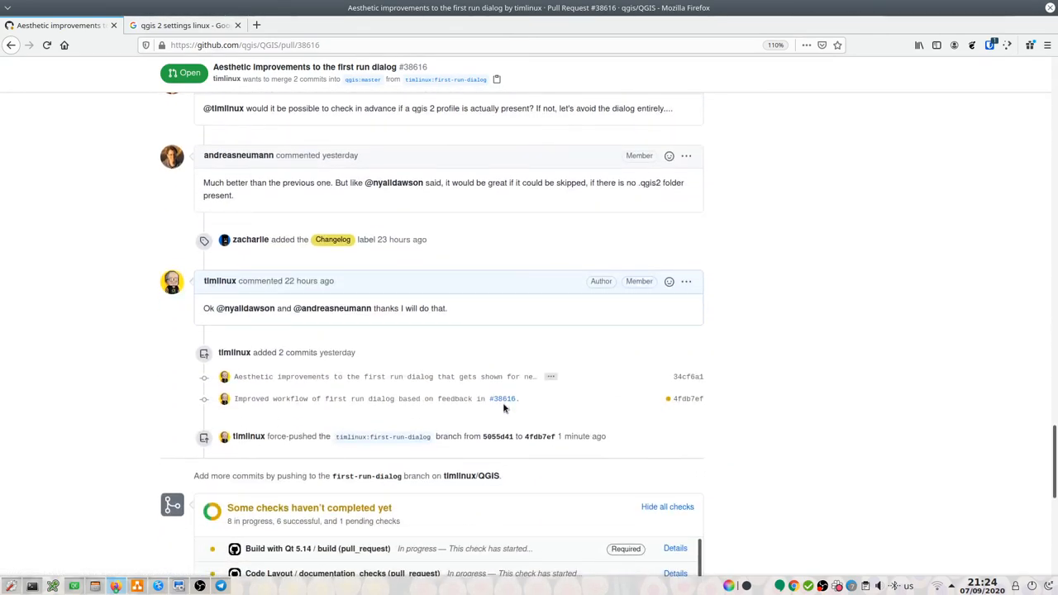
scroll("down", 3)
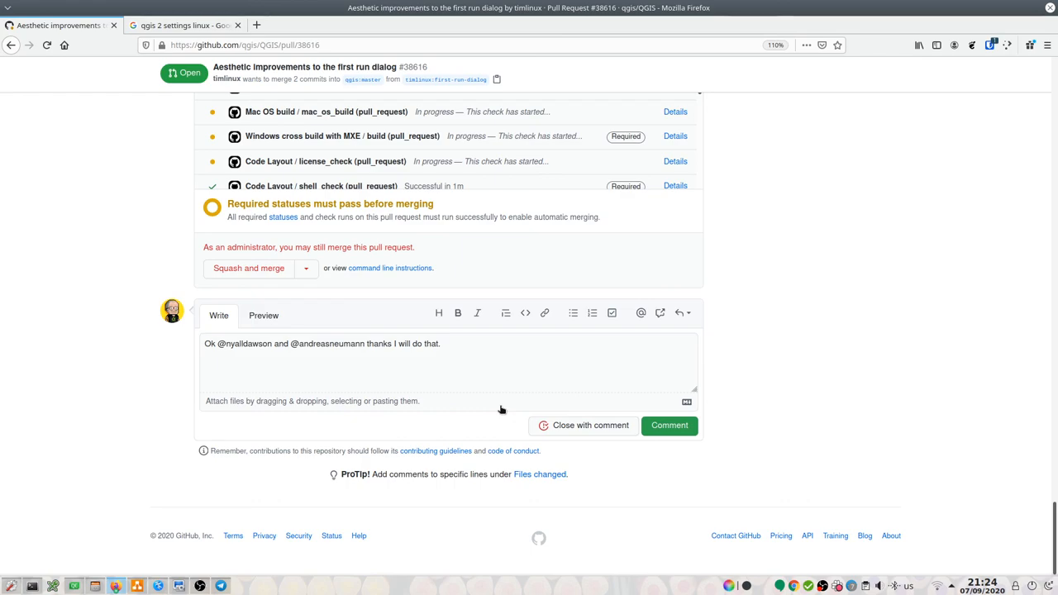
mouse_move(582, 401)
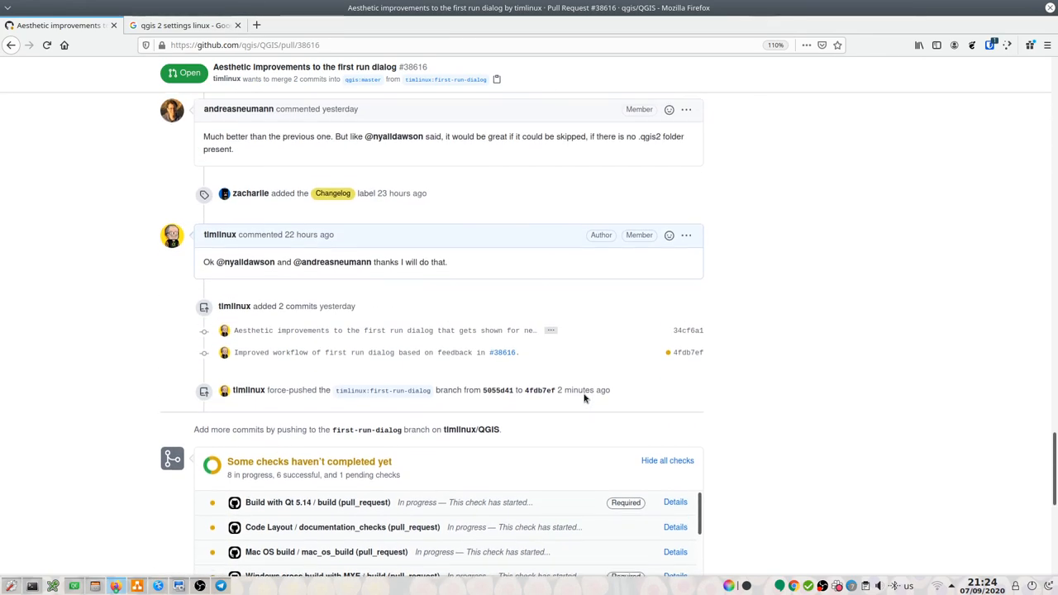
scroll("down", 3)
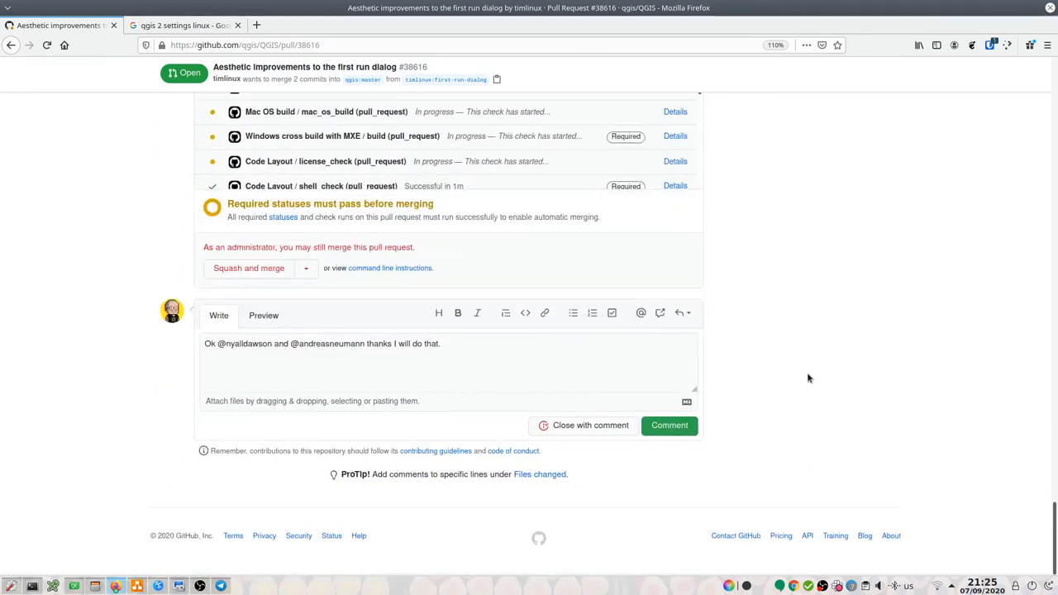